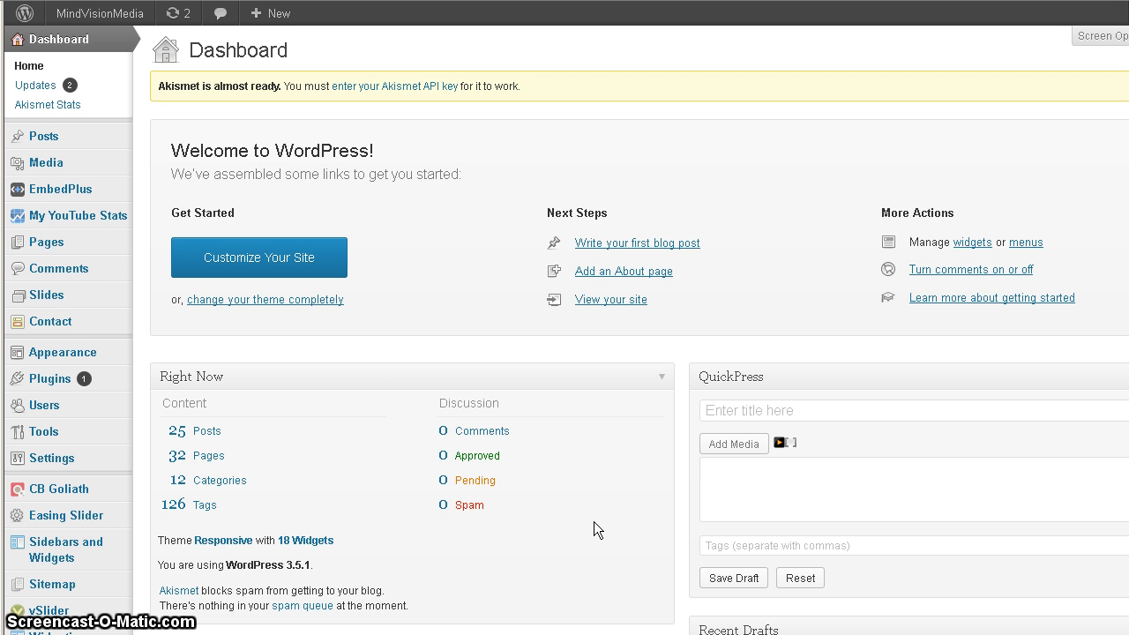
mouse_move(369, 369)
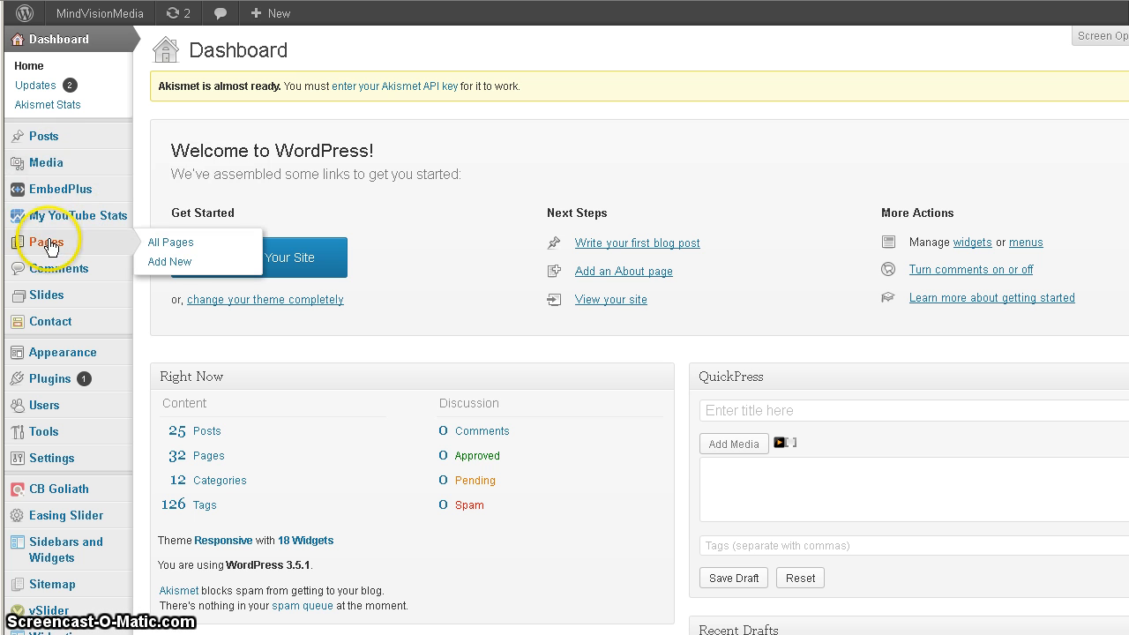
mouse_move(442, 288)
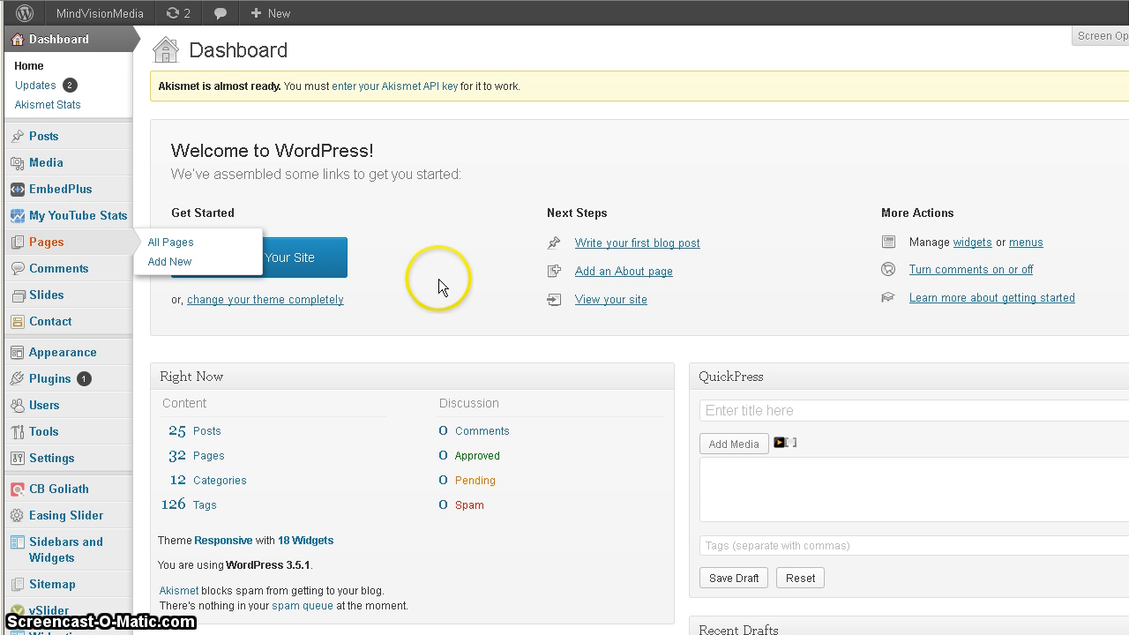
Open All Pages and scroll down to the private Test Page
left_click(170, 242)
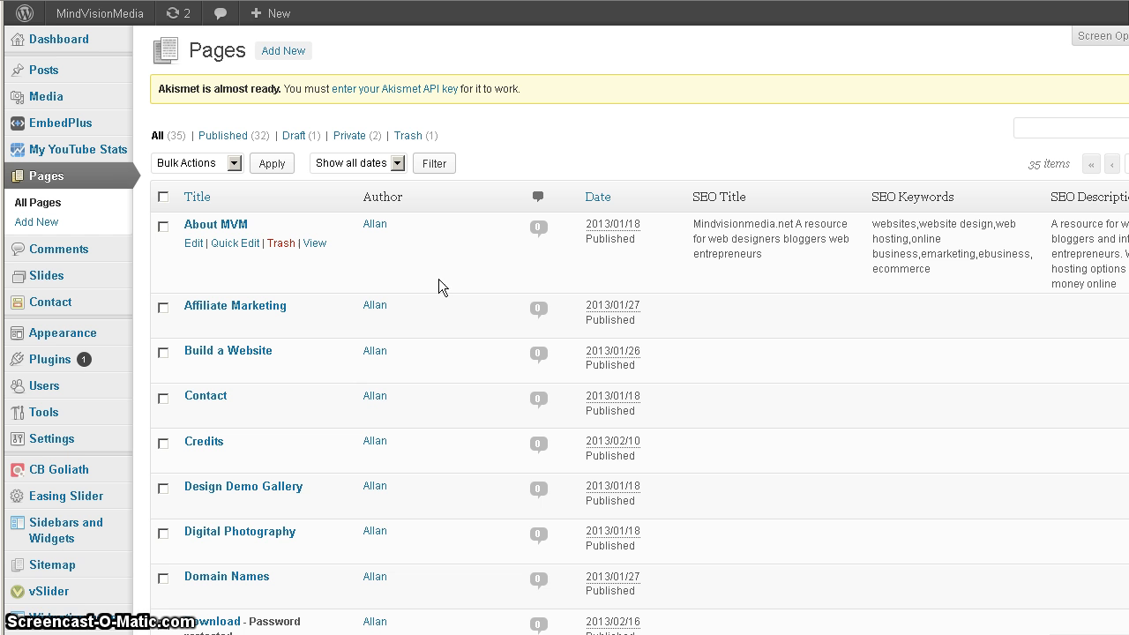
mouse_move(441, 285)
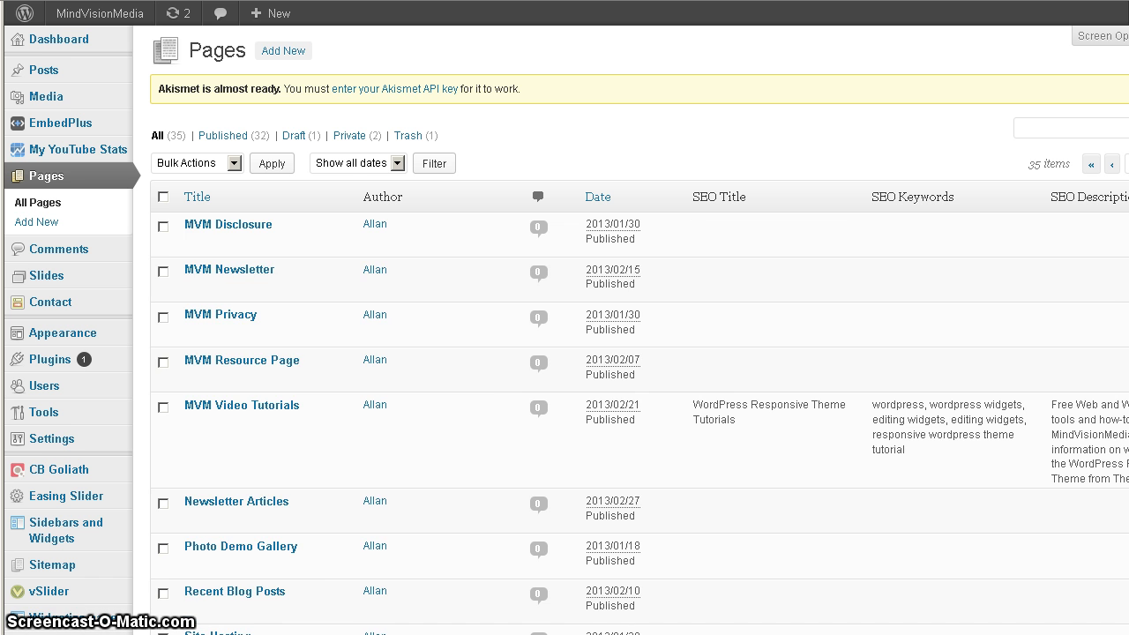
scroll("down", 3)
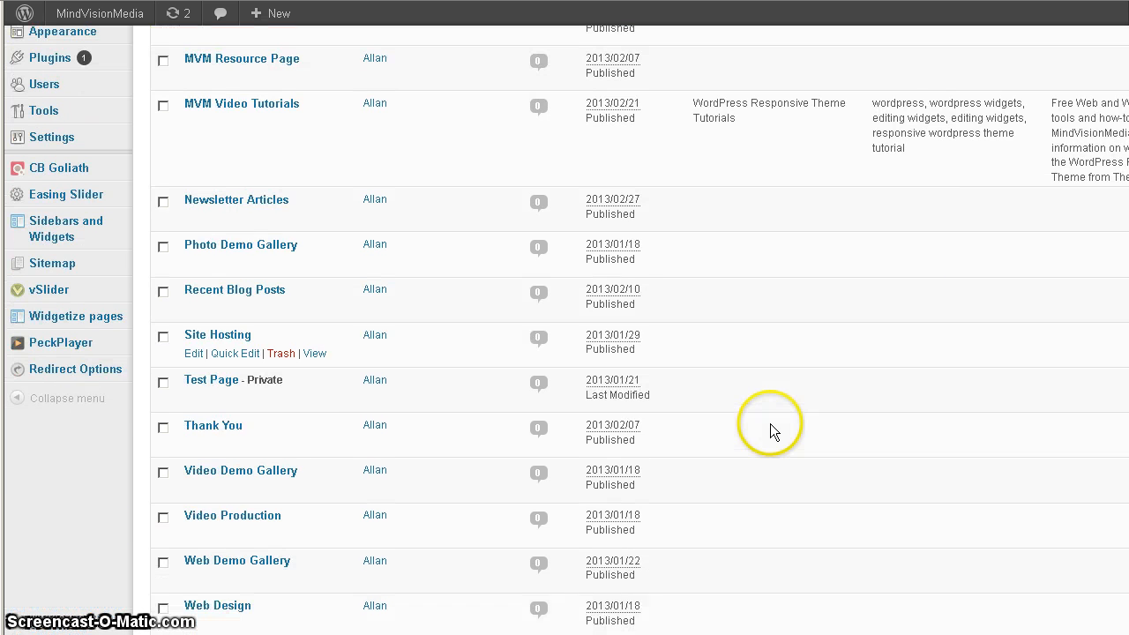
mouse_move(501, 405)
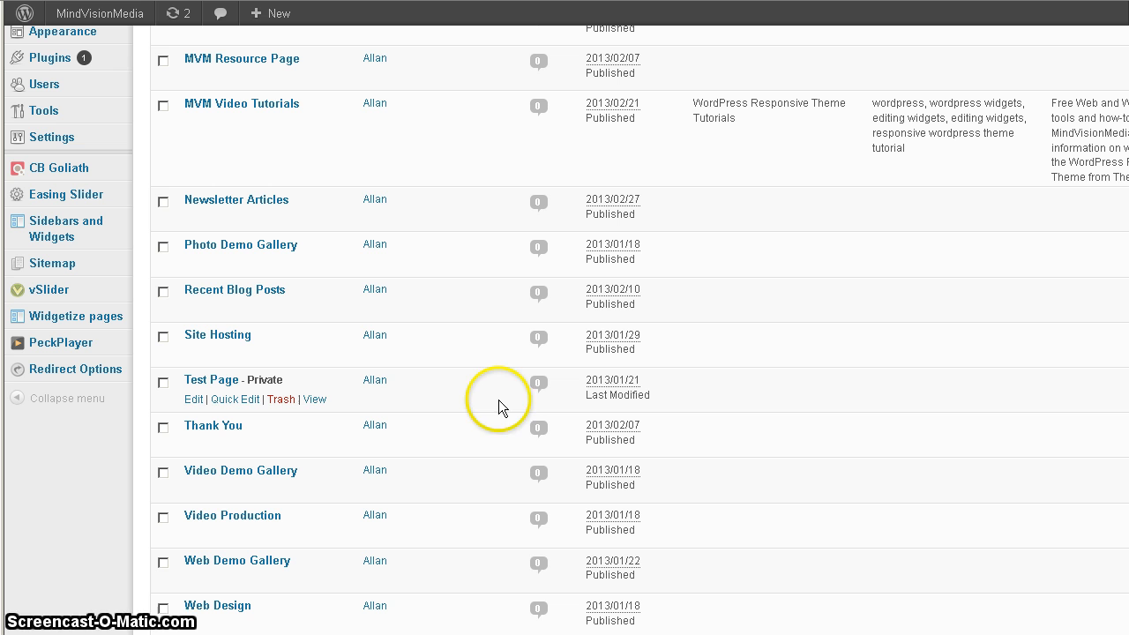
mouse_move(241, 390)
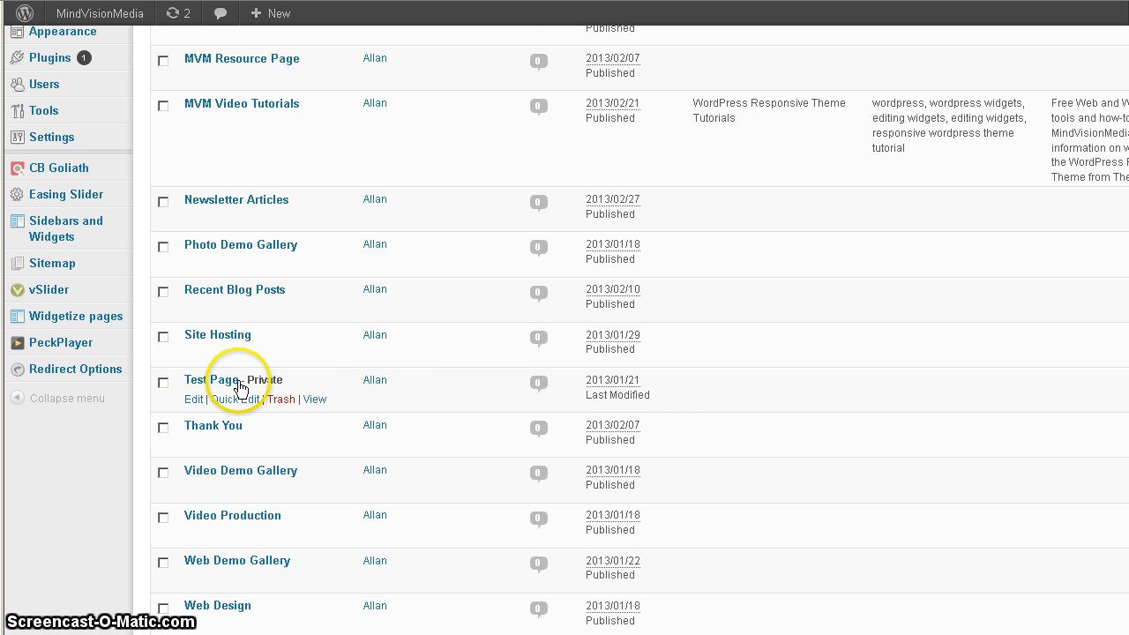
mouse_move(225, 431)
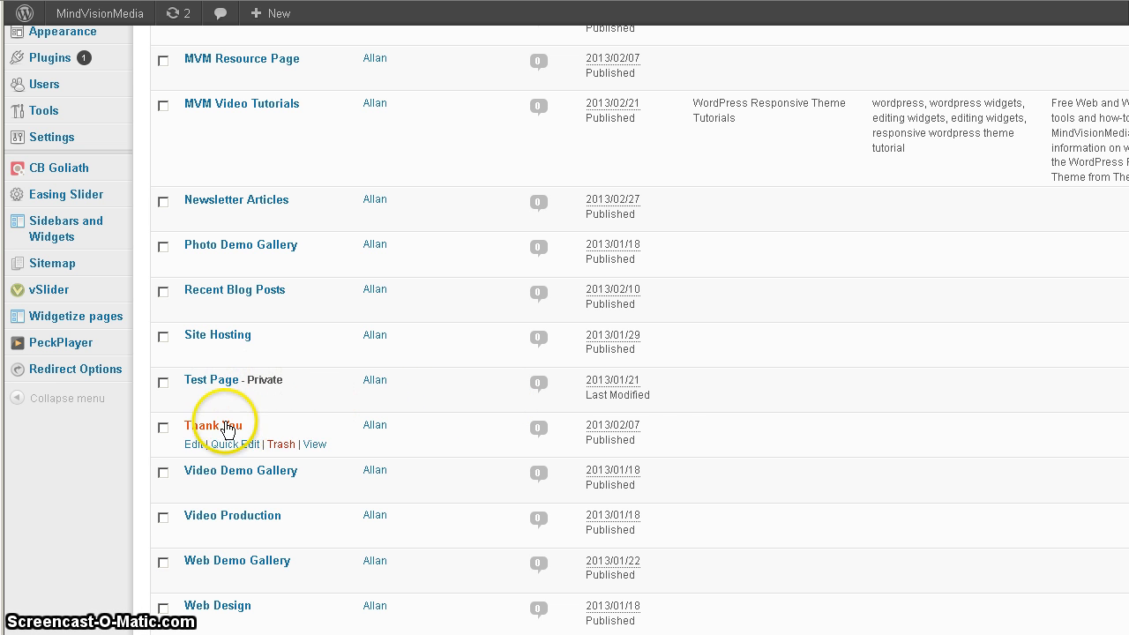
mouse_move(195, 406)
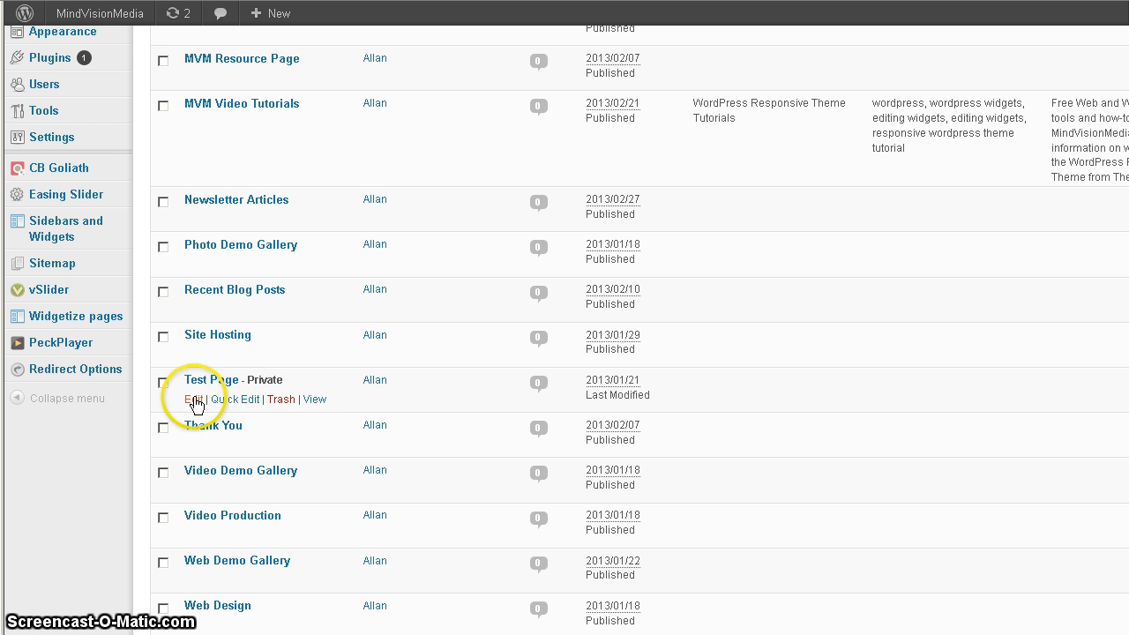
mouse_move(193, 399)
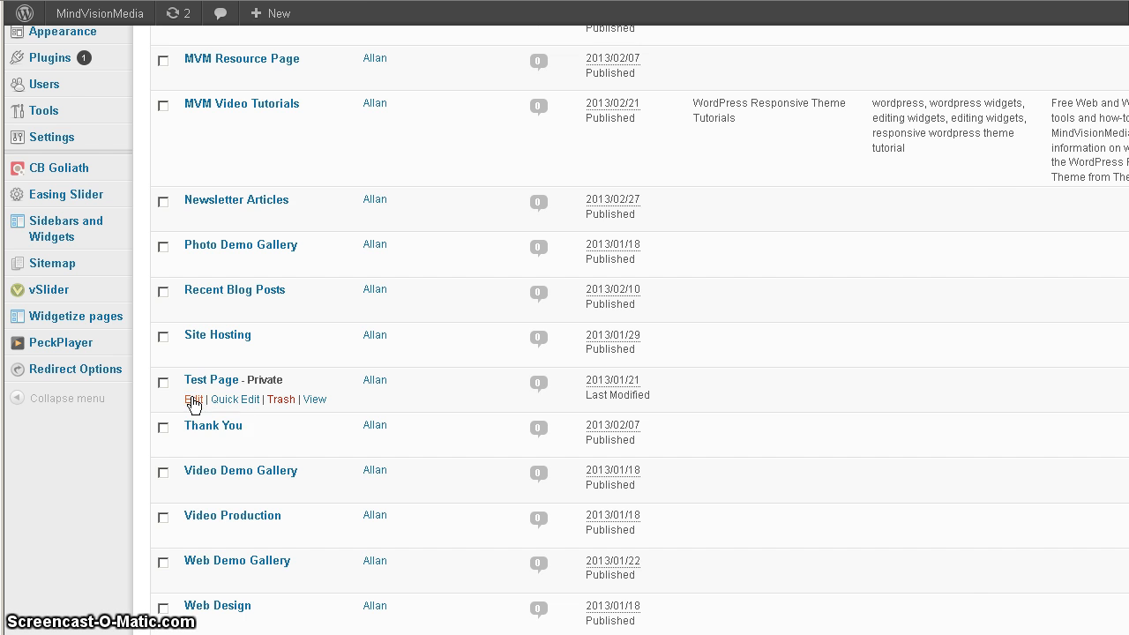
left_click(191, 399)
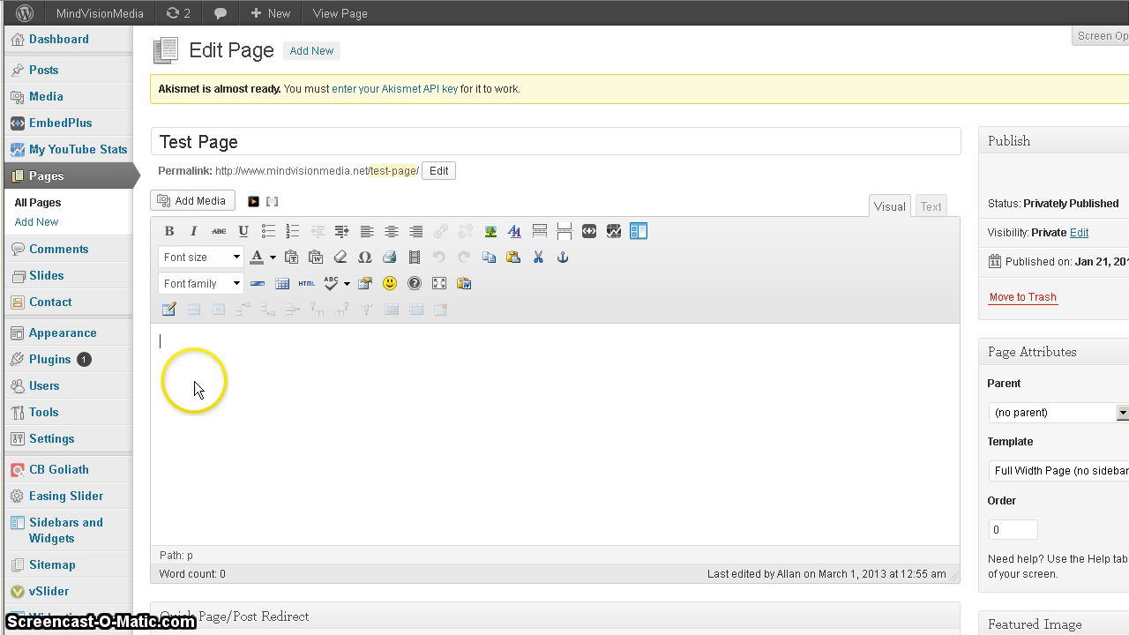
mouse_move(205, 394)
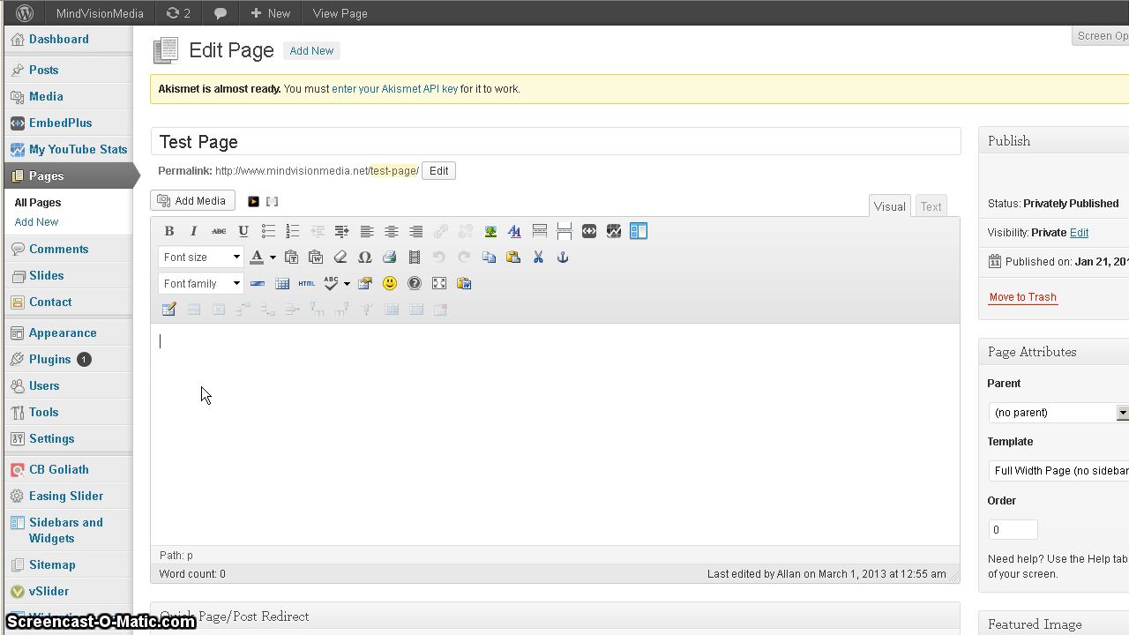
type("Email:")
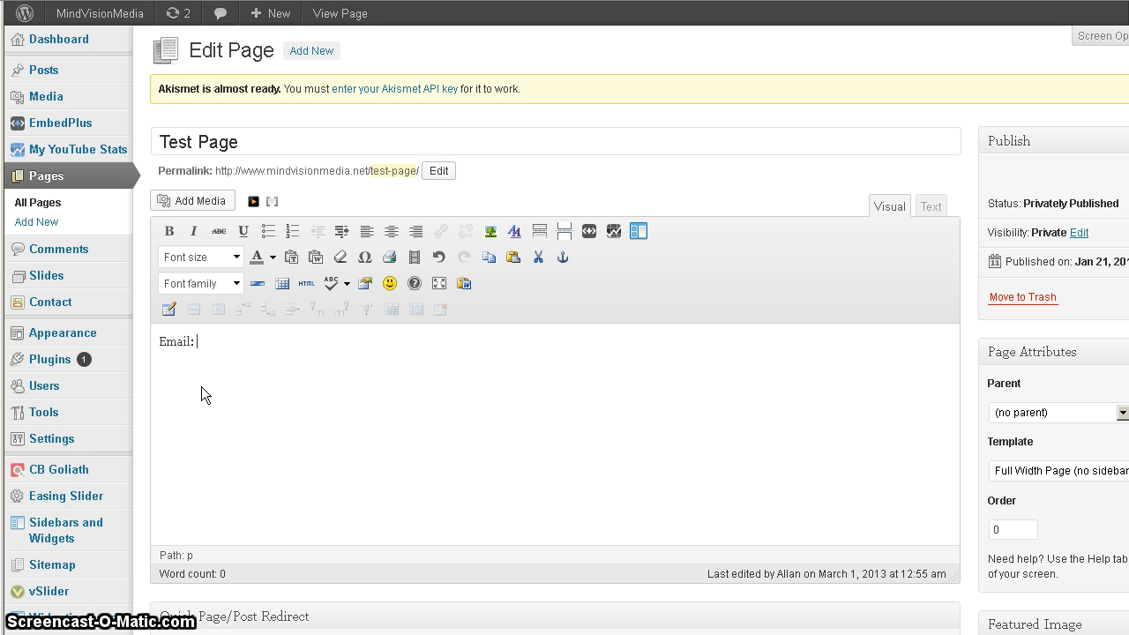
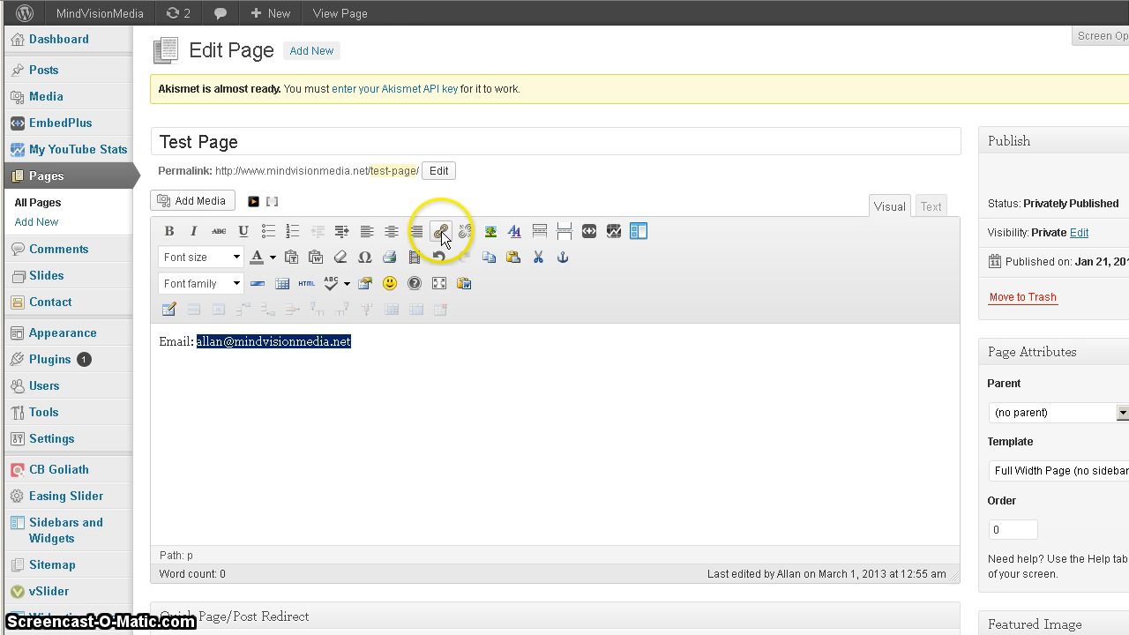
mouse_move(441, 231)
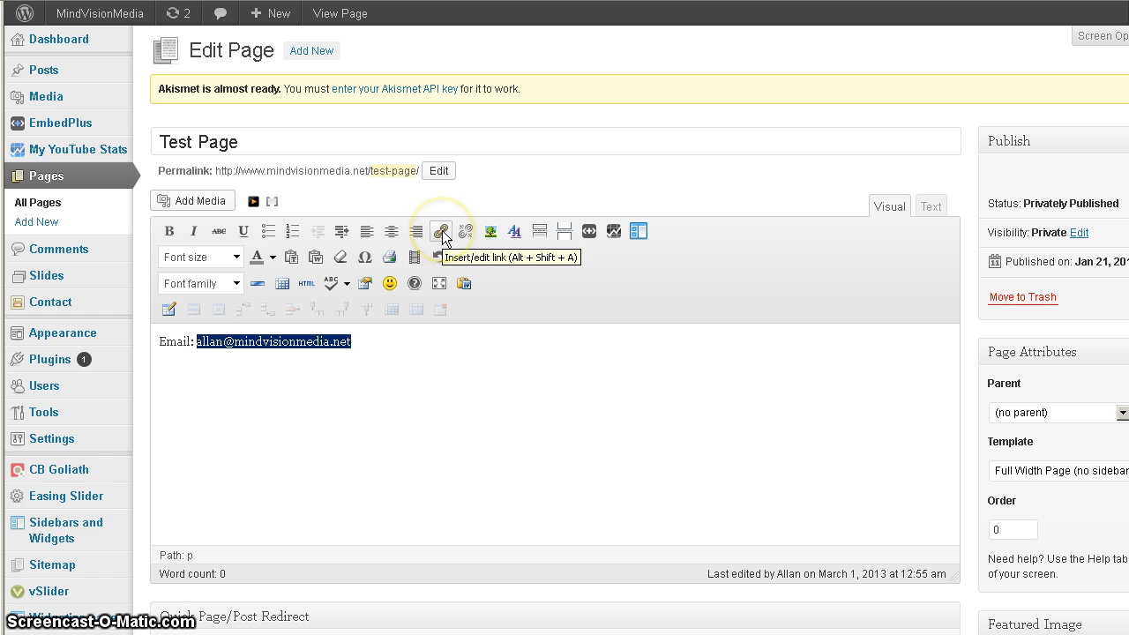
Open the link settings on the address and enter a mailto: destination for allan
left_click(441, 231)
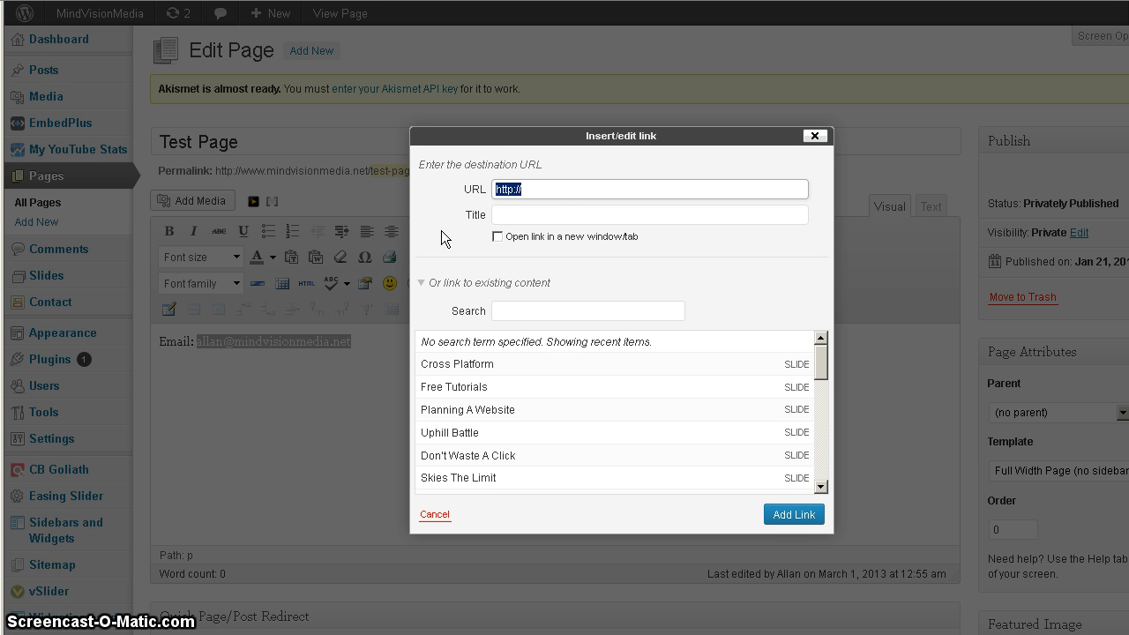
mouse_move(525, 188)
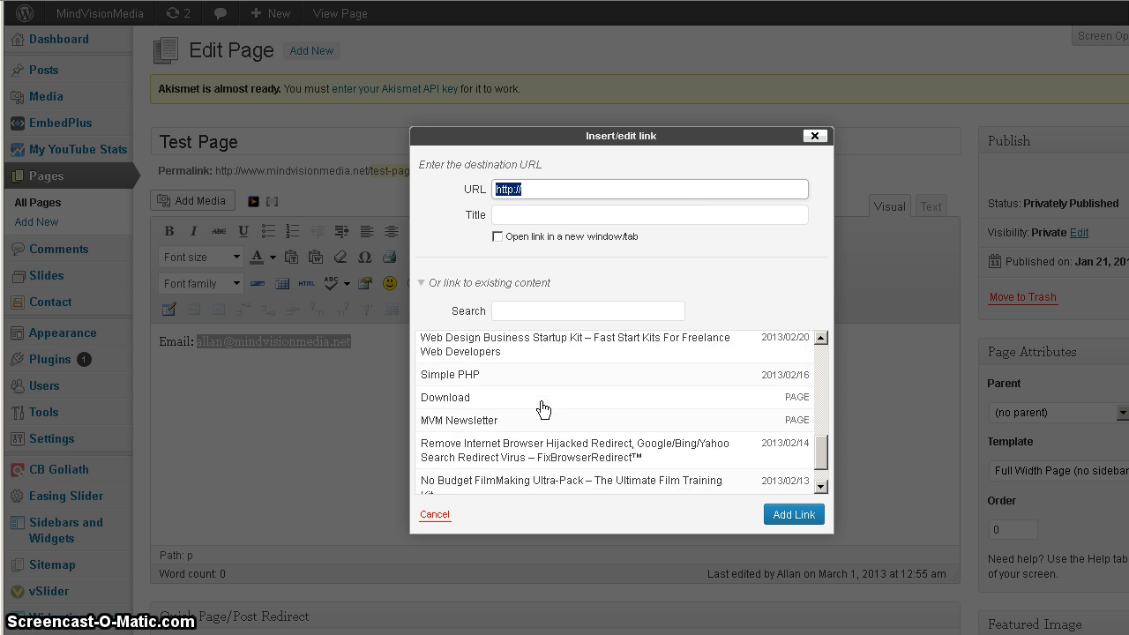
scroll("down", 3)
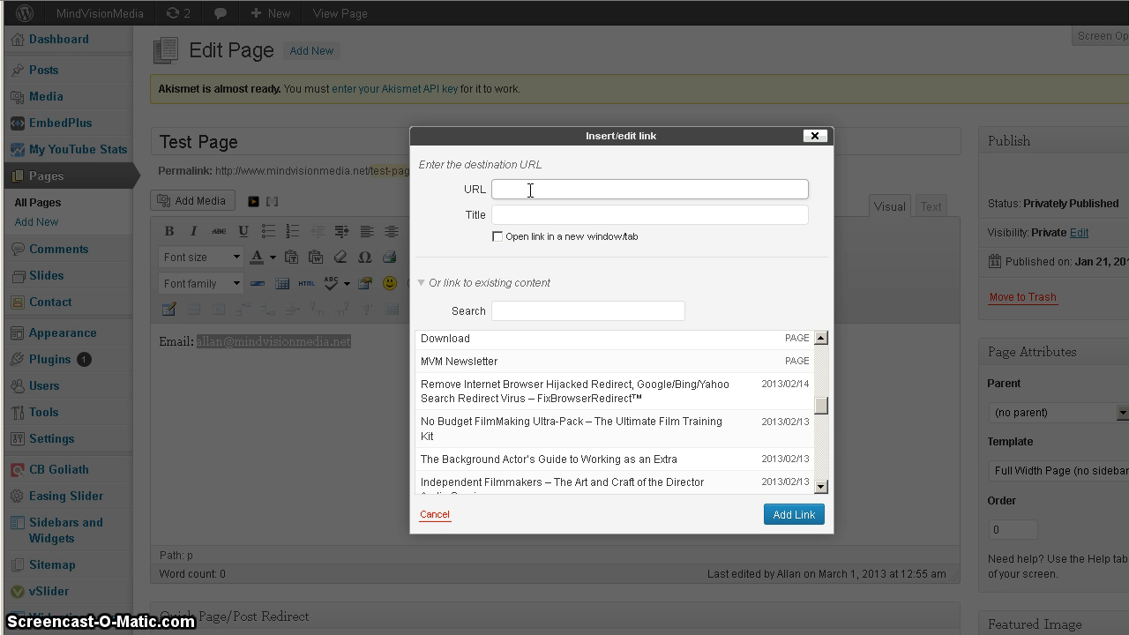
type("ma")
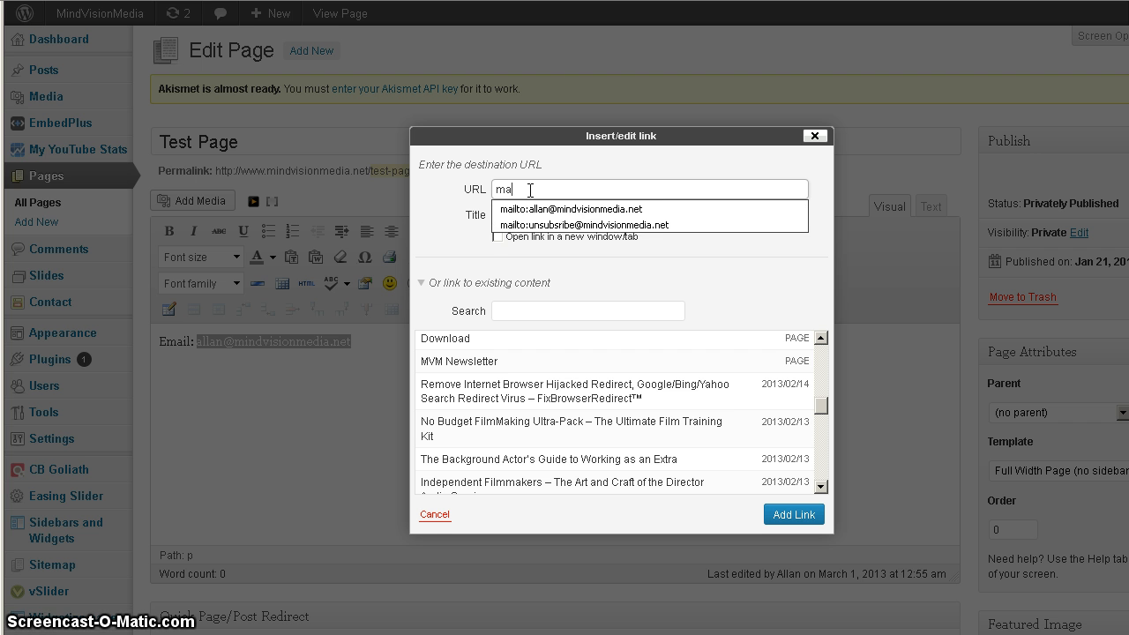
type("ilto")
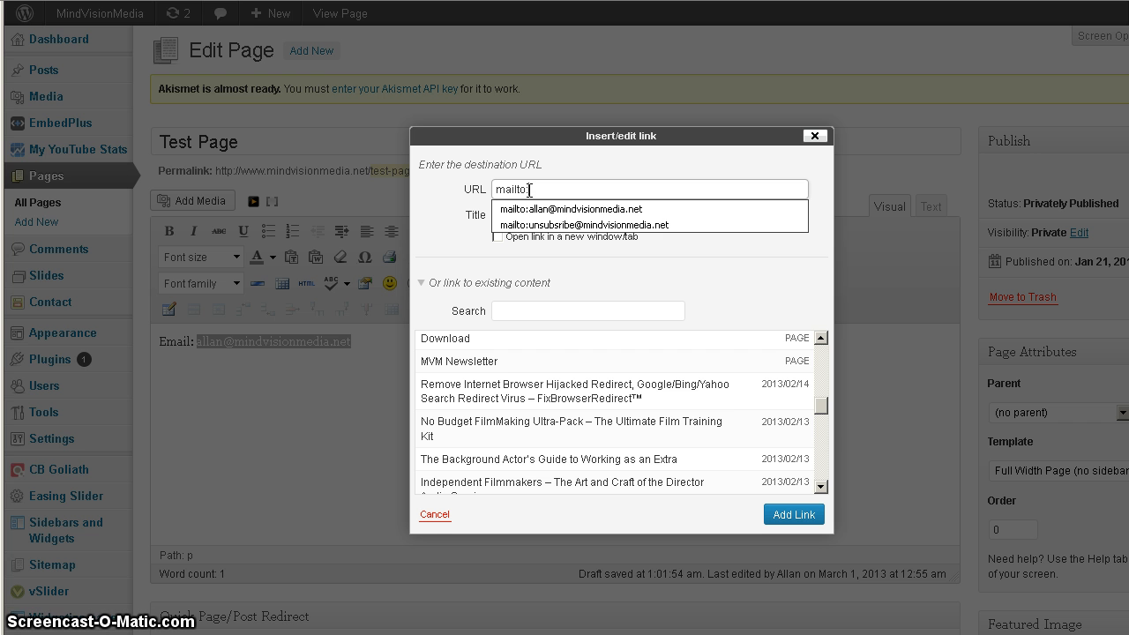
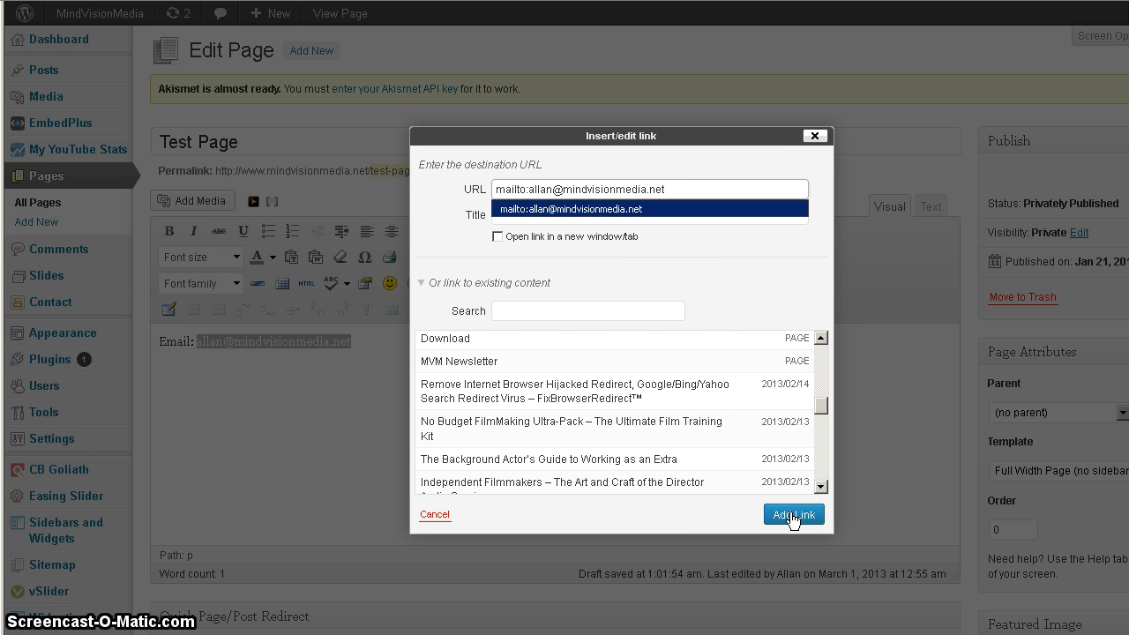
Apply the mailto link to the email address with Add Link
left_click(794, 515)
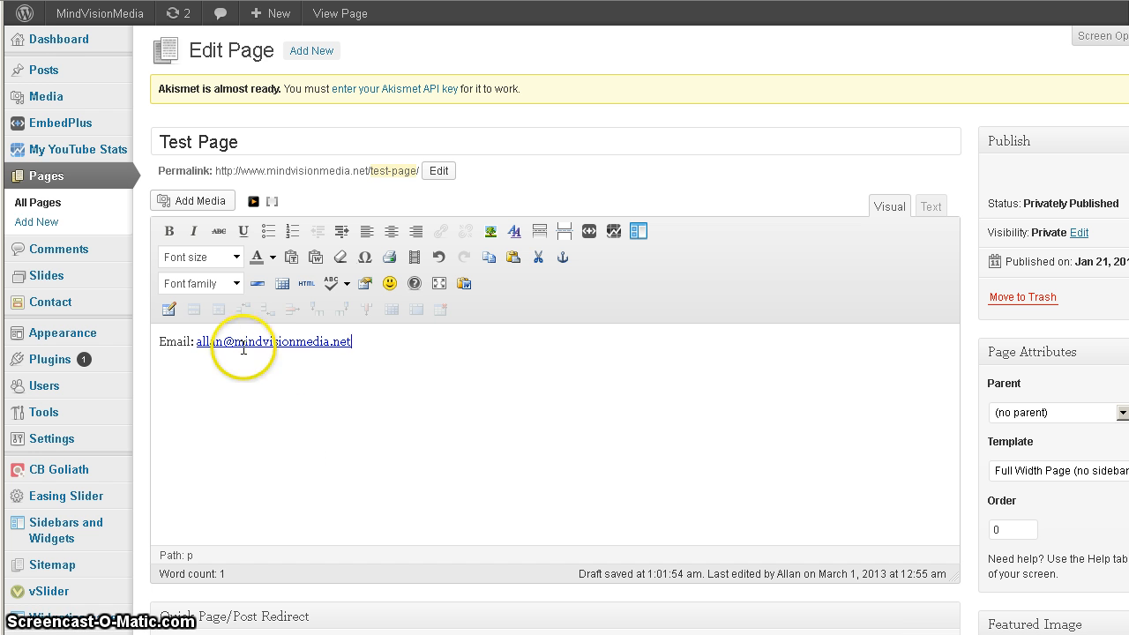
mouse_move(275, 360)
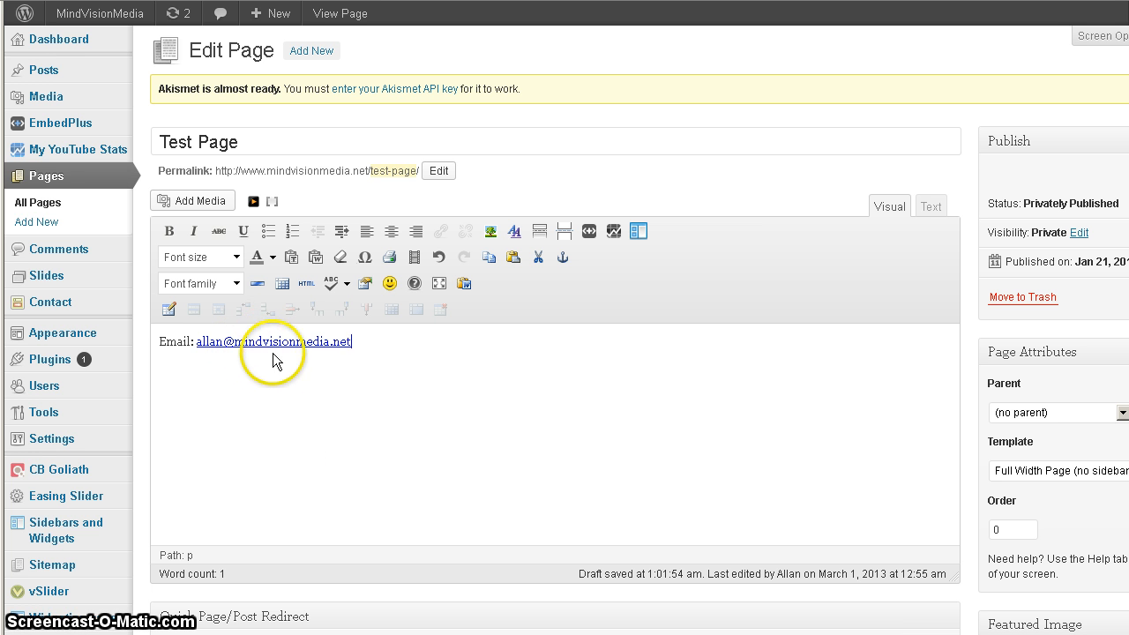
mouse_move(938, 413)
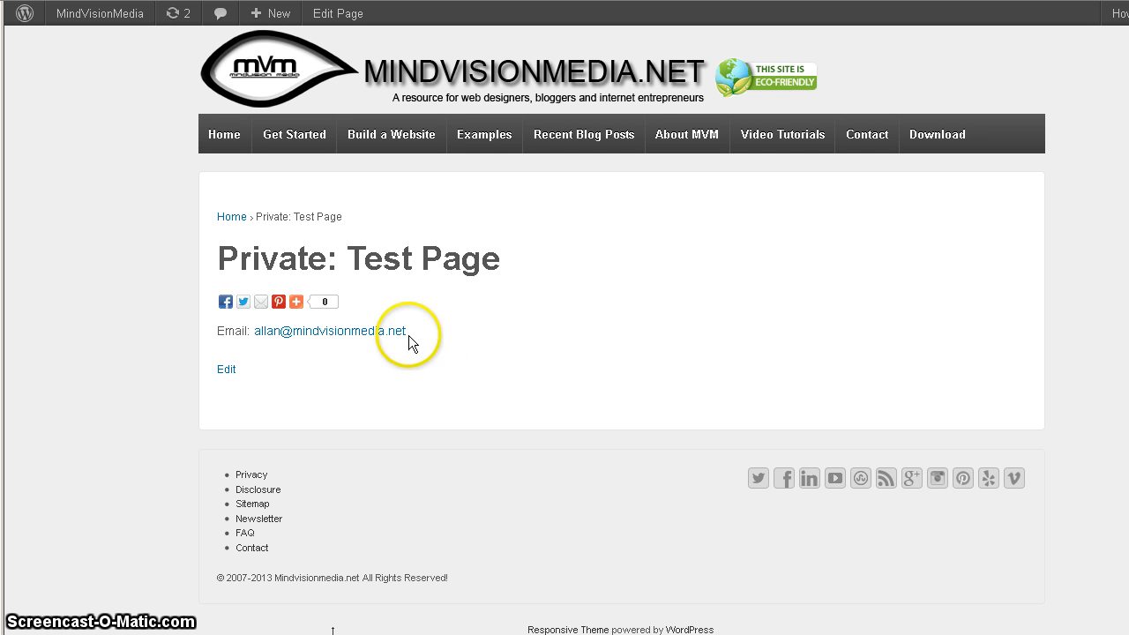
mouse_move(315, 340)
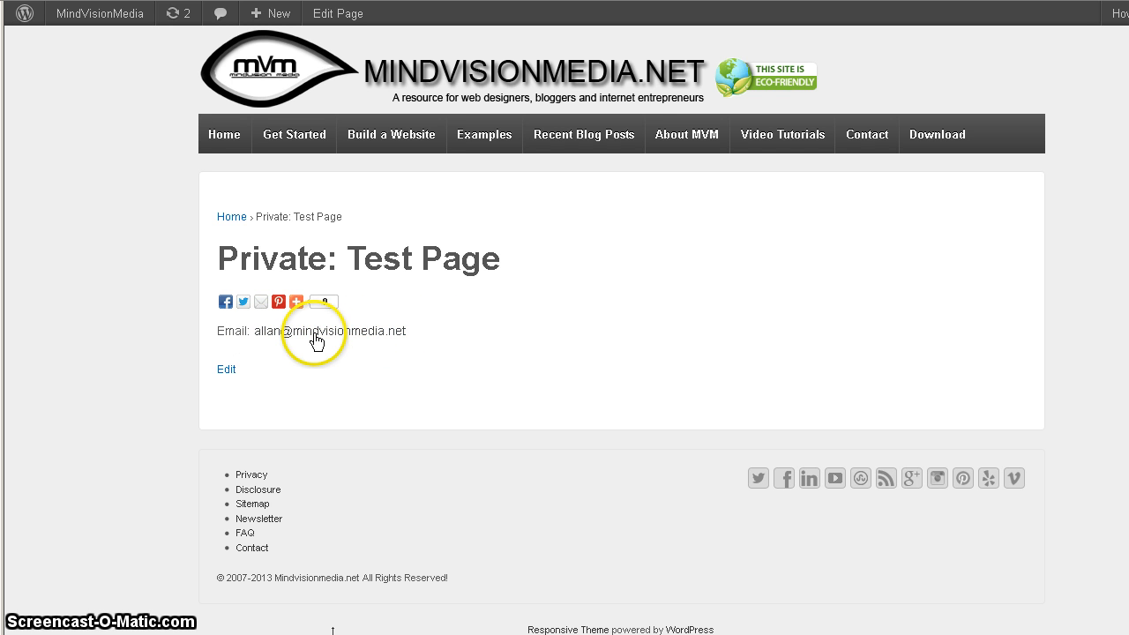
mouse_move(405, 404)
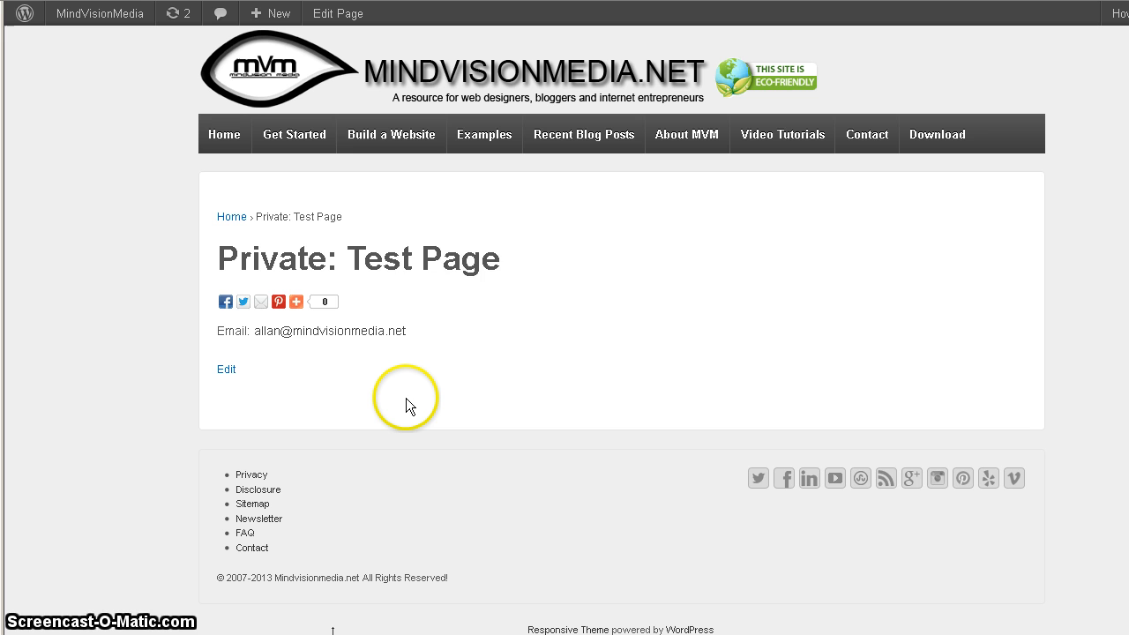
Click the email link on the live Test Page to start a new message
left_click(328, 331)
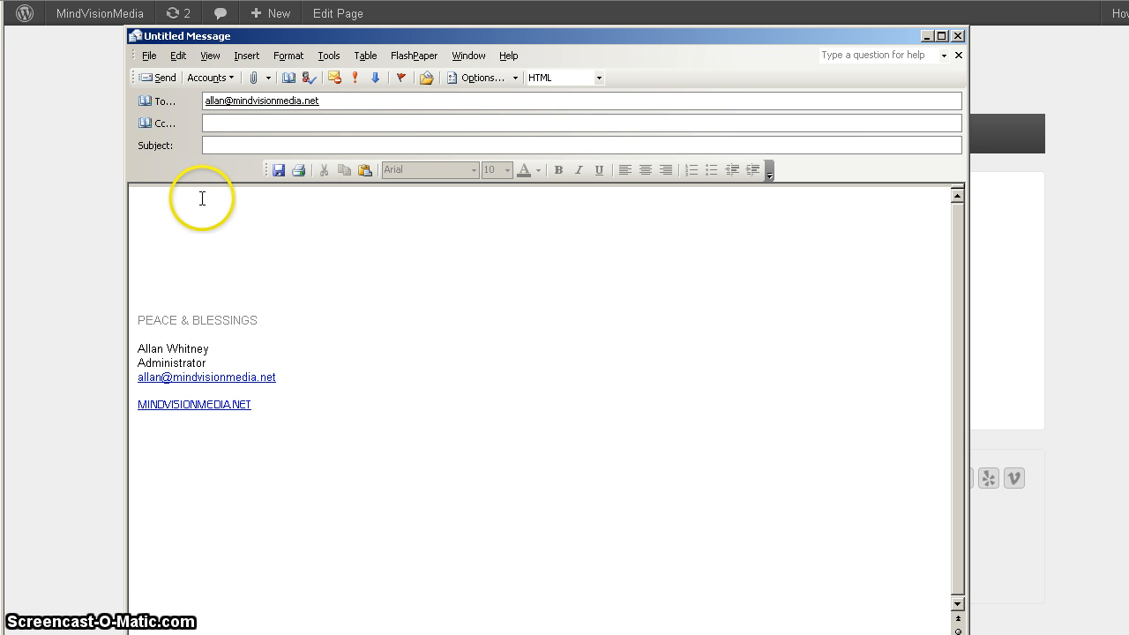
mouse_move(149, 201)
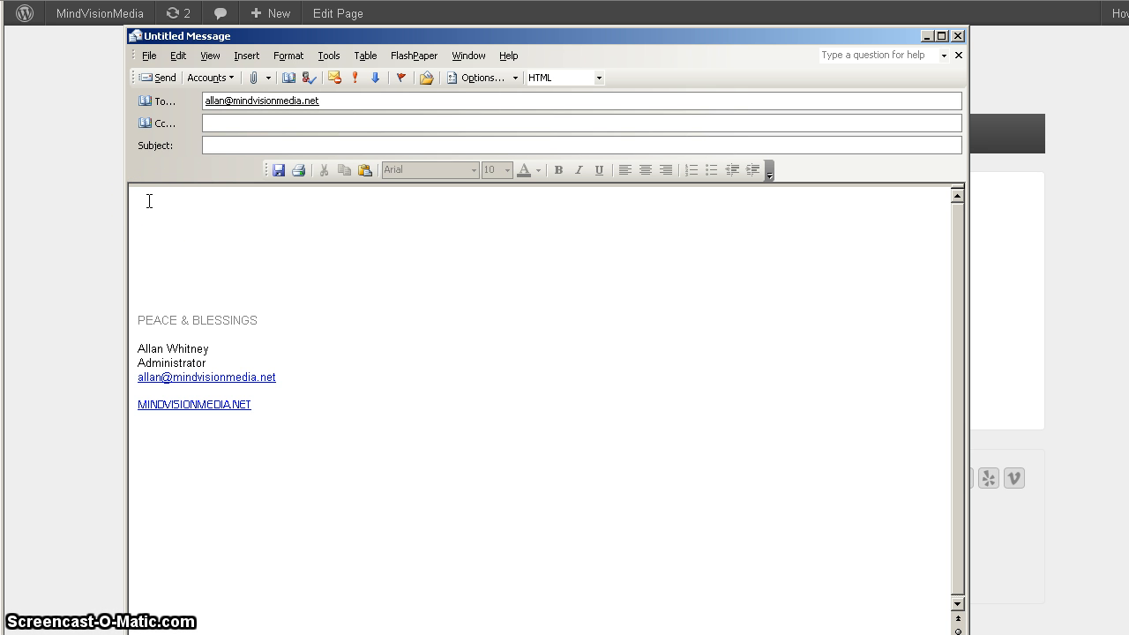
mouse_move(310, 218)
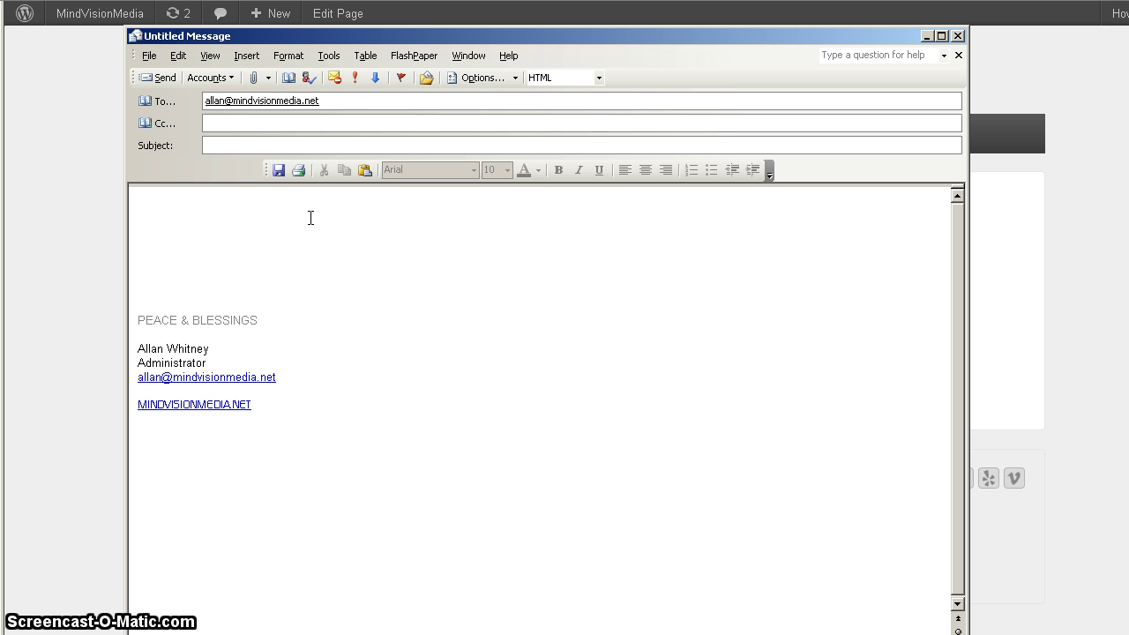
Close the Outlook message window and discard it without saving
left_click(582, 144)
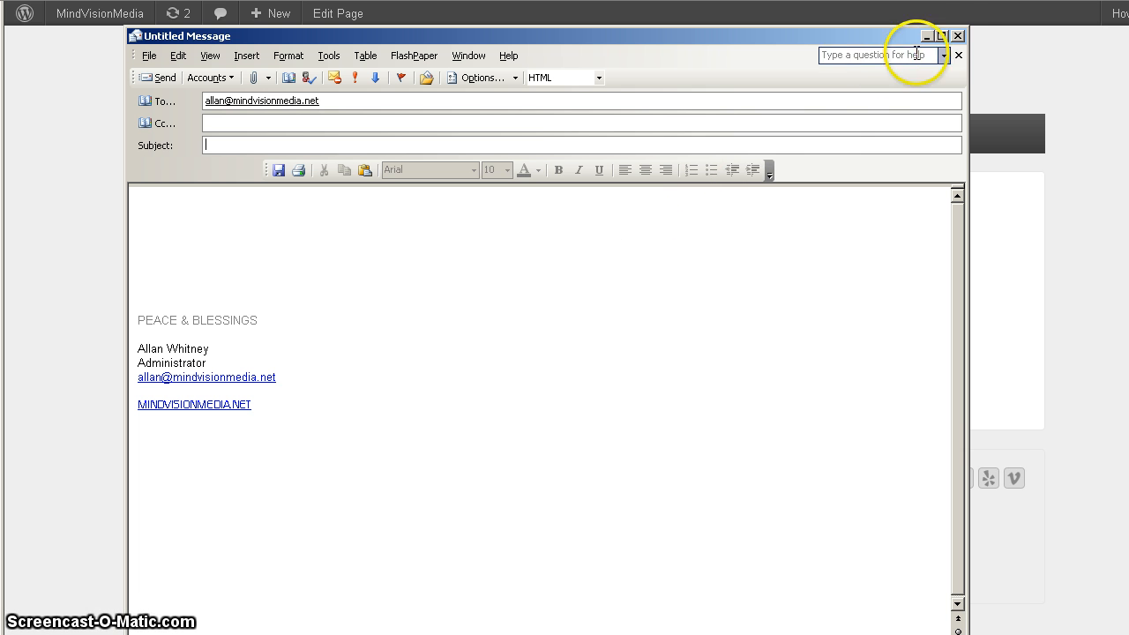
left_click(958, 35)
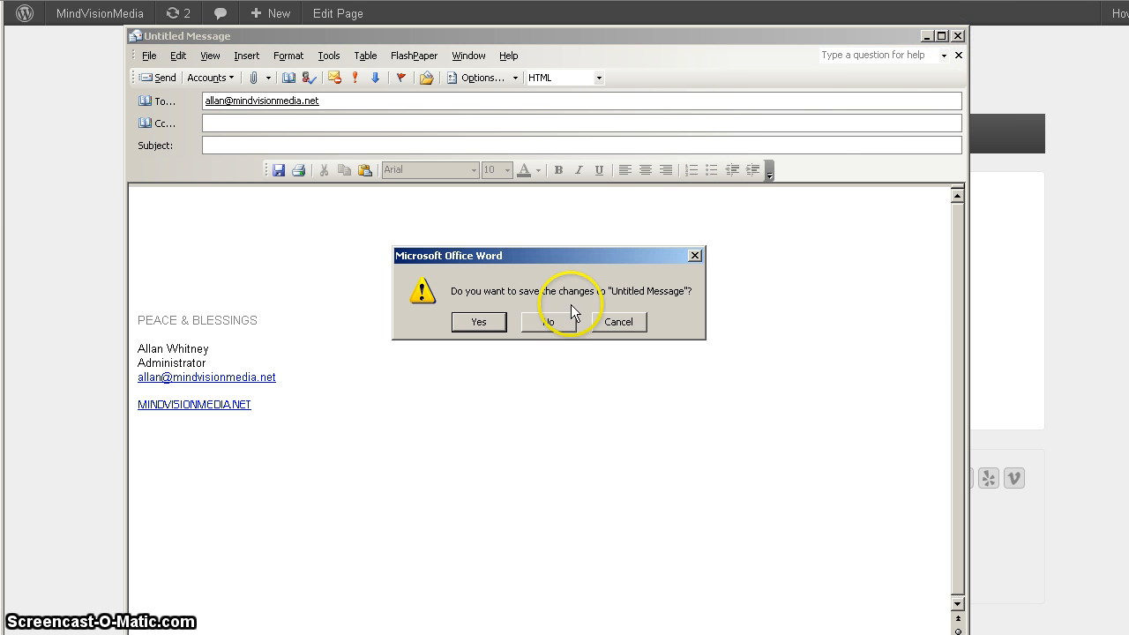
left_click(548, 322)
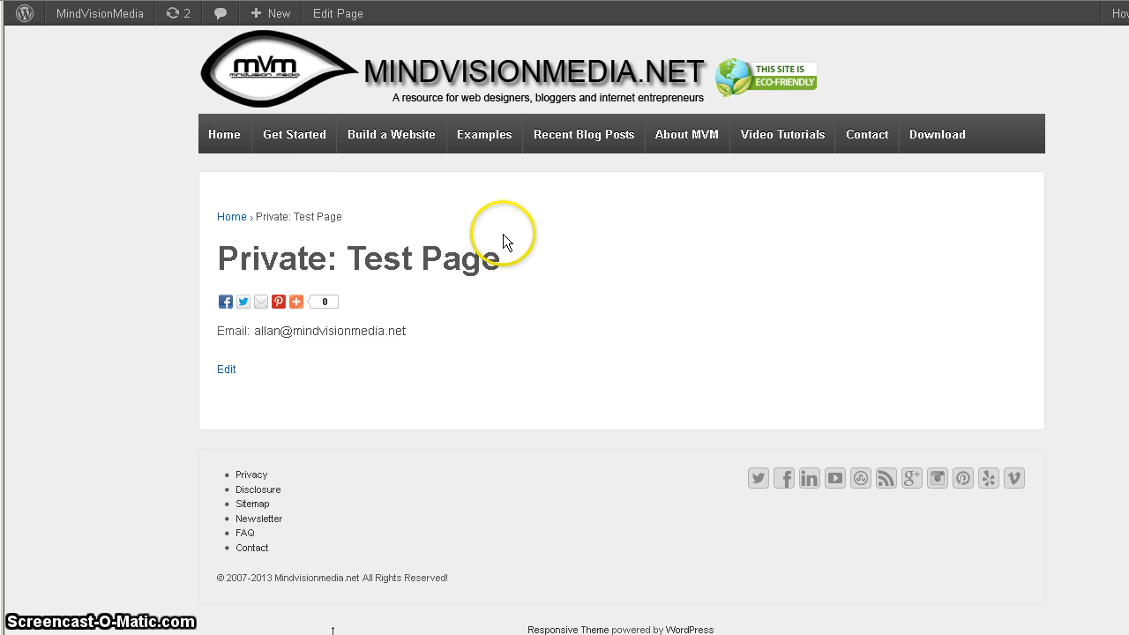
mouse_move(226, 369)
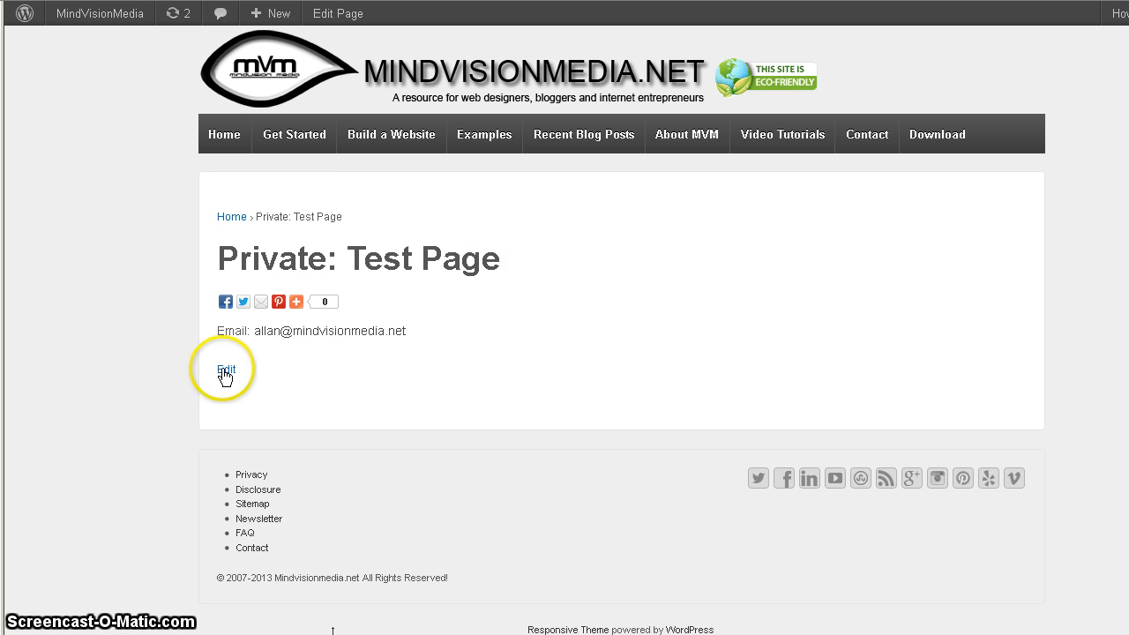
mouse_move(642, 364)
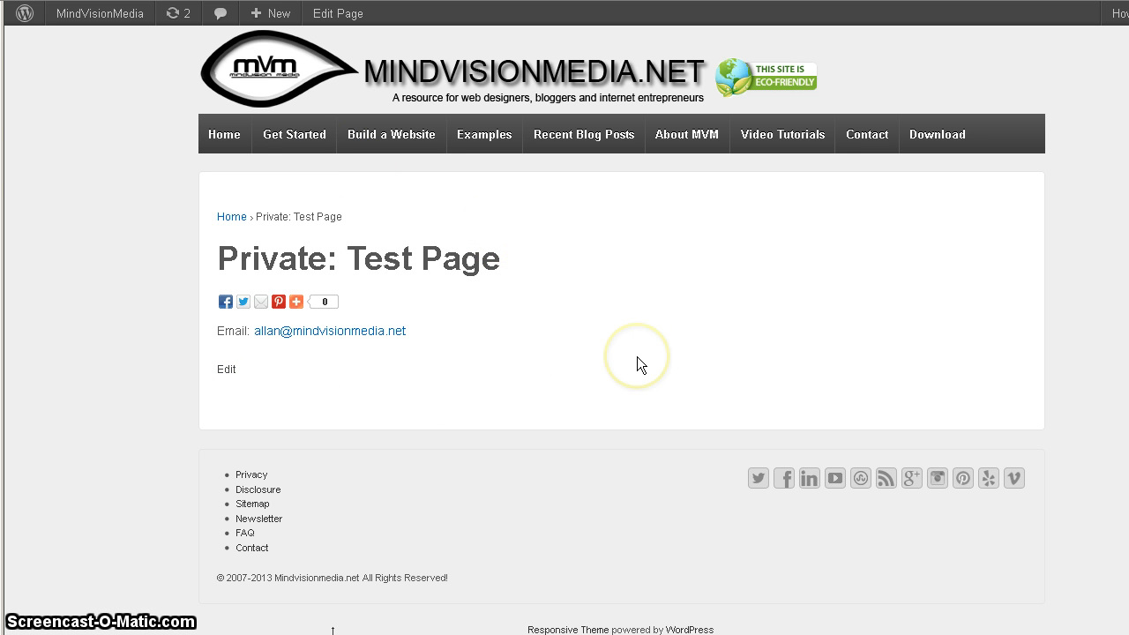
Open Test Page in the editor from the live page's Edit link
left_click(337, 12)
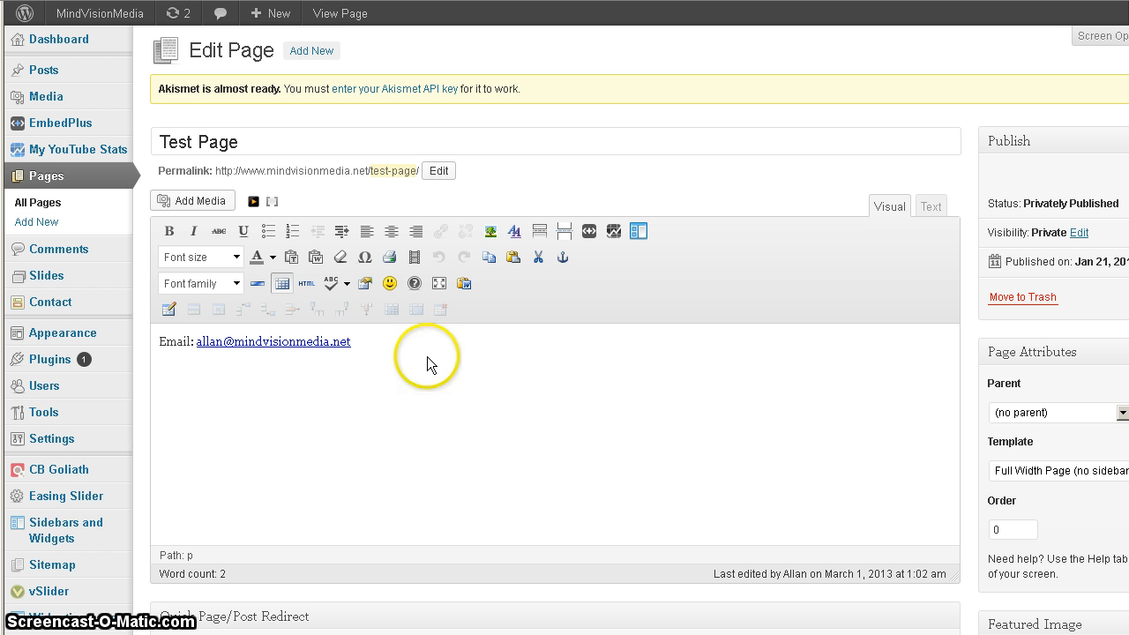
mouse_move(170, 385)
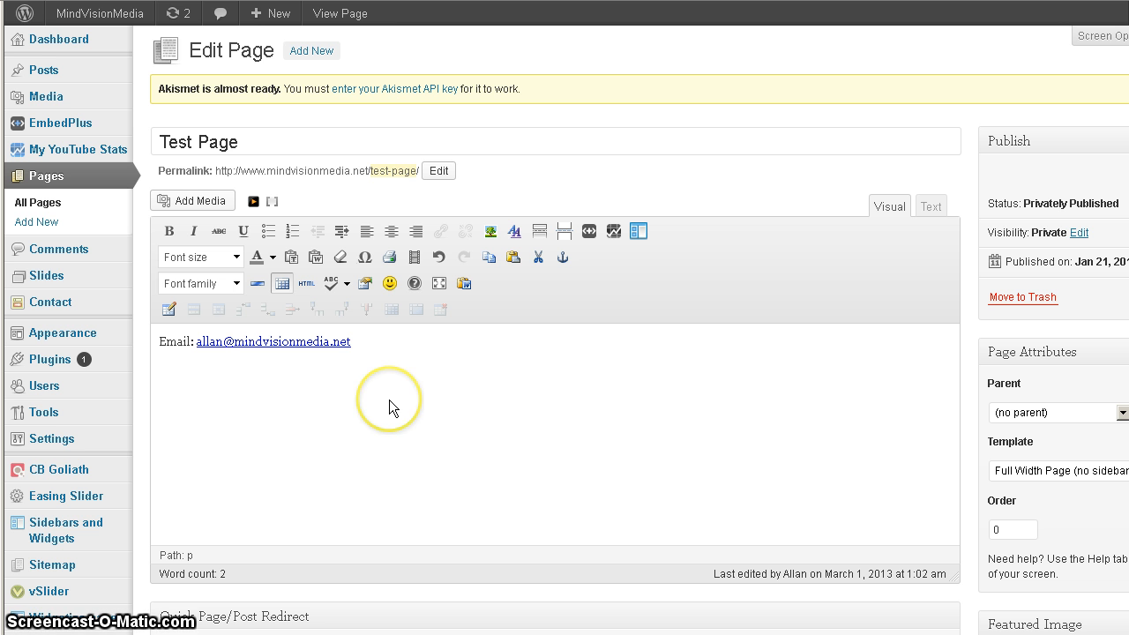
mouse_move(384, 411)
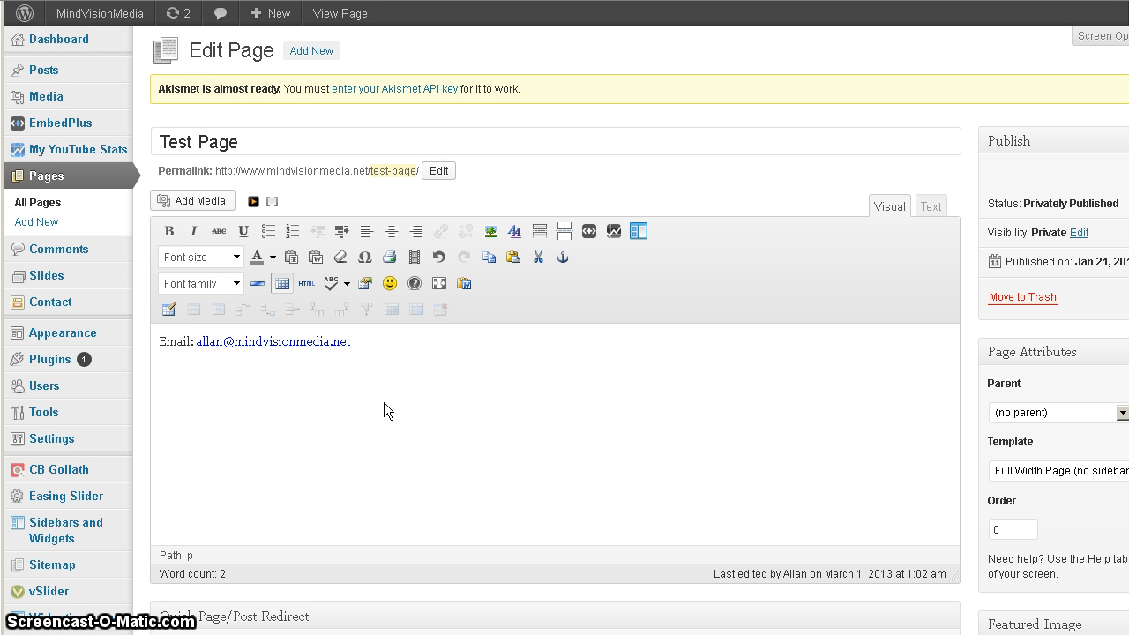
Type 'Click here!' below the email line and select it
type("Click")
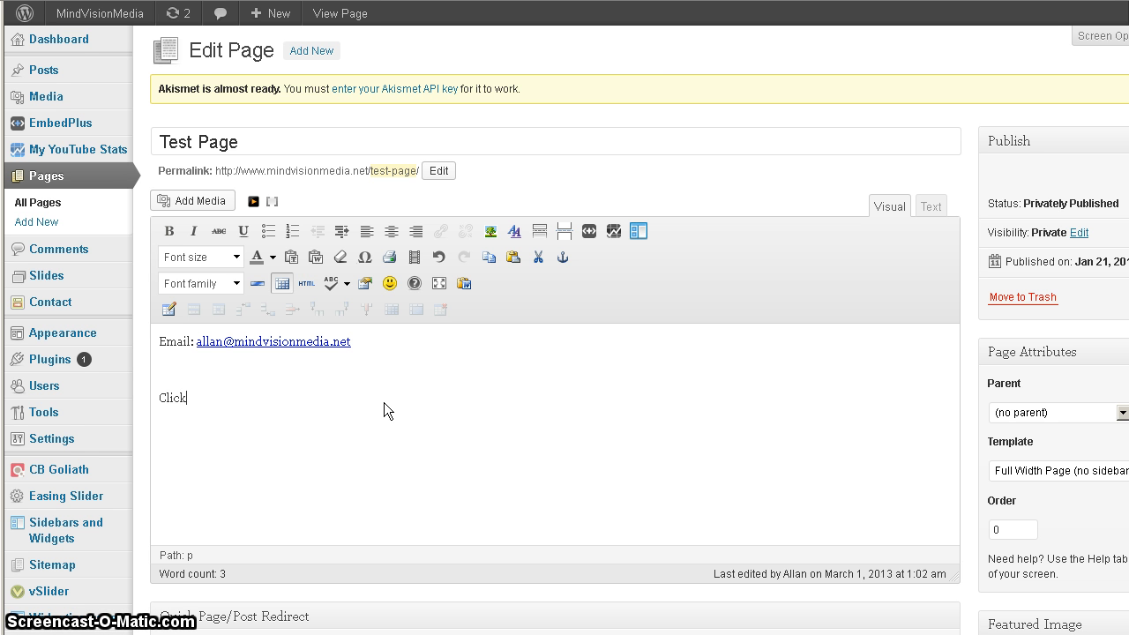
type("here")
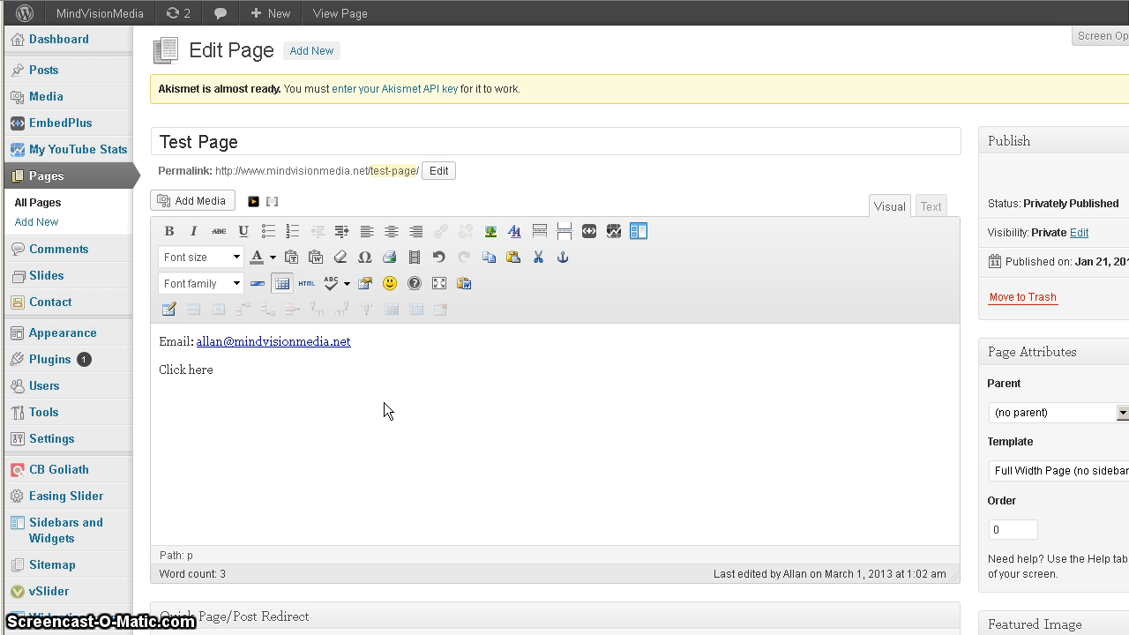
type("!")
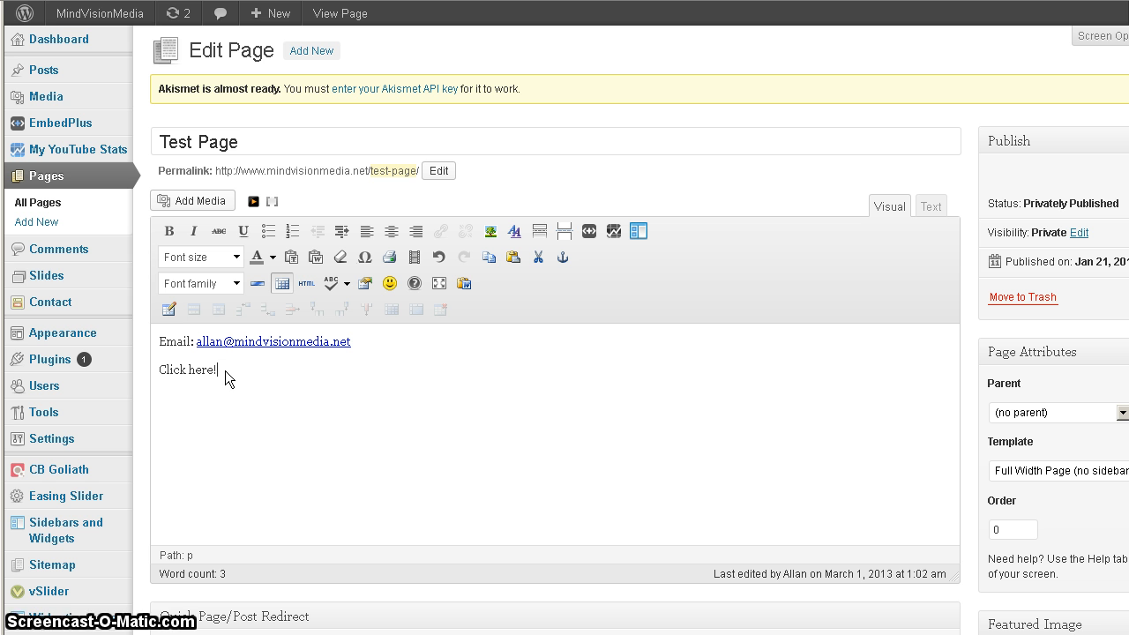
double_click(206, 369)
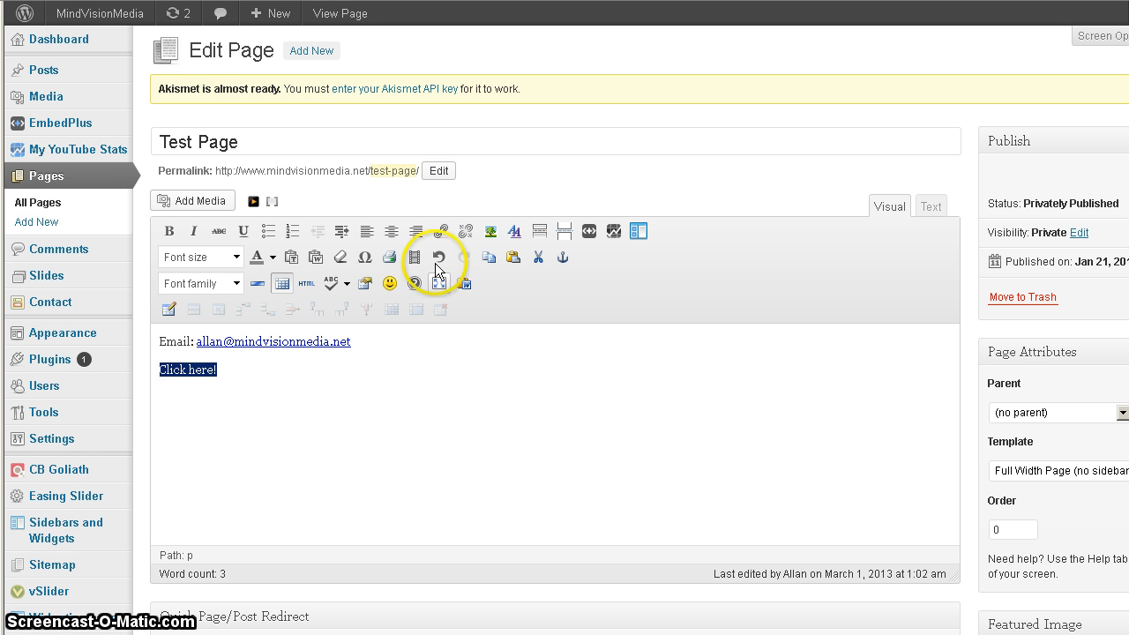
Link 'Click here!' to the MVM Newsletter page from the existing content list
left_click(439, 230)
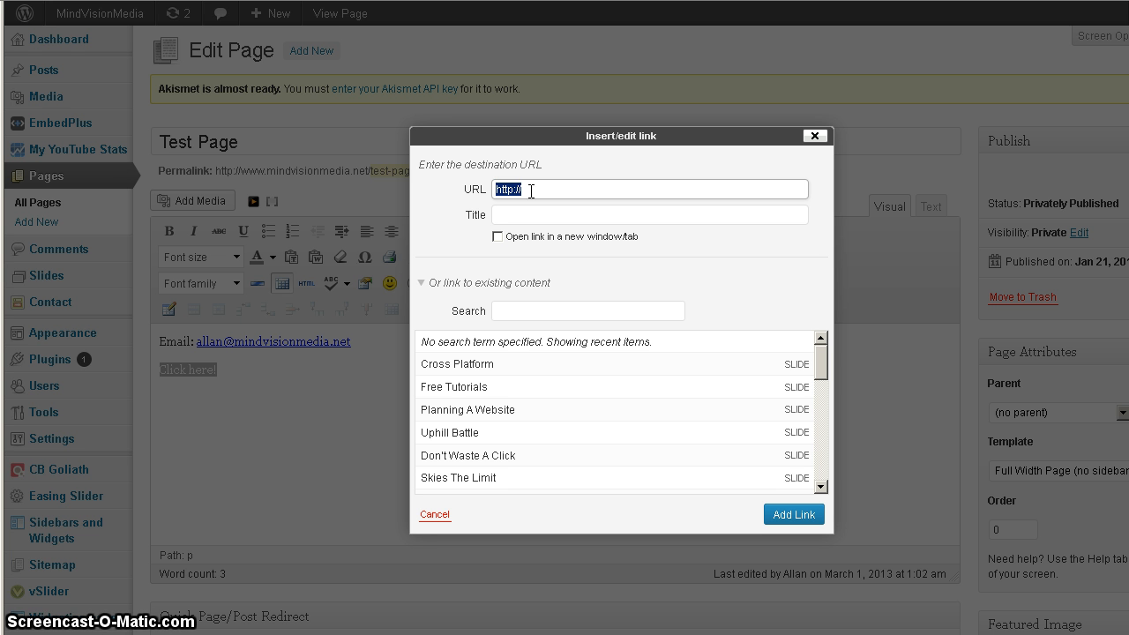
scroll("down", 3)
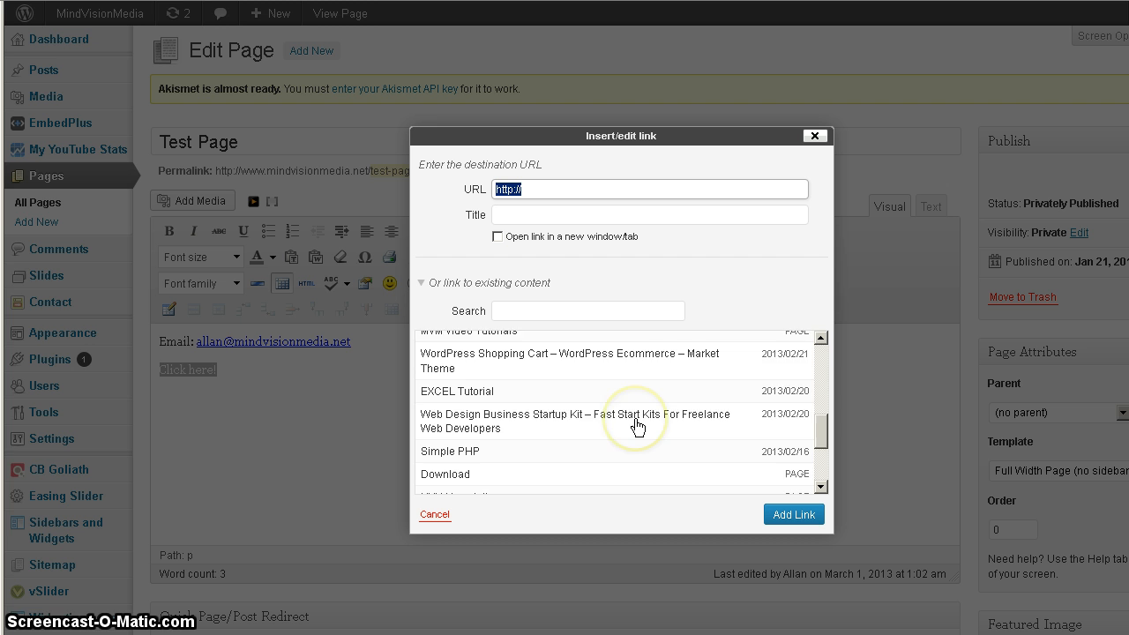
scroll("down", 3)
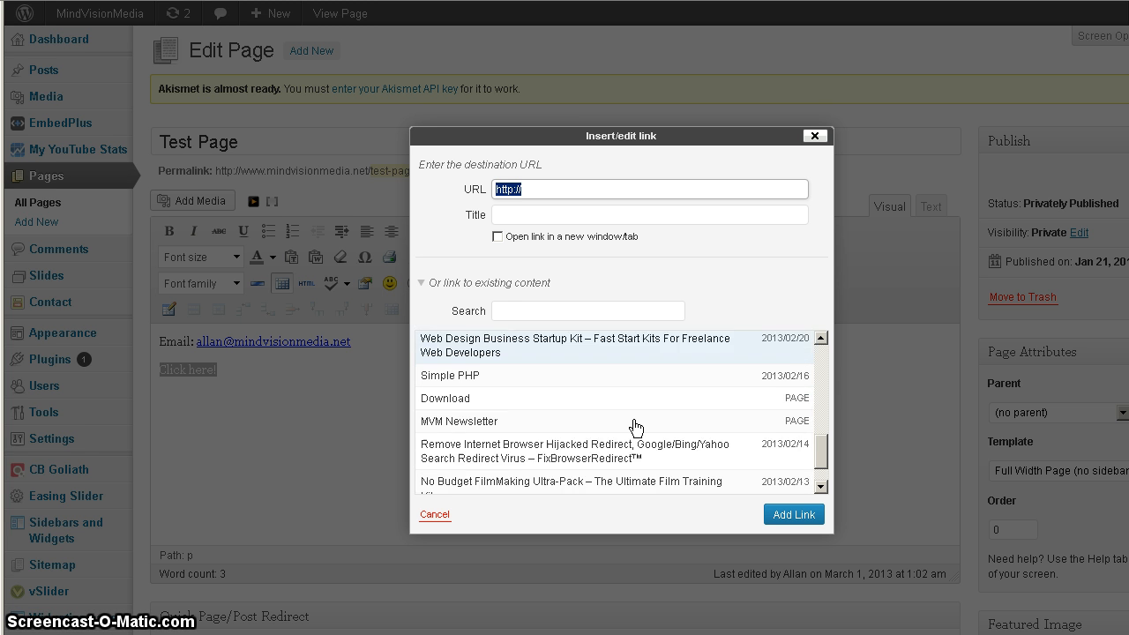
scroll("down", 3)
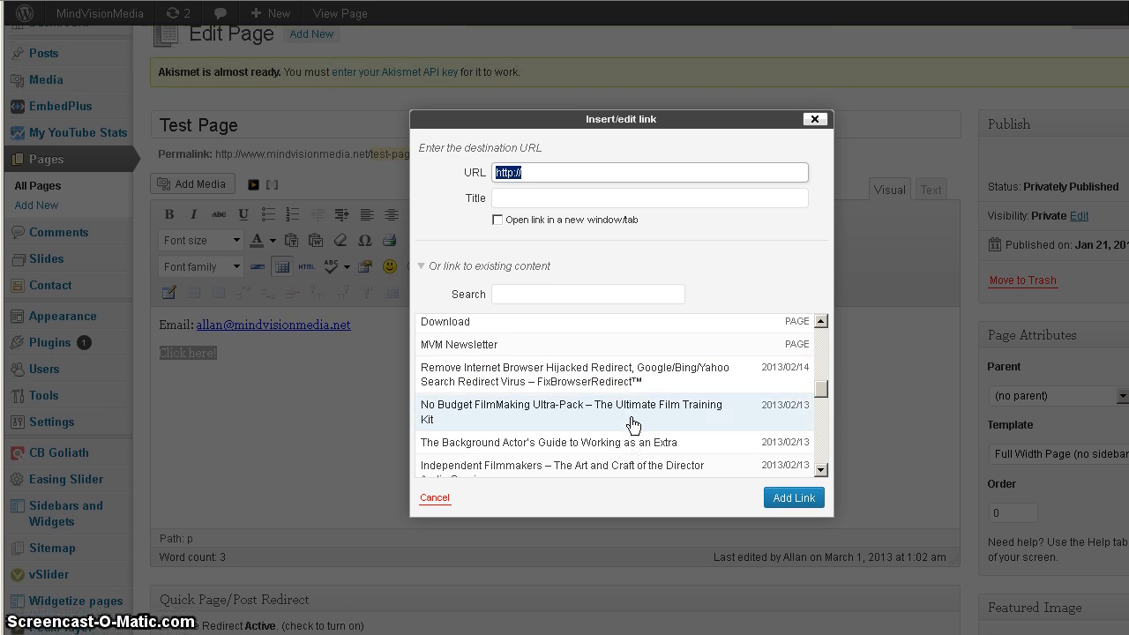
left_click(459, 344)
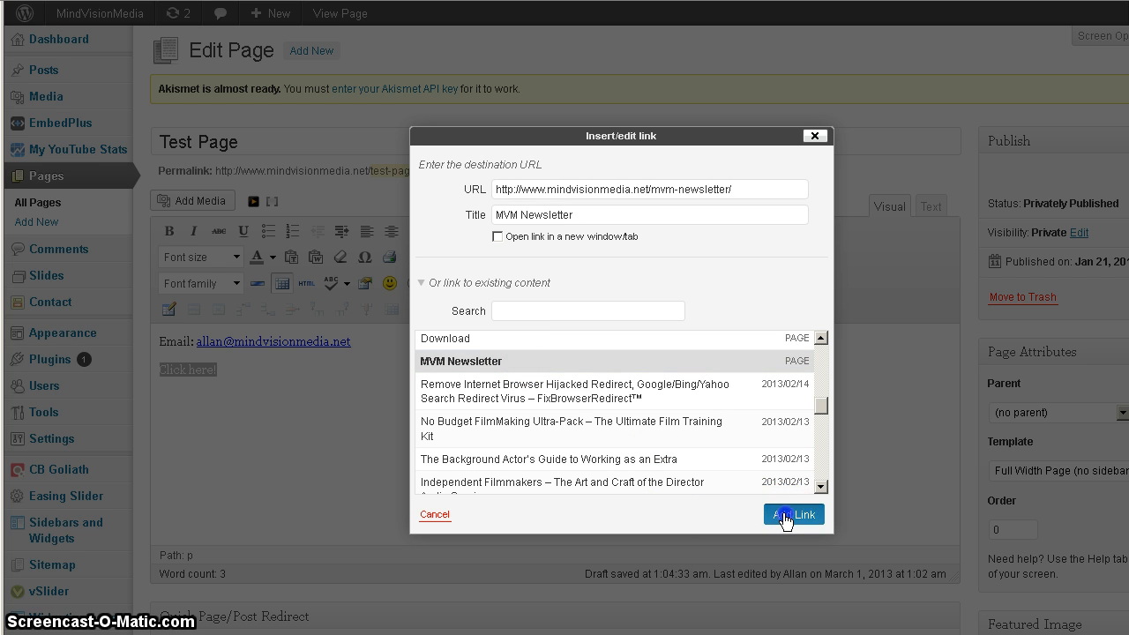
left_click(792, 515)
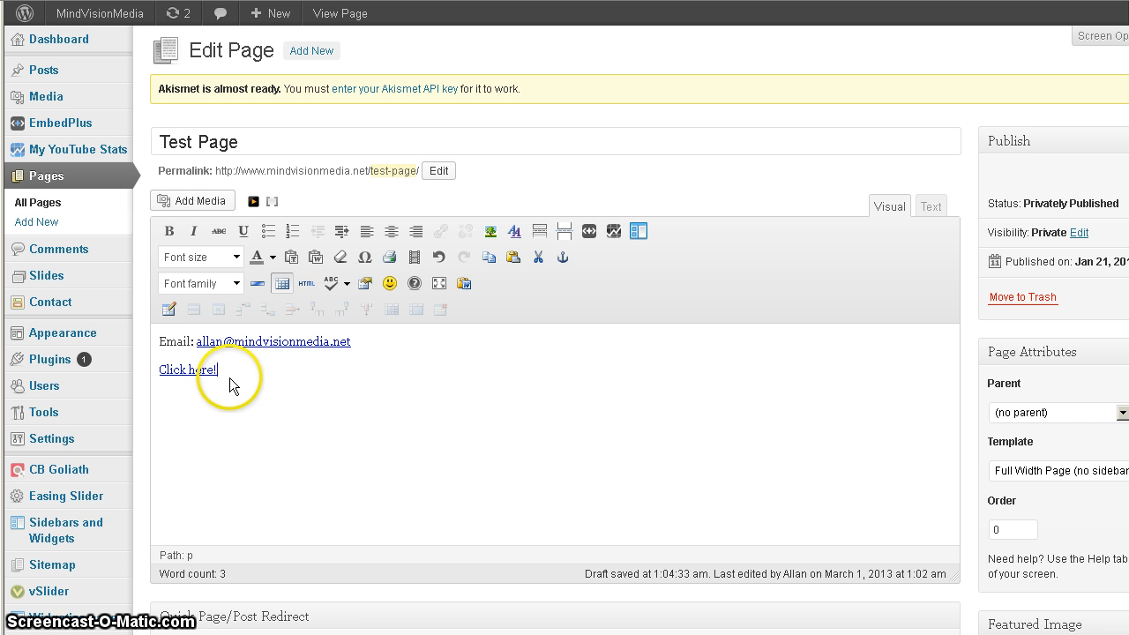
mouse_move(221, 379)
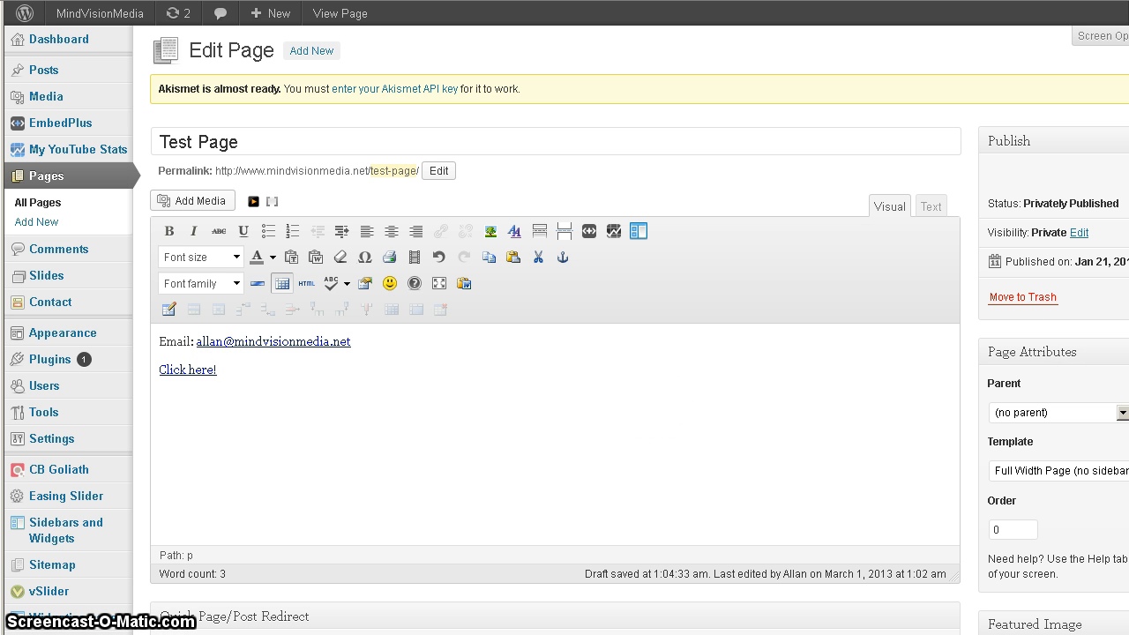
mouse_move(1107, 375)
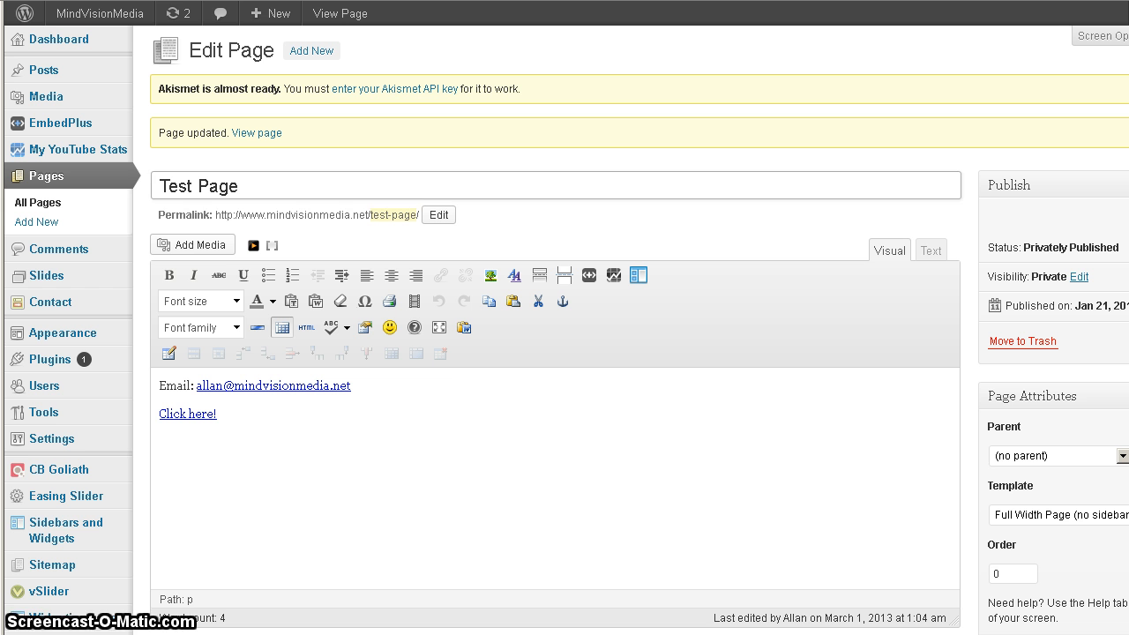
mouse_move(883, 450)
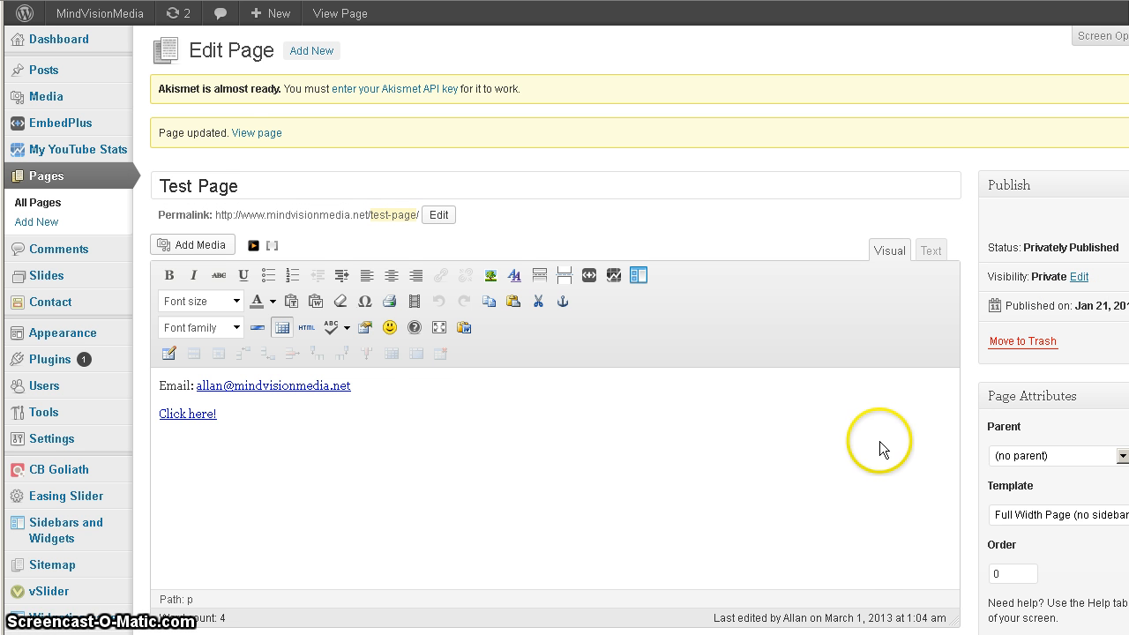
View the live Test Page, test 'Click here!', then return to editing
left_click(256, 133)
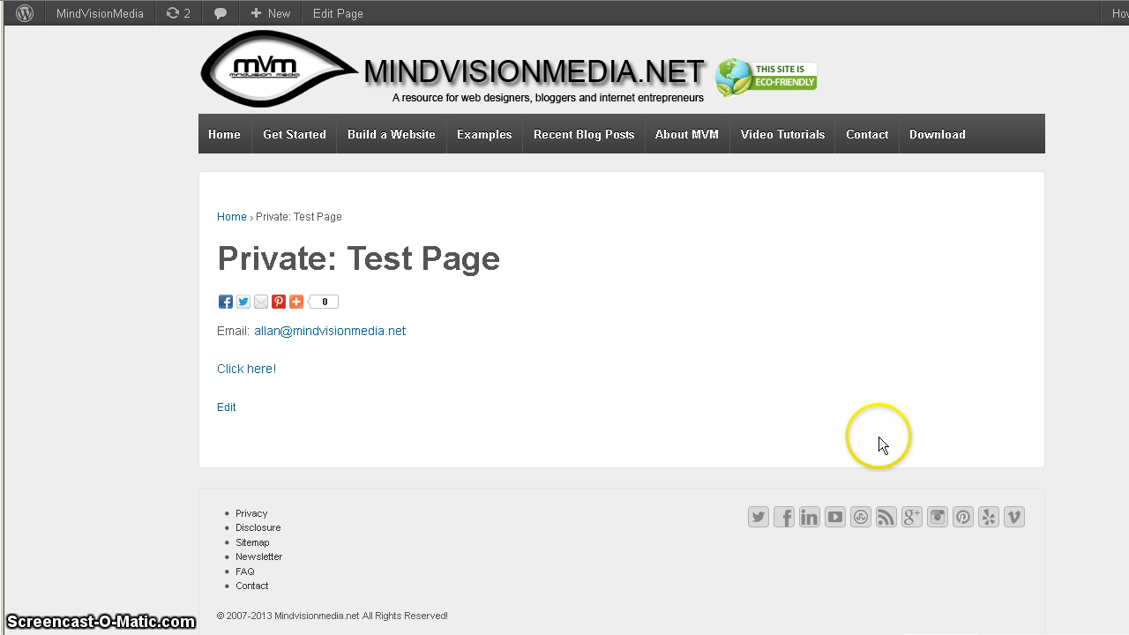
mouse_move(246, 368)
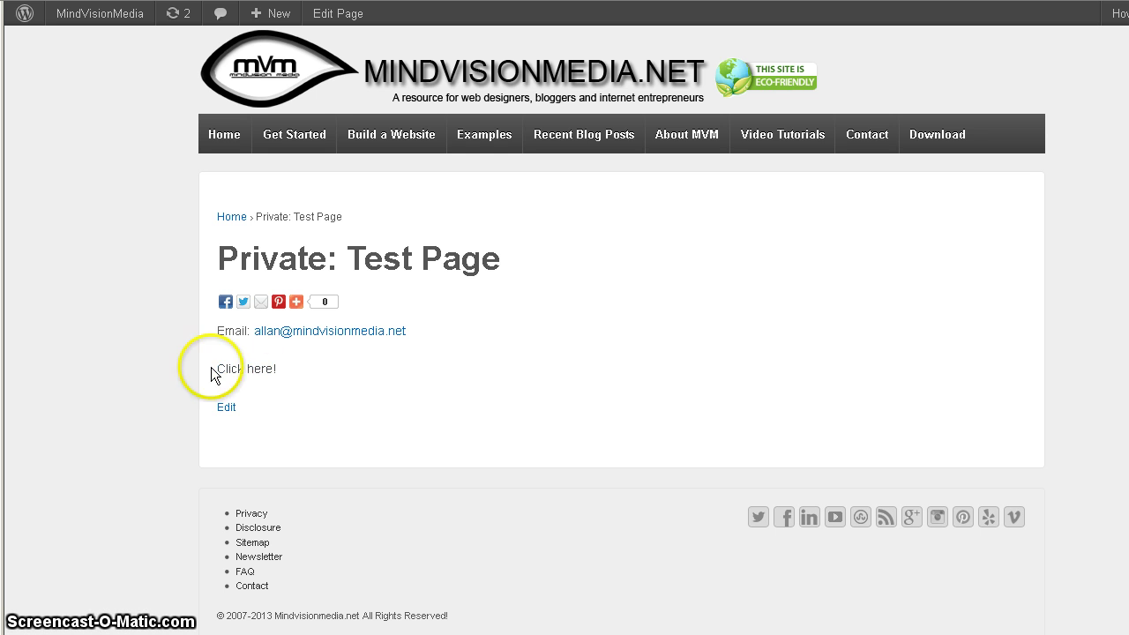
mouse_move(269, 375)
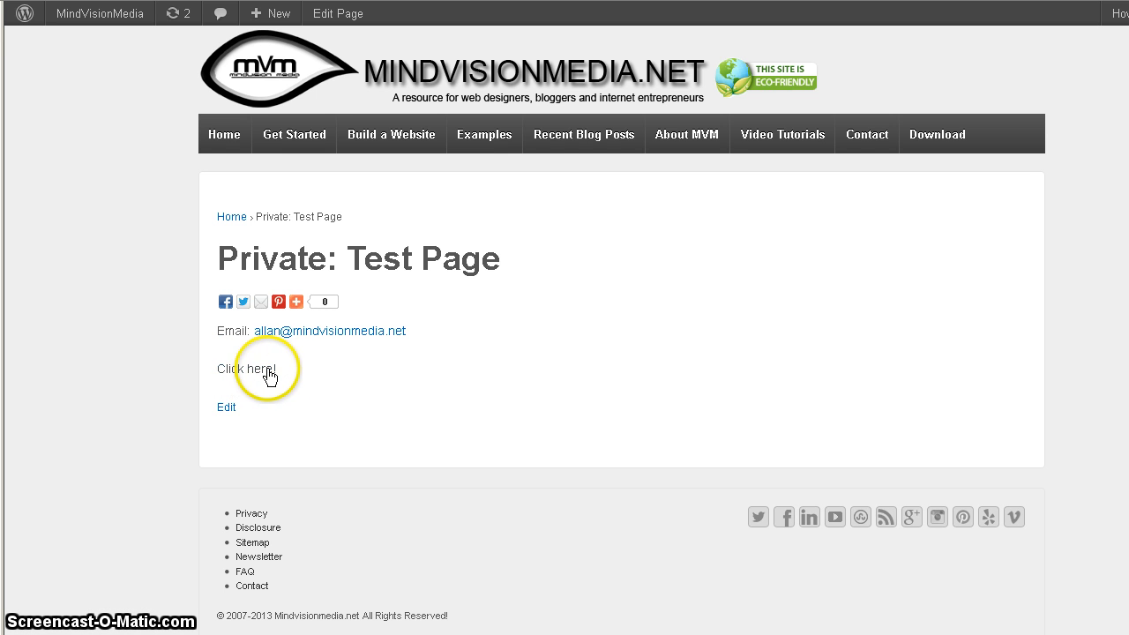
mouse_move(444, 415)
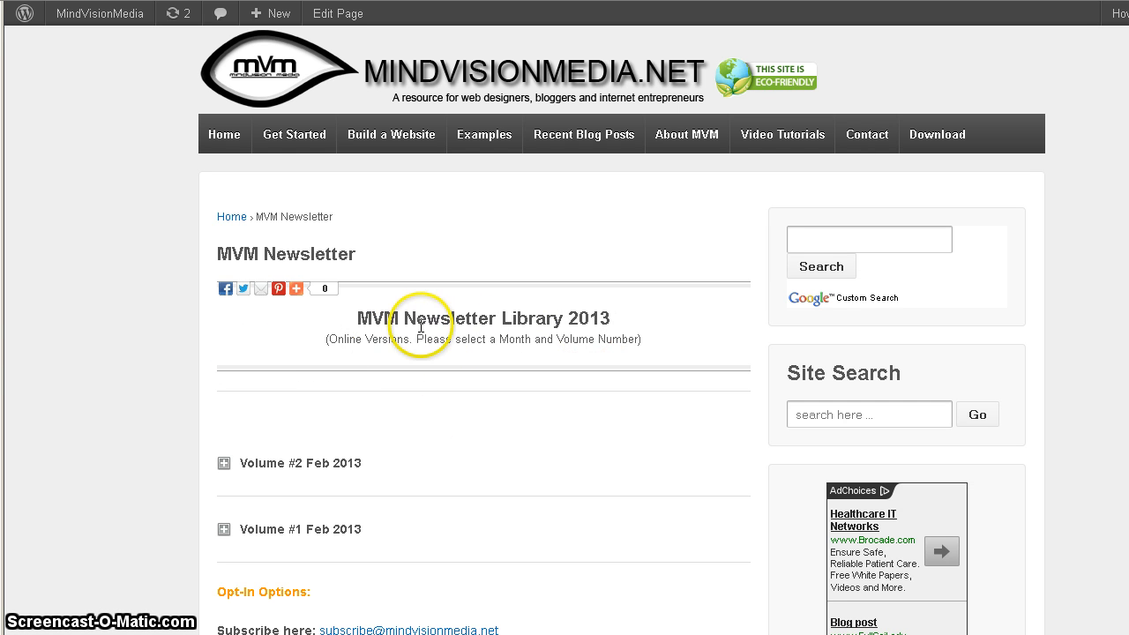
mouse_move(538, 328)
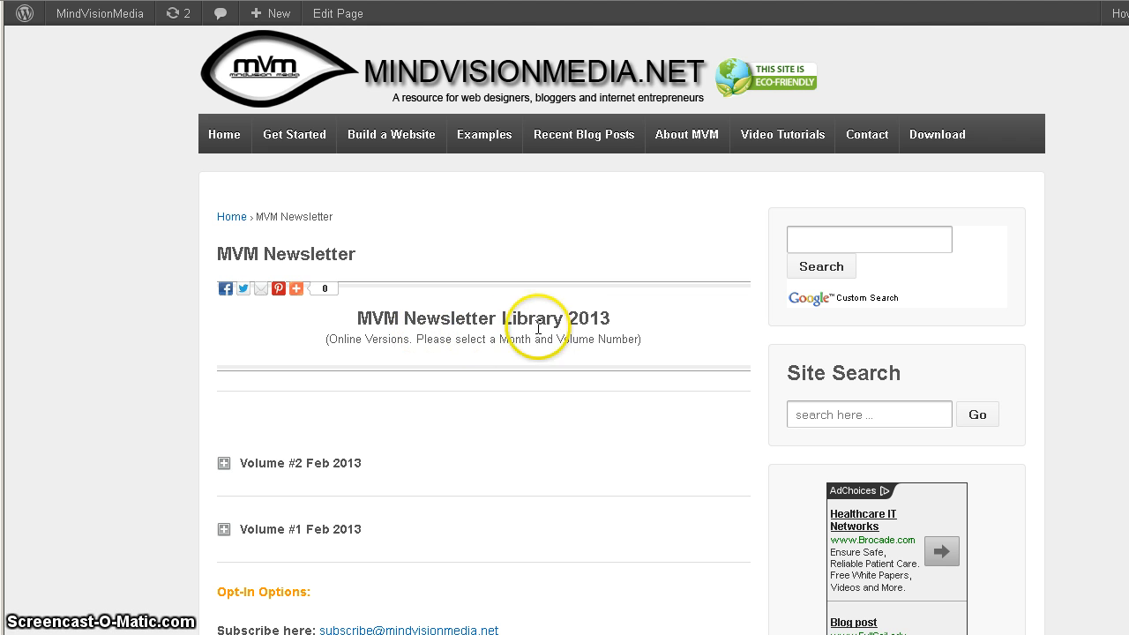
mouse_move(538, 327)
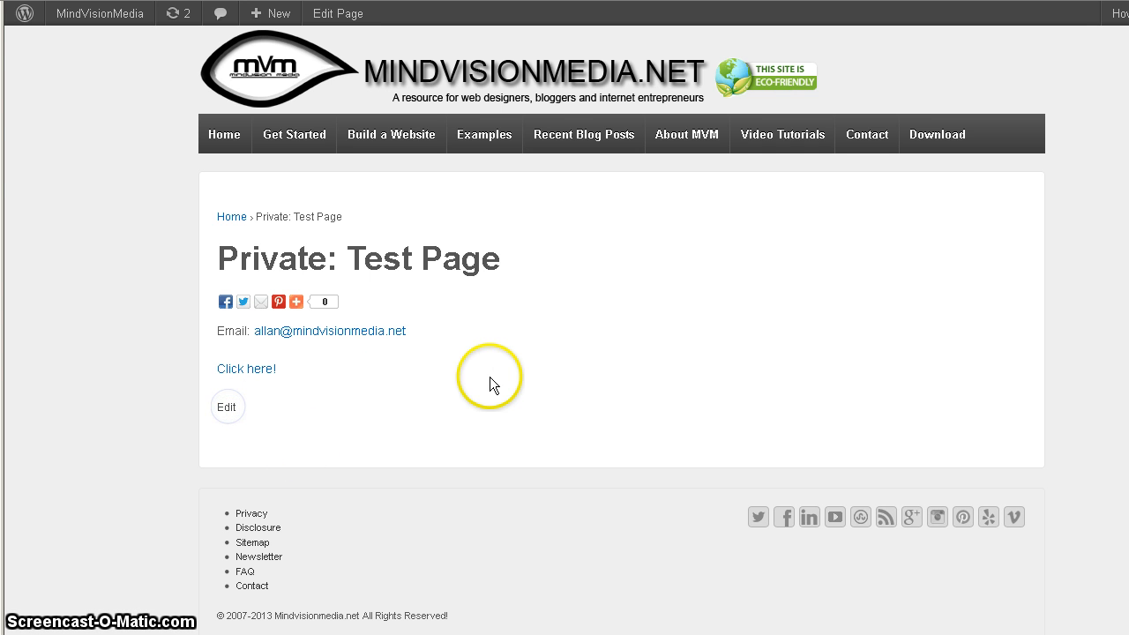
mouse_move(494, 384)
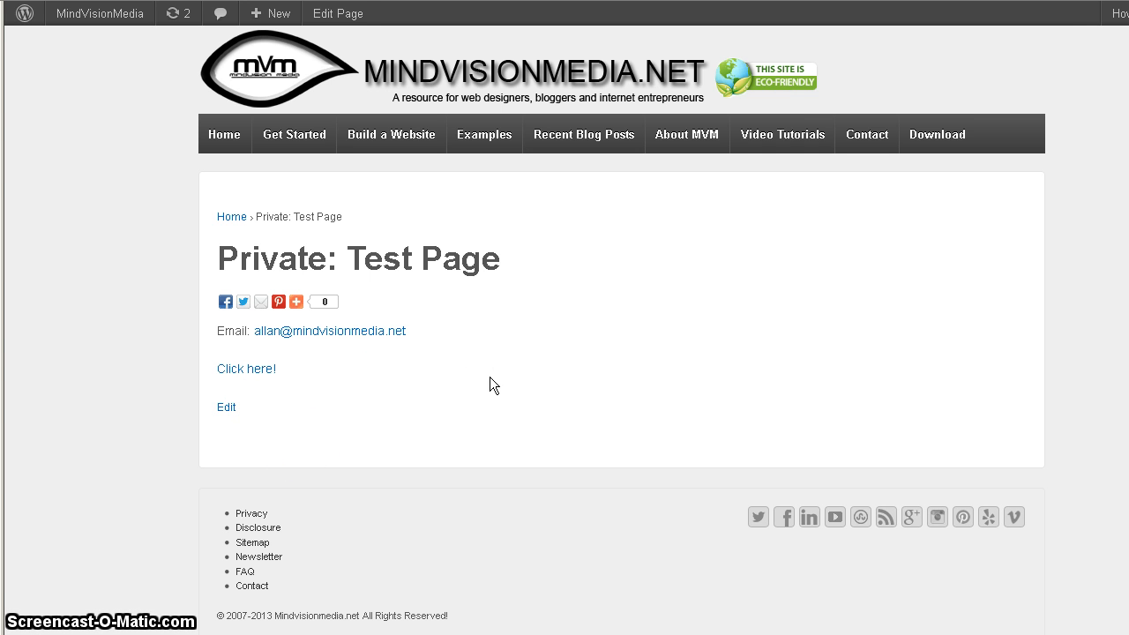
left_click(226, 407)
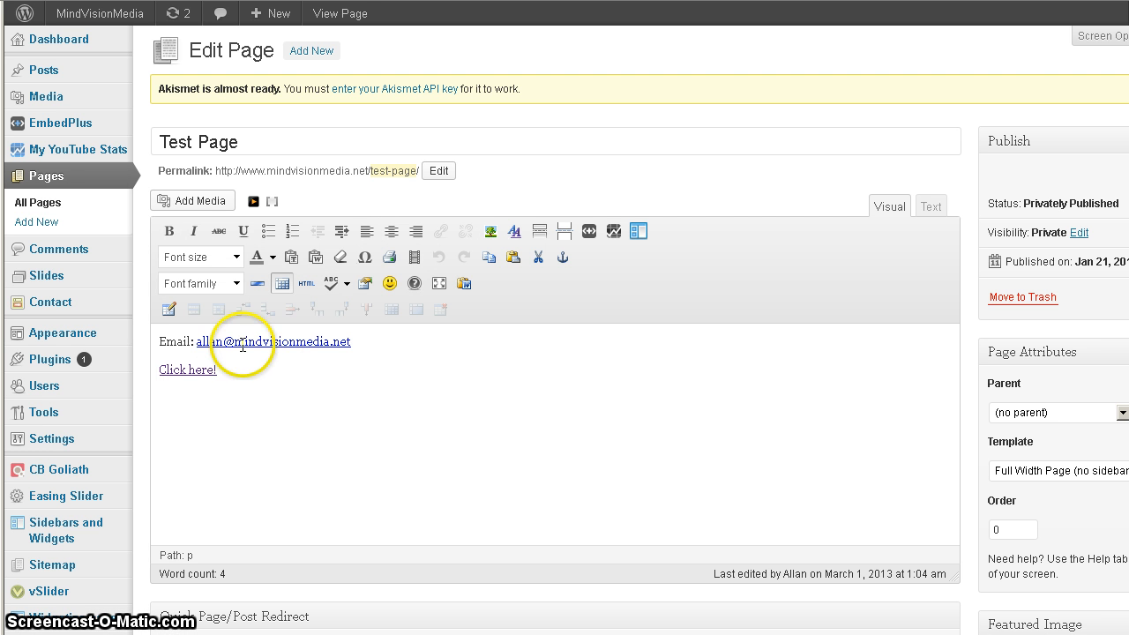
mouse_move(368, 414)
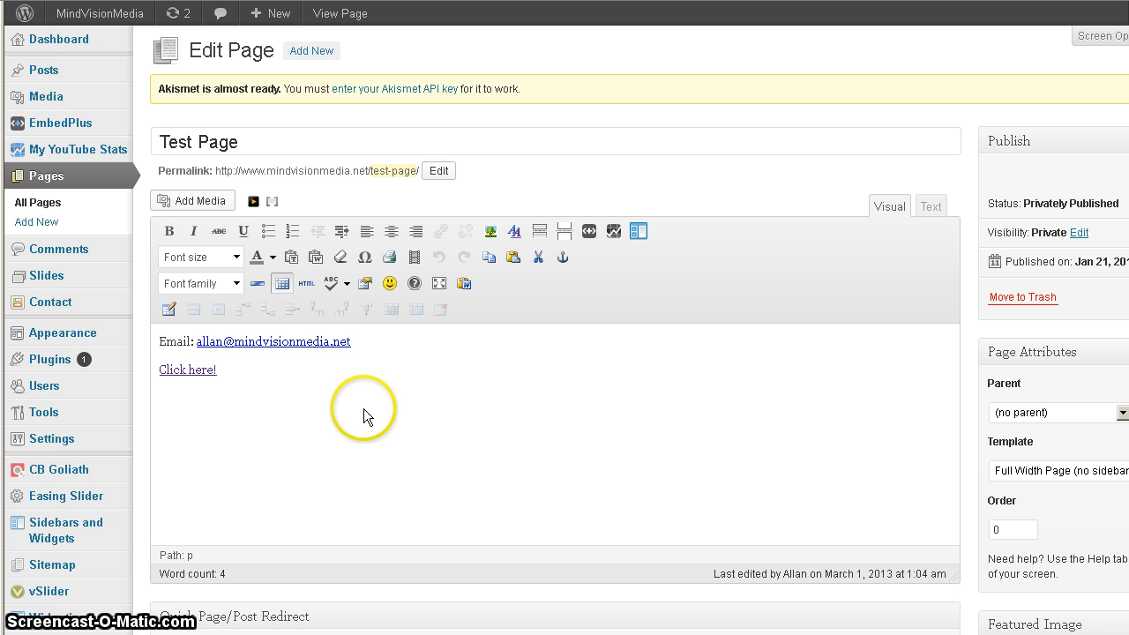
Append 'to a page within your site' after the Click here! link text
left_click(188, 369)
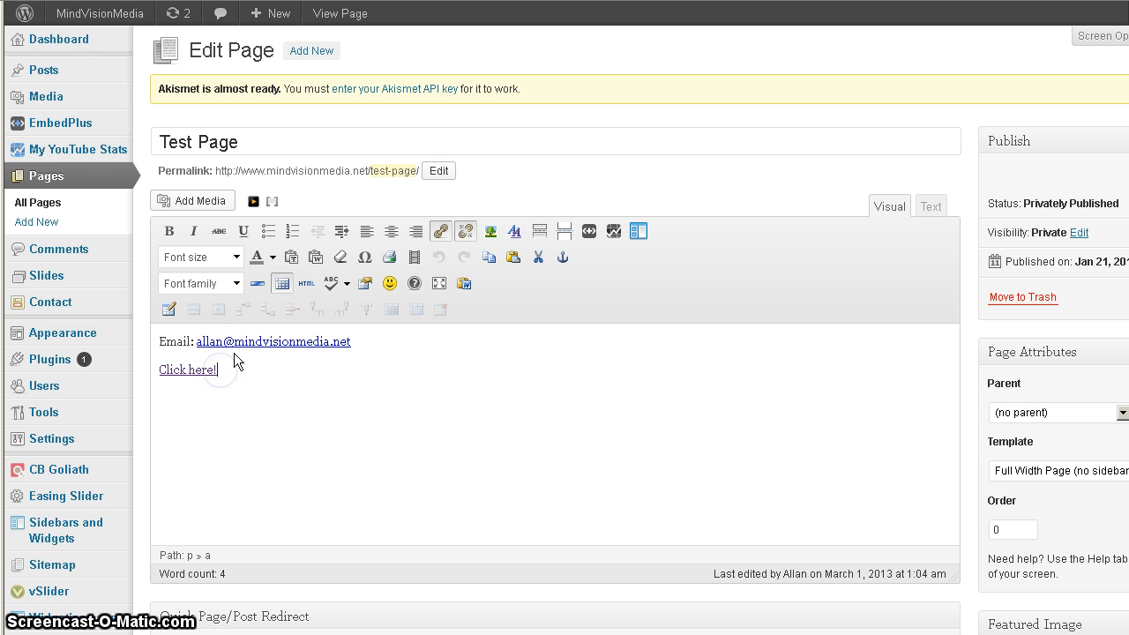
mouse_move(198, 413)
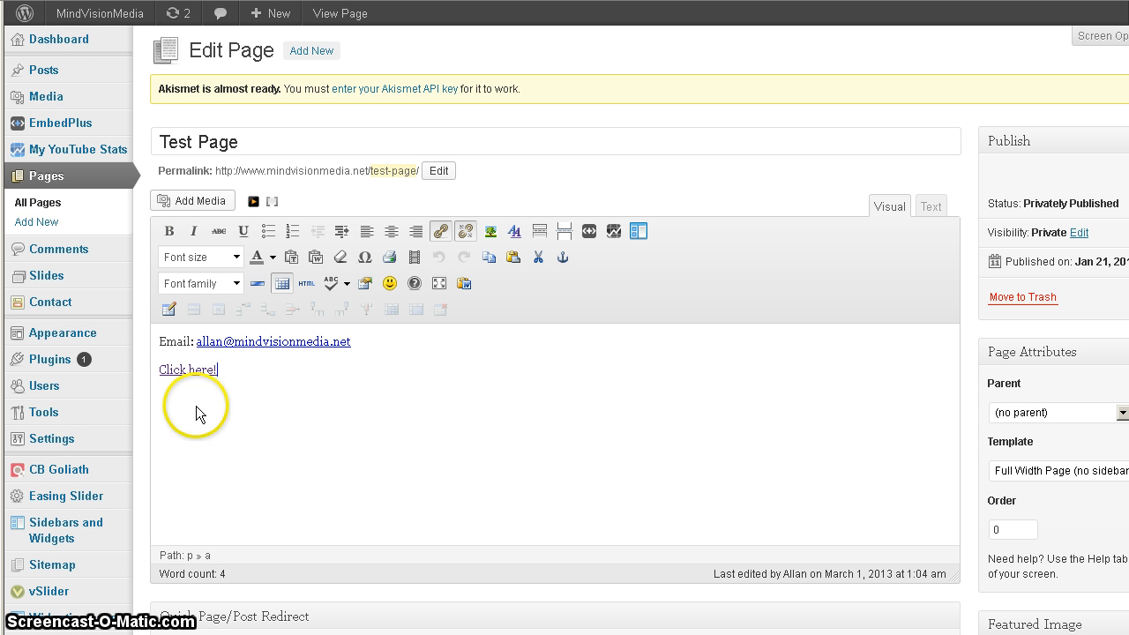
mouse_move(252, 408)
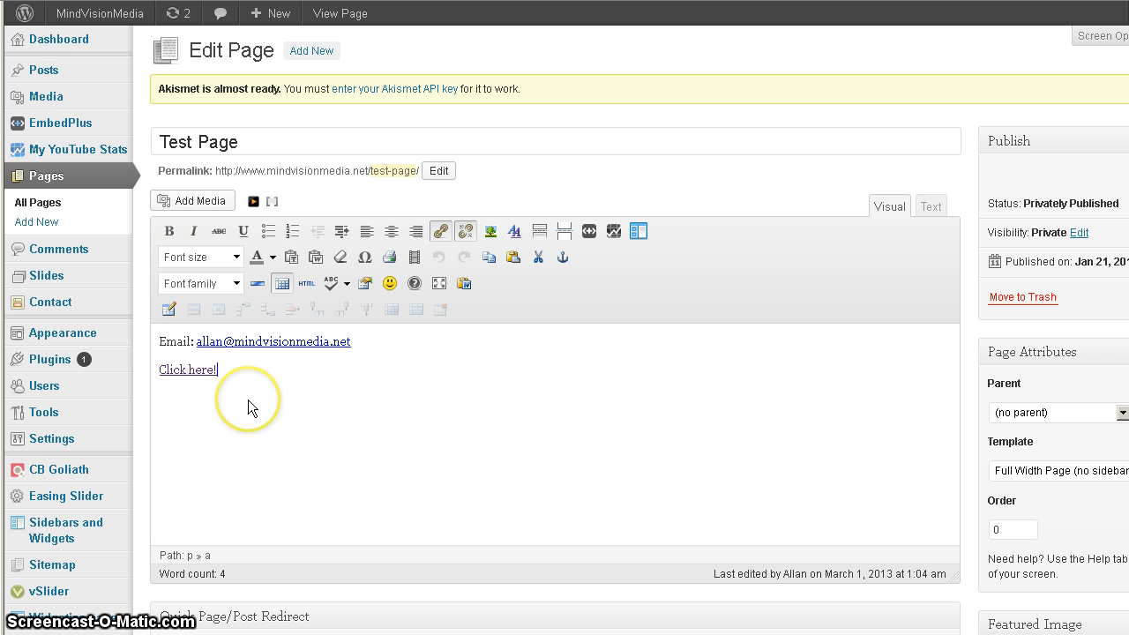
type("to a page within yo")
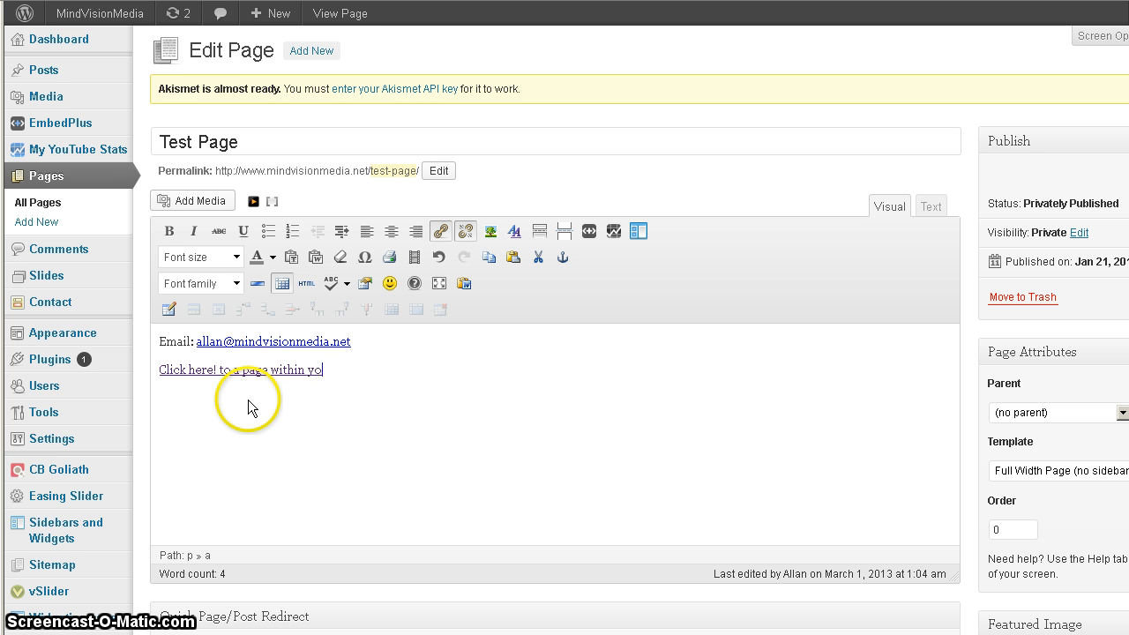
type("ur site")
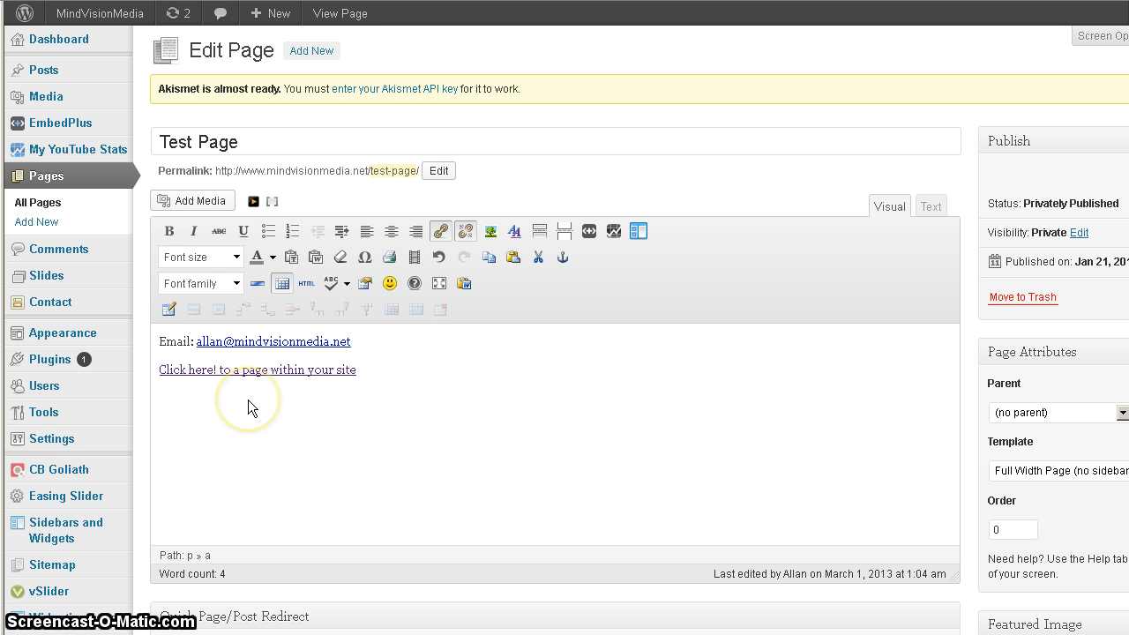
mouse_move(375, 402)
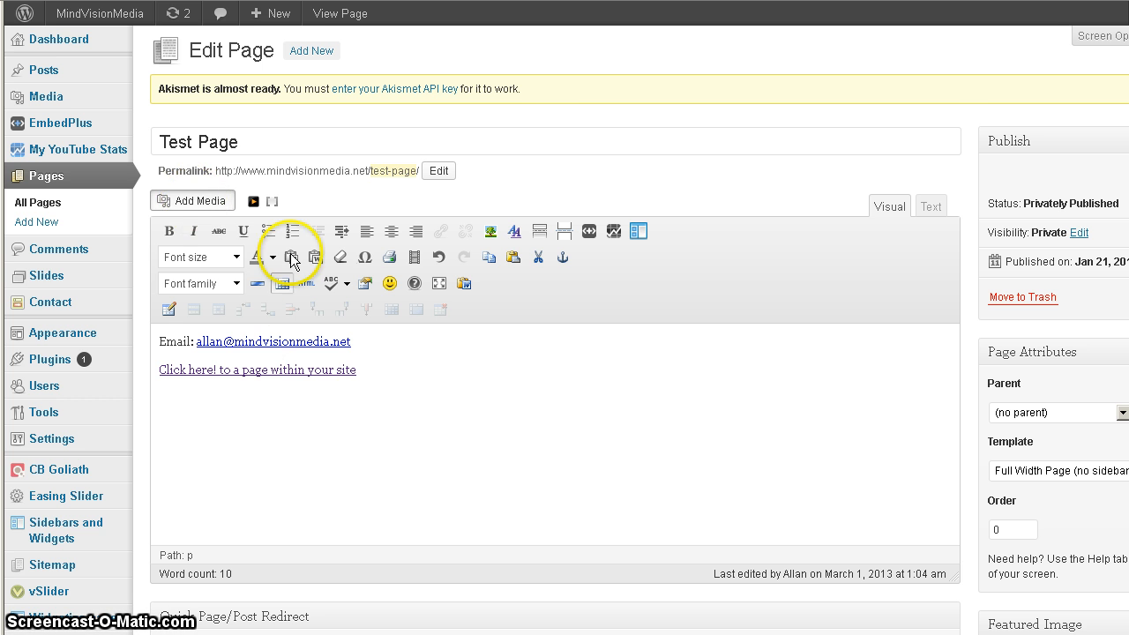
Insert Image29, the outdoor filming photo, from the Media Library into the page
left_click(193, 201)
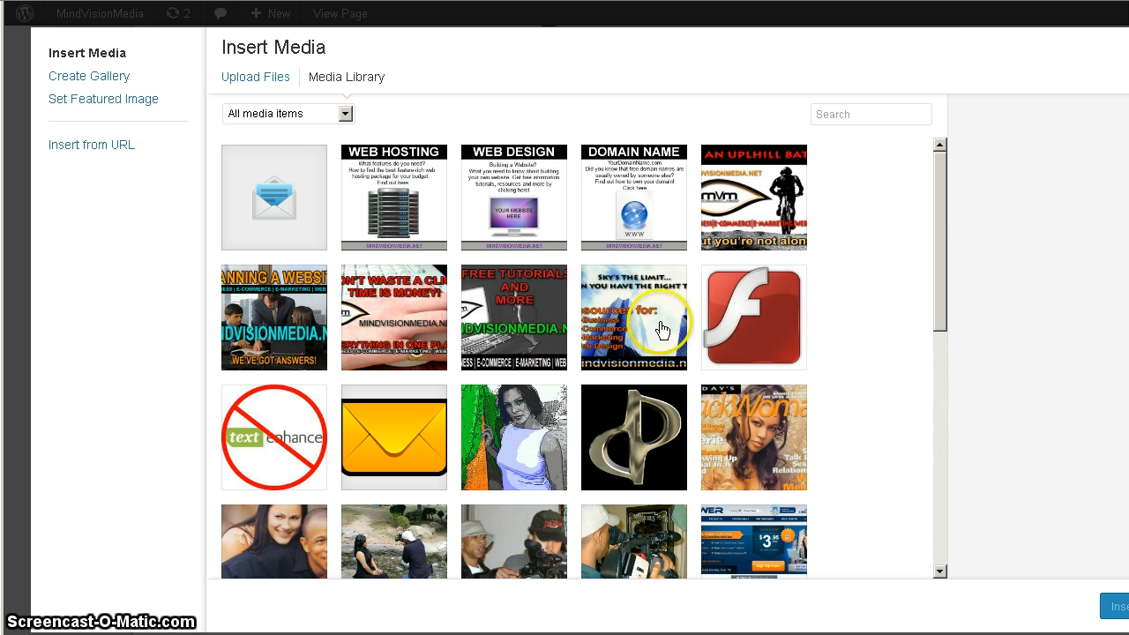
scroll("down", 3)
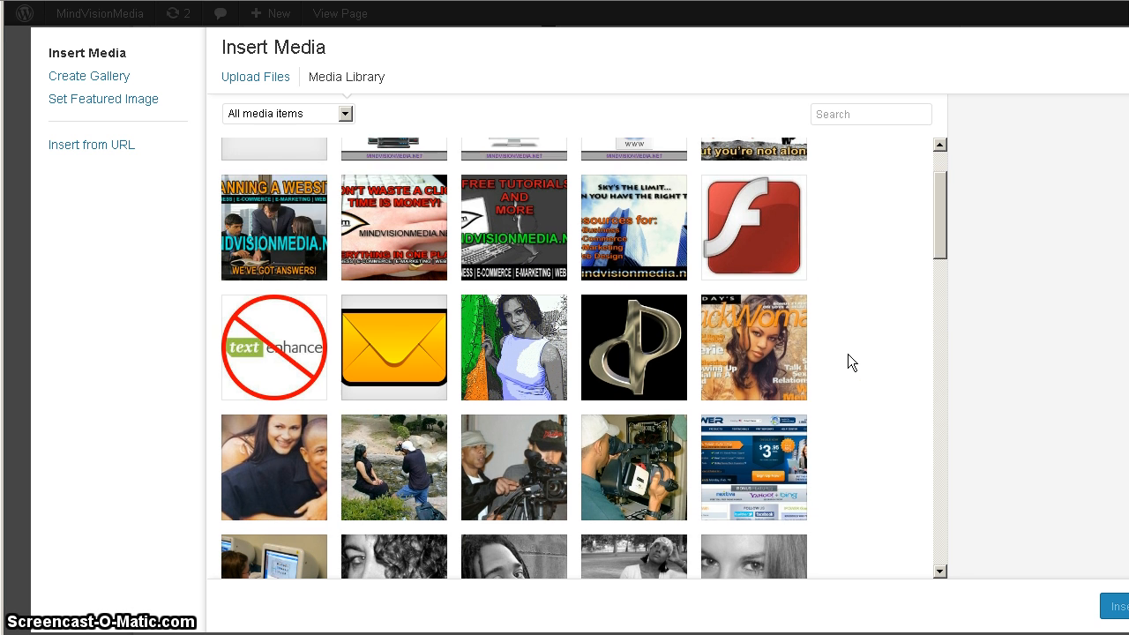
scroll("down", 3)
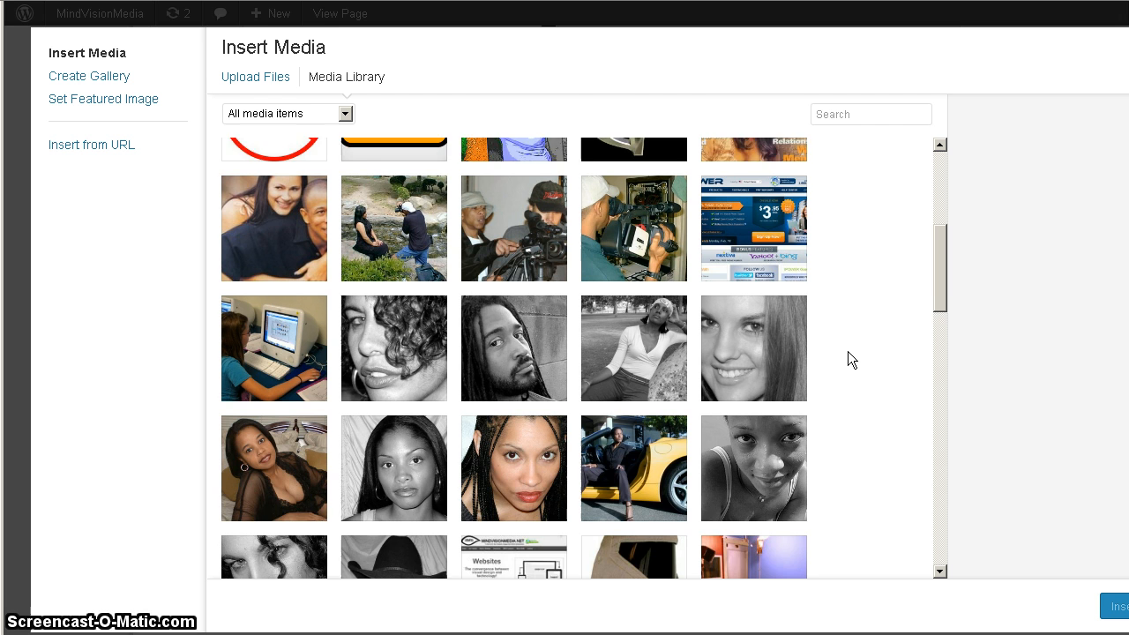
scroll("up", 3)
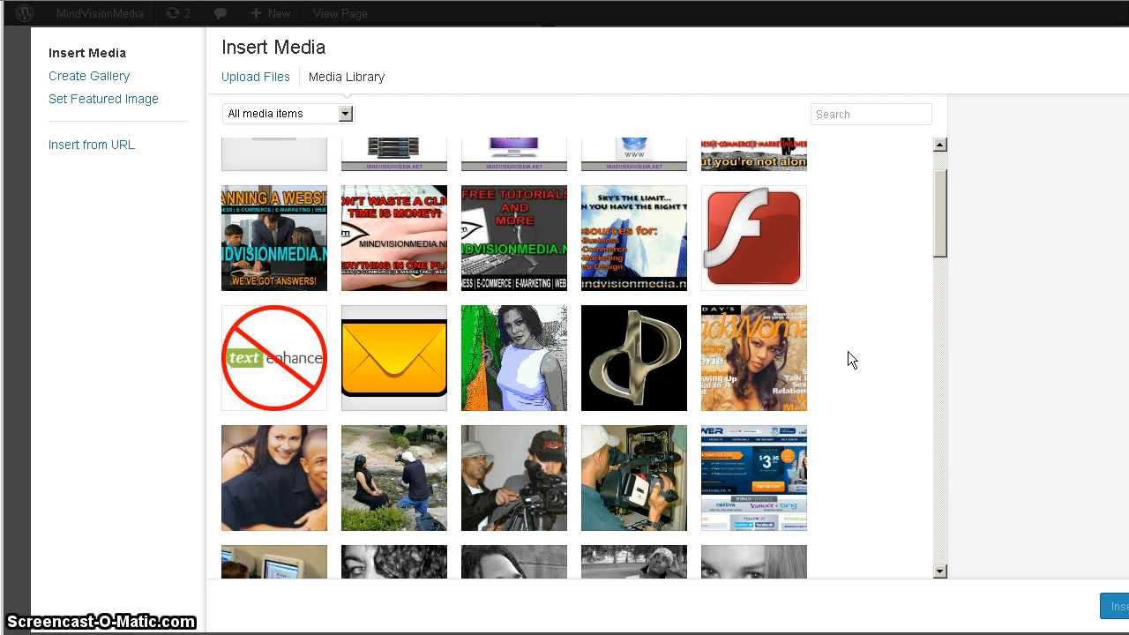
scroll("up", 3)
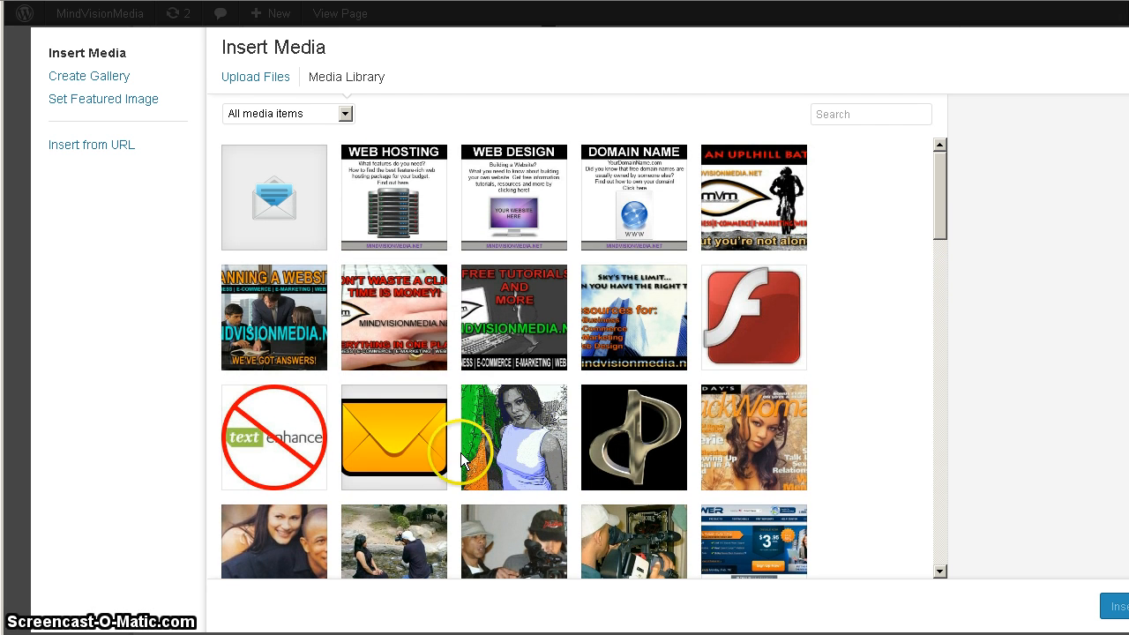
mouse_move(402, 551)
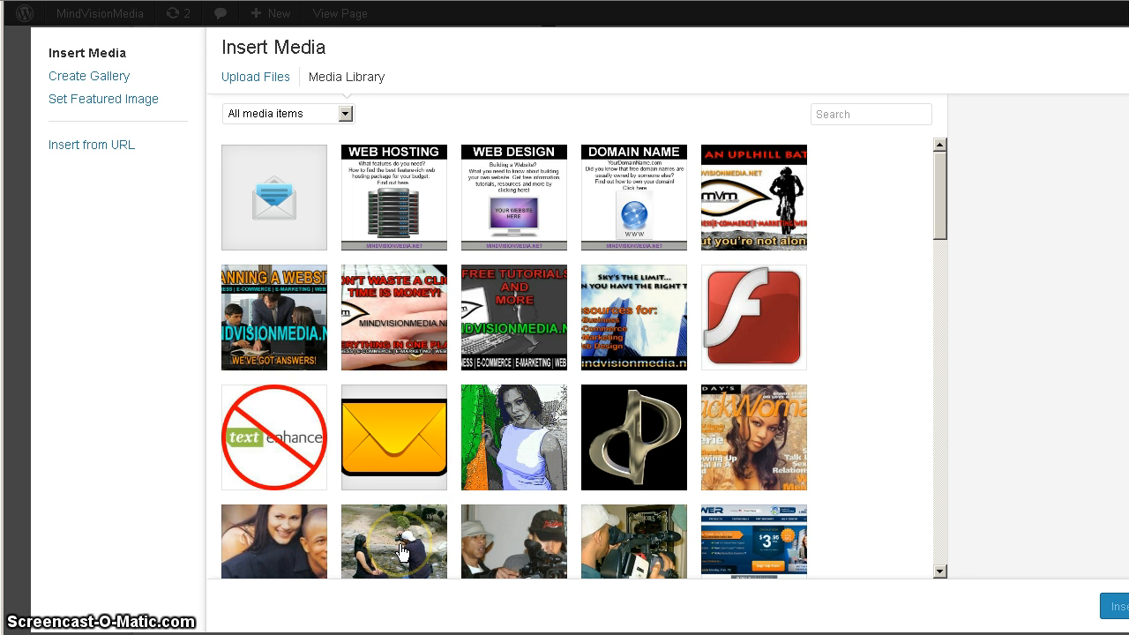
left_click(393, 541)
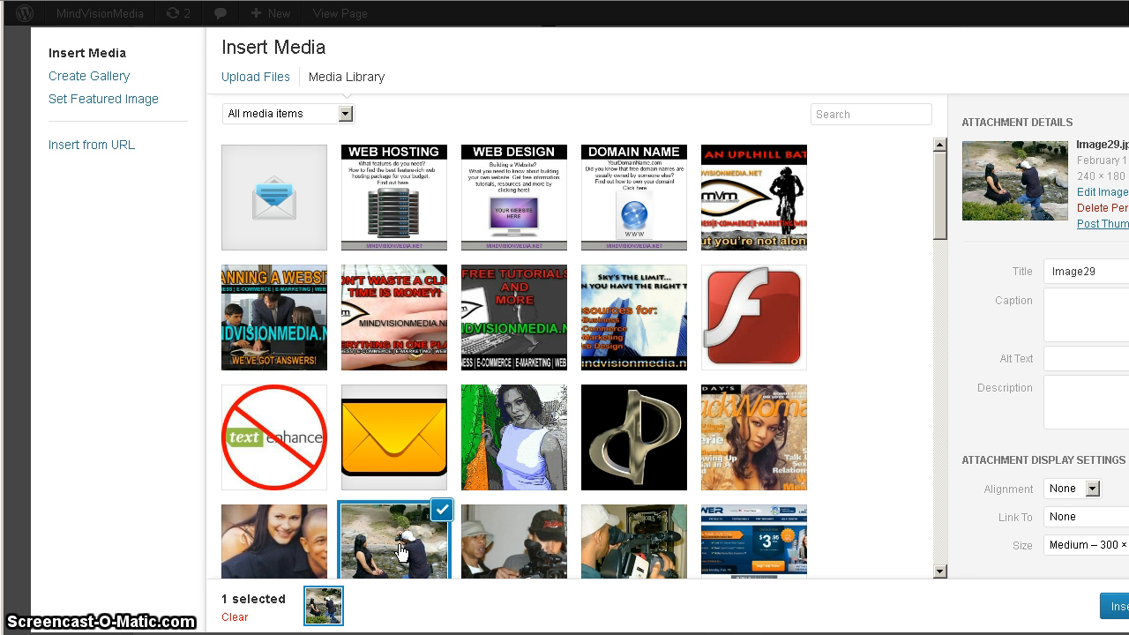
mouse_move(406, 552)
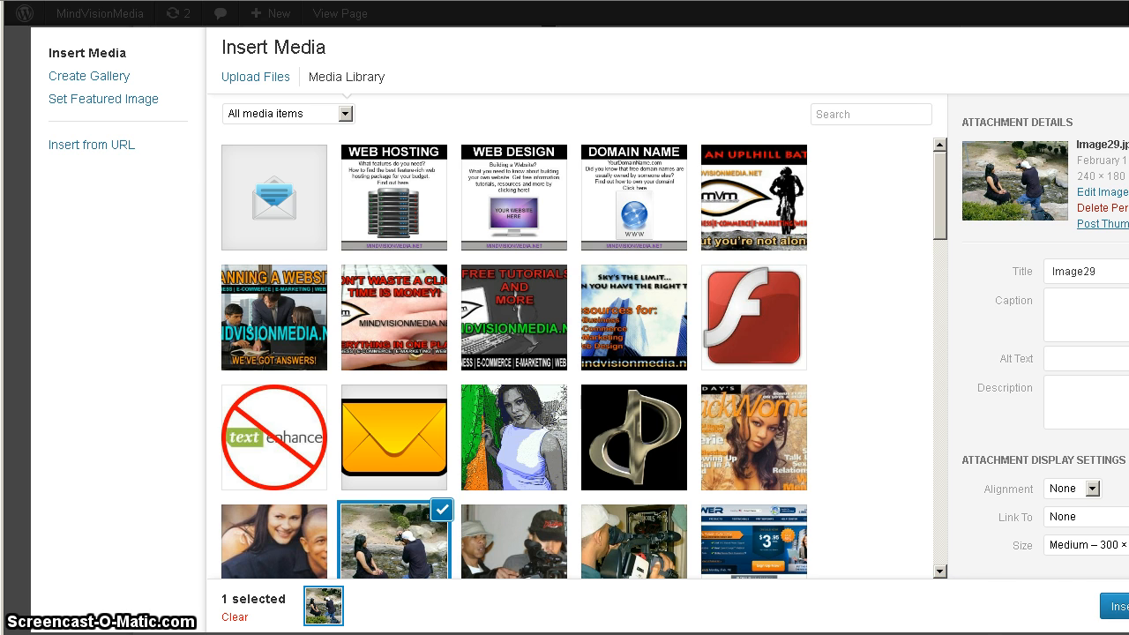
left_click(1116, 606)
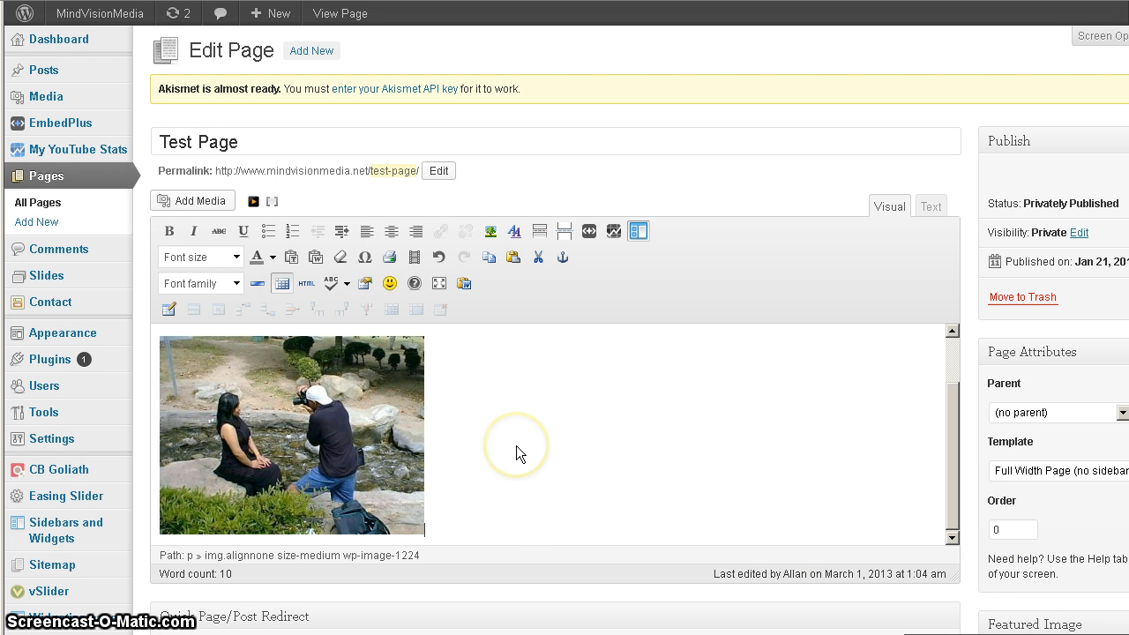
mouse_move(346, 456)
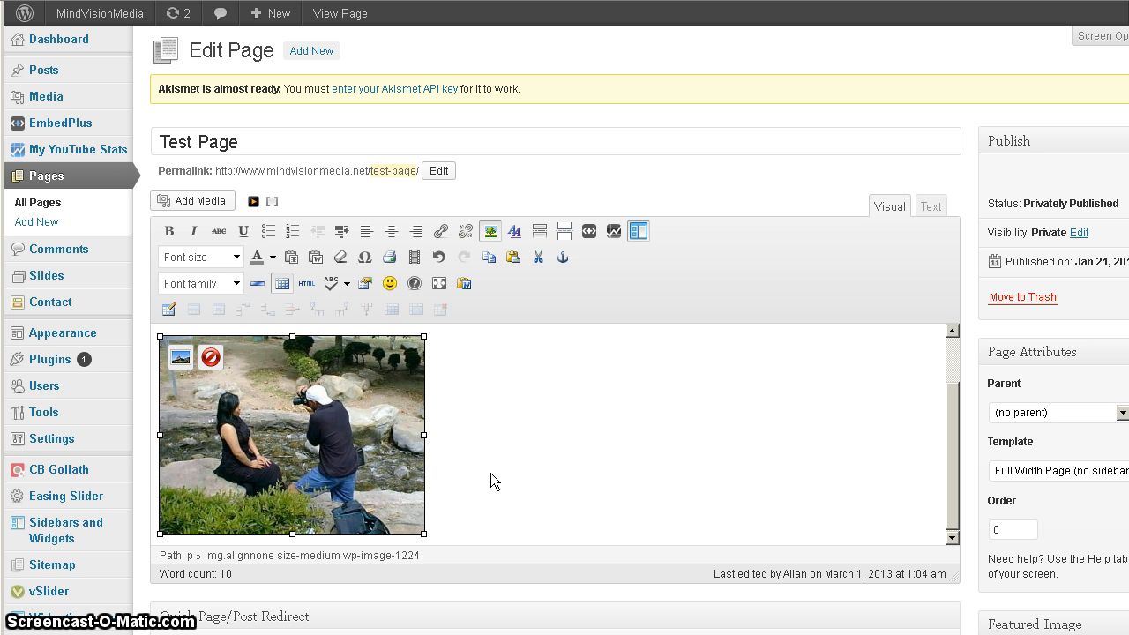
mouse_move(349, 451)
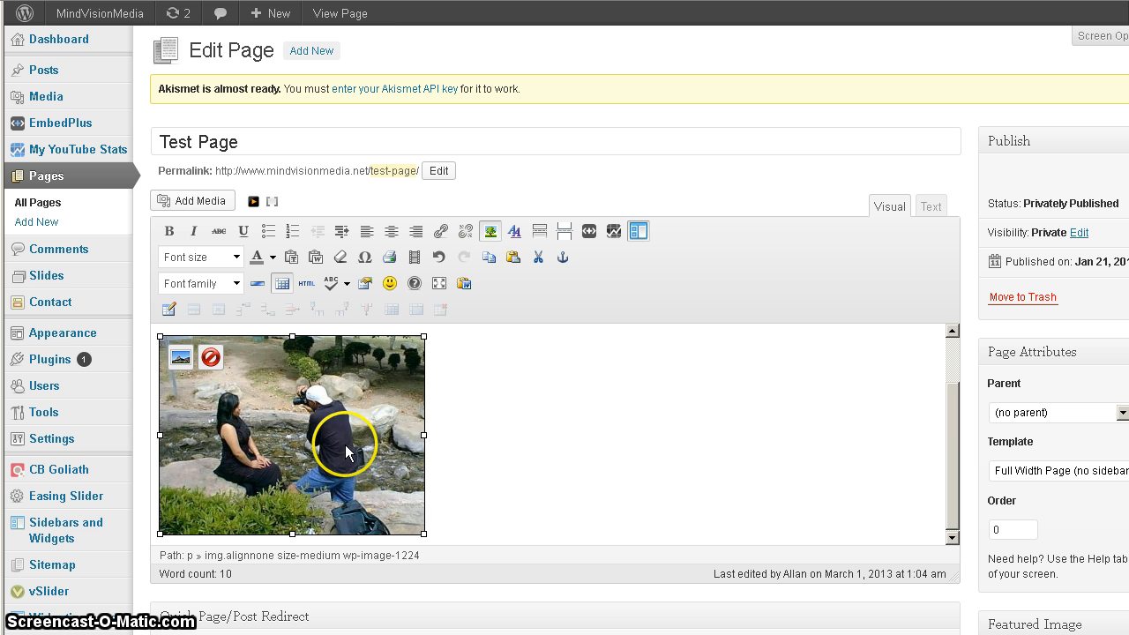
mouse_move(526, 445)
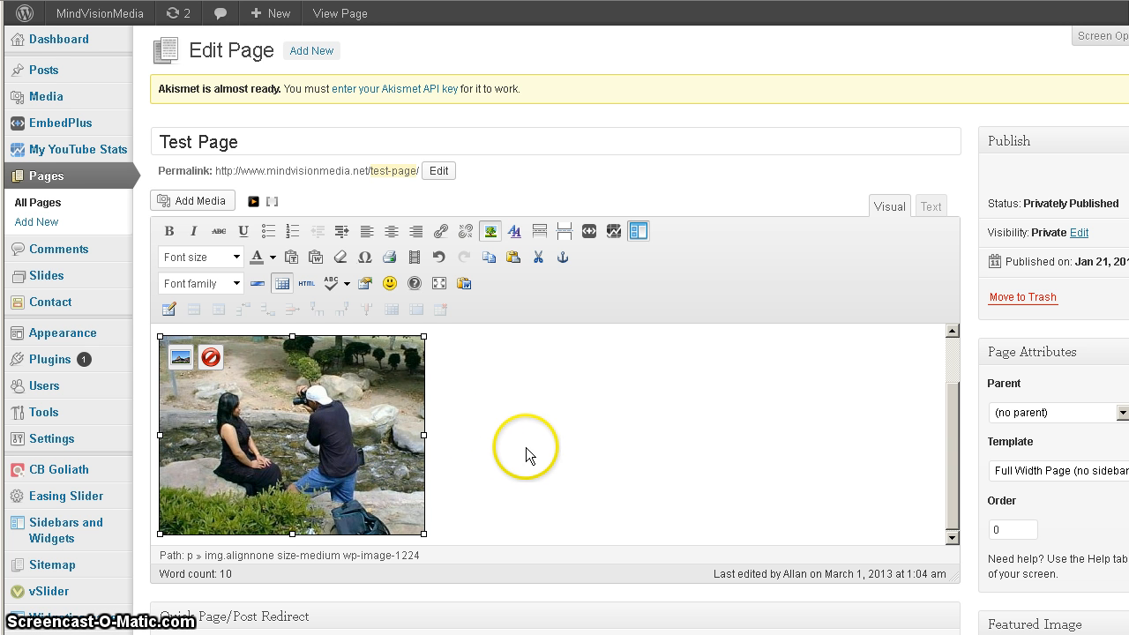
mouse_move(308, 436)
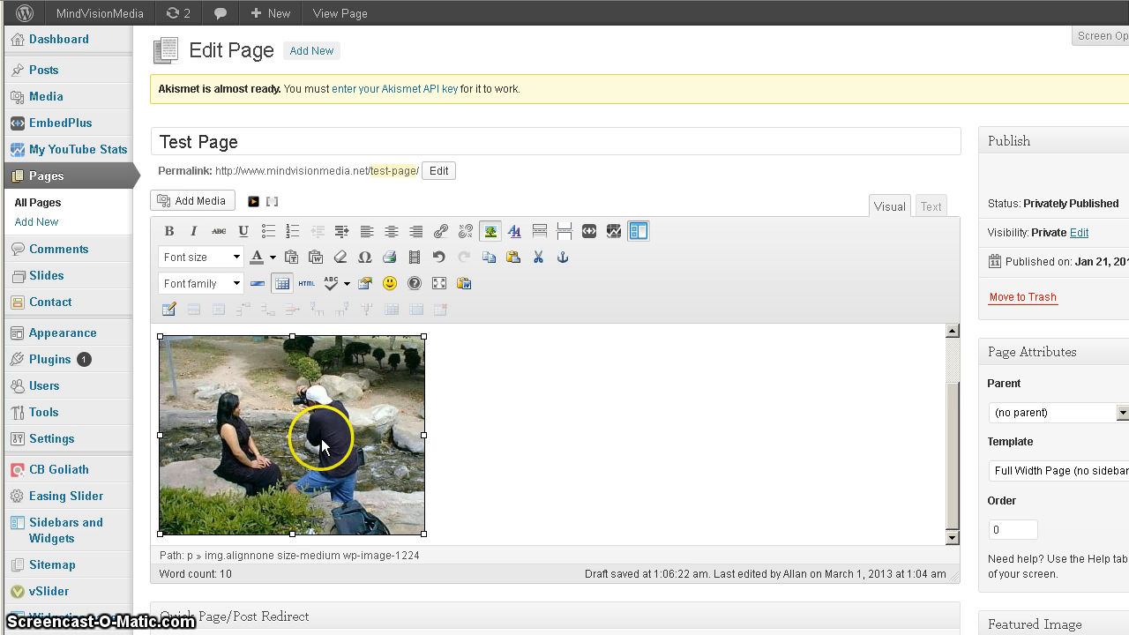
mouse_move(600, 441)
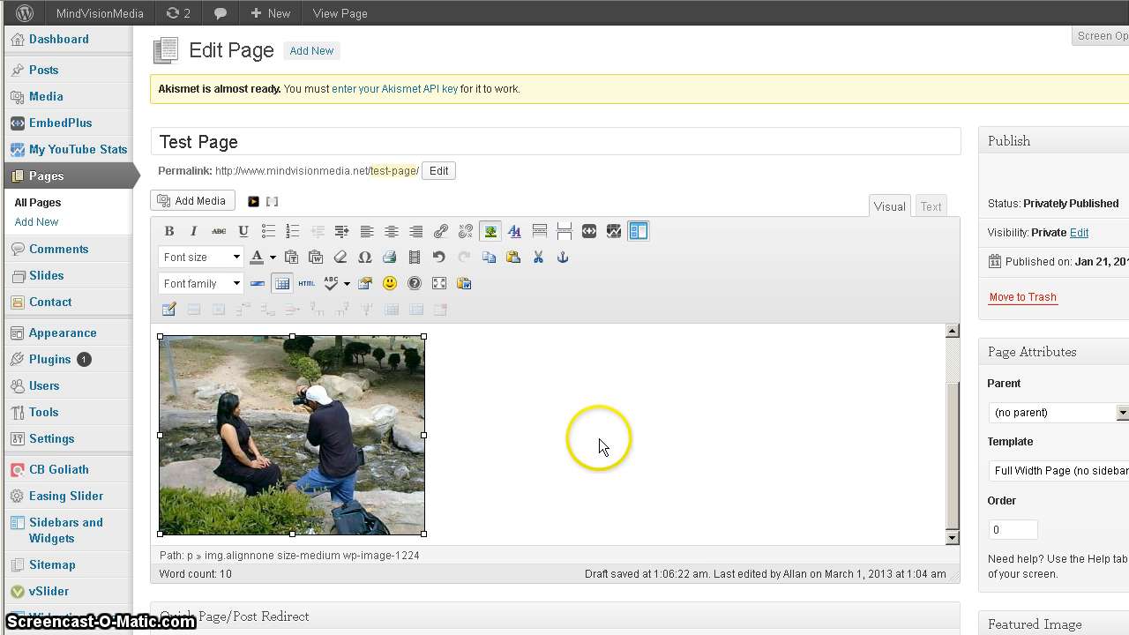
mouse_move(514, 435)
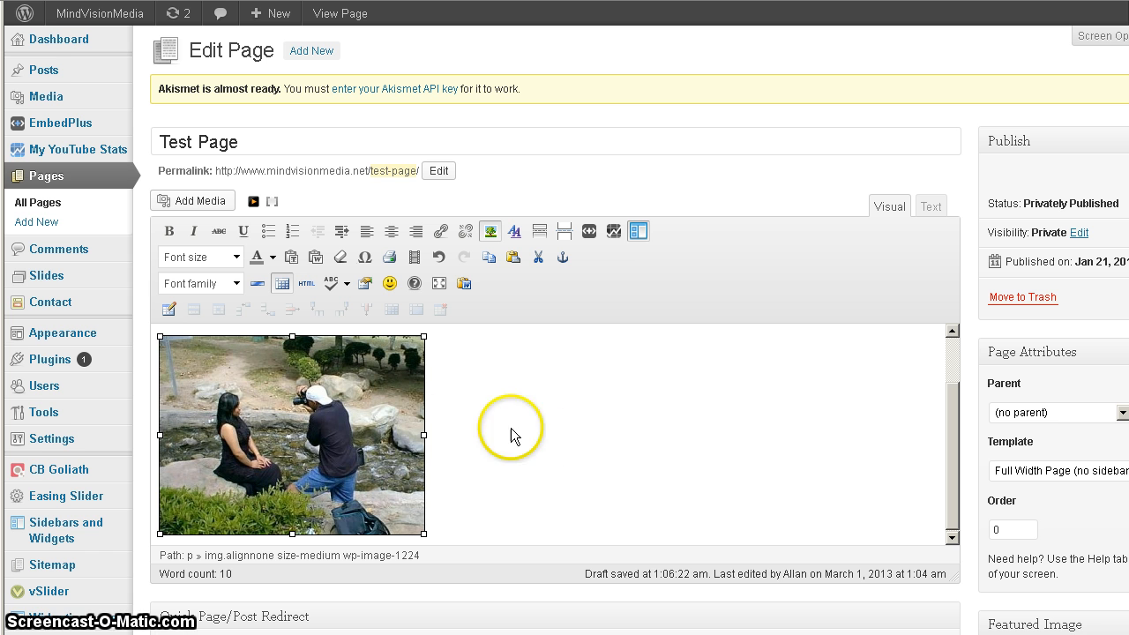
mouse_move(663, 413)
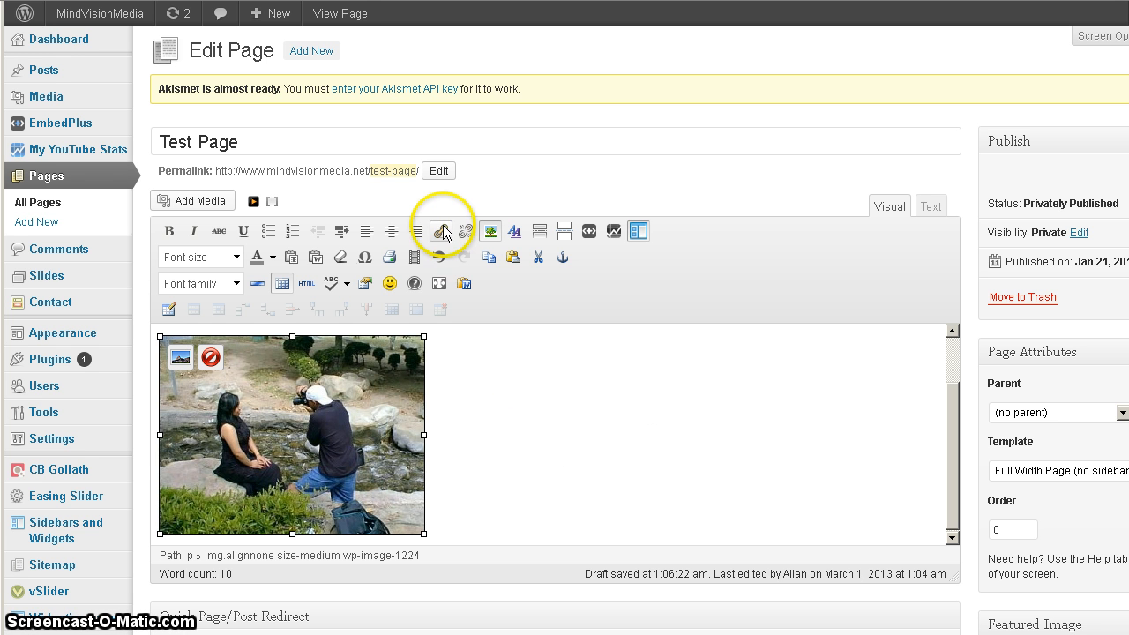
mouse_move(442, 230)
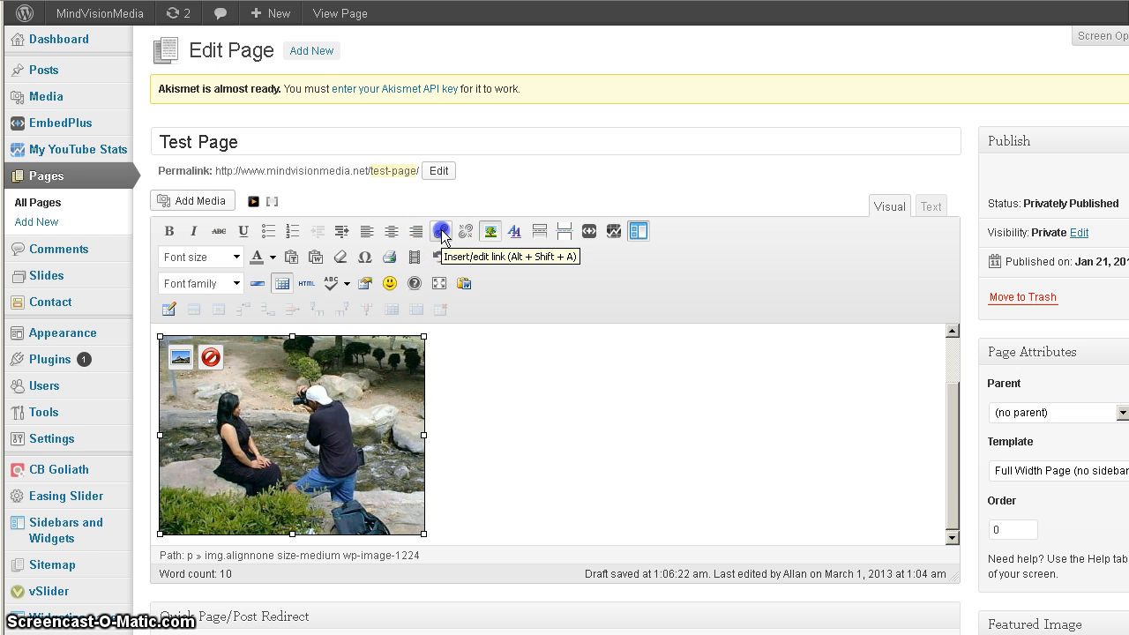
Link the selected stream photo to the existing Digital Photography page
left_click(442, 231)
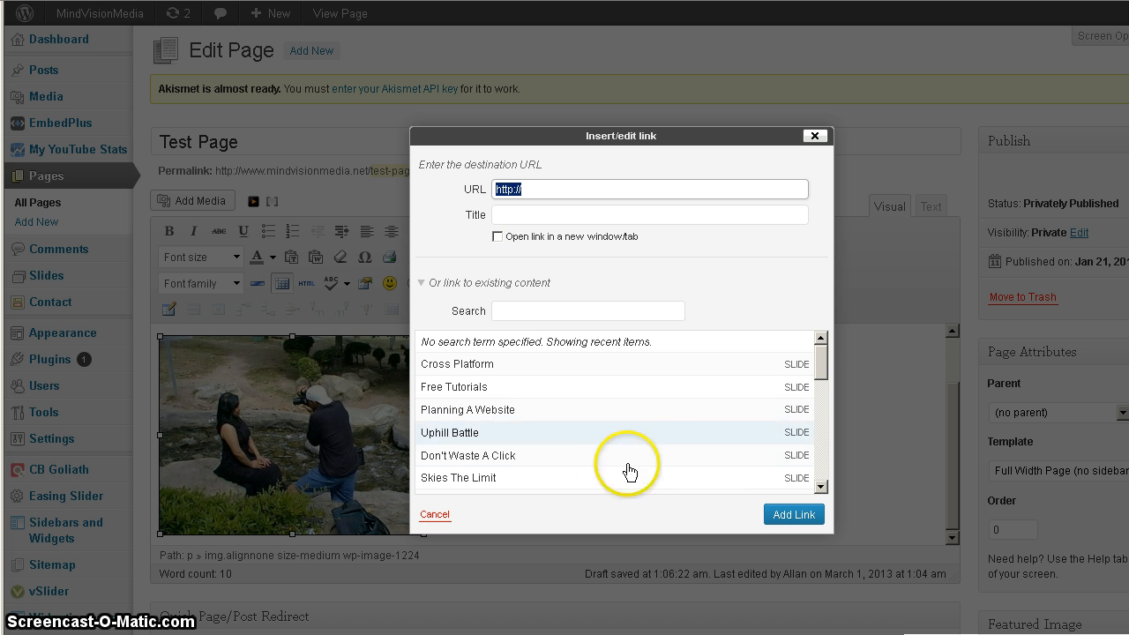
scroll("down", 3)
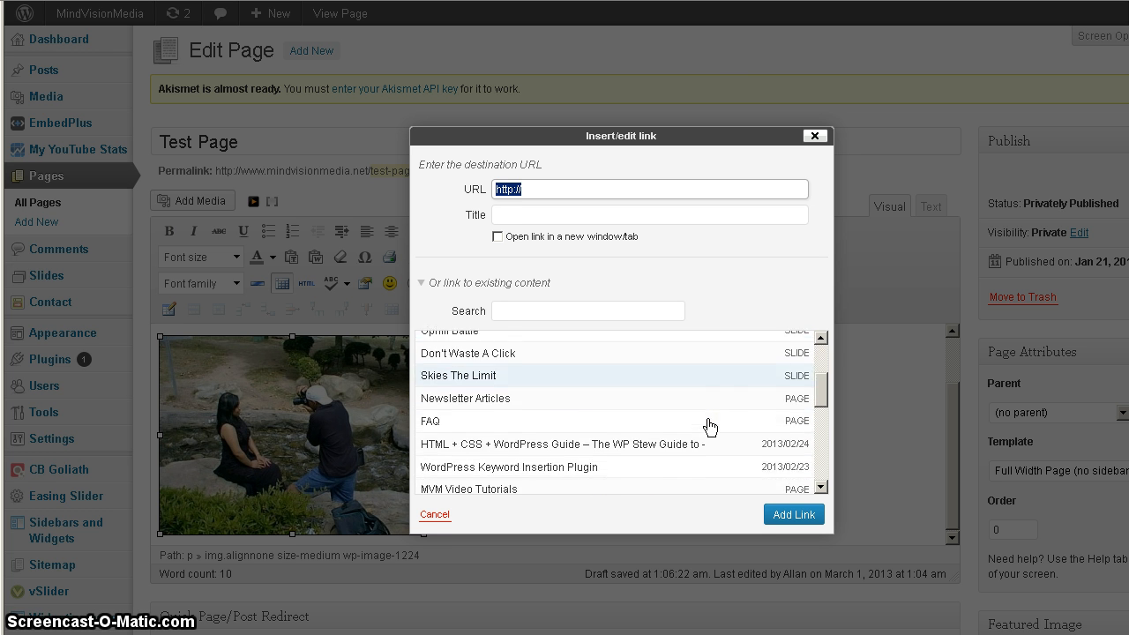
scroll("down", 3)
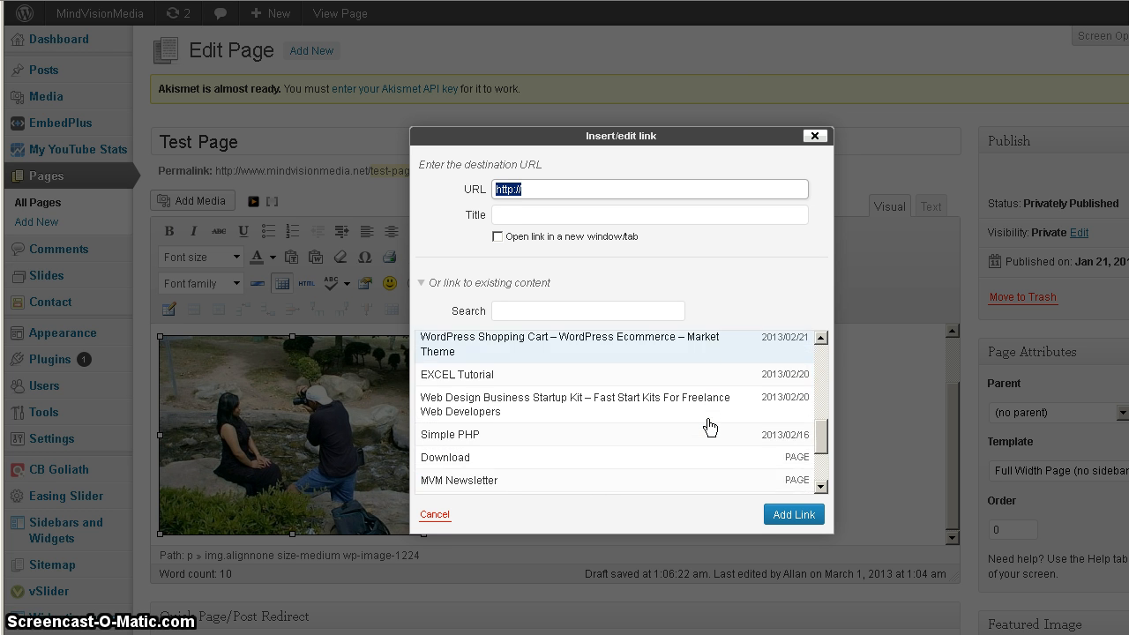
scroll("down", 3)
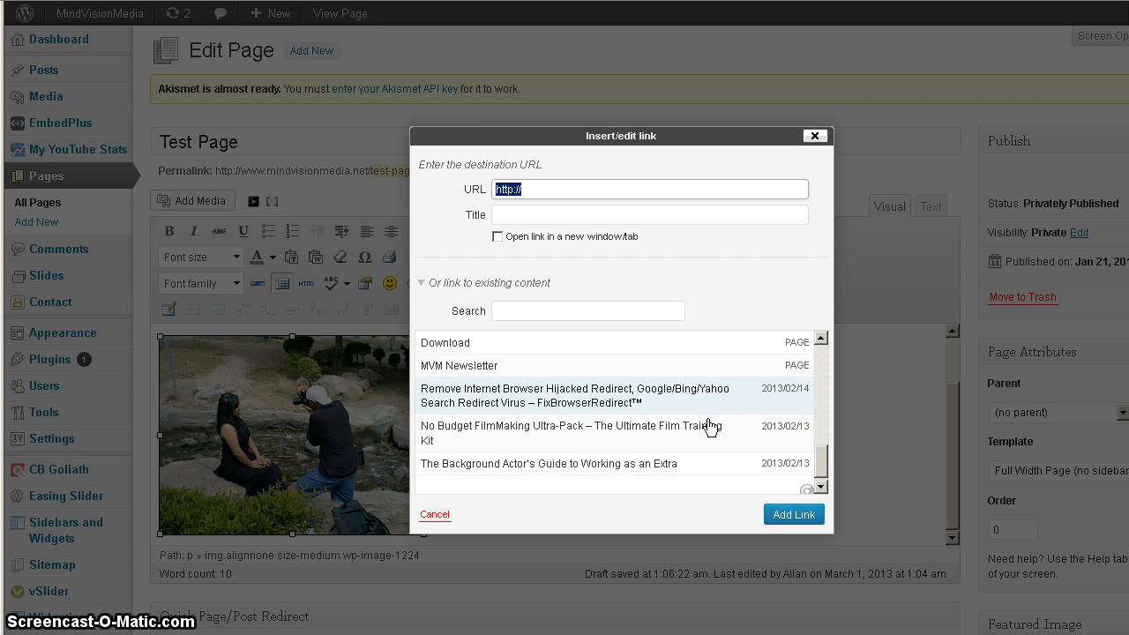
scroll("down", 3)
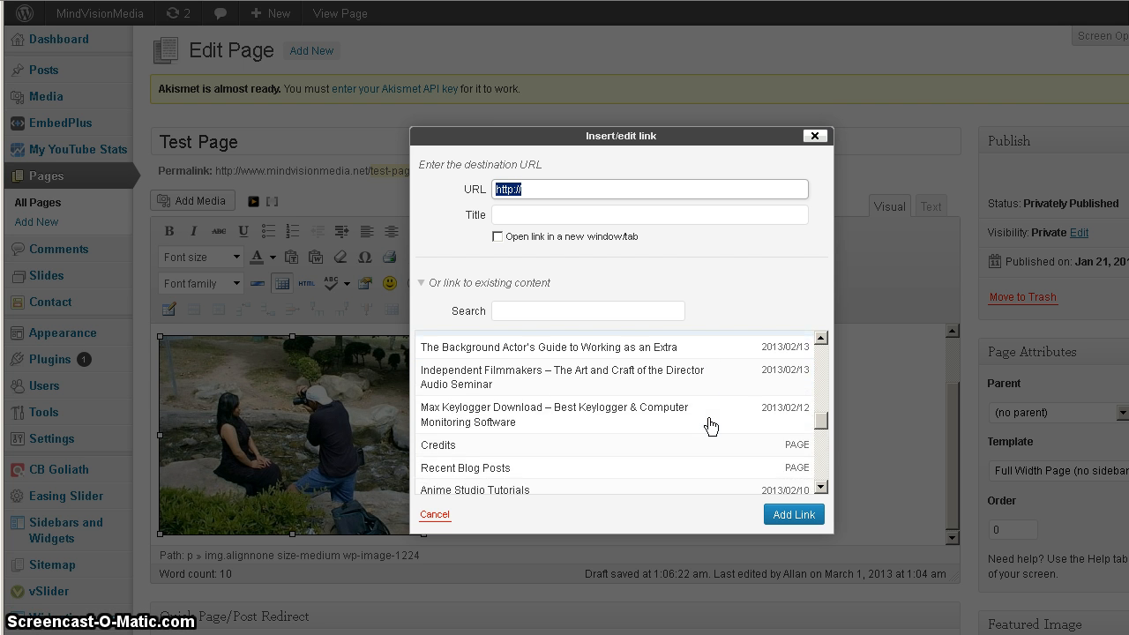
scroll("down", 3)
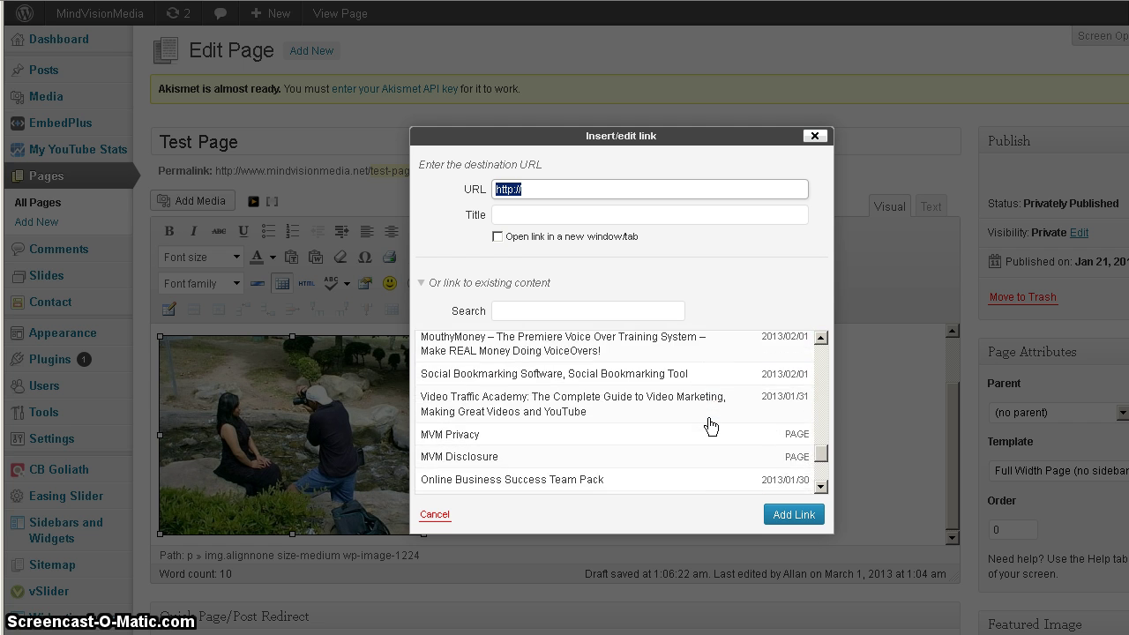
scroll("down", 3)
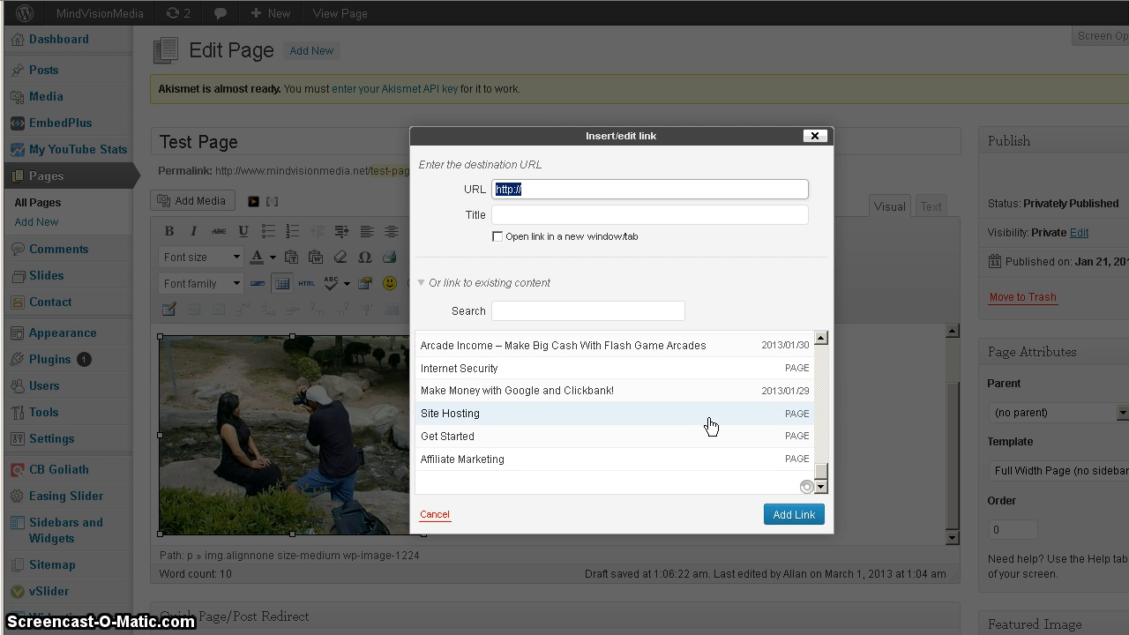
scroll("down", 3)
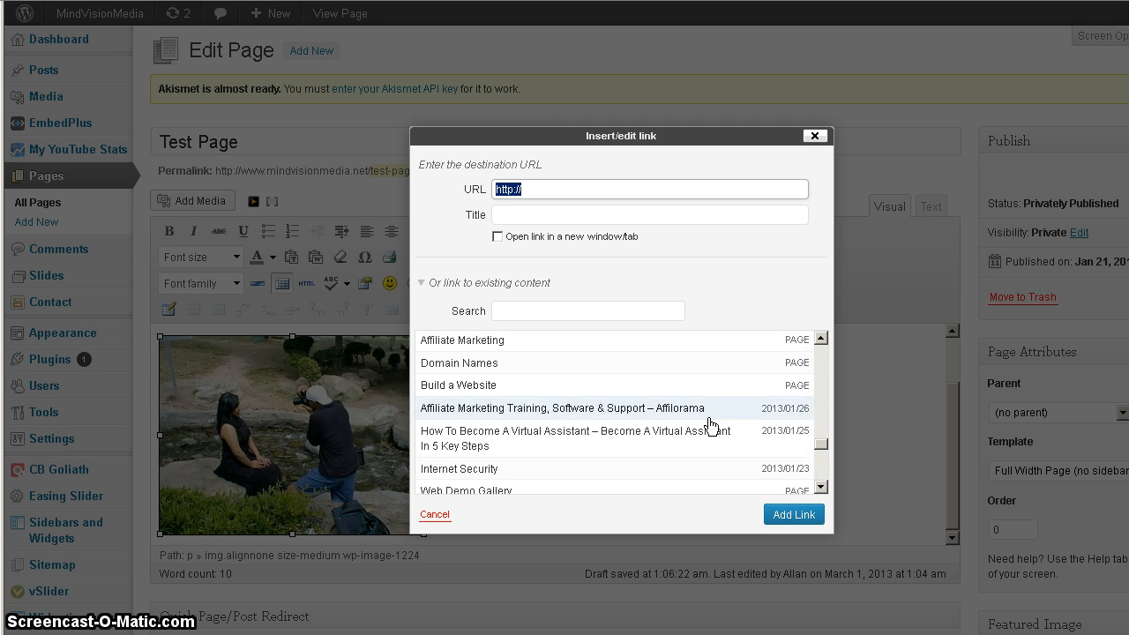
scroll("down", 3)
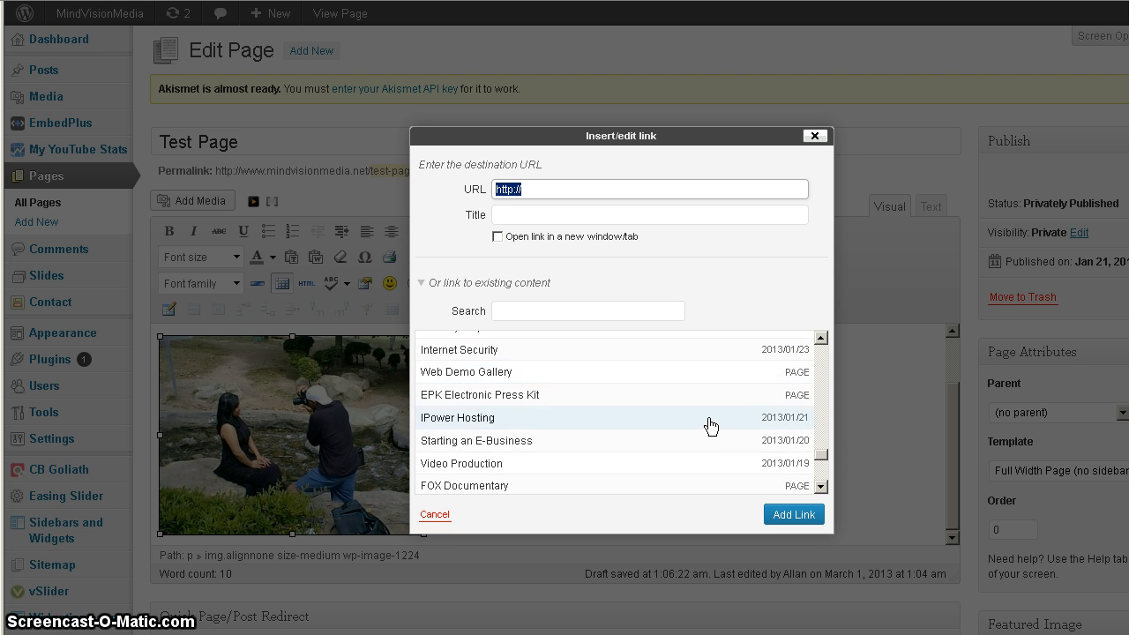
scroll("down", 3)
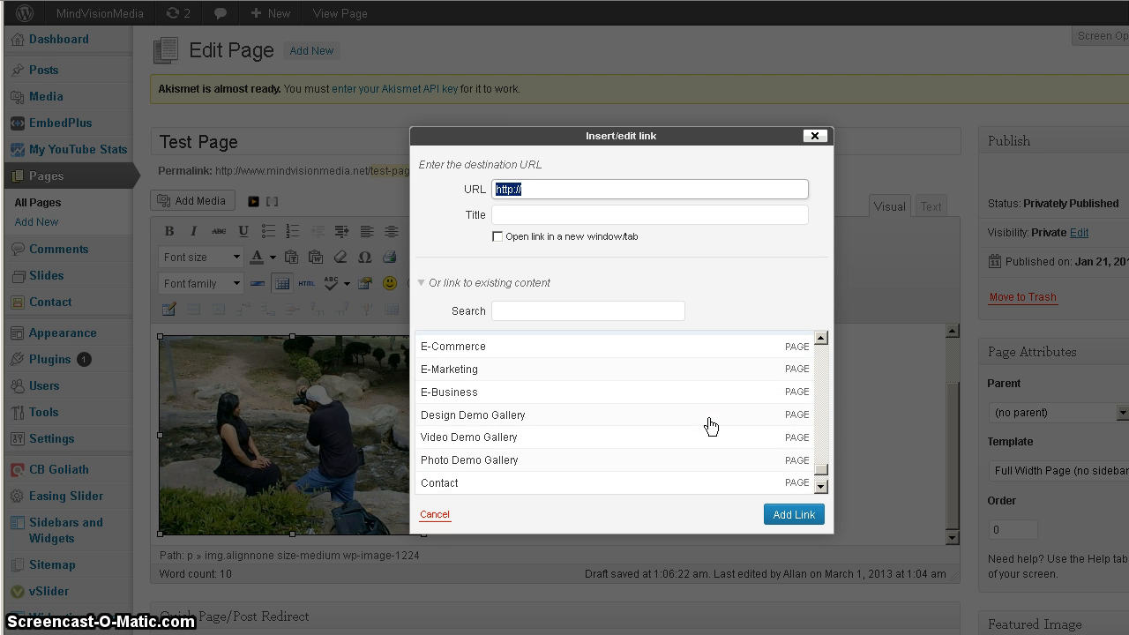
scroll("down", 3)
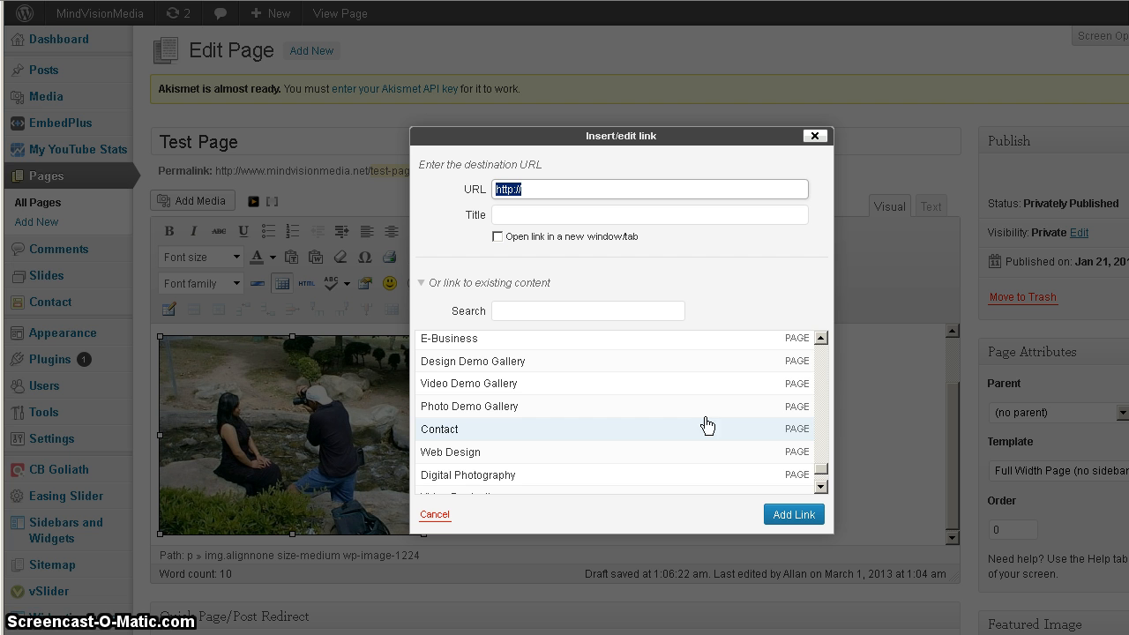
mouse_move(477, 406)
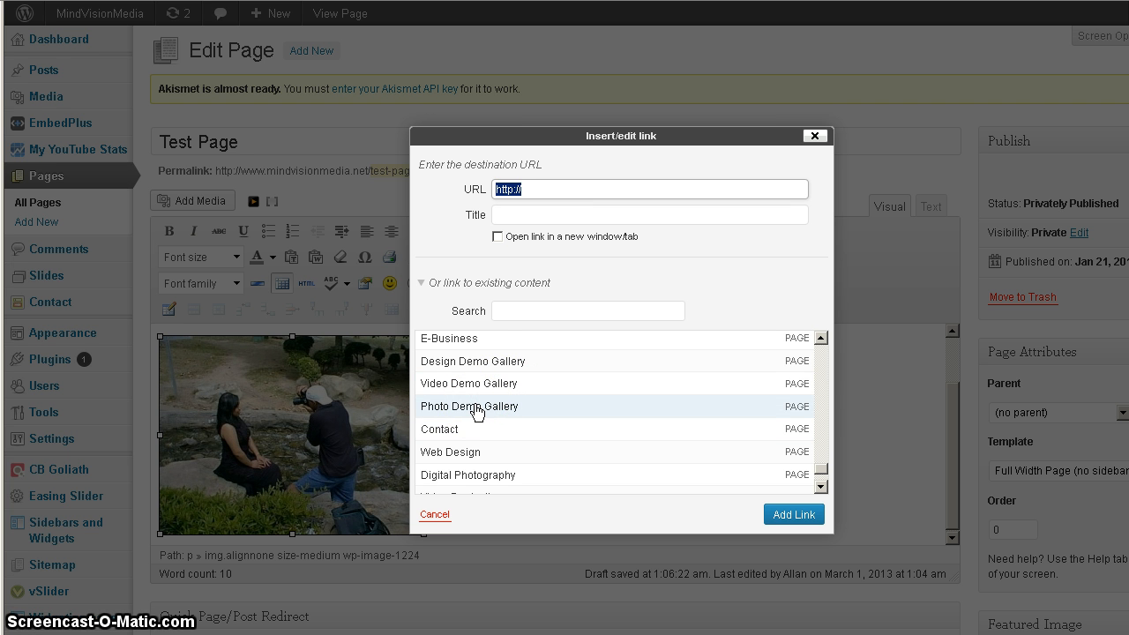
left_click(467, 474)
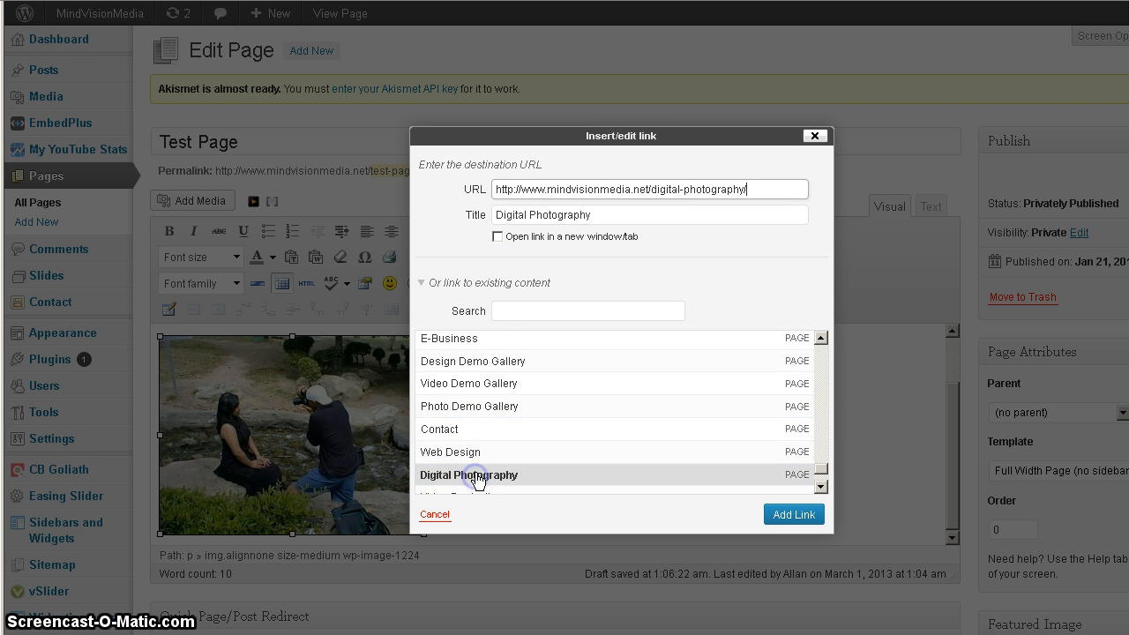
left_click(792, 515)
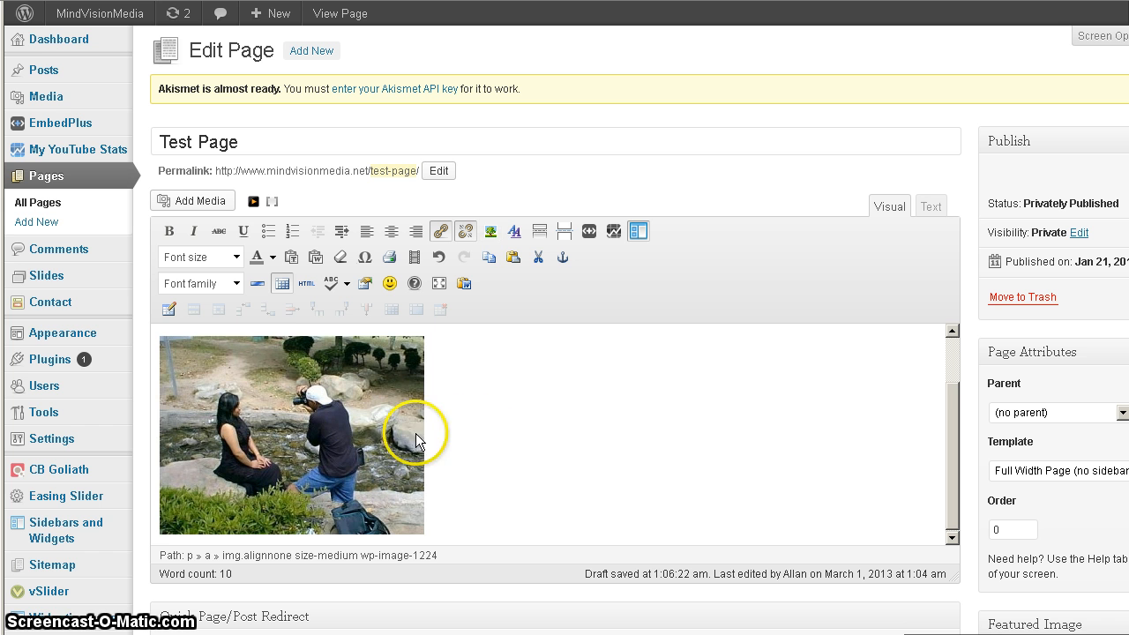
mouse_move(468, 453)
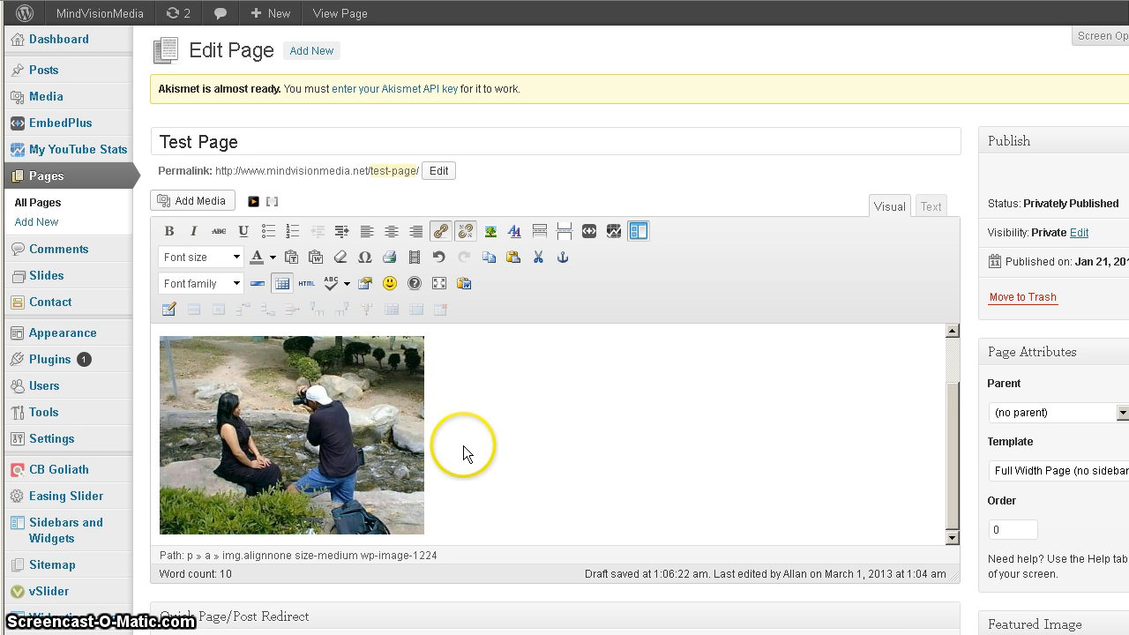
mouse_move(468, 446)
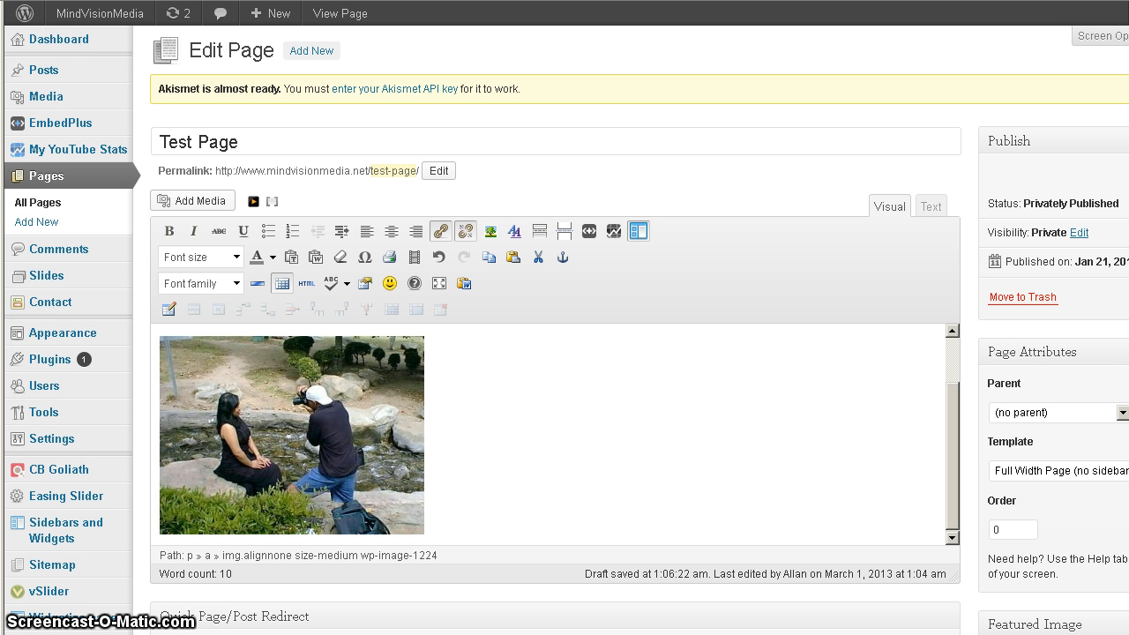
mouse_move(1089, 342)
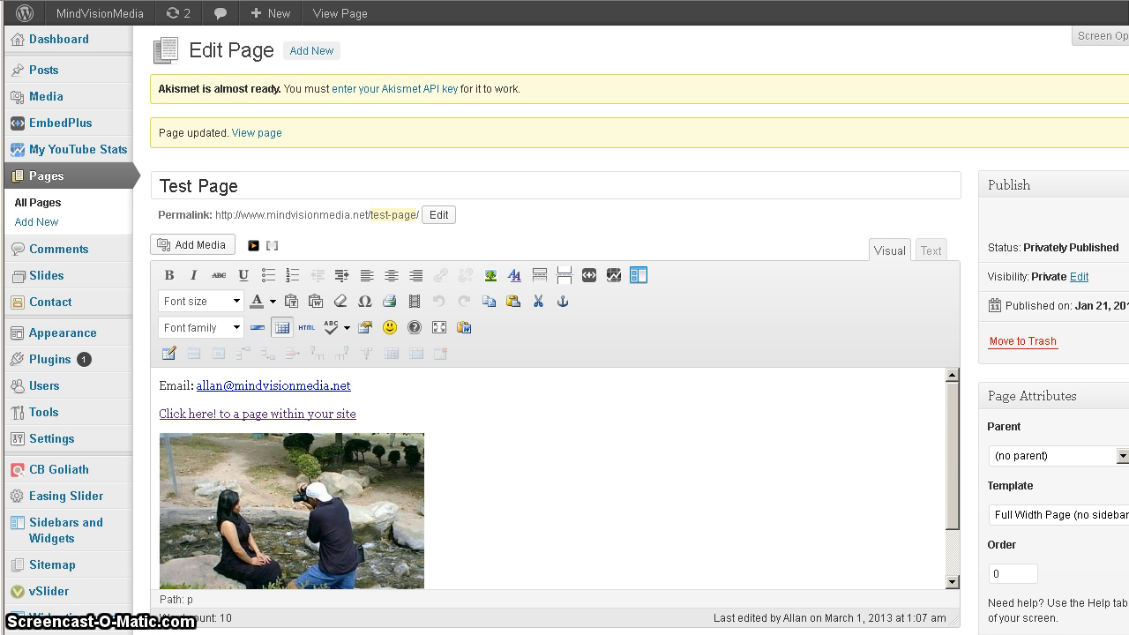
mouse_move(787, 478)
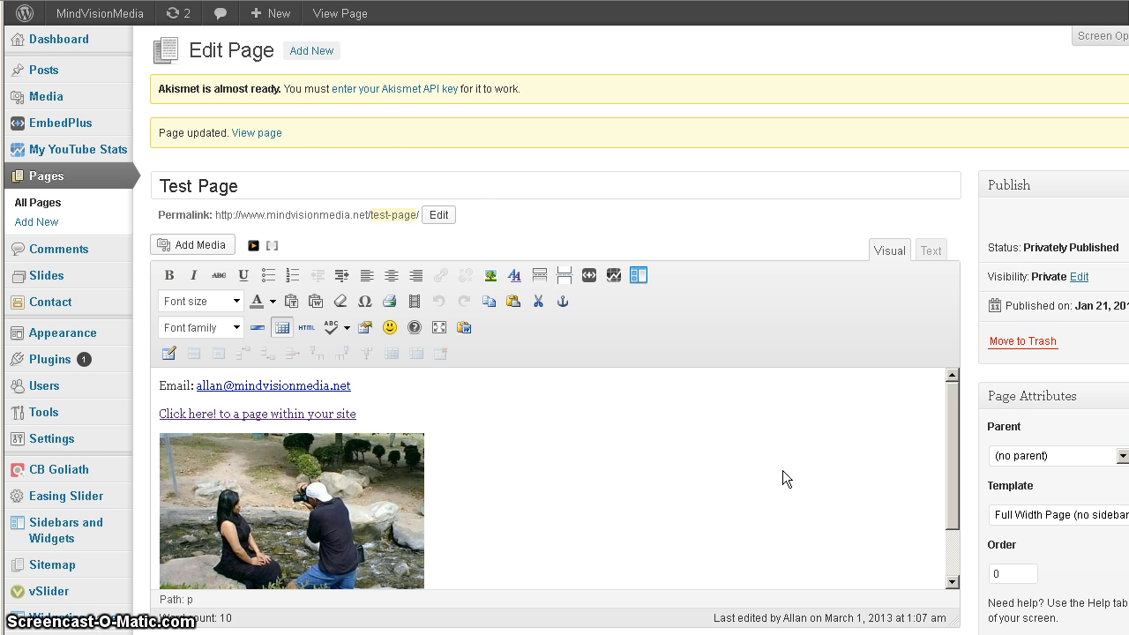
Open the live Test Page from the Page updated notice
left_click(255, 133)
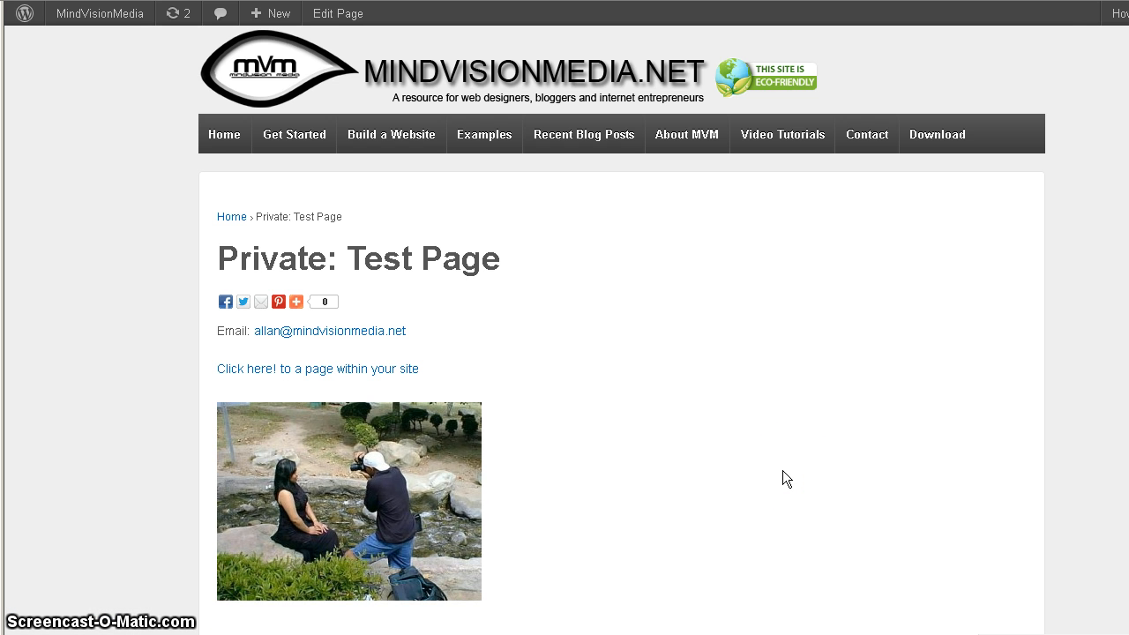
mouse_move(419, 335)
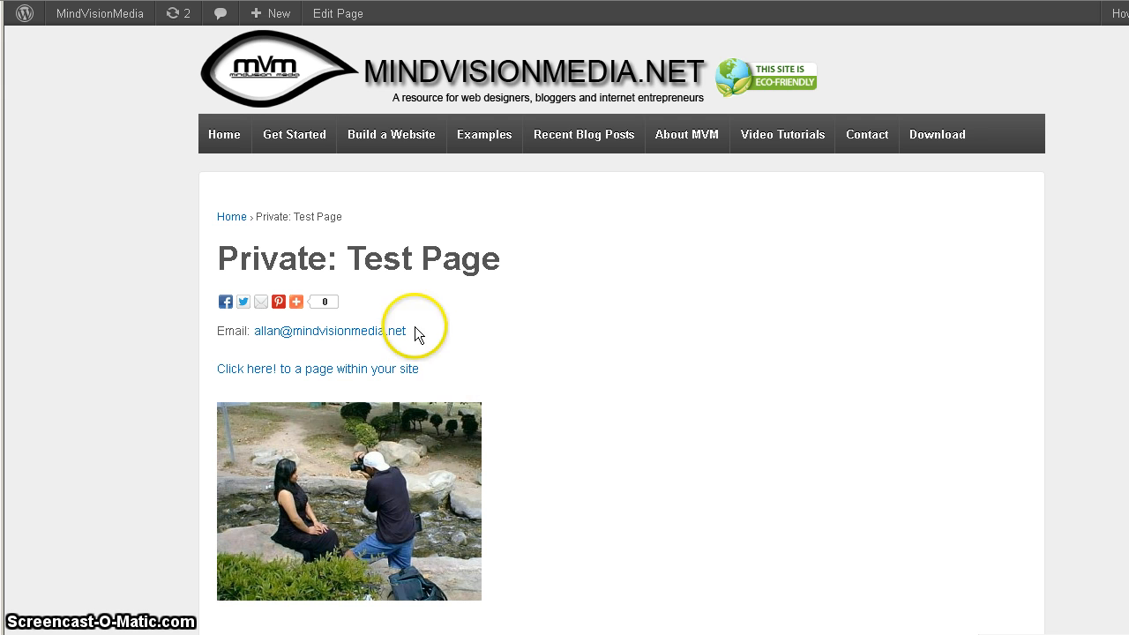
mouse_move(277, 375)
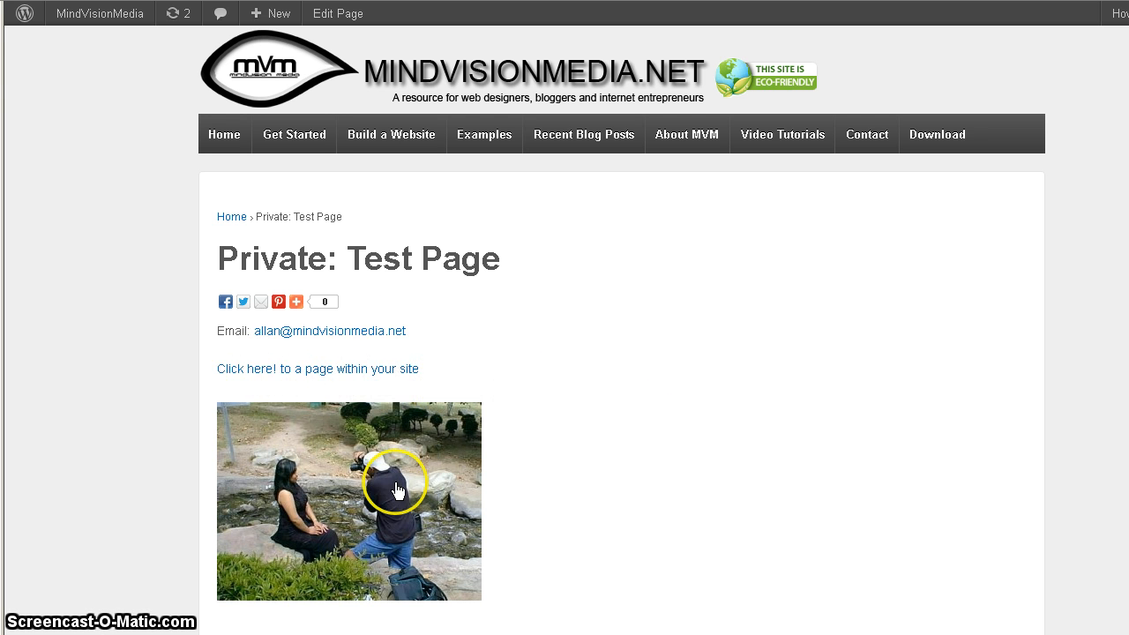
mouse_move(403, 488)
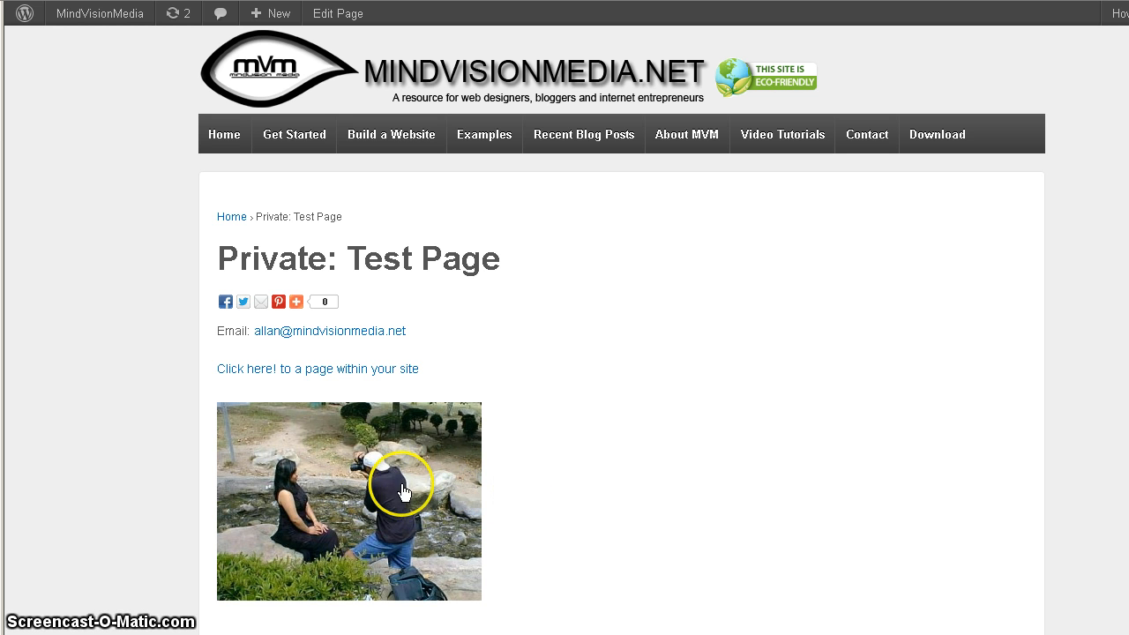
mouse_move(375, 491)
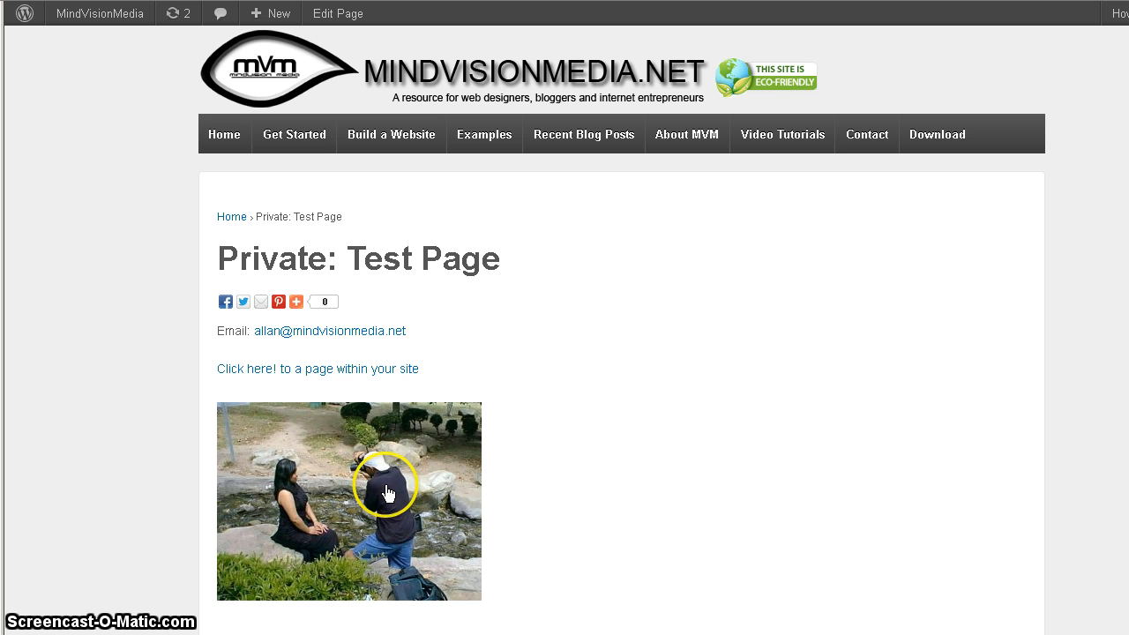
mouse_move(569, 494)
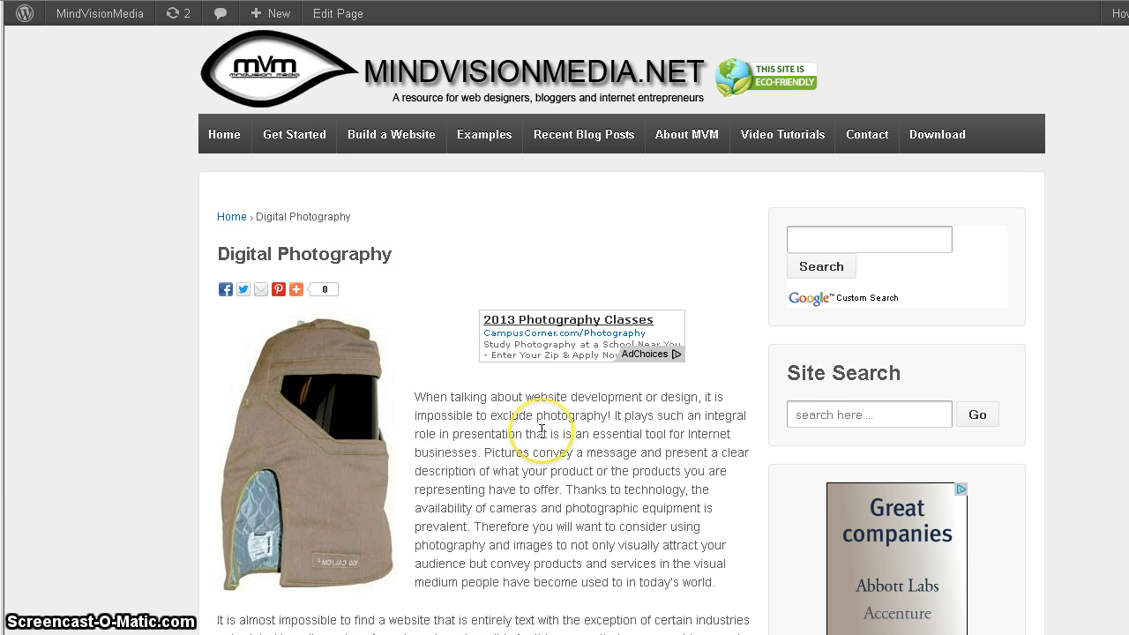
mouse_move(233, 256)
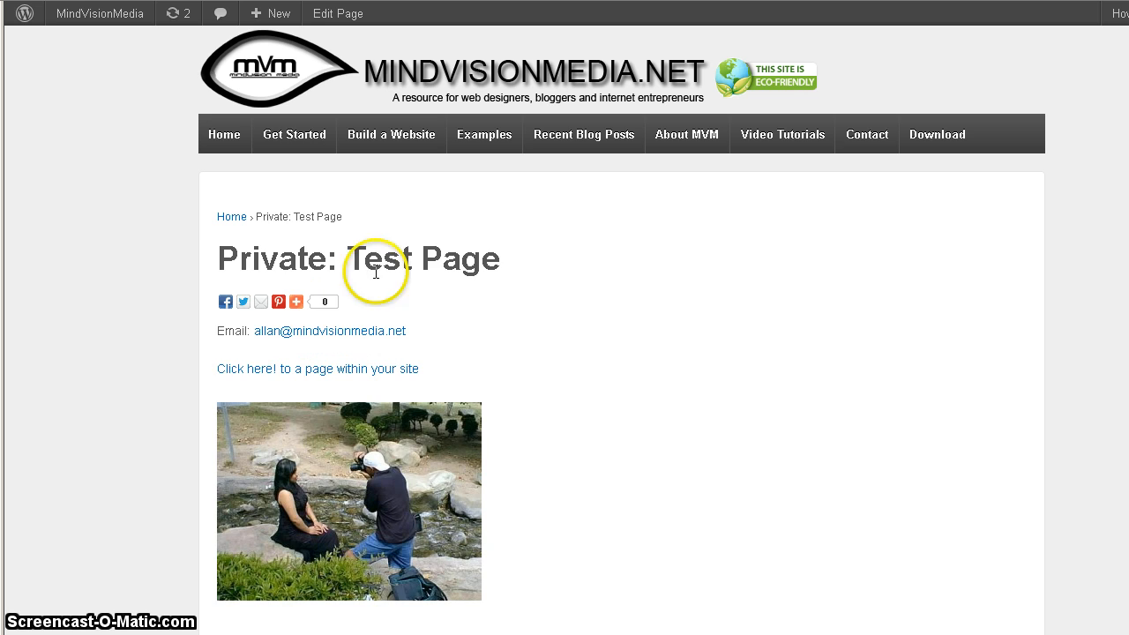
Scroll the live page and reopen the Test Page in the editor
scroll("down", 3)
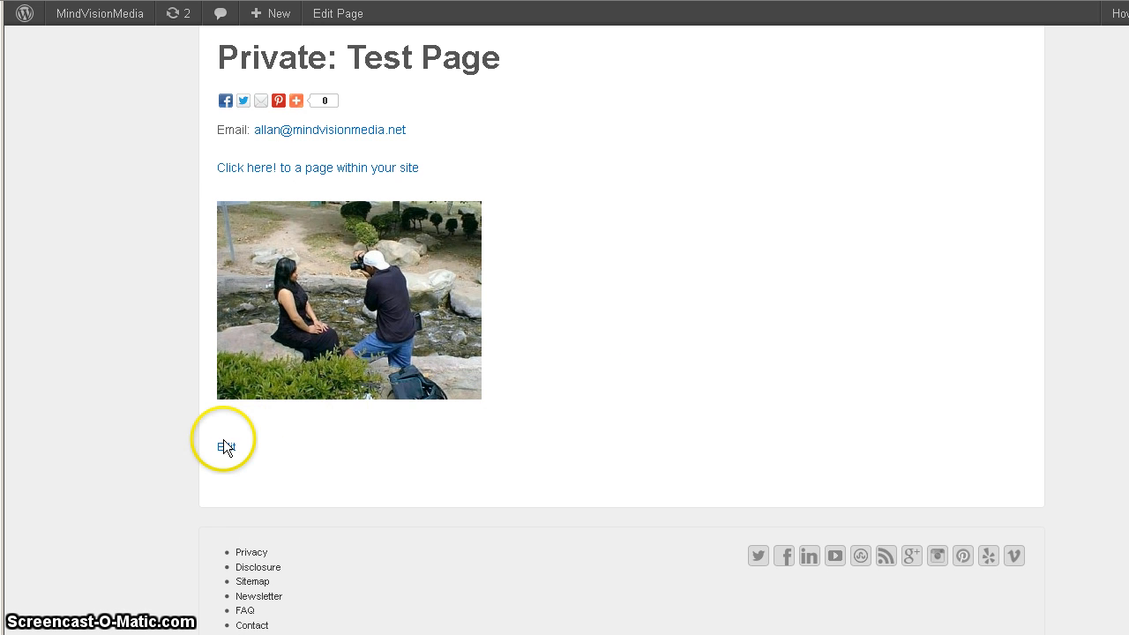
mouse_move(713, 388)
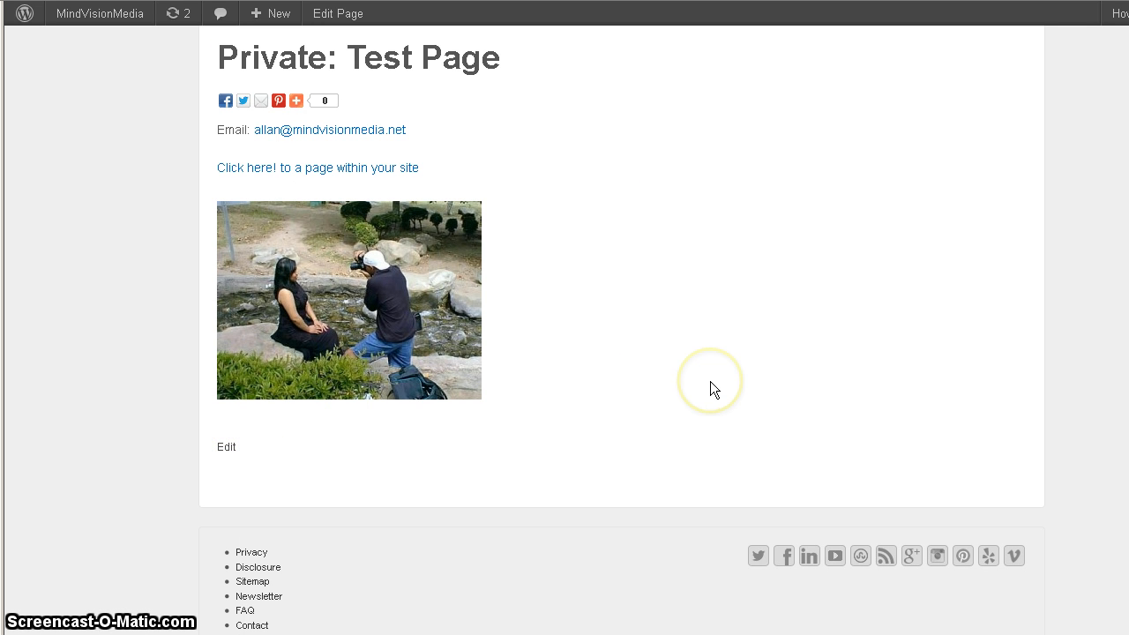
left_click(337, 13)
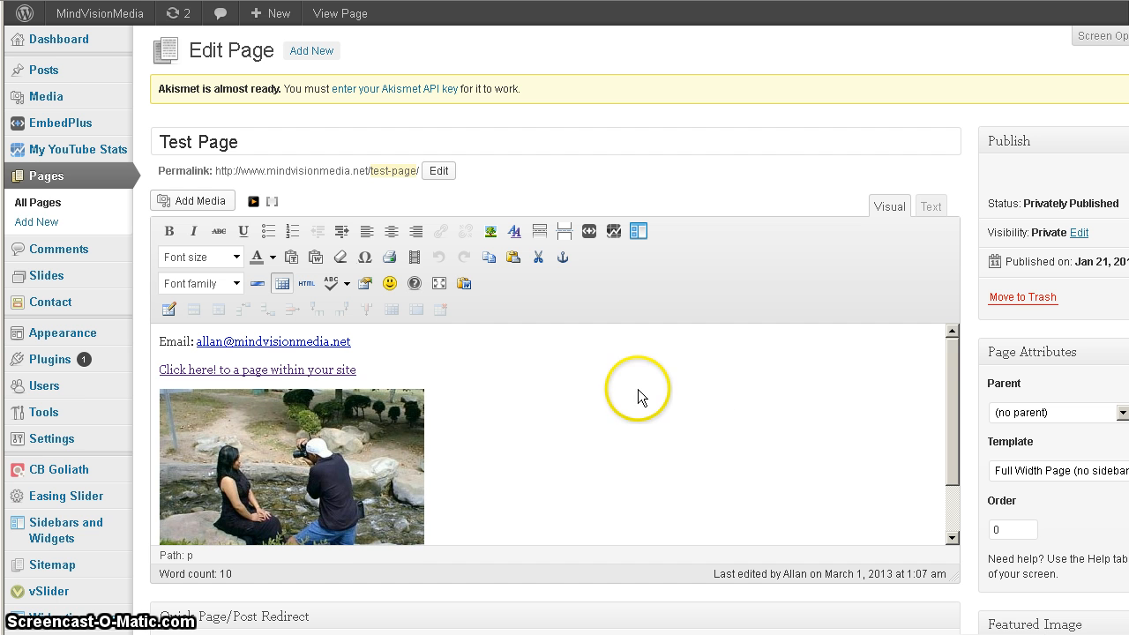
scroll("down", 3)
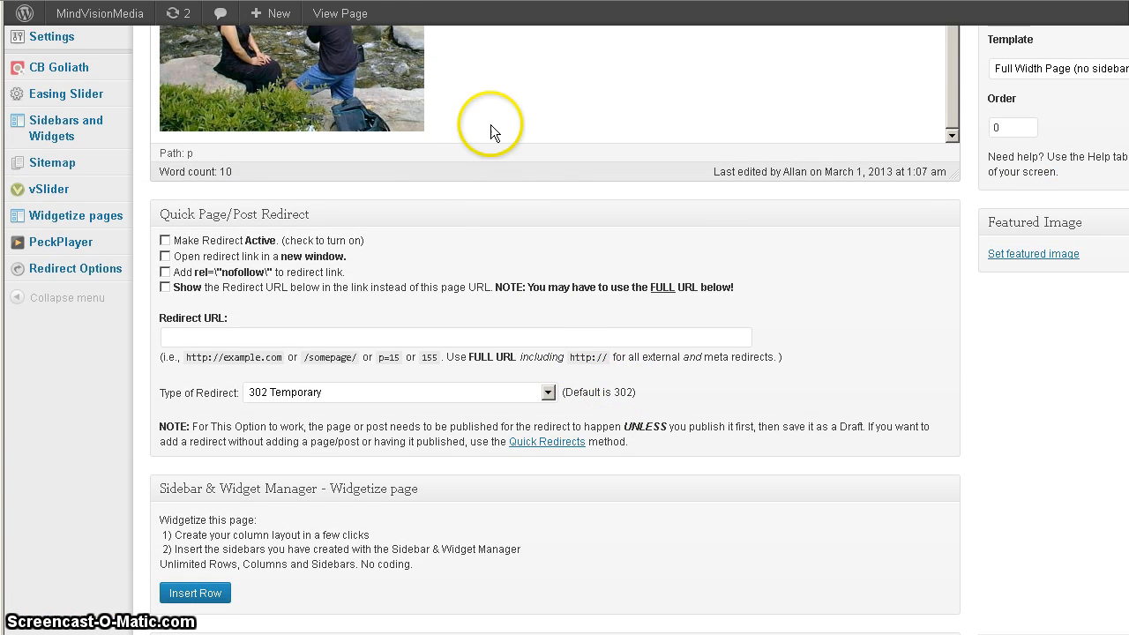
scroll("up", 3)
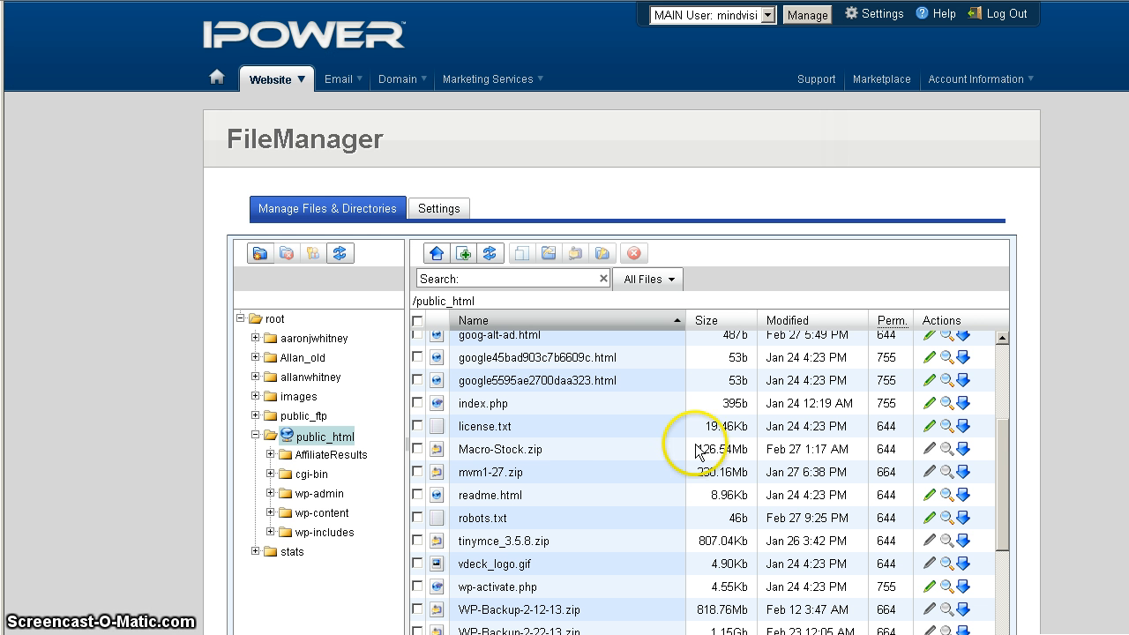
Scroll through the public_html file listing looking for Macro-Stock.zip
scroll("down", 3)
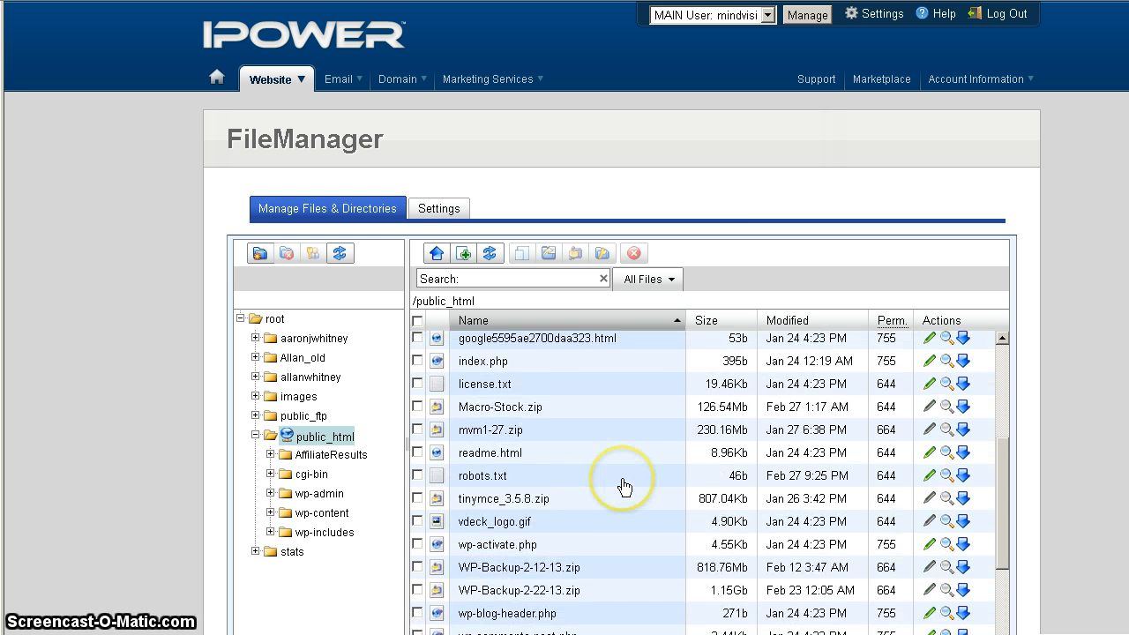
scroll("down", 3)
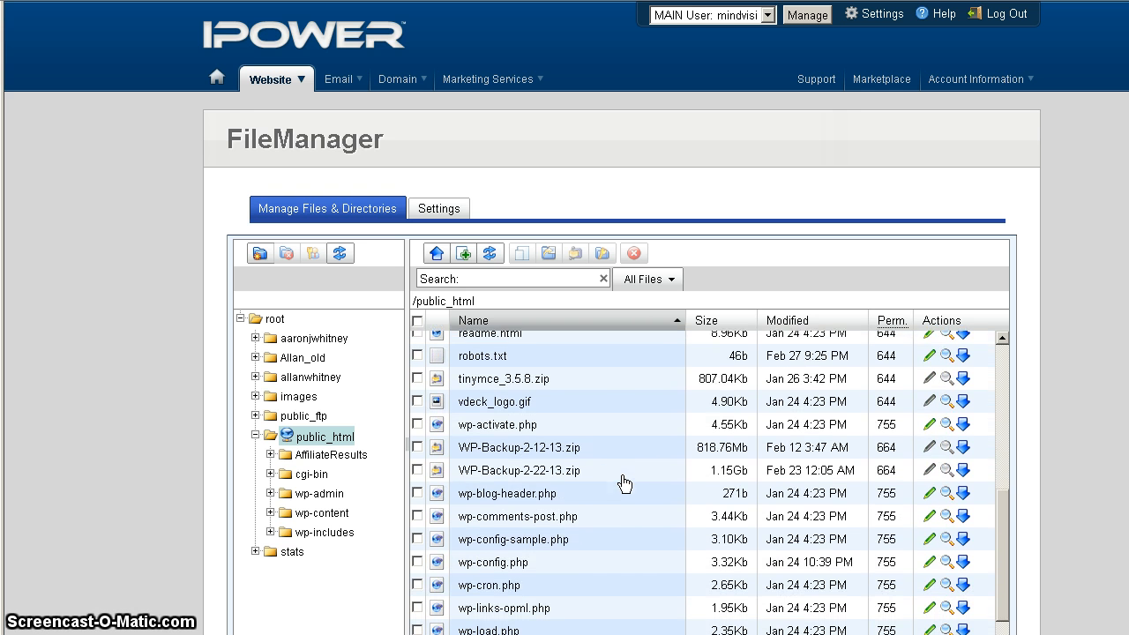
scroll("up", 3)
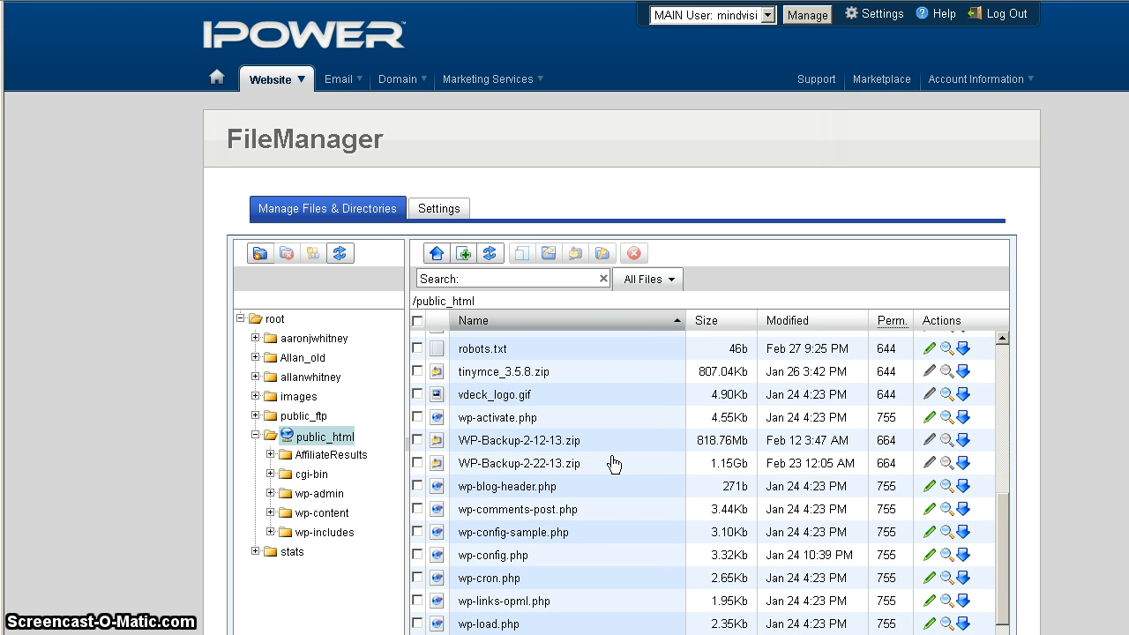
scroll("up", 3)
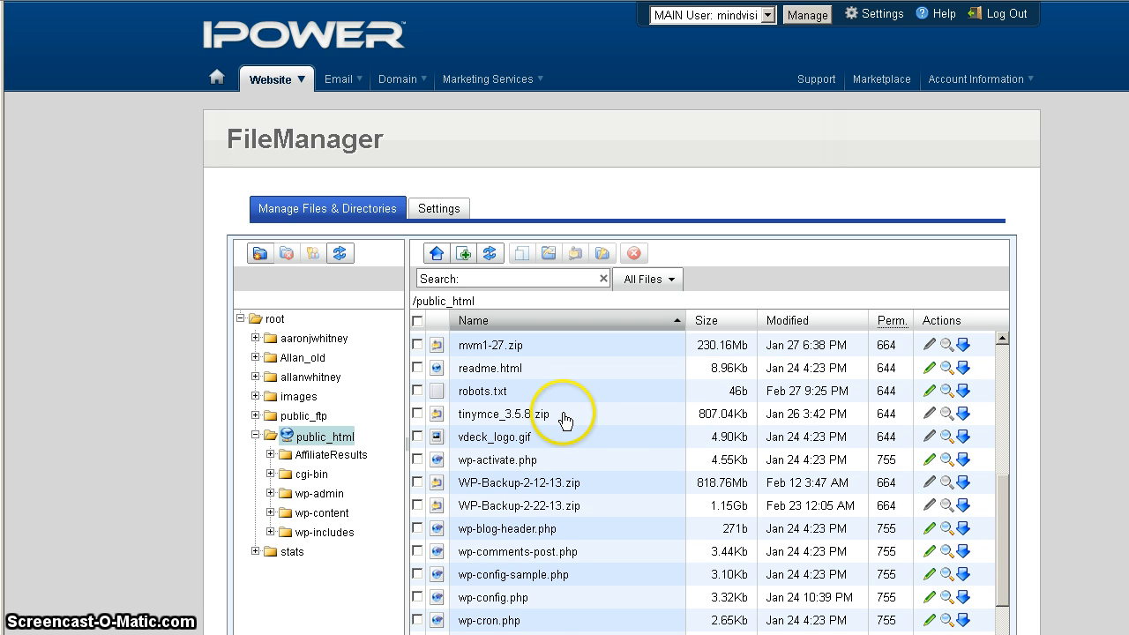
mouse_move(565, 419)
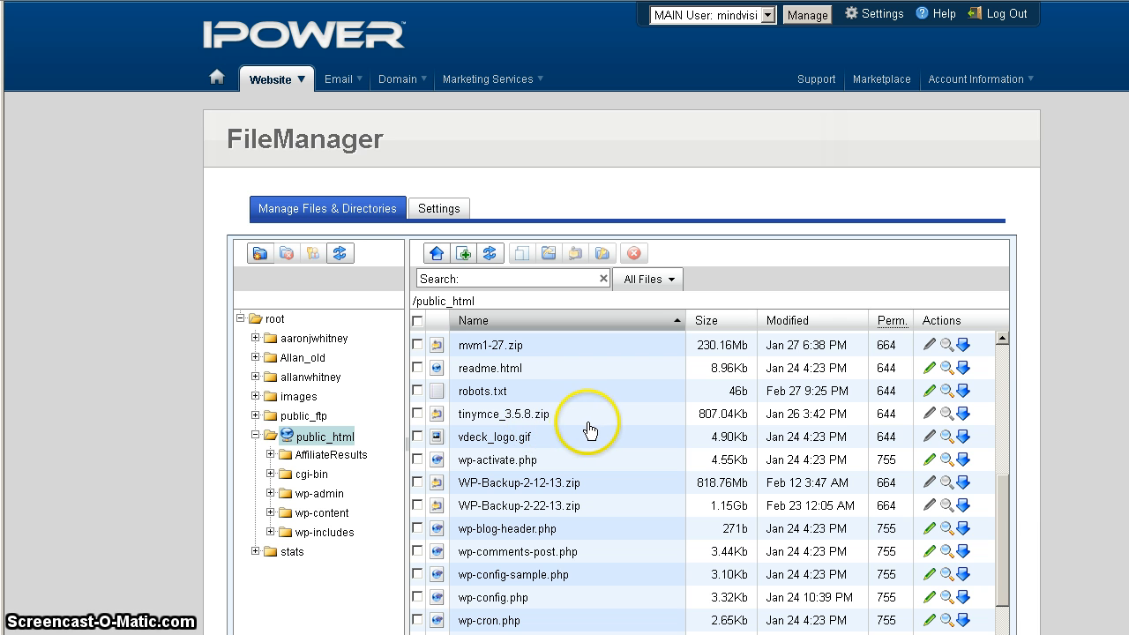
mouse_move(590, 431)
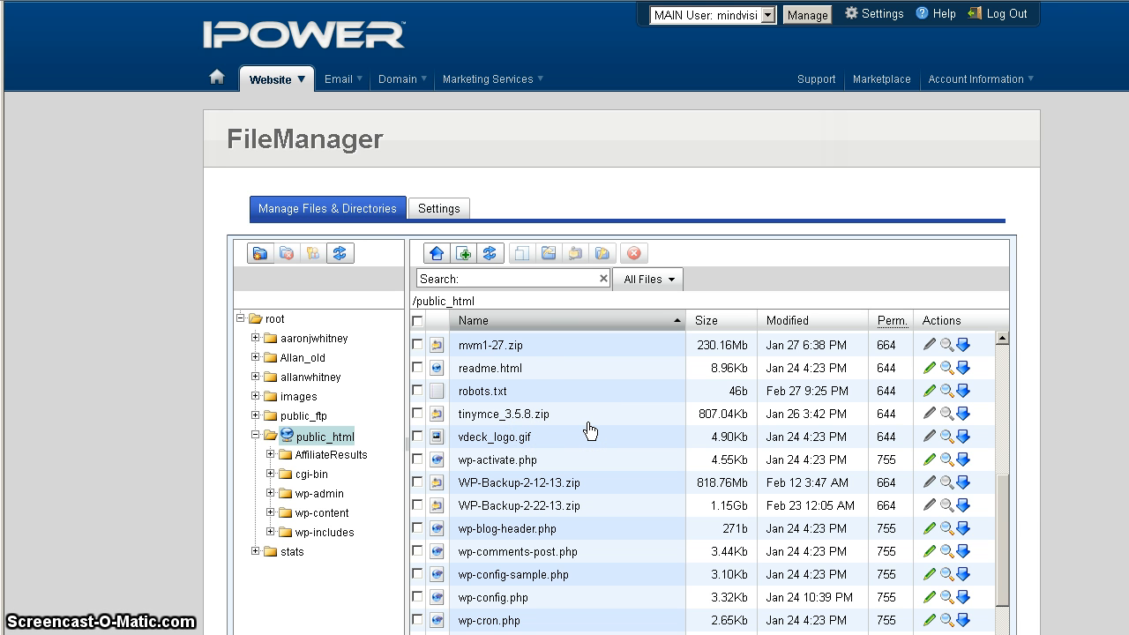
mouse_move(551, 433)
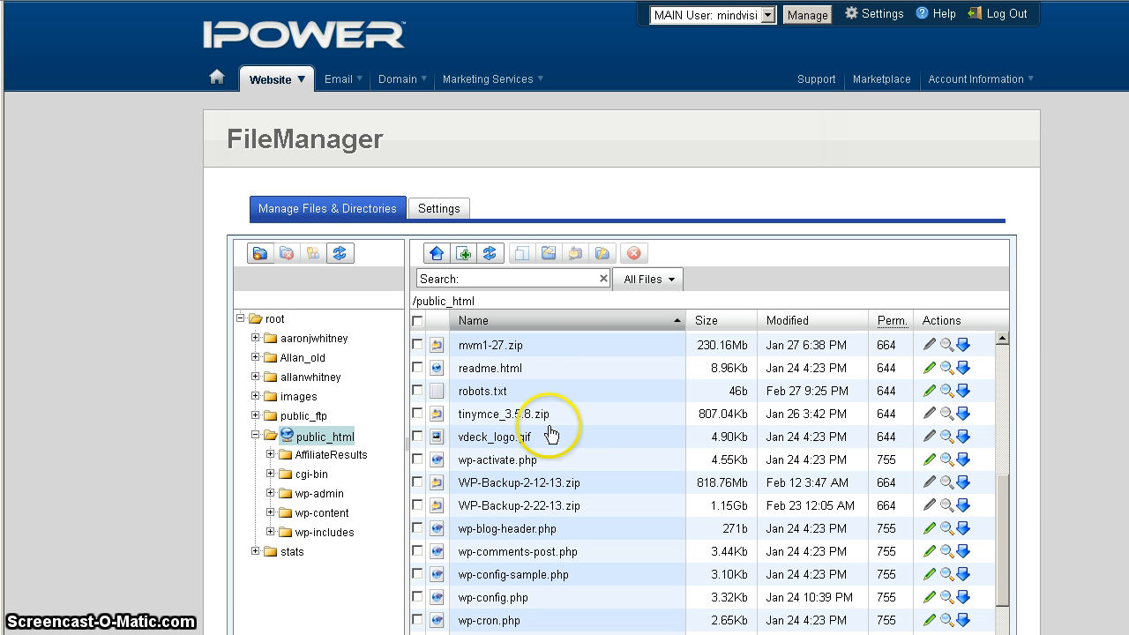
mouse_move(652, 505)
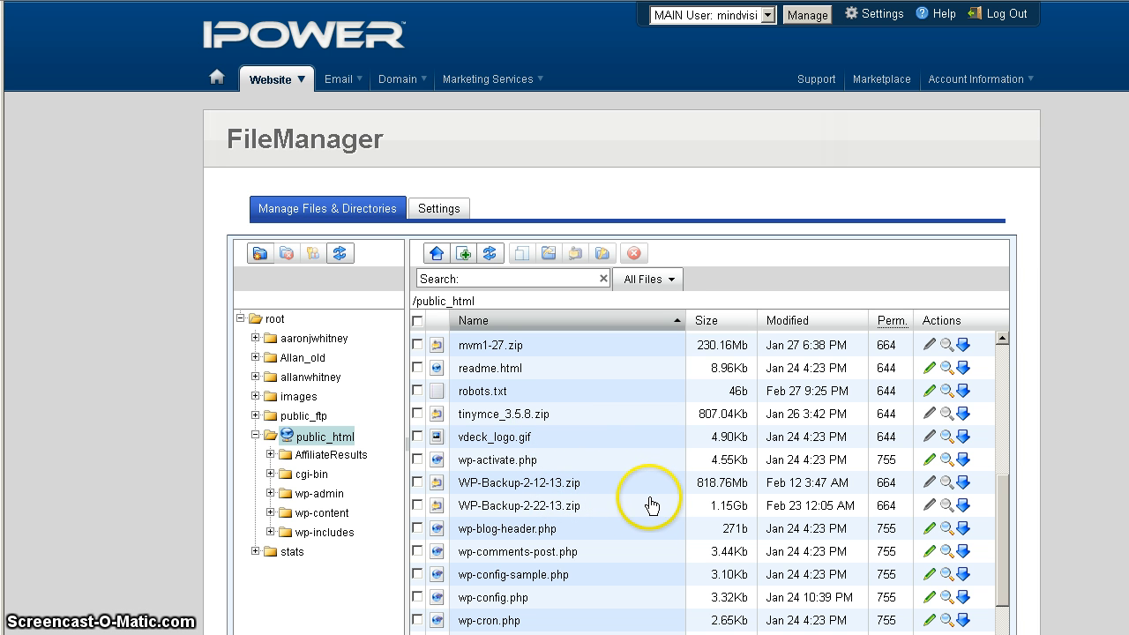
scroll("up", 3)
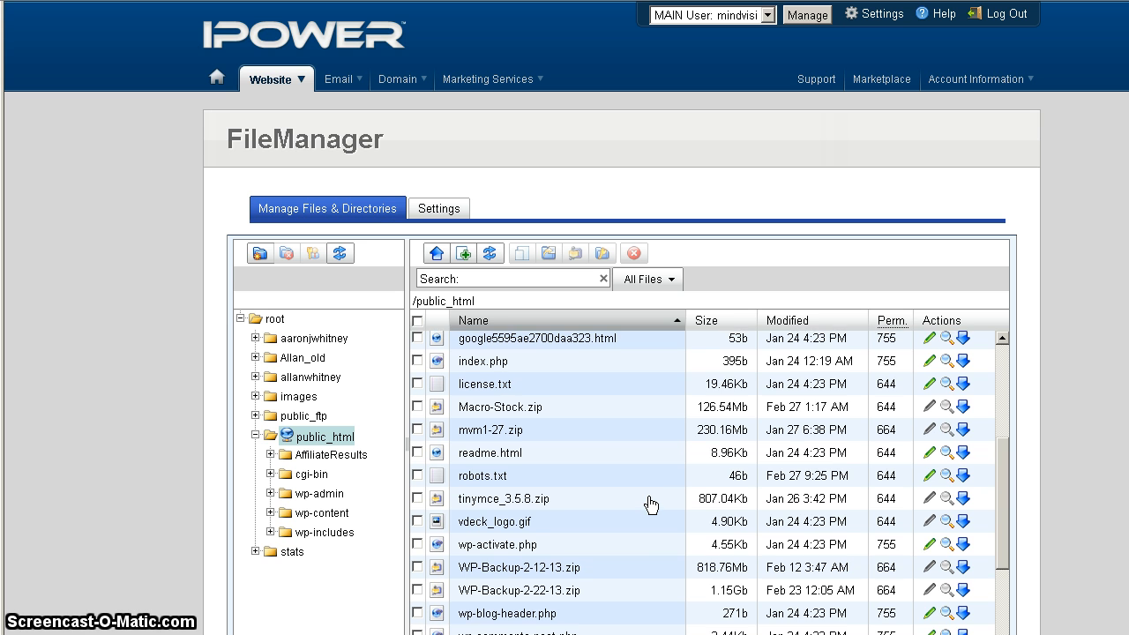
scroll("up", 3)
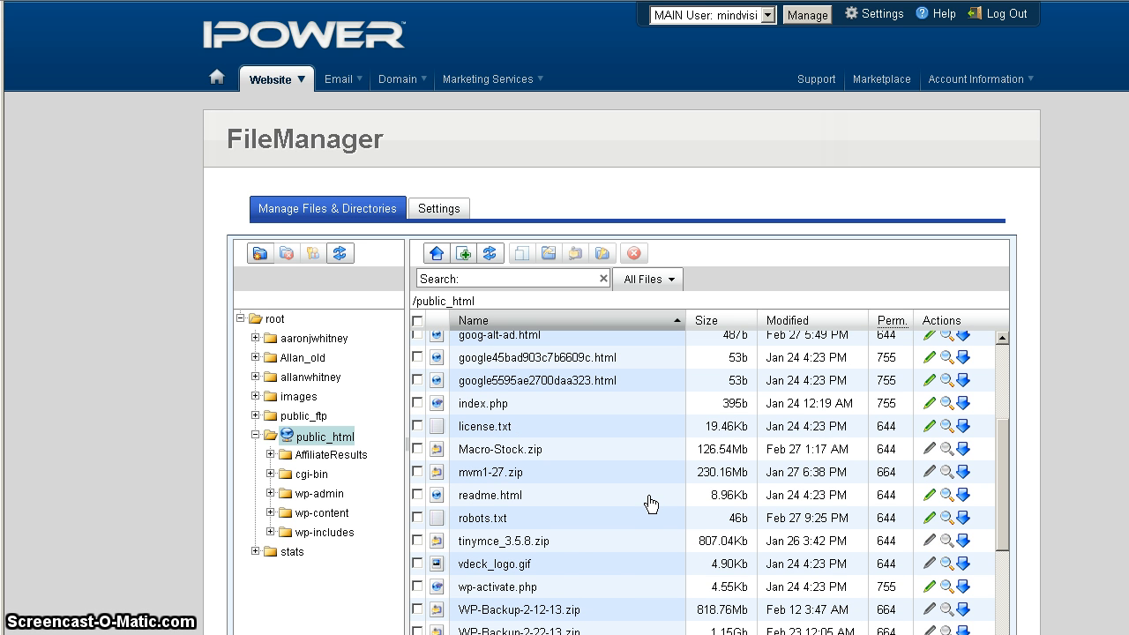
mouse_move(556, 445)
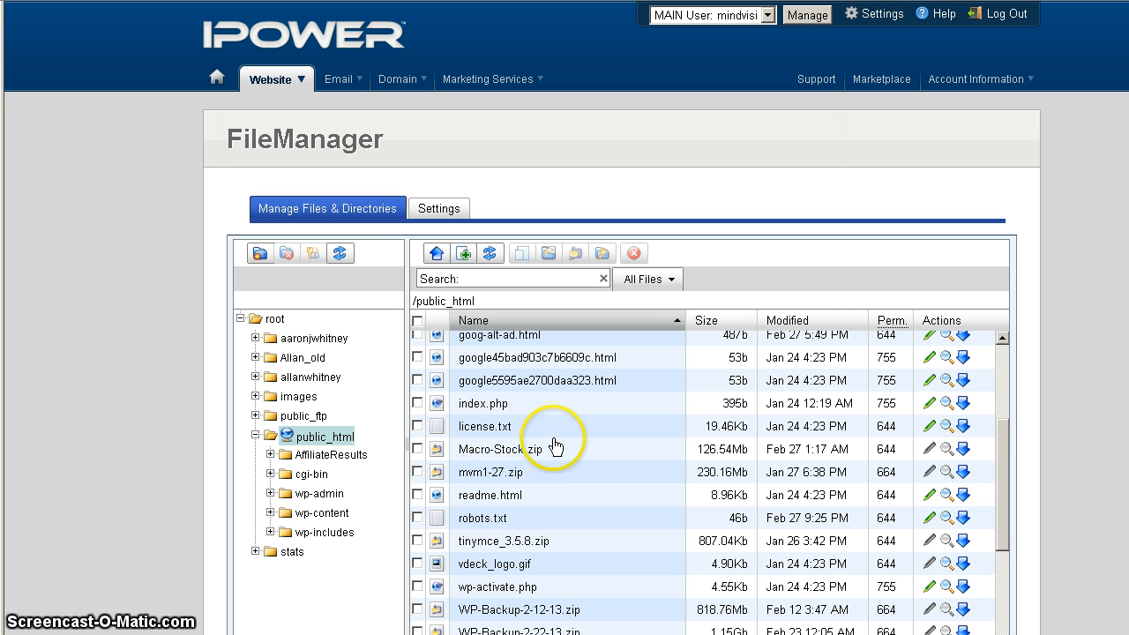
mouse_move(494, 459)
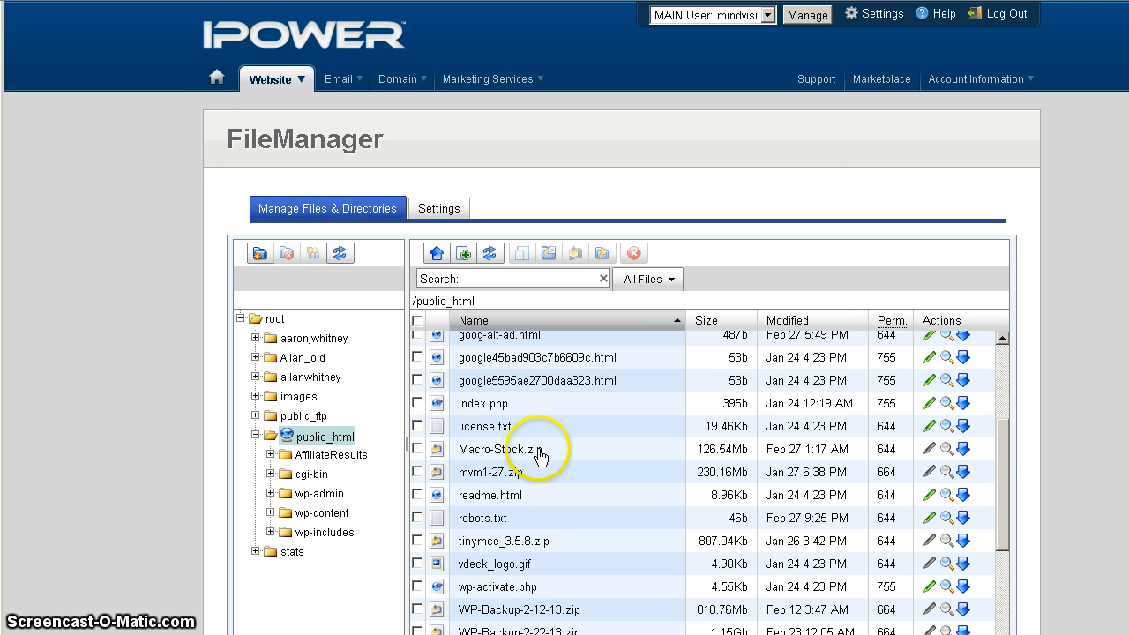
mouse_move(552, 457)
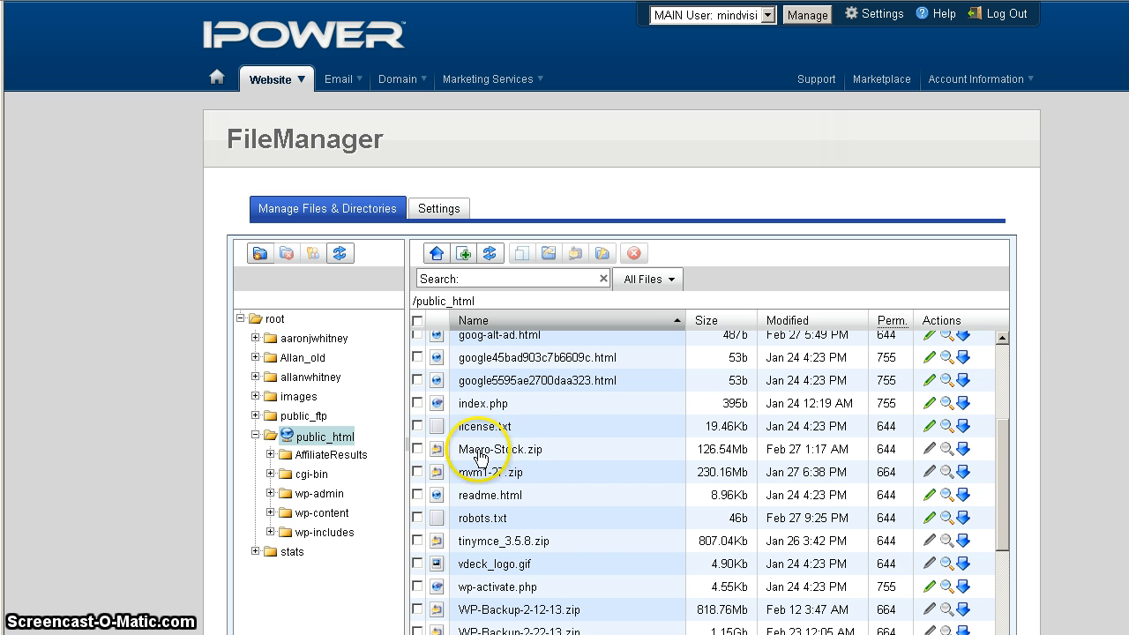
mouse_move(538, 457)
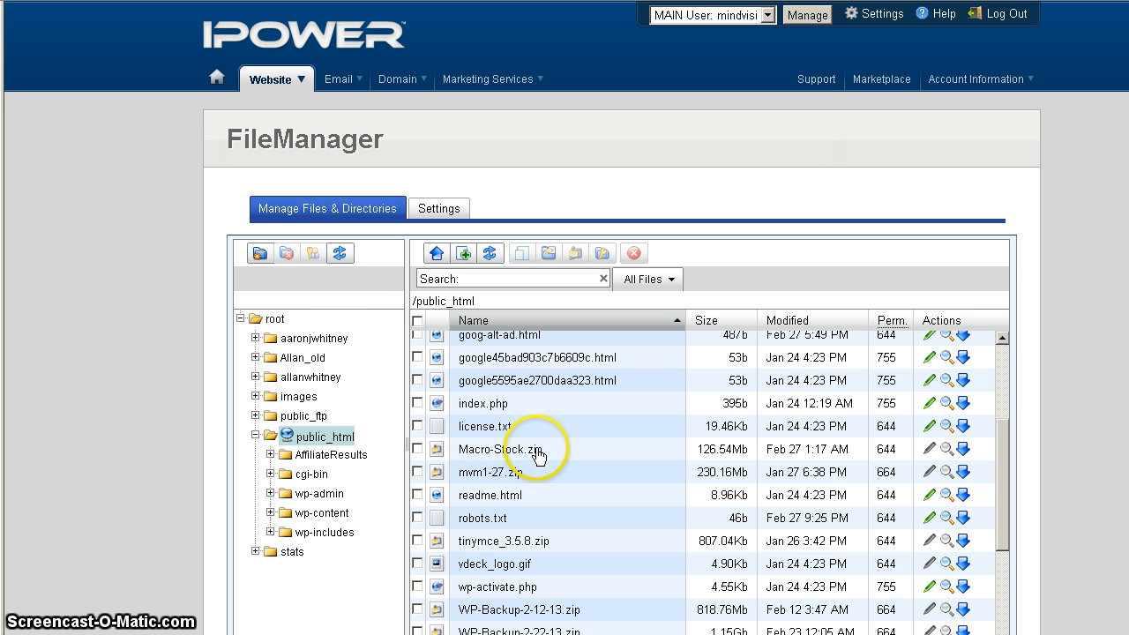
mouse_move(492, 458)
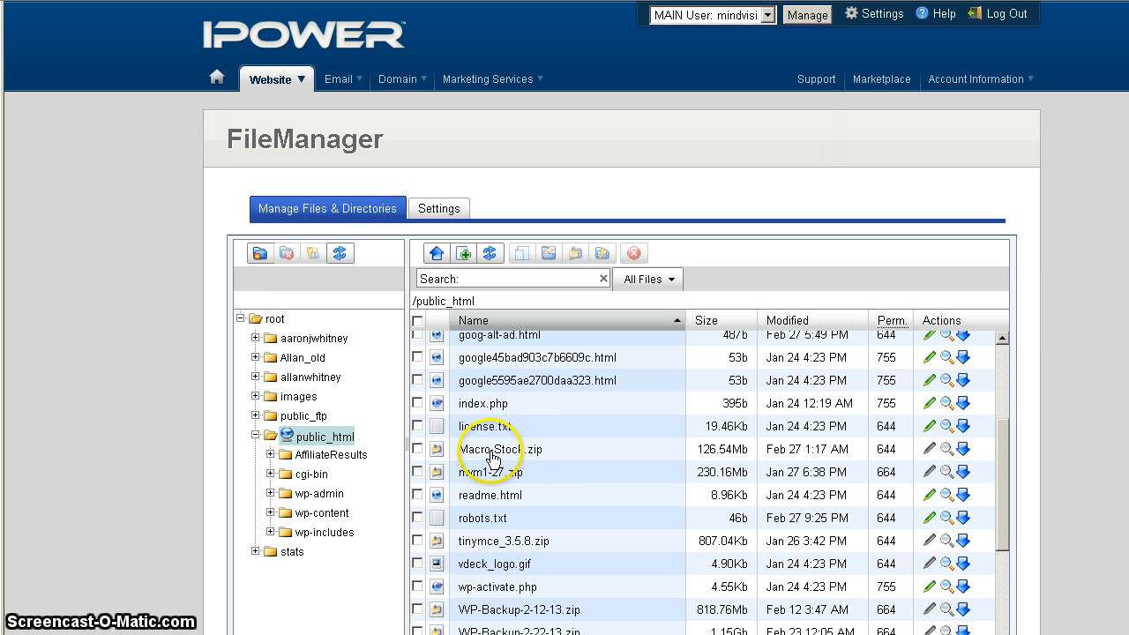
mouse_move(554, 460)
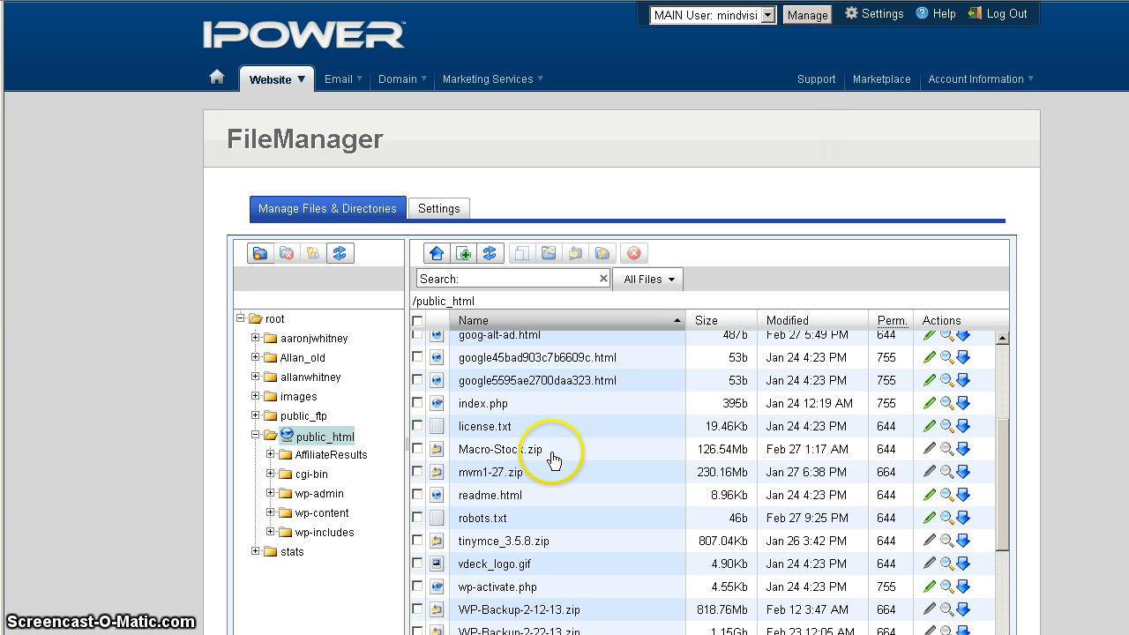
mouse_move(362, 322)
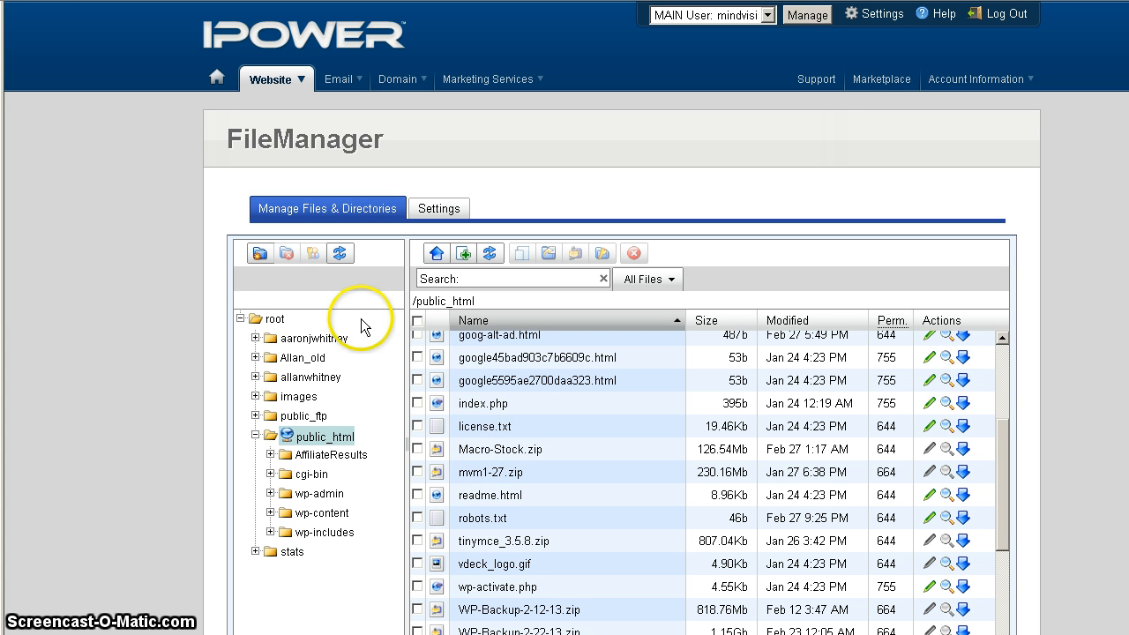
mouse_move(362, 319)
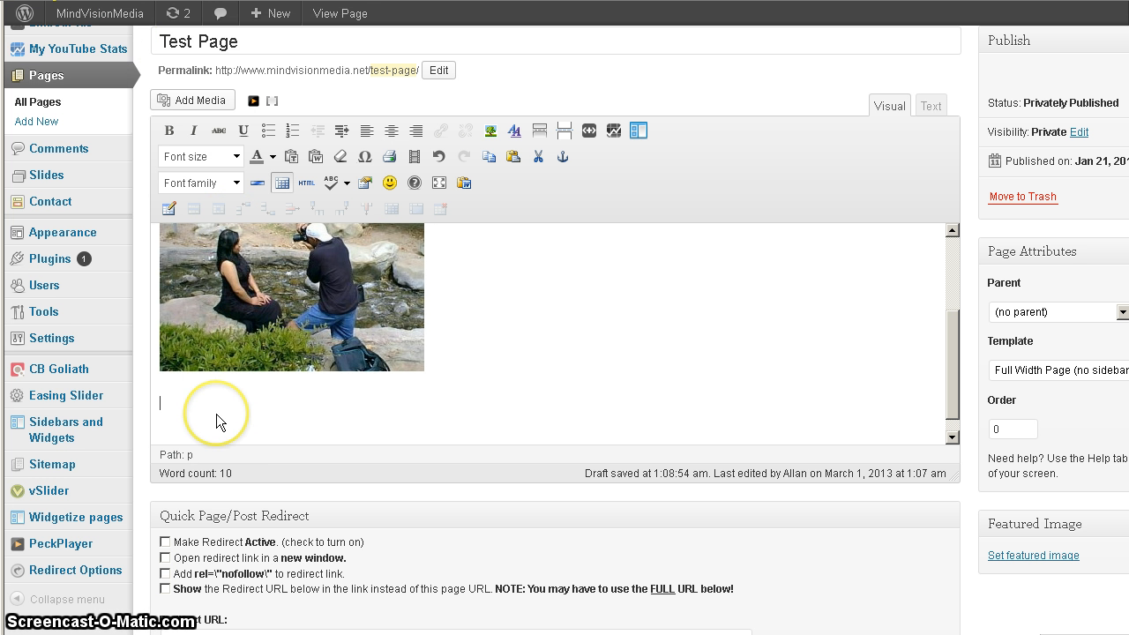
Type 'Download Pictures here!' on a new line beneath the stream photo
type("Down")
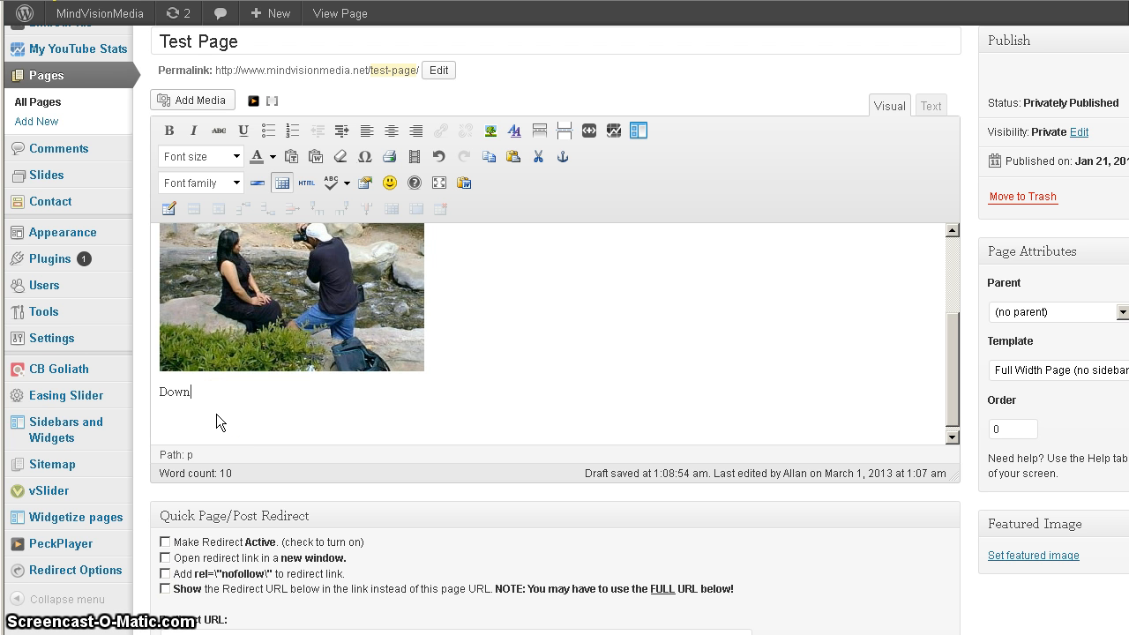
type("load")
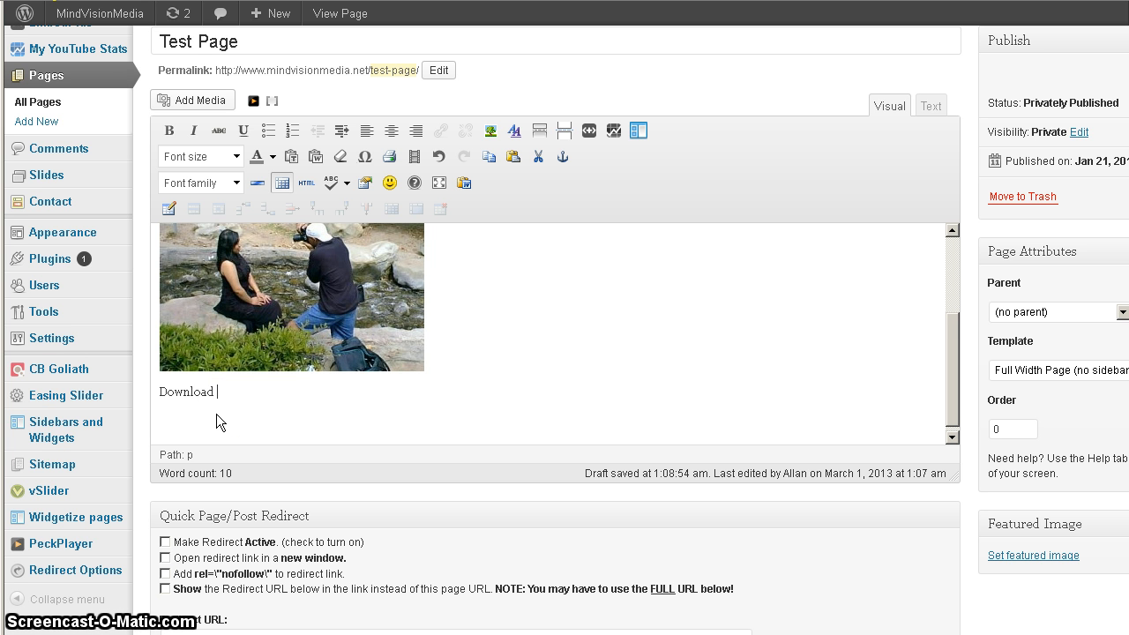
type("Pict")
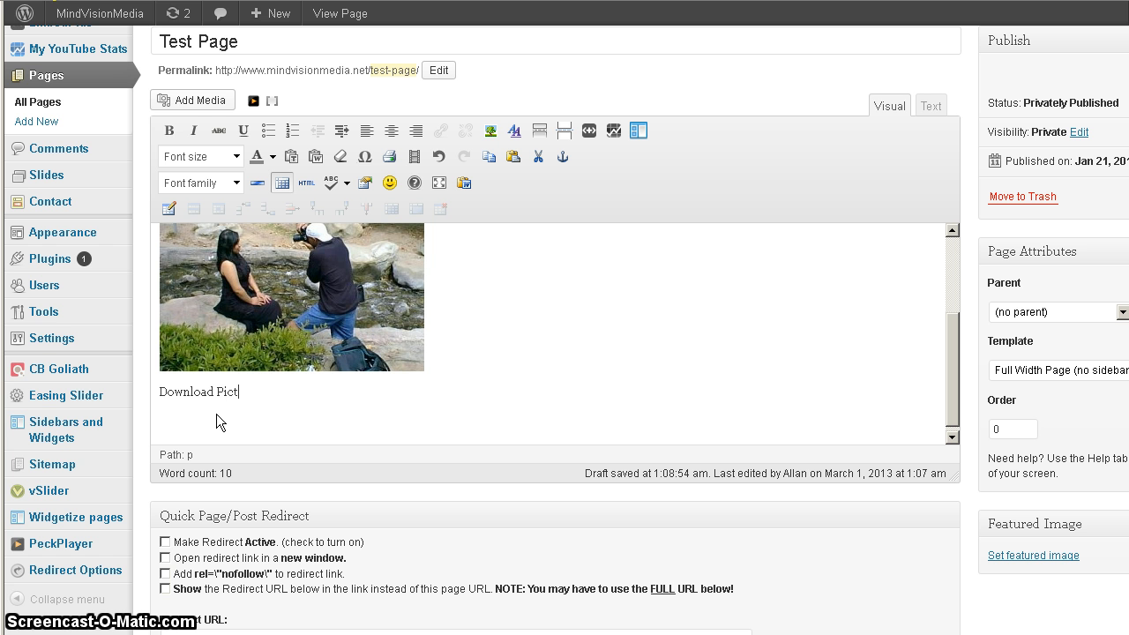
type("ures her")
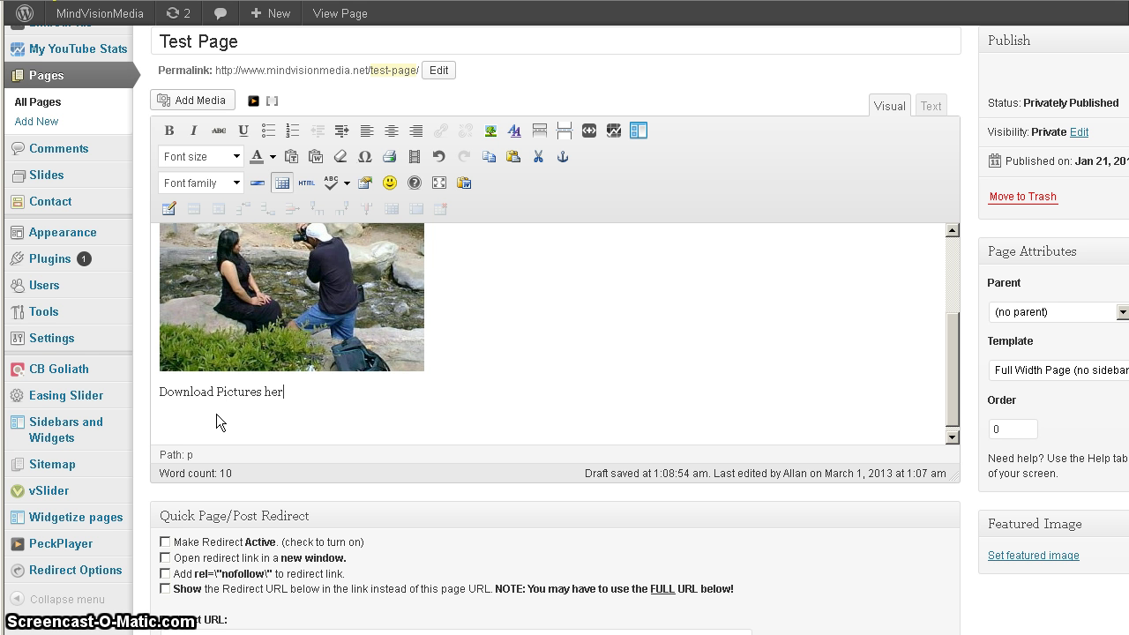
type("e!")
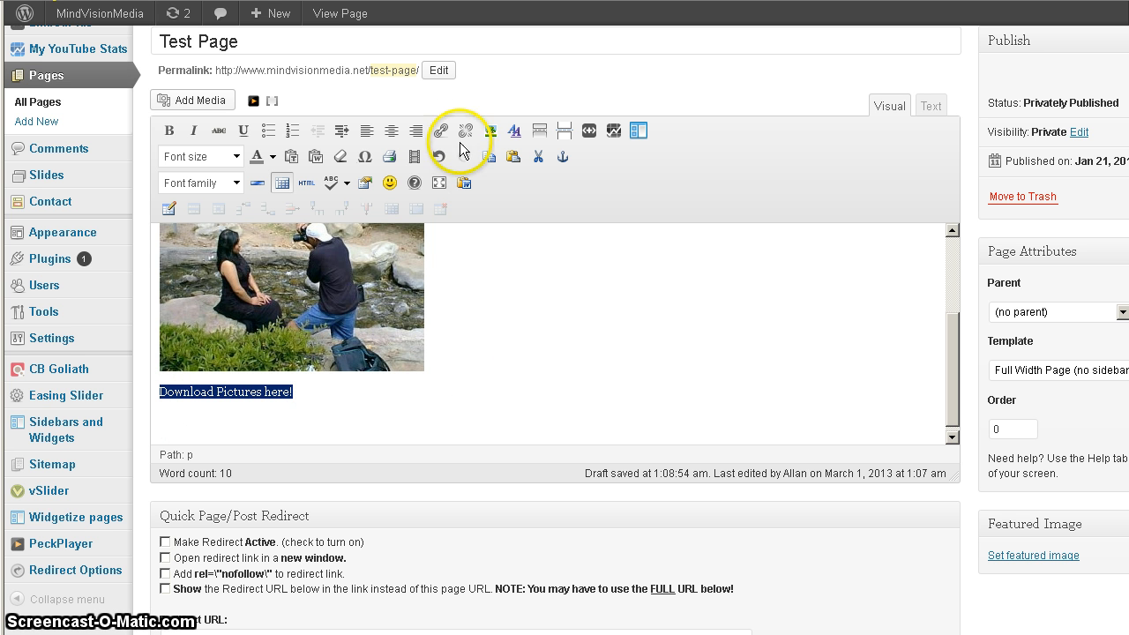
mouse_move(441, 130)
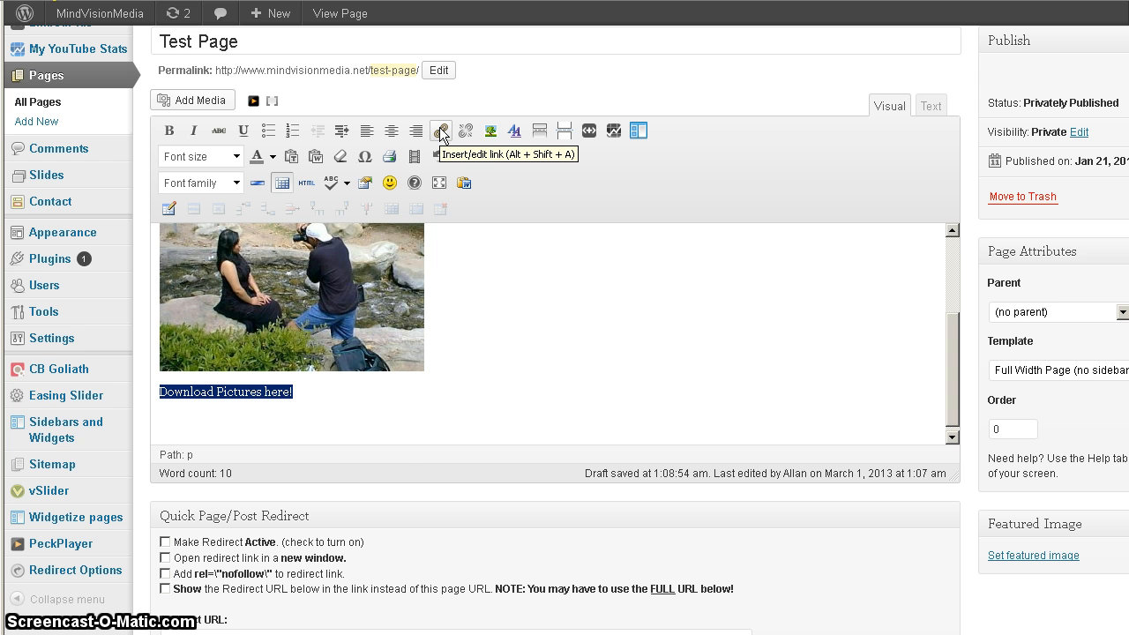
left_click(441, 131)
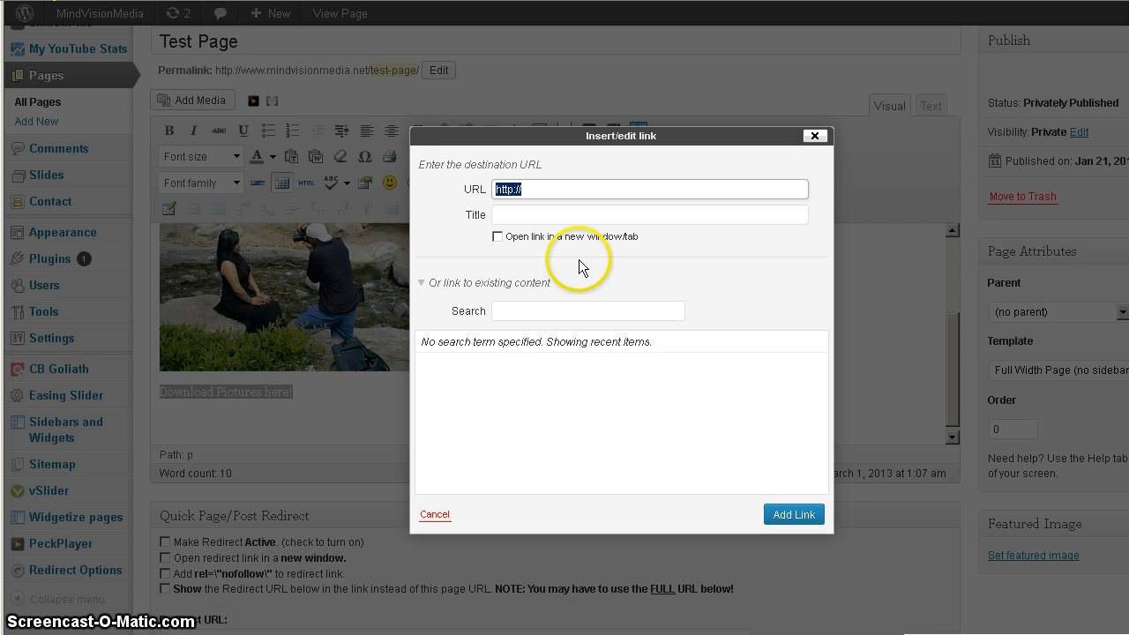
left_click(650, 189)
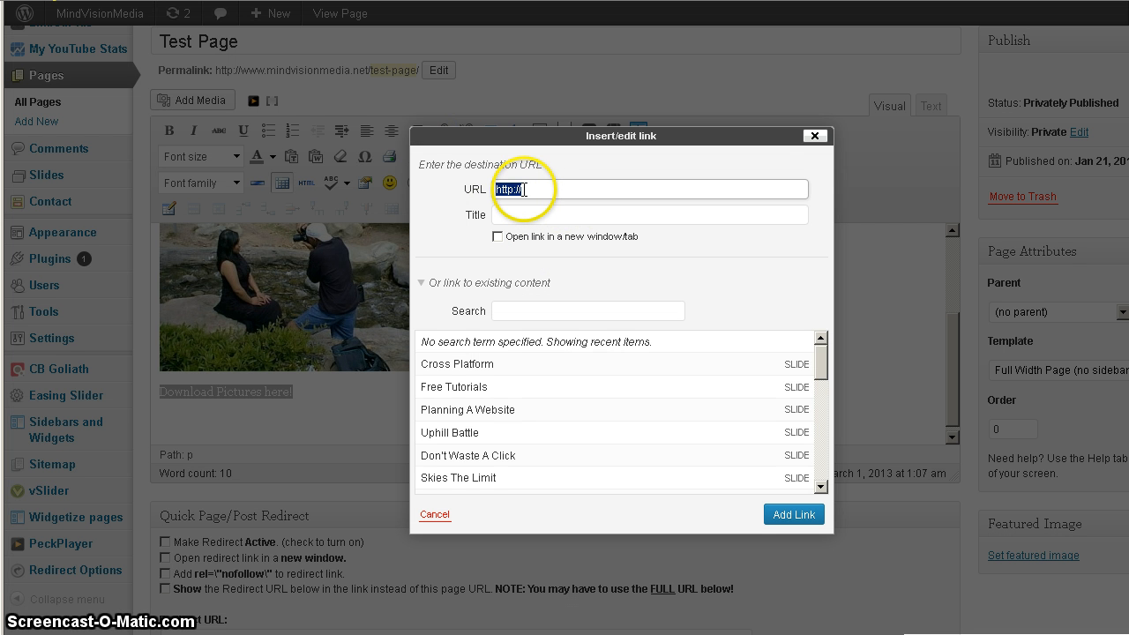
left_click(650, 188)
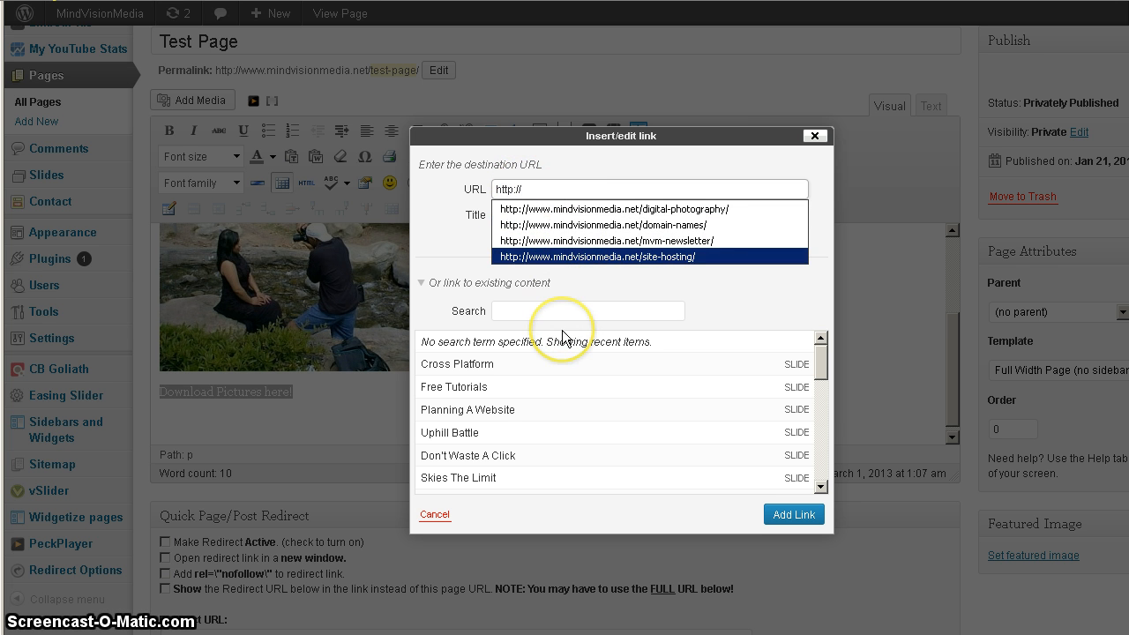
type("www.")
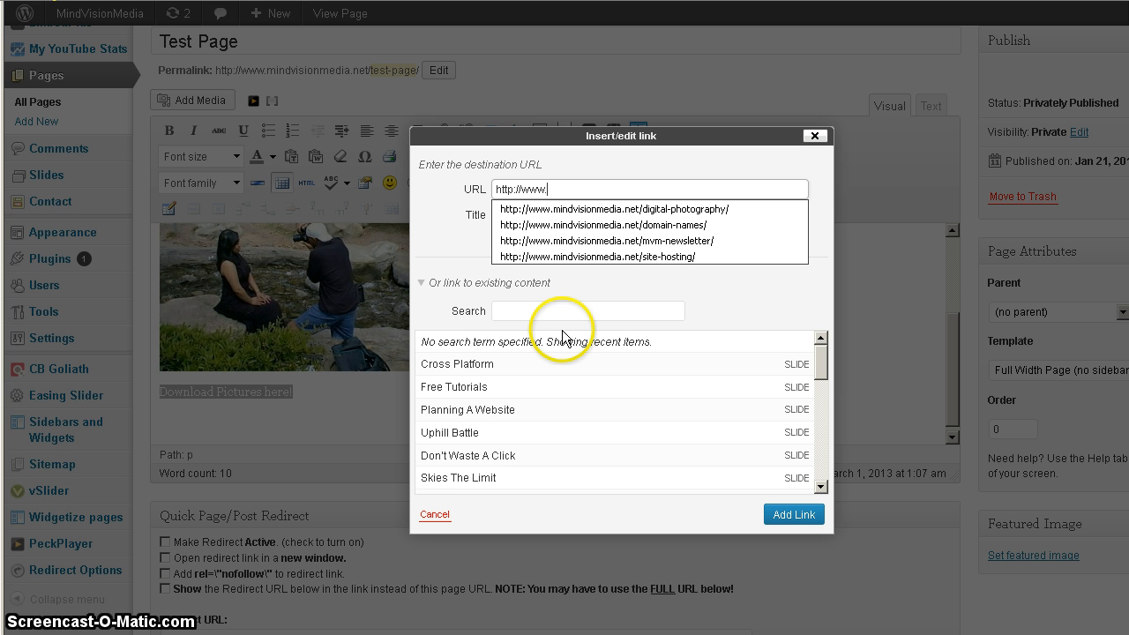
type("mindvisionmedia.net/")
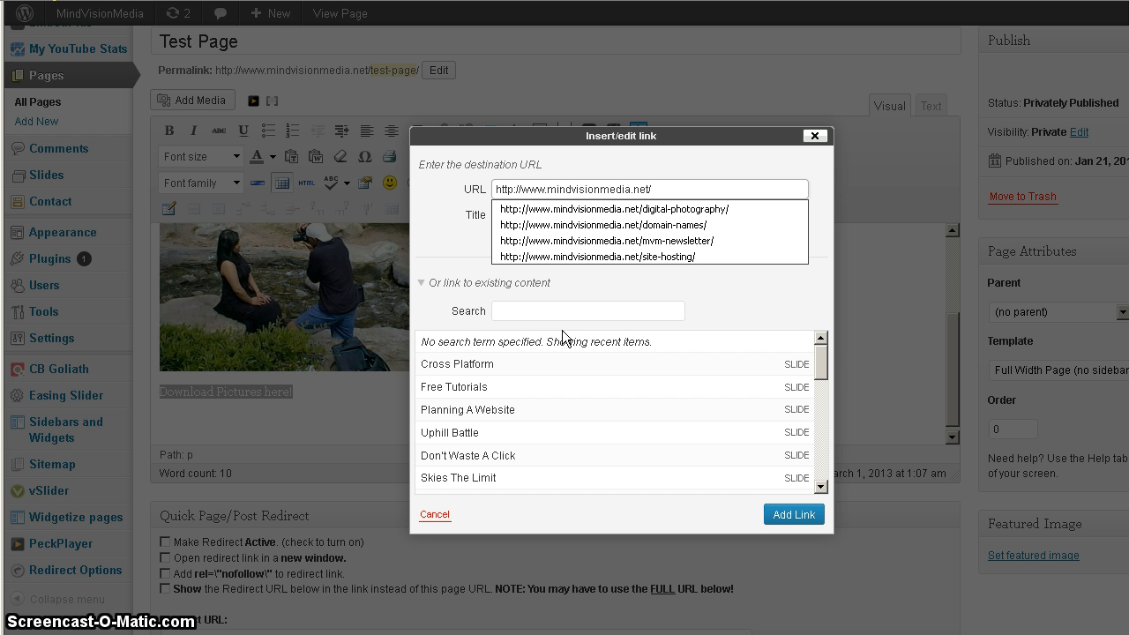
type("Ma")
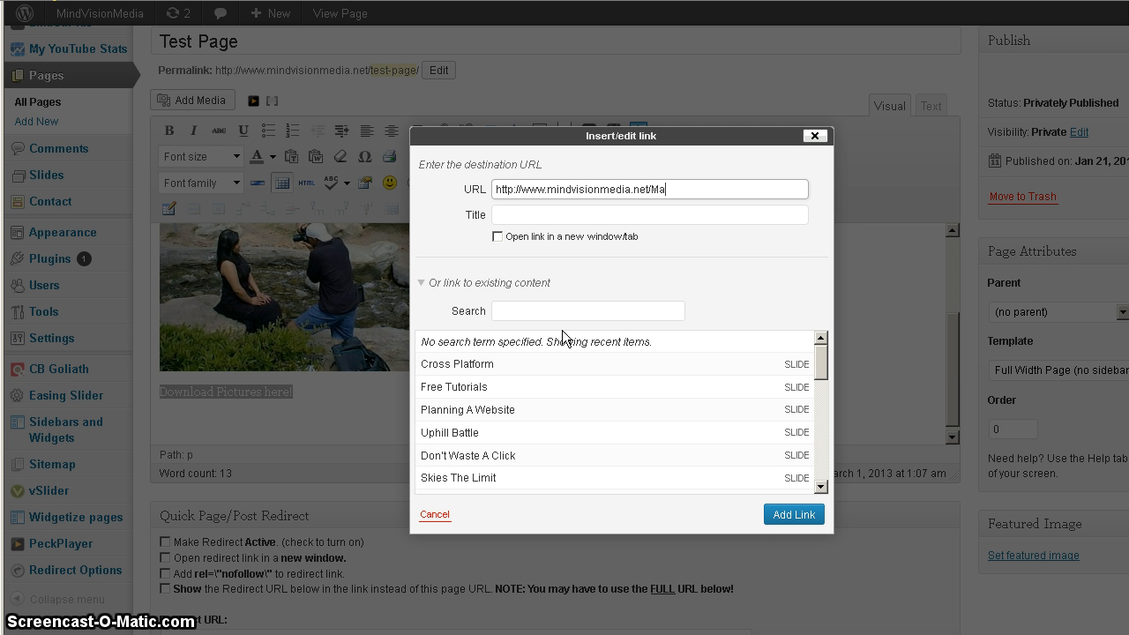
type("cro-")
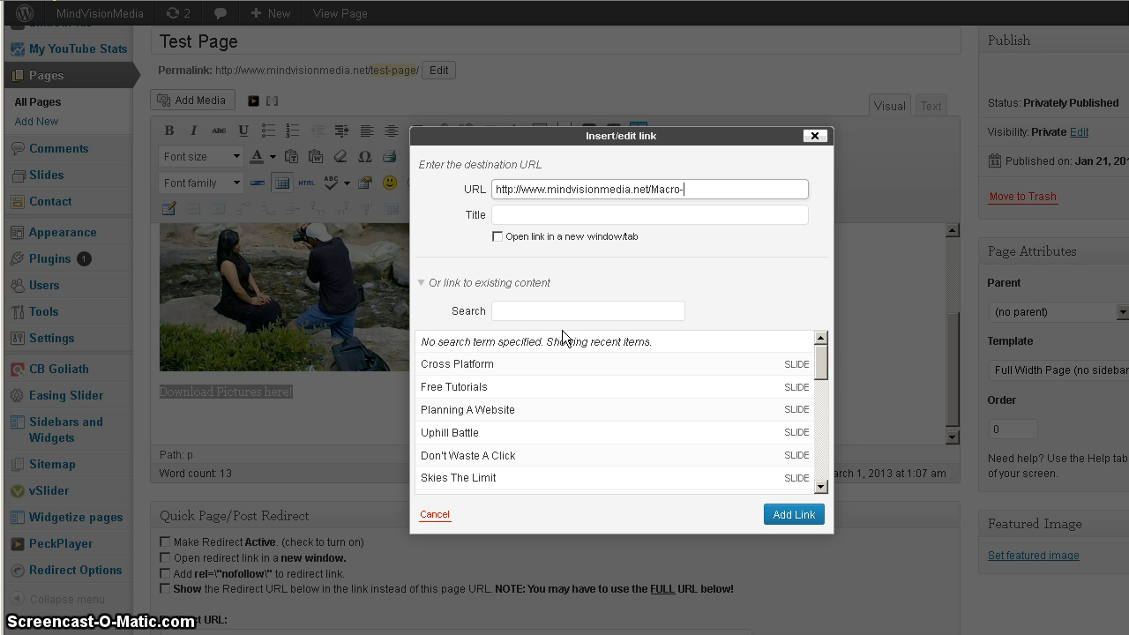
type("Stock")
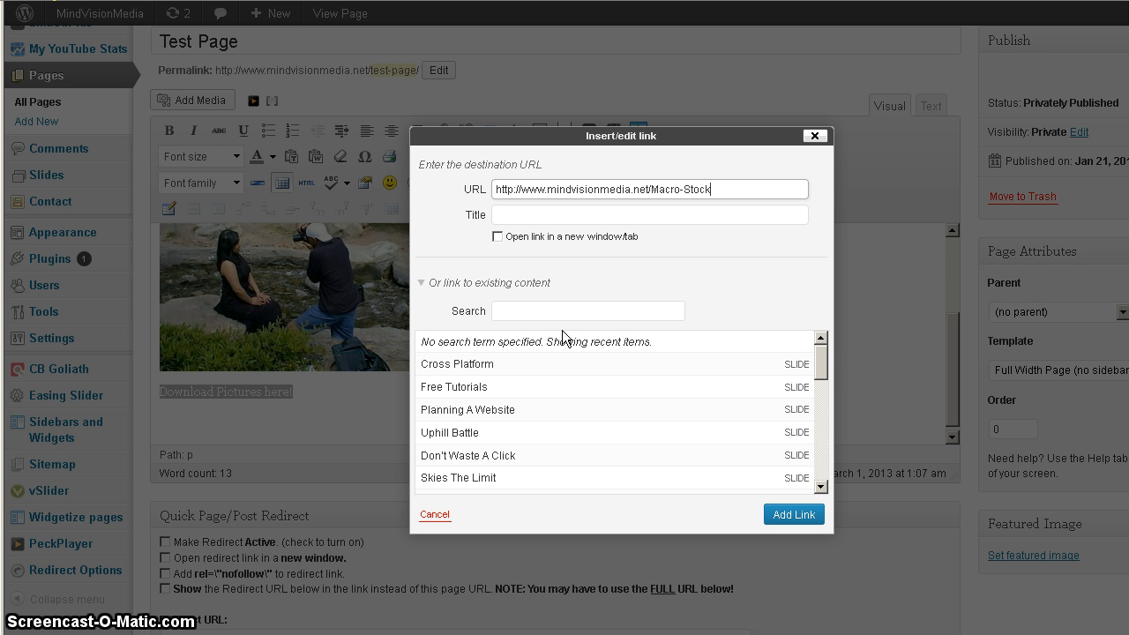
type("zip")
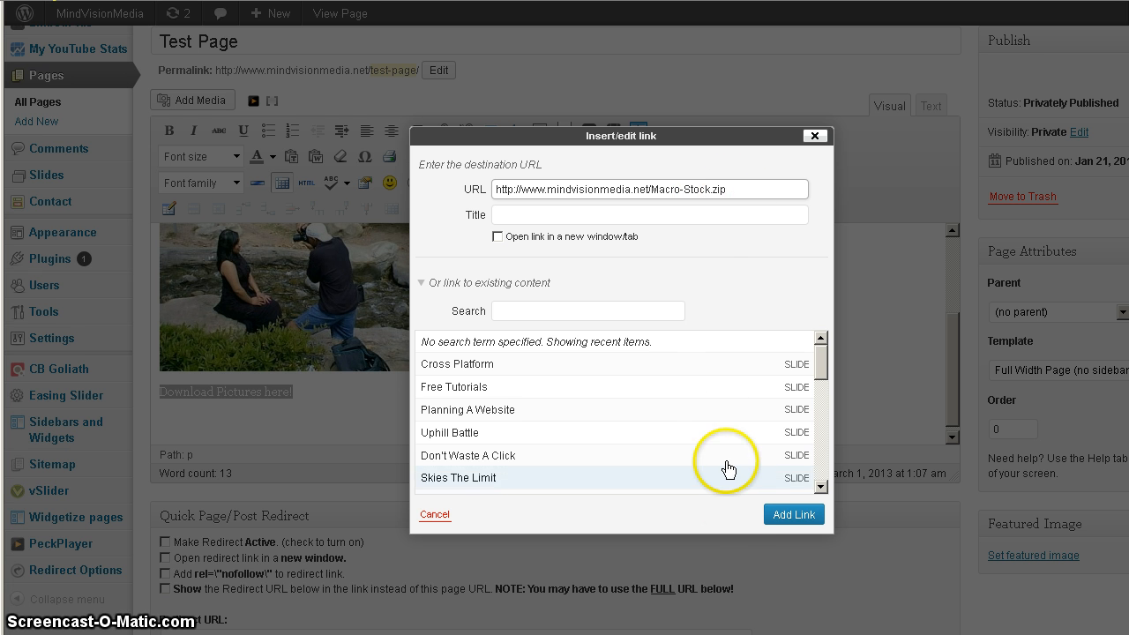
Apply the Macro-Stock.zip link to 'Download Pictures here!' with Add Link
left_click(792, 514)
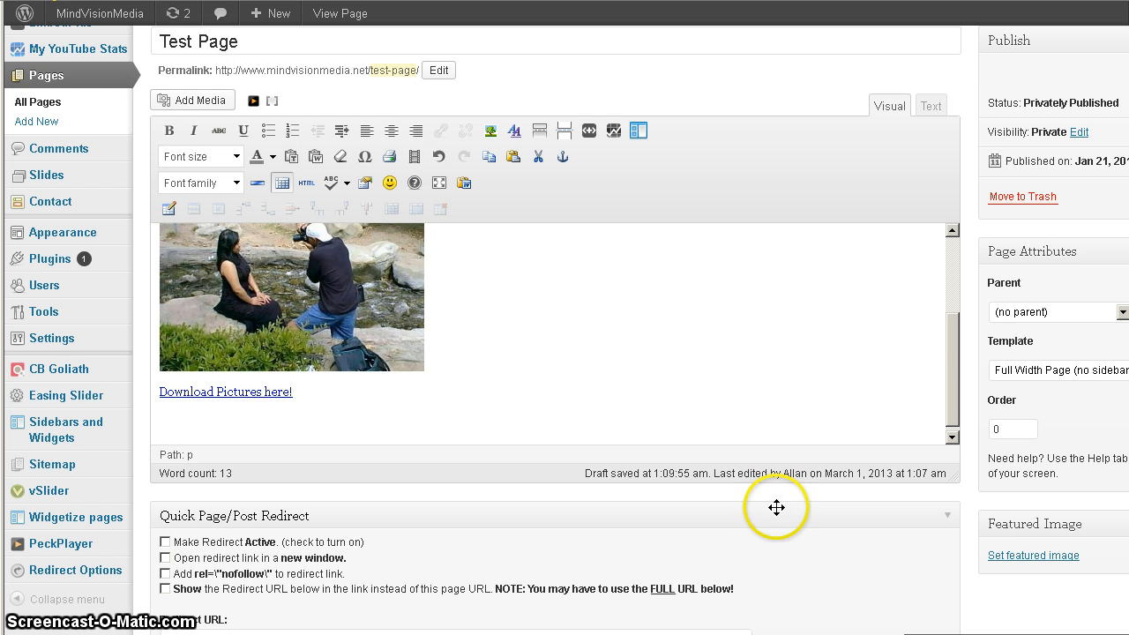
mouse_move(280, 406)
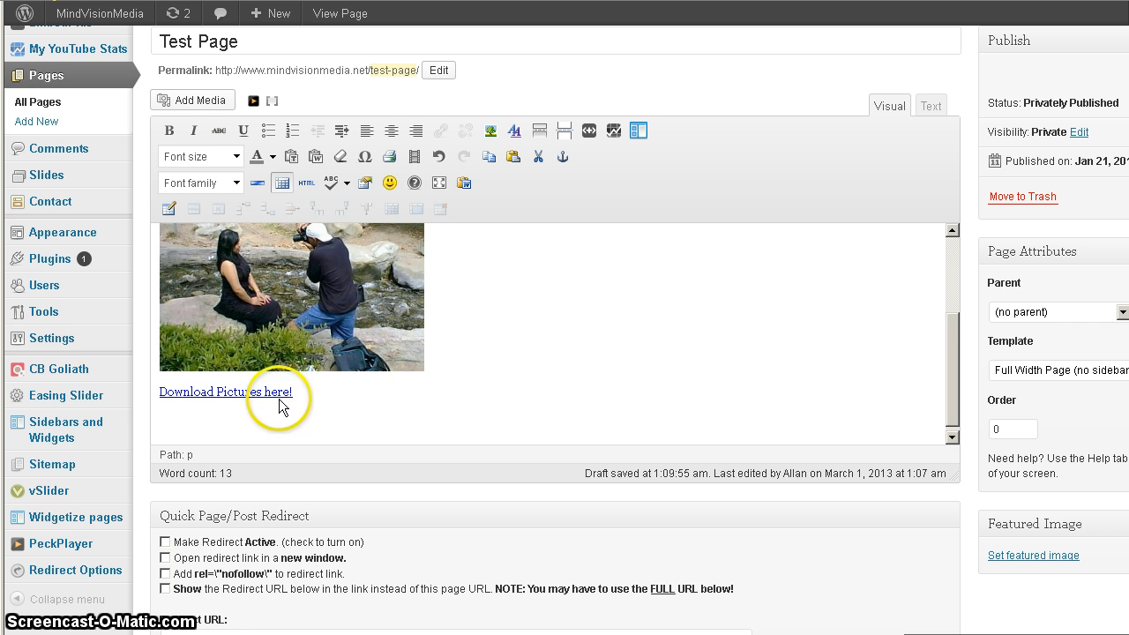
mouse_move(282, 406)
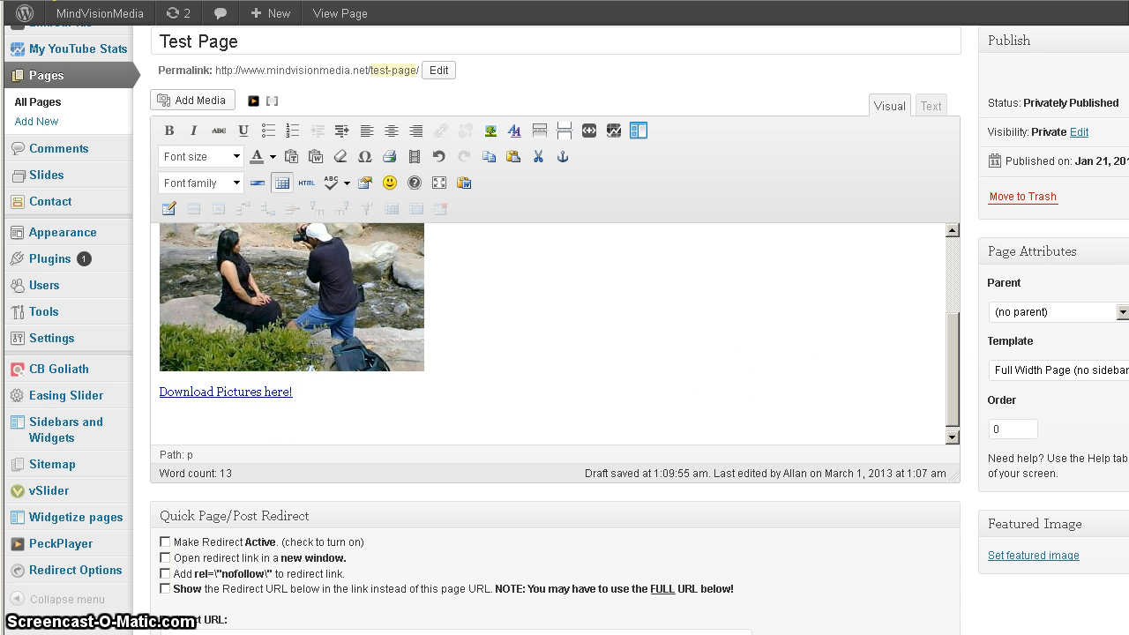
mouse_move(913, 351)
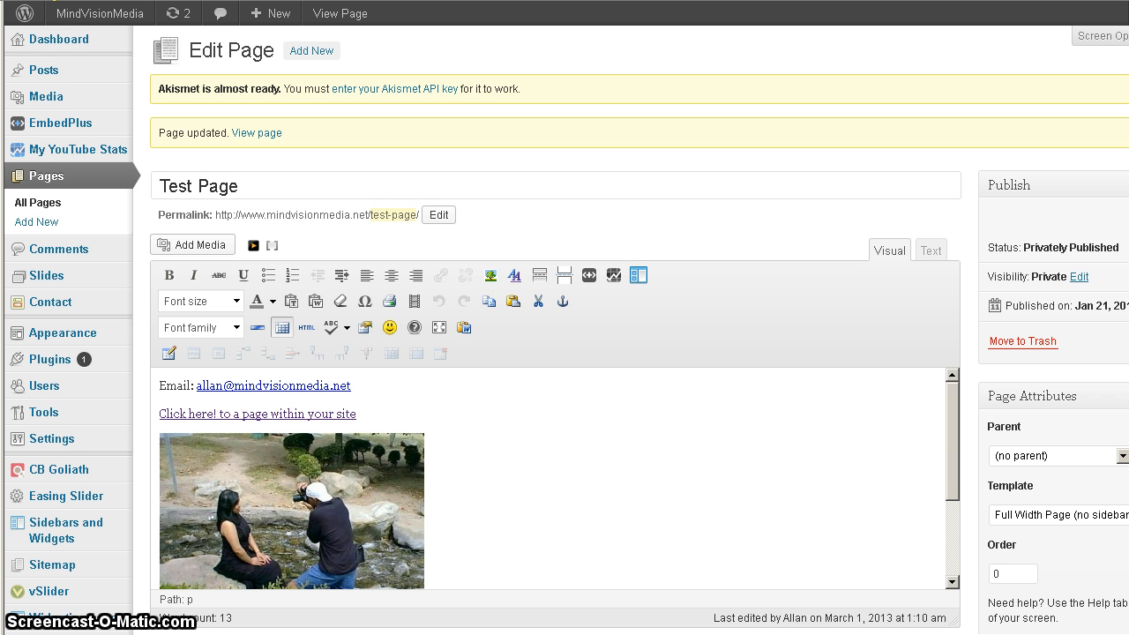
mouse_move(936, 228)
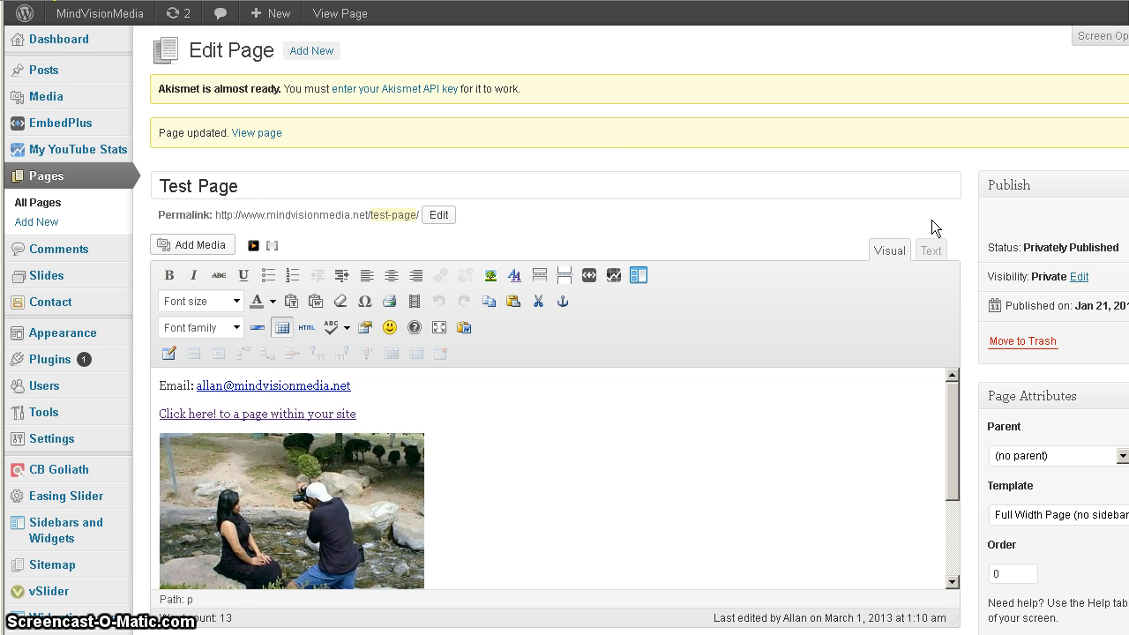
View the live Test Page and follow 'Download Pictures here!' to the Macro-Stock.zip prompt
left_click(257, 132)
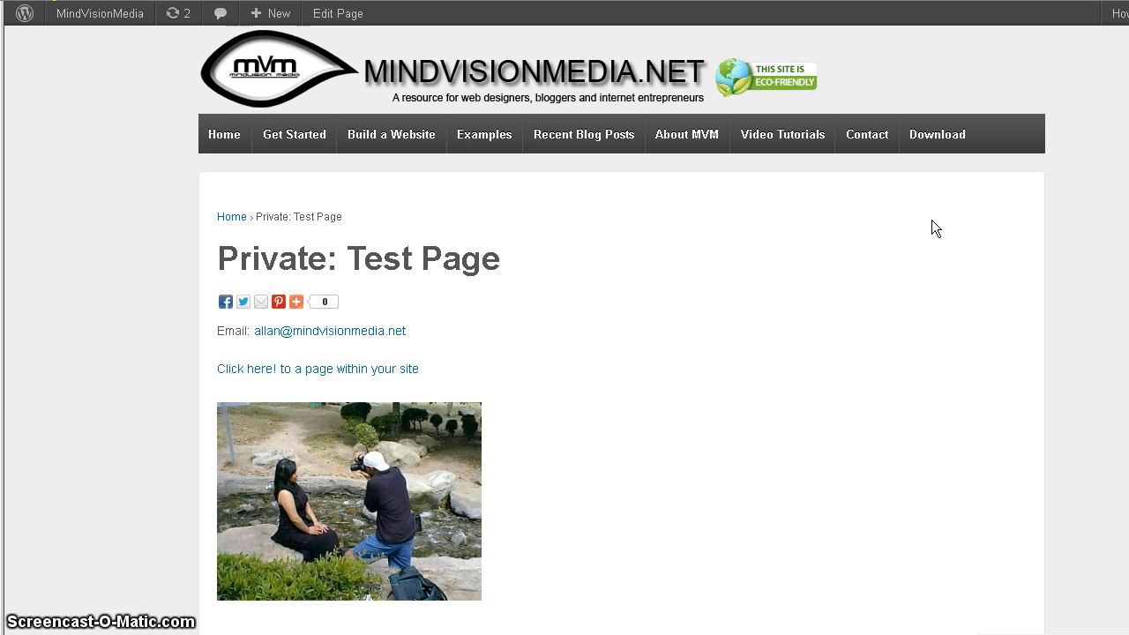
scroll("down", 3)
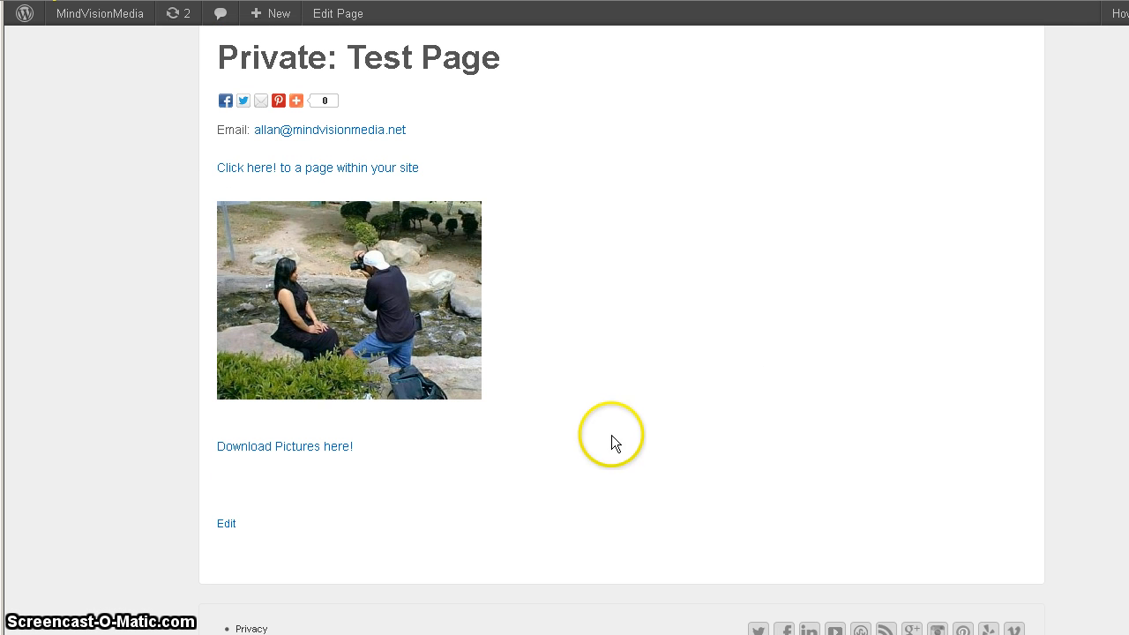
mouse_move(291, 454)
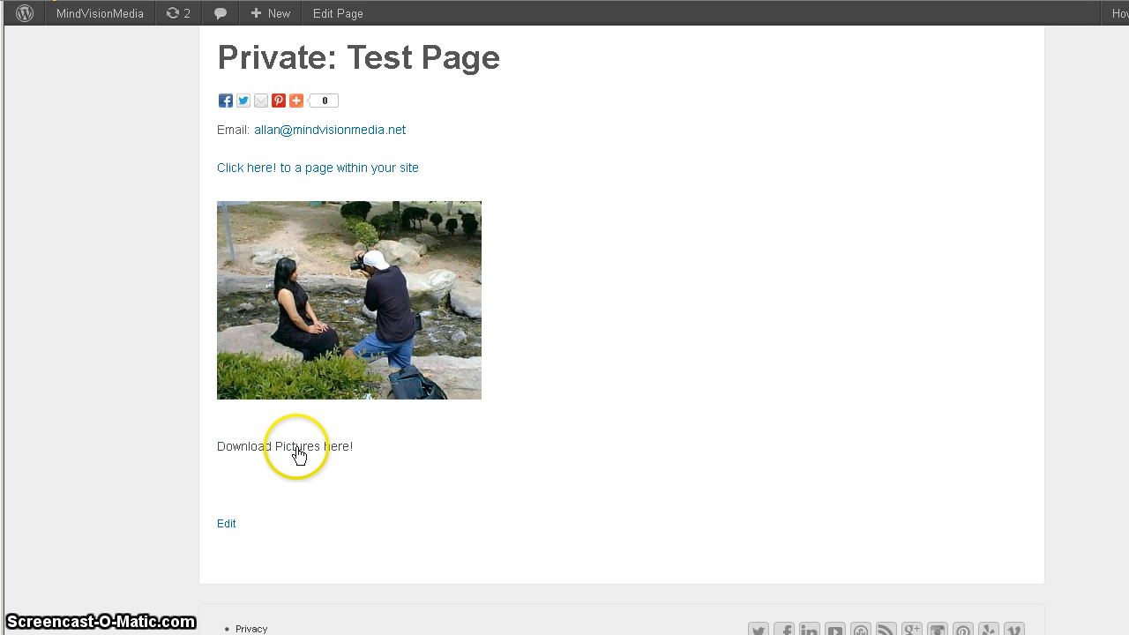
left_click(285, 447)
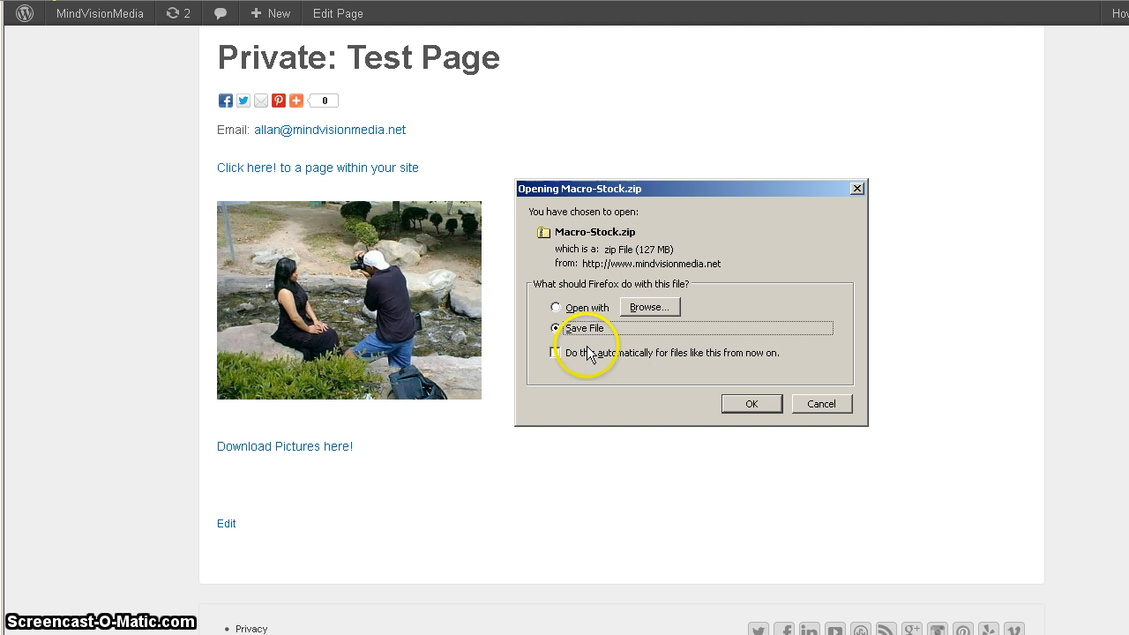
mouse_move(696, 236)
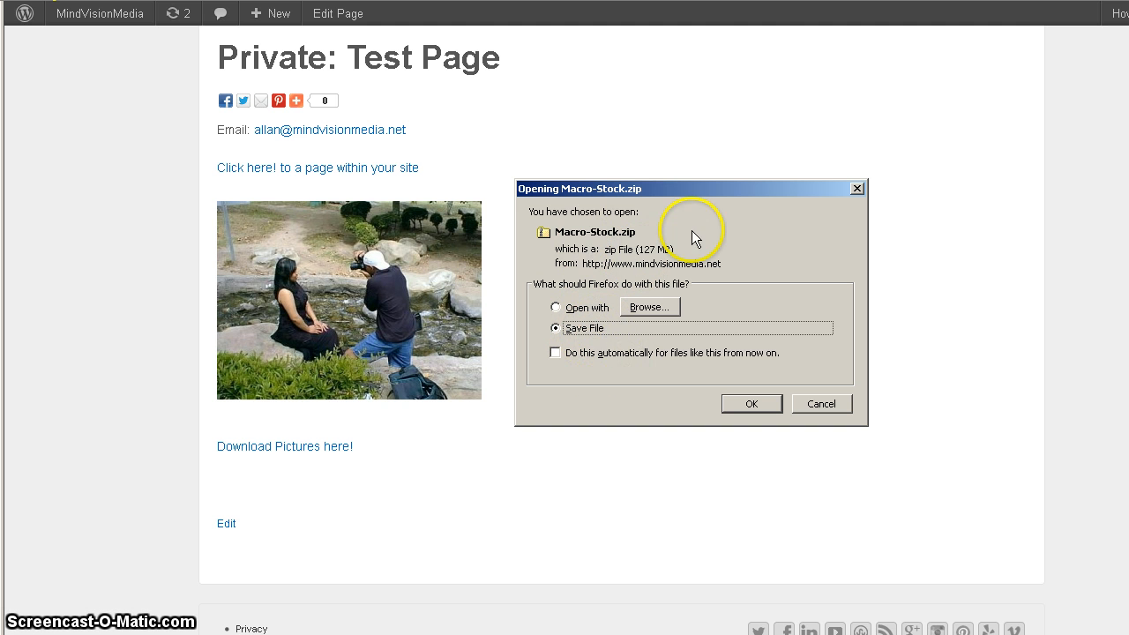
mouse_move(572, 243)
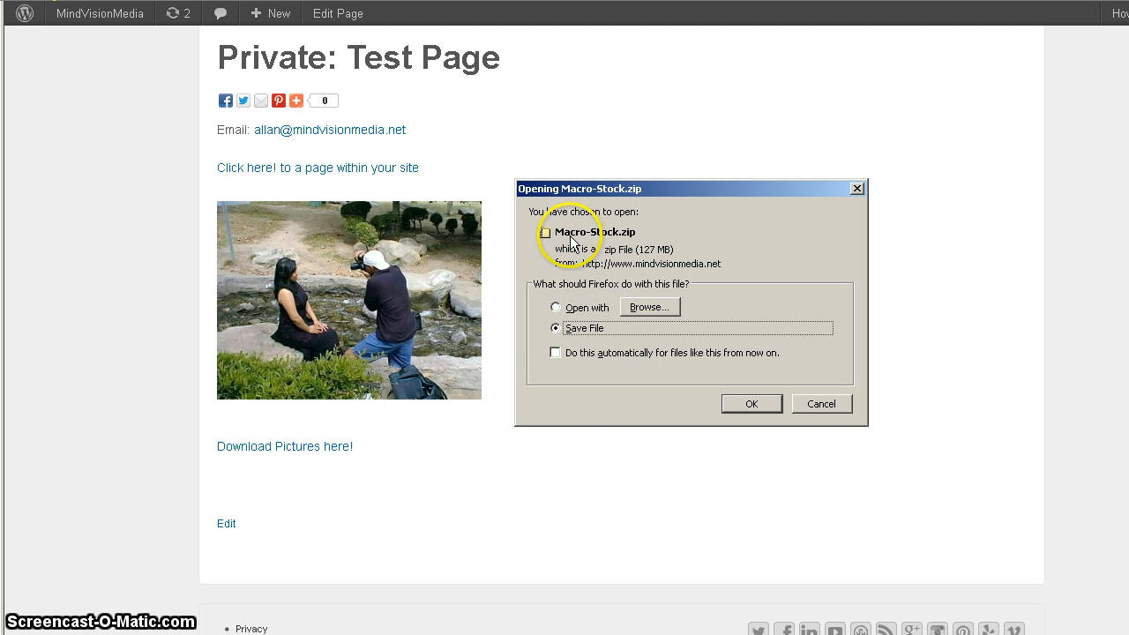
mouse_move(631, 241)
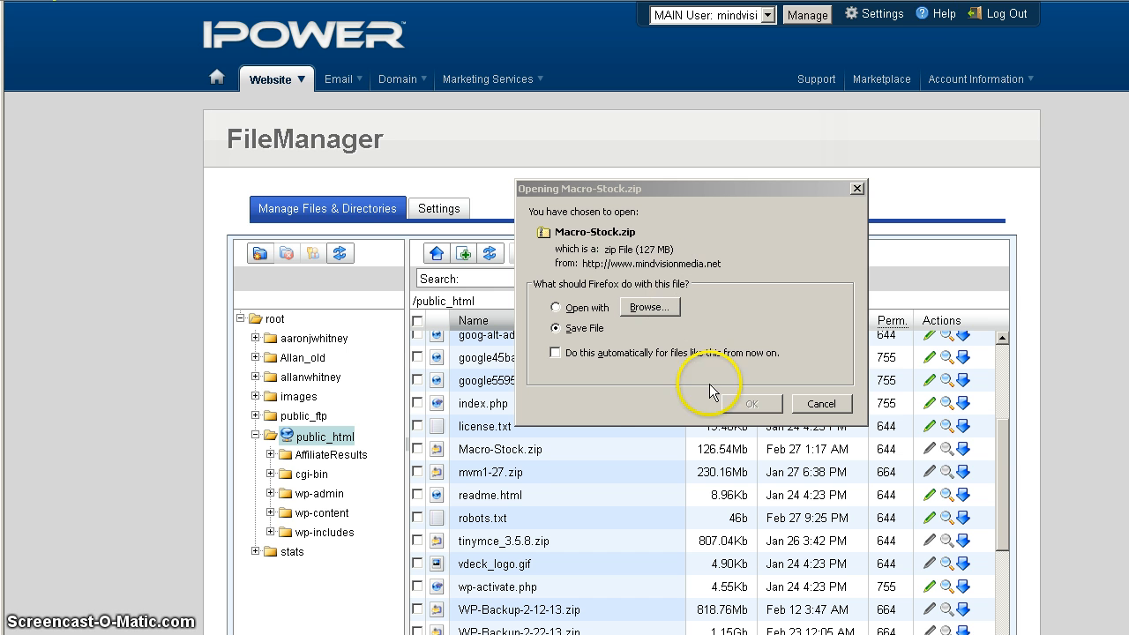
mouse_move(485, 459)
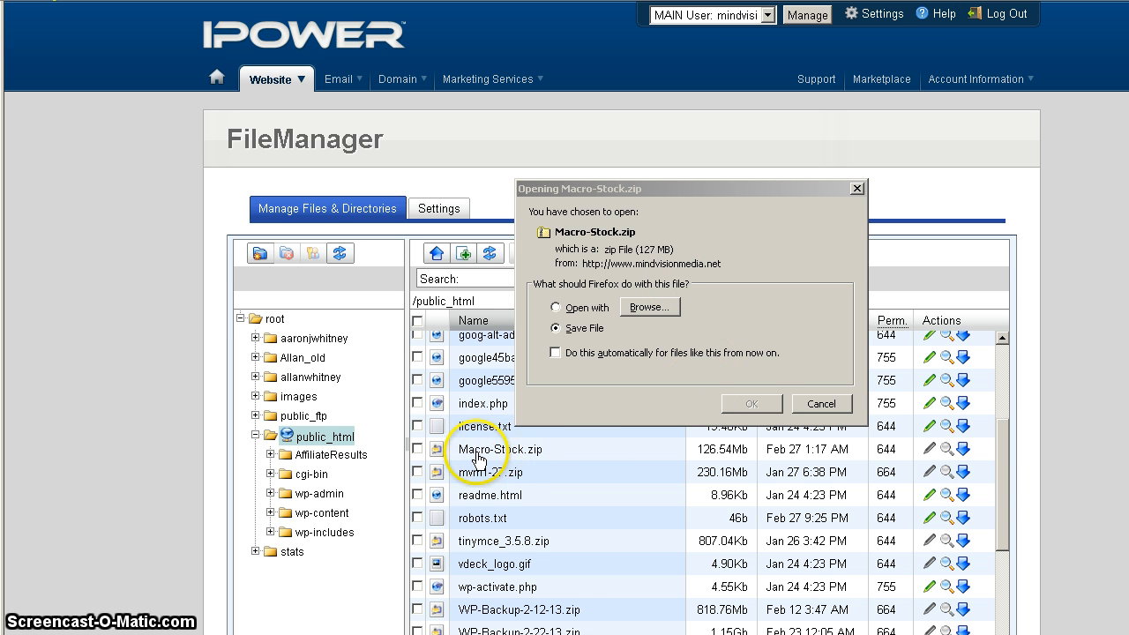
mouse_move(490, 441)
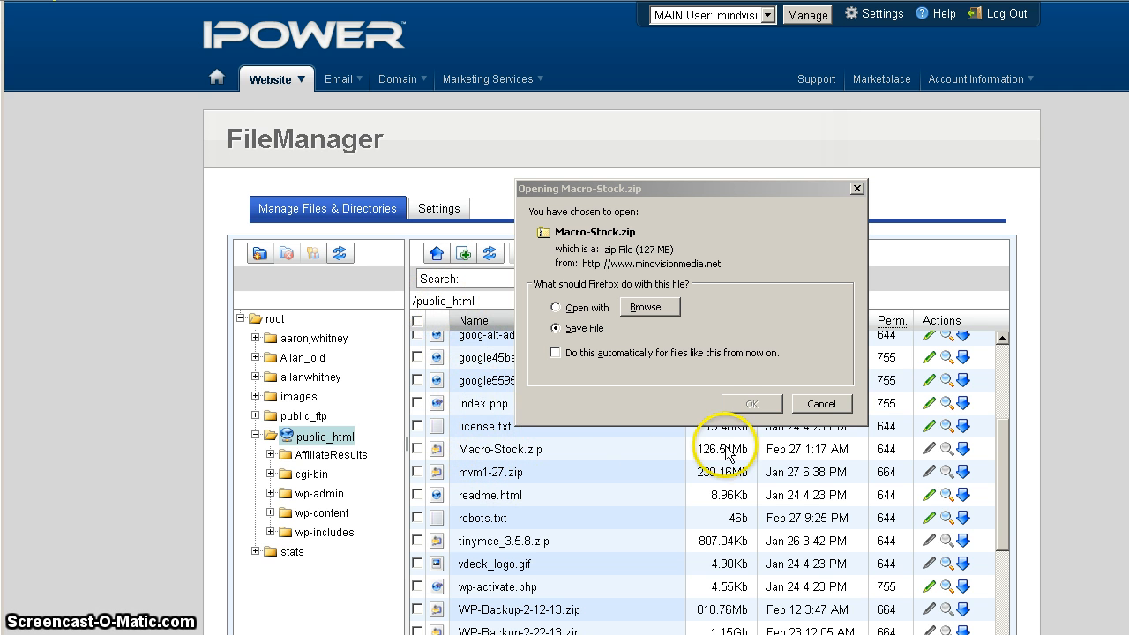
mouse_move(811, 408)
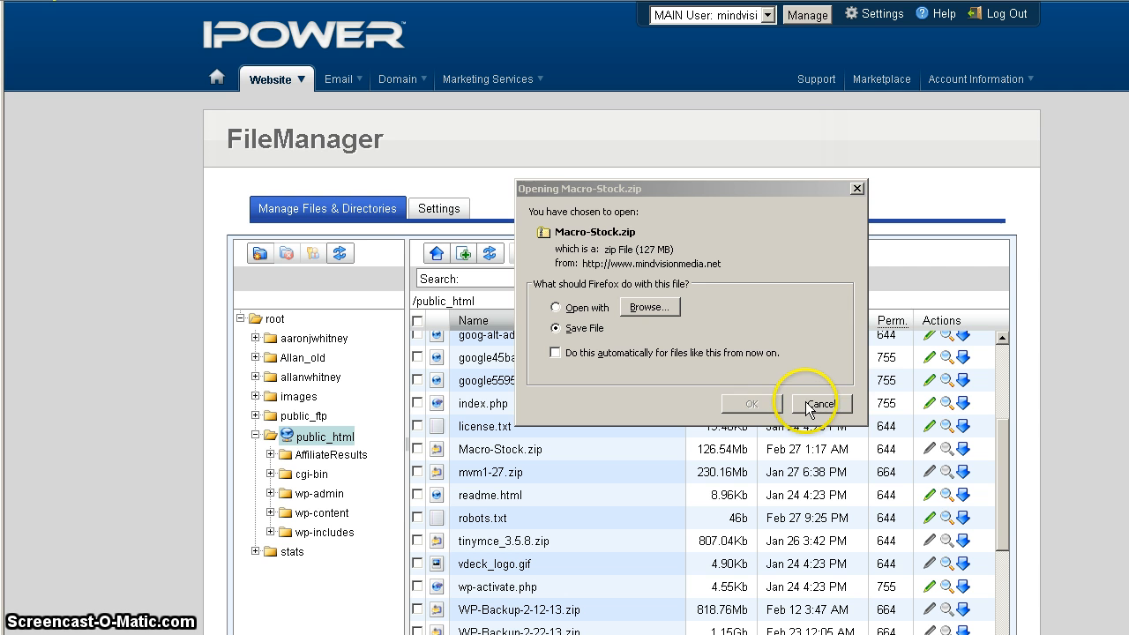
Cancel the Firefox download prompt for Macro-Stock.zip without saving the file
left_click(819, 403)
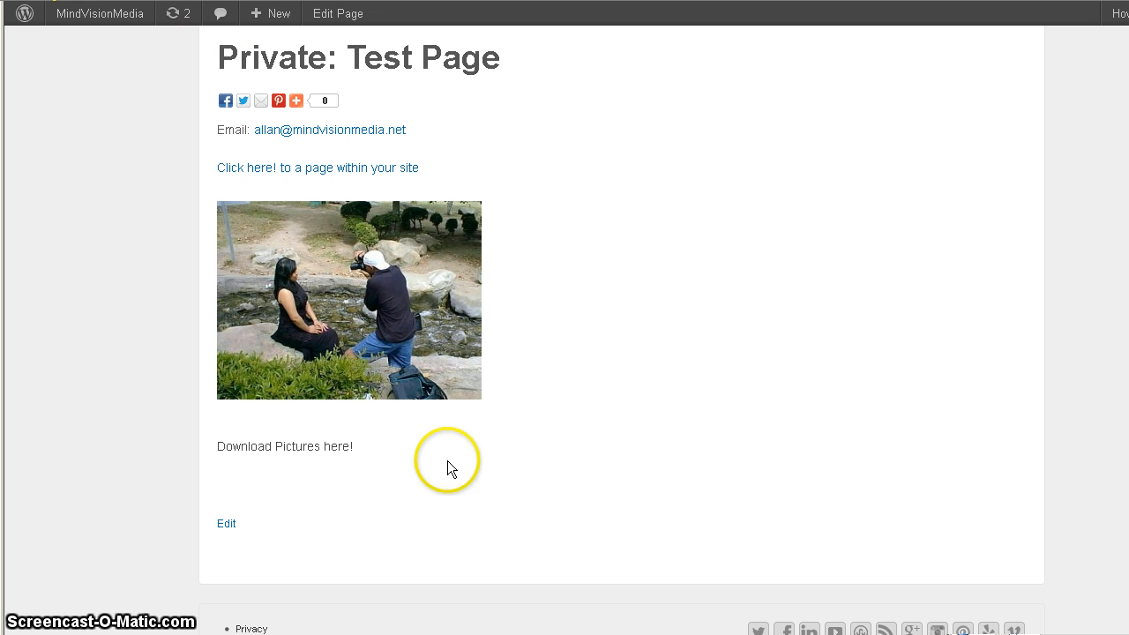
mouse_move(227, 523)
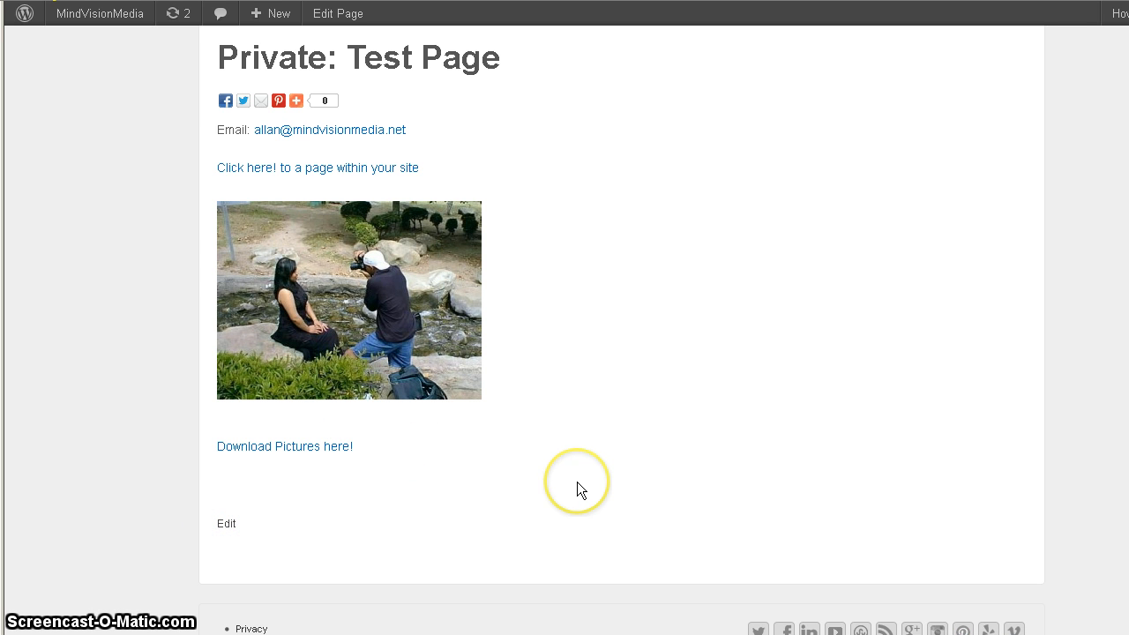
Reopen the live Test Page in the Edit Page screen from the admin bar
left_click(337, 13)
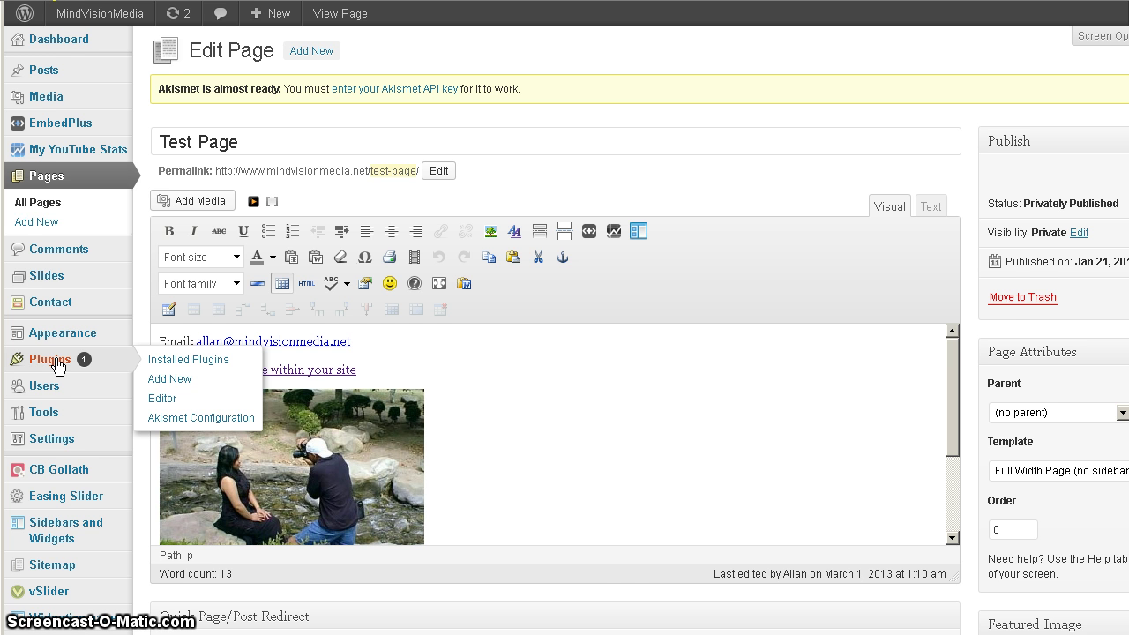
Open Installed Plugins and scroll through all 28 plugins to find Contact Form 7
left_click(188, 360)
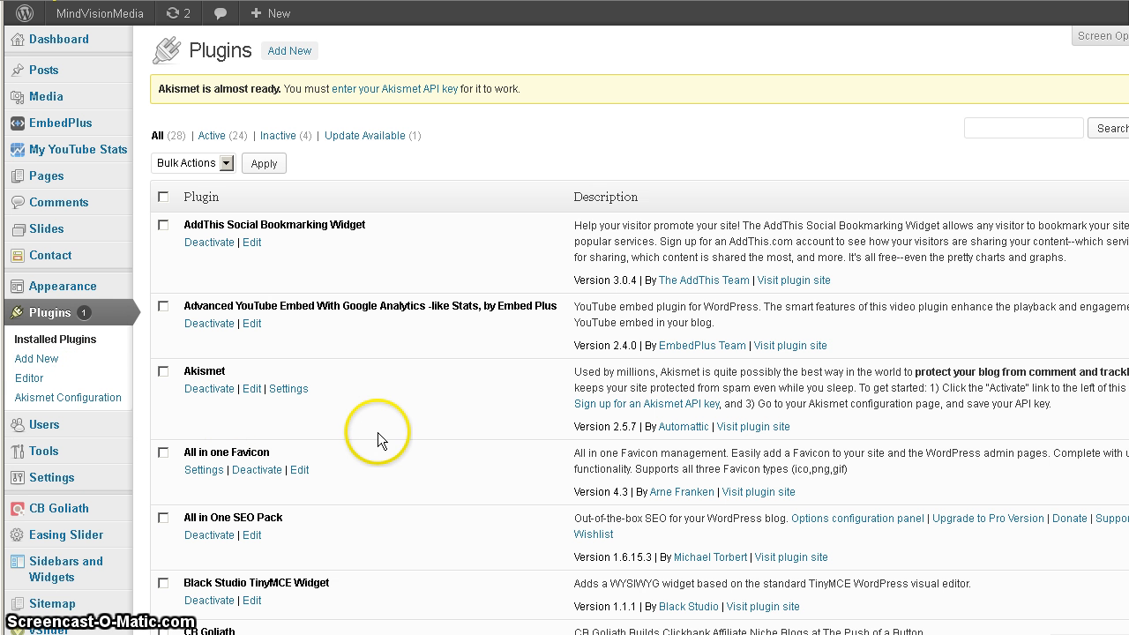
scroll("down", 3)
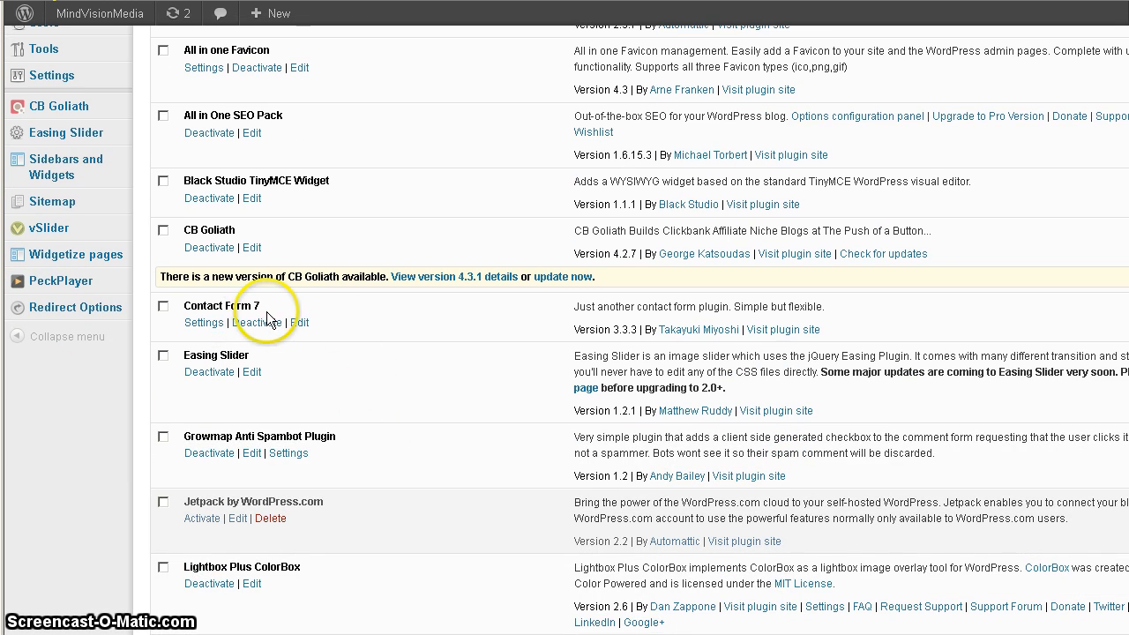
mouse_move(207, 313)
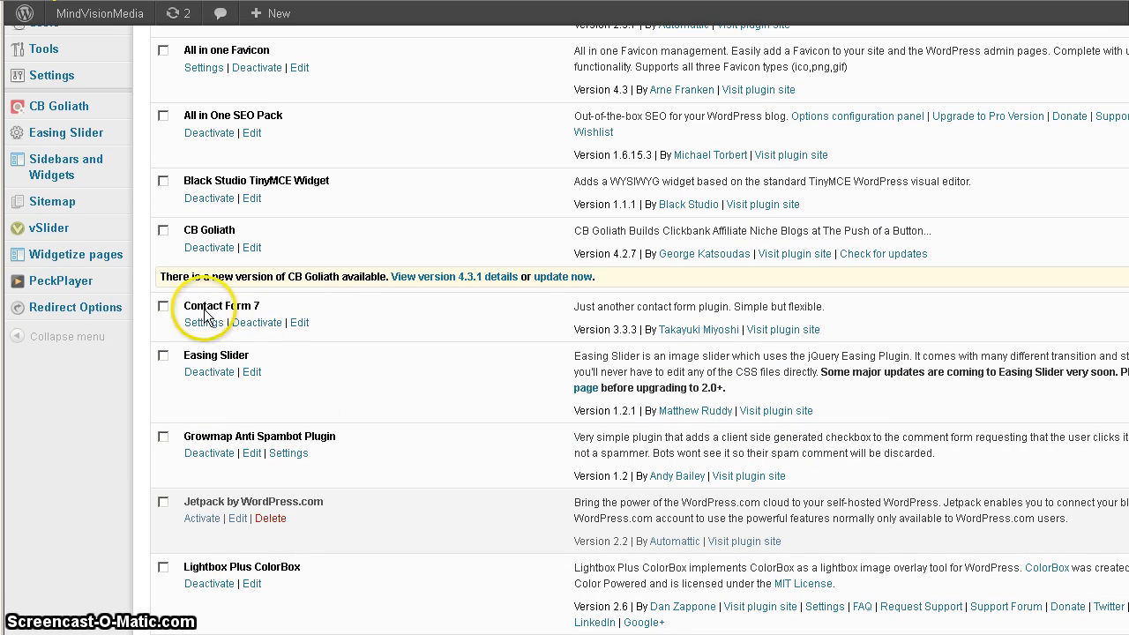
mouse_move(255, 318)
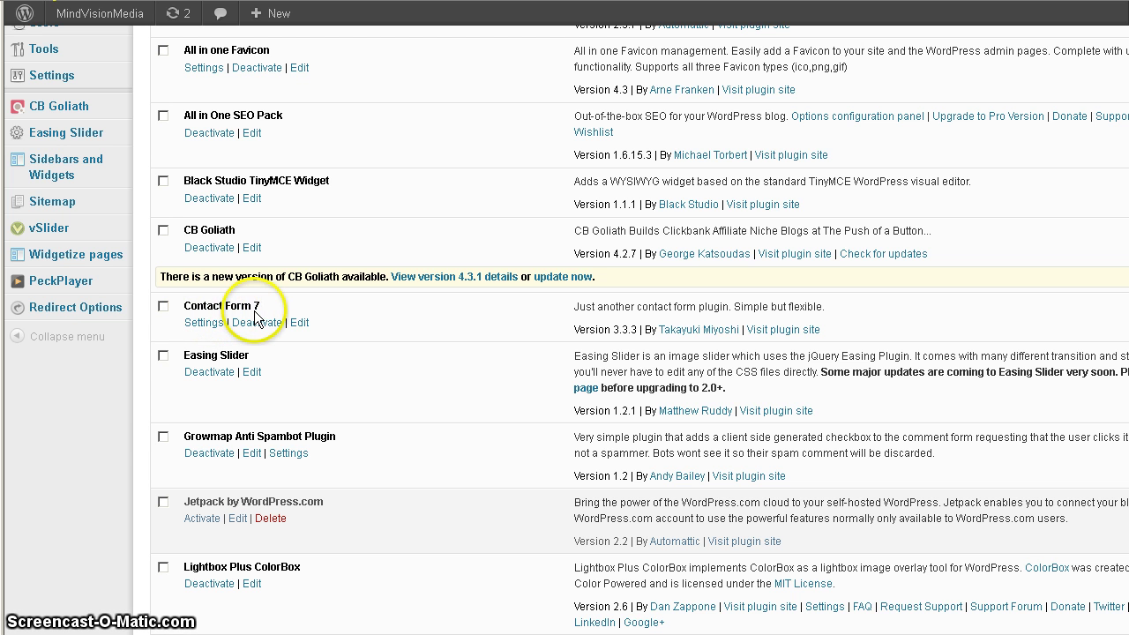
mouse_move(256, 318)
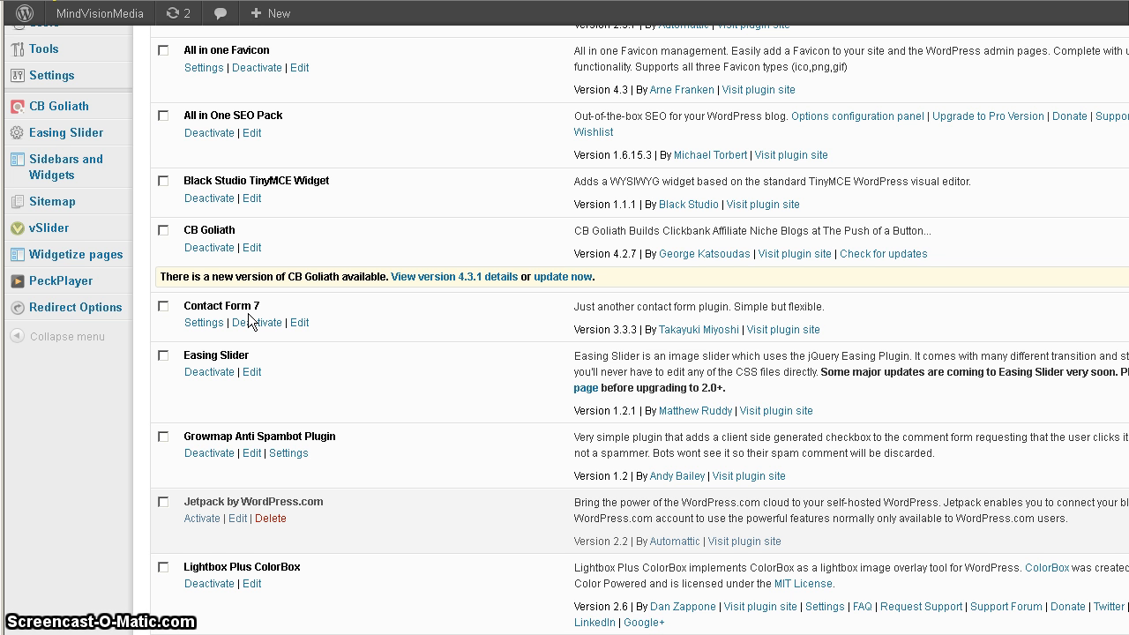
scroll("up", 3)
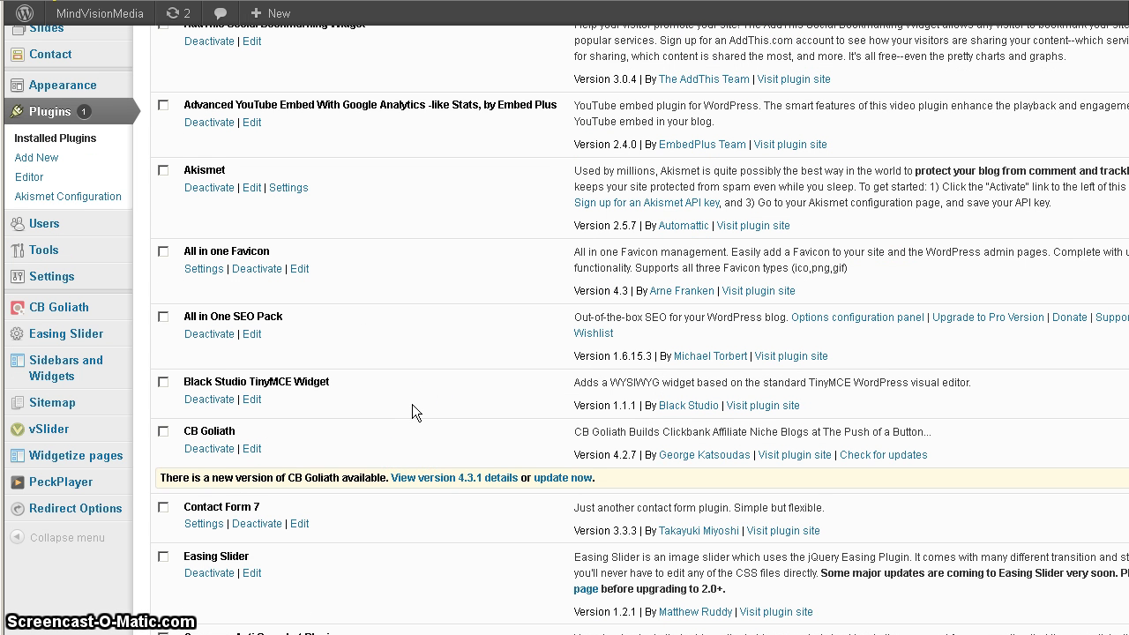
scroll("up", 3)
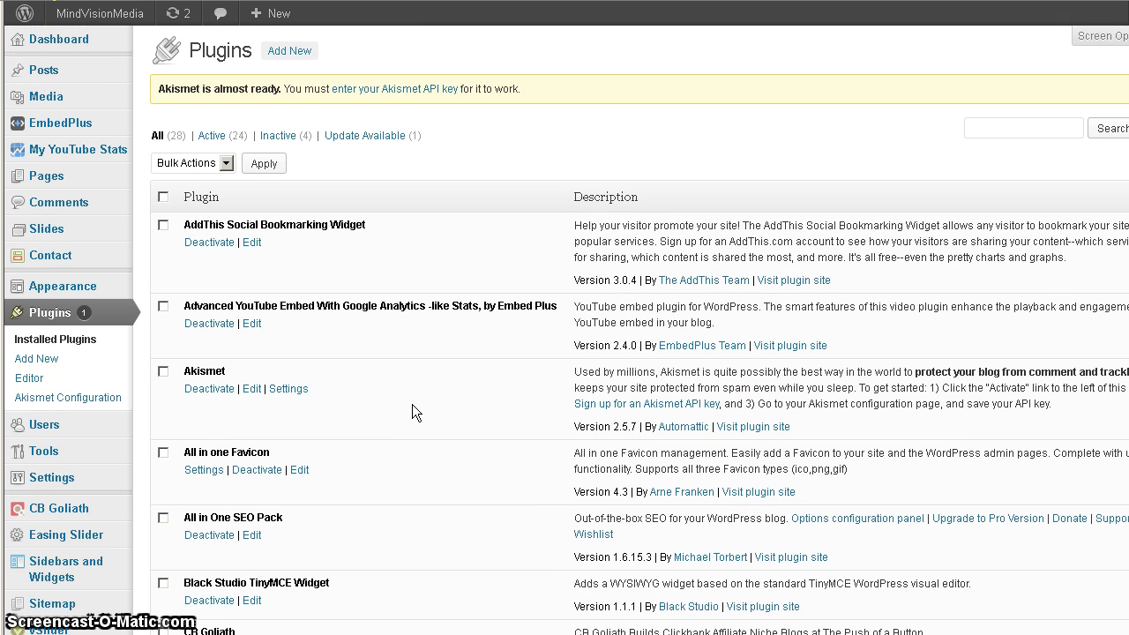
mouse_move(49, 255)
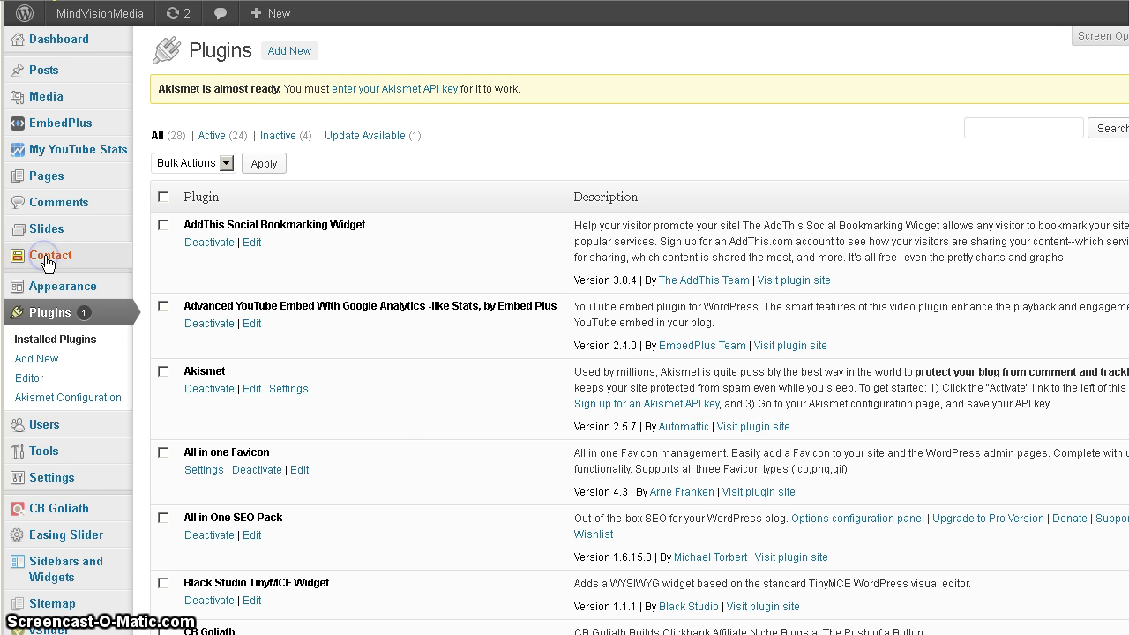
mouse_move(433, 444)
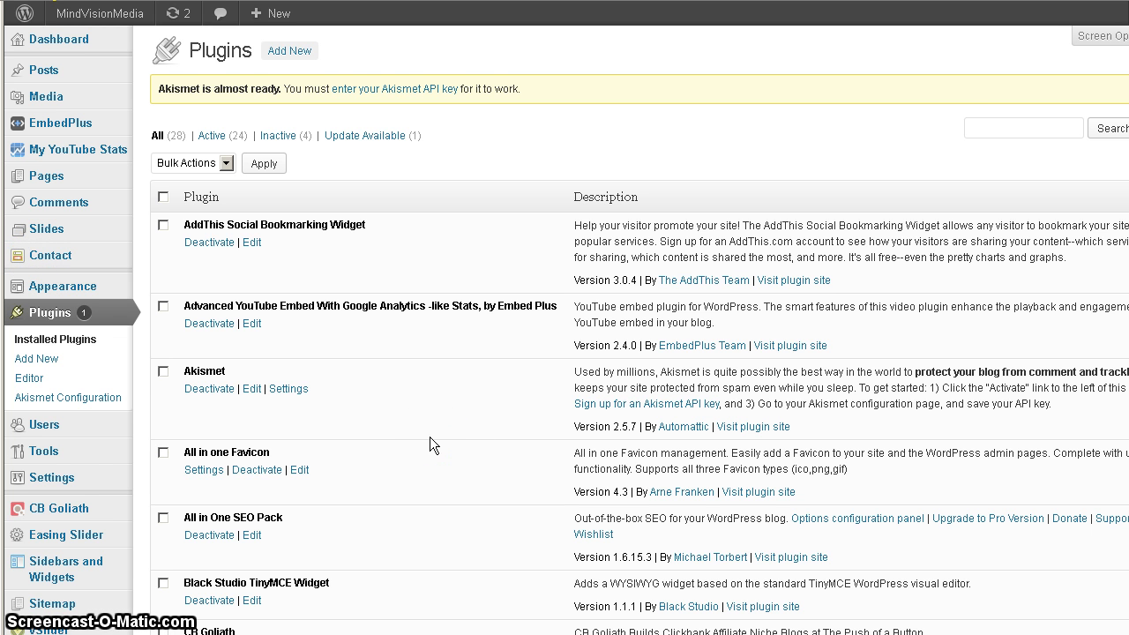
Create a new Contact Form 7 form using the default English language
left_click(50, 255)
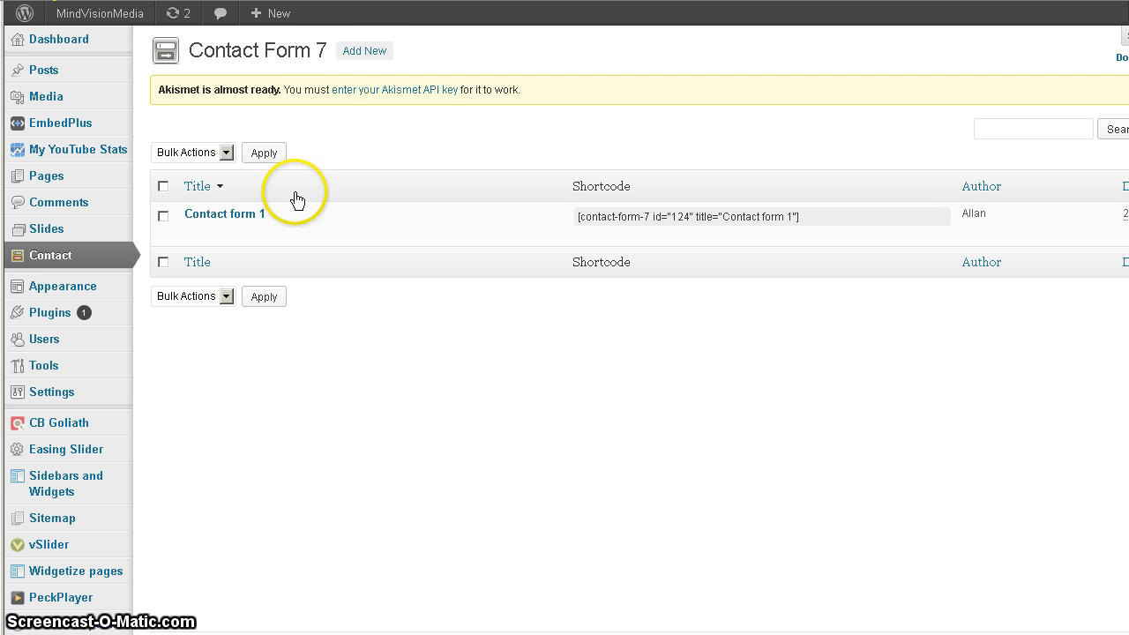
mouse_move(225, 240)
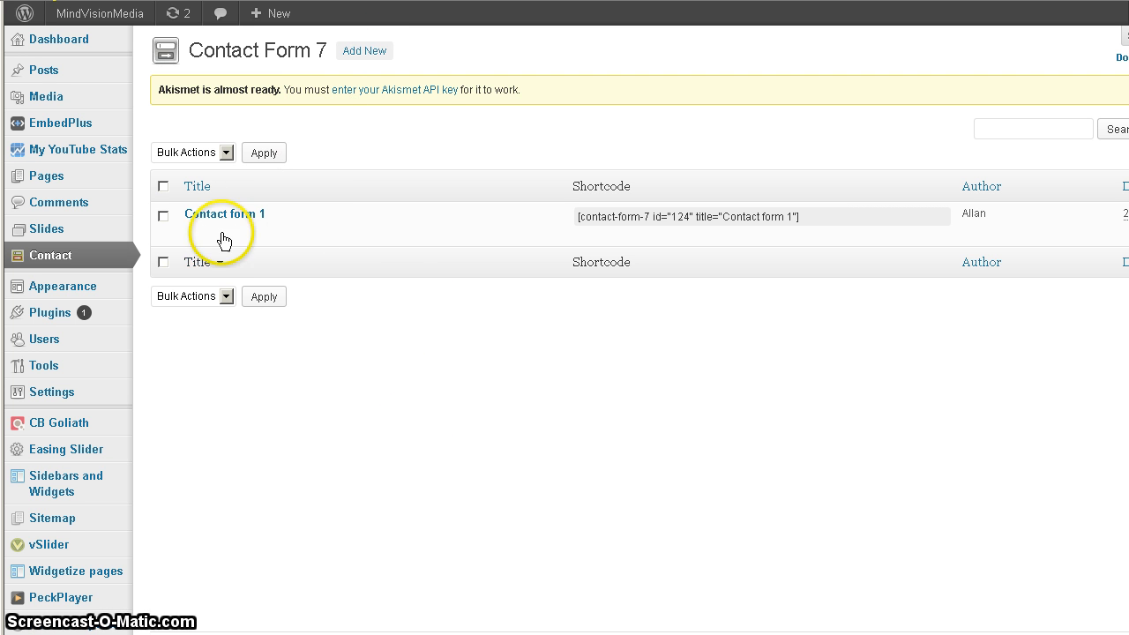
mouse_move(343, 88)
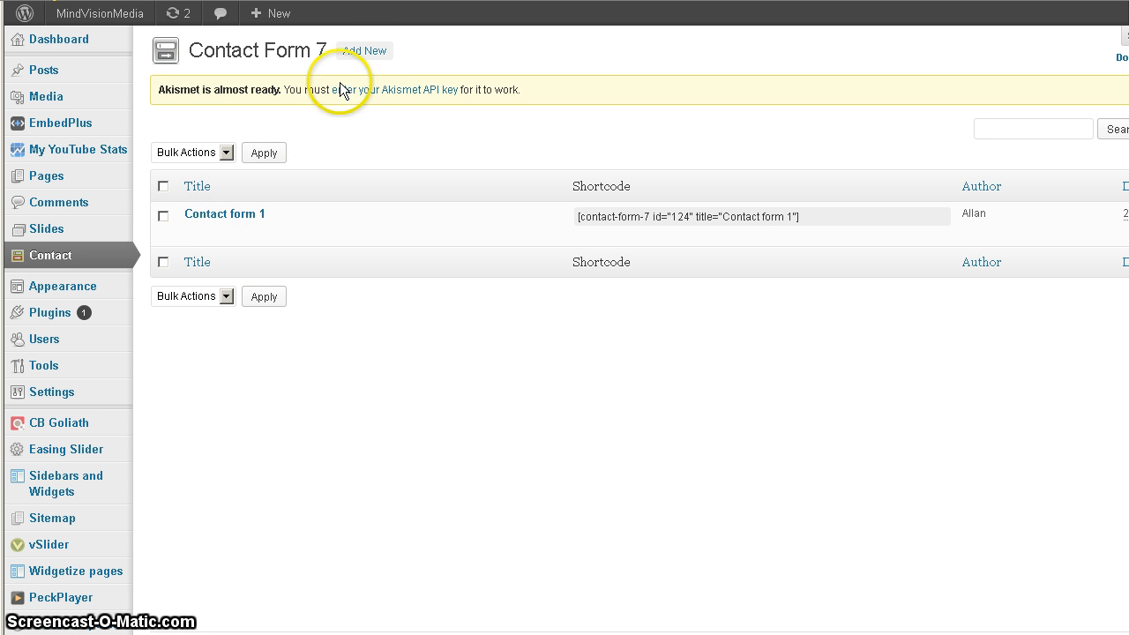
mouse_move(225, 213)
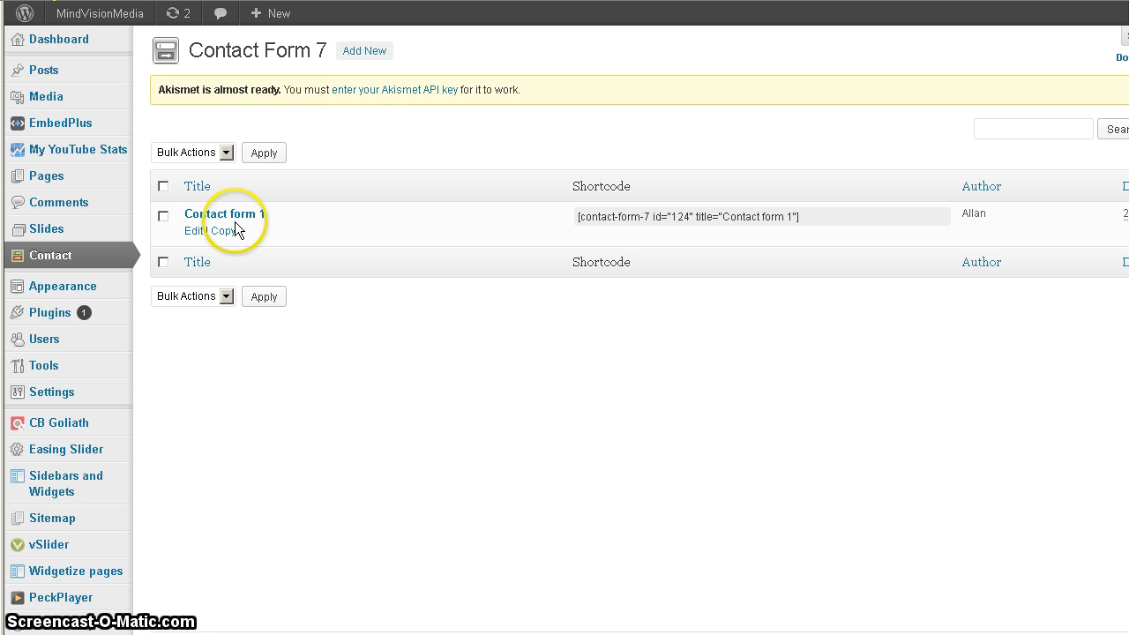
mouse_move(324, 285)
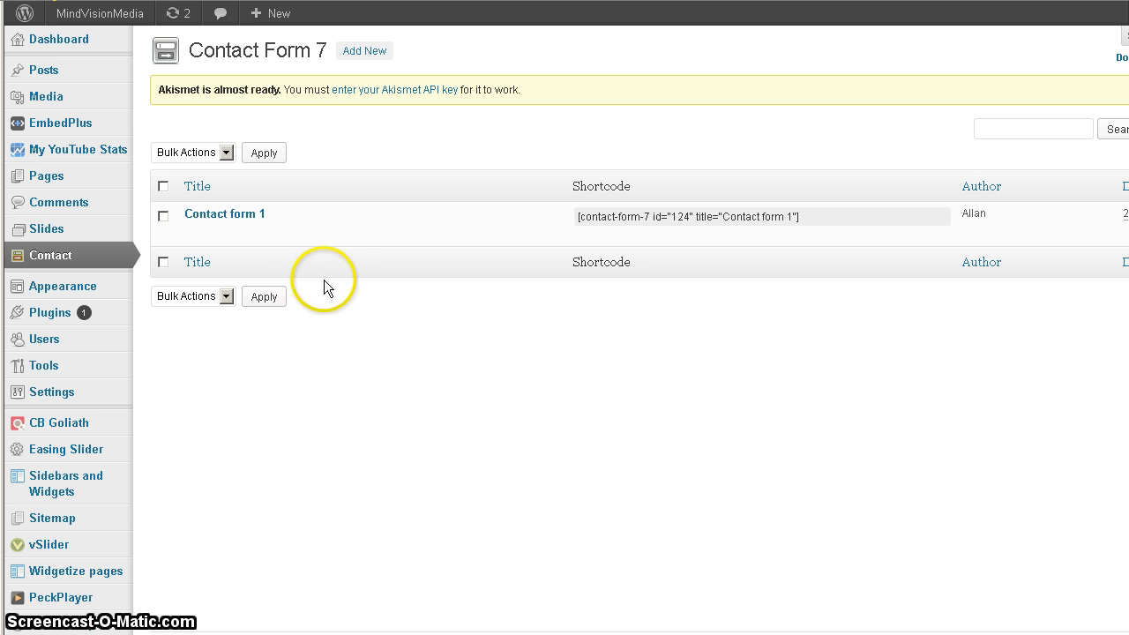
mouse_move(453, 397)
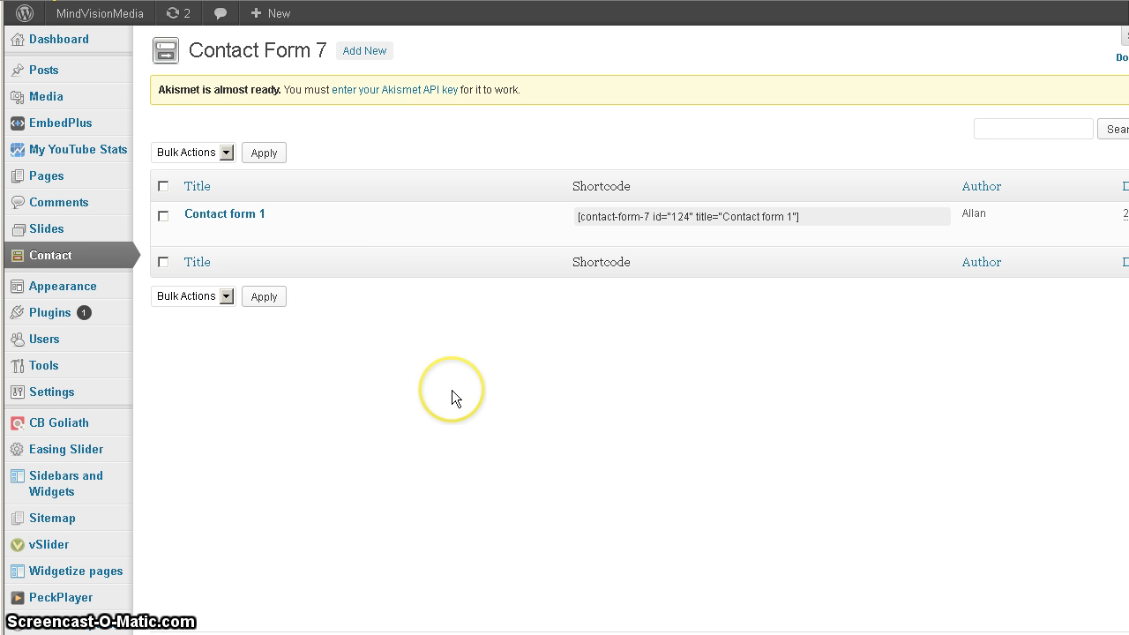
mouse_move(422, 380)
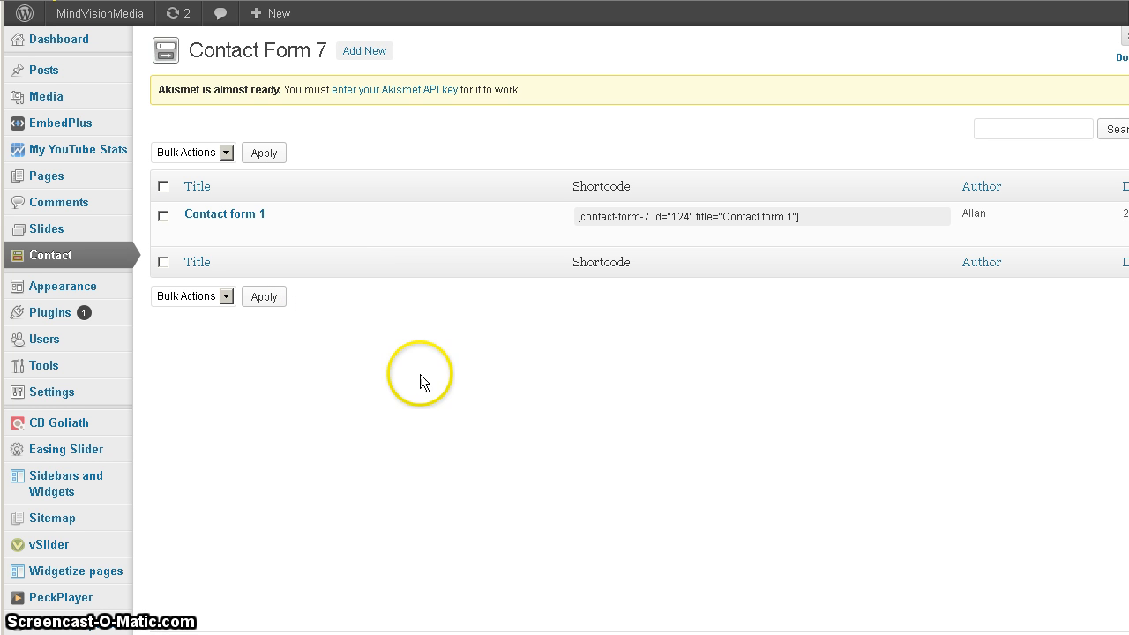
left_click(364, 50)
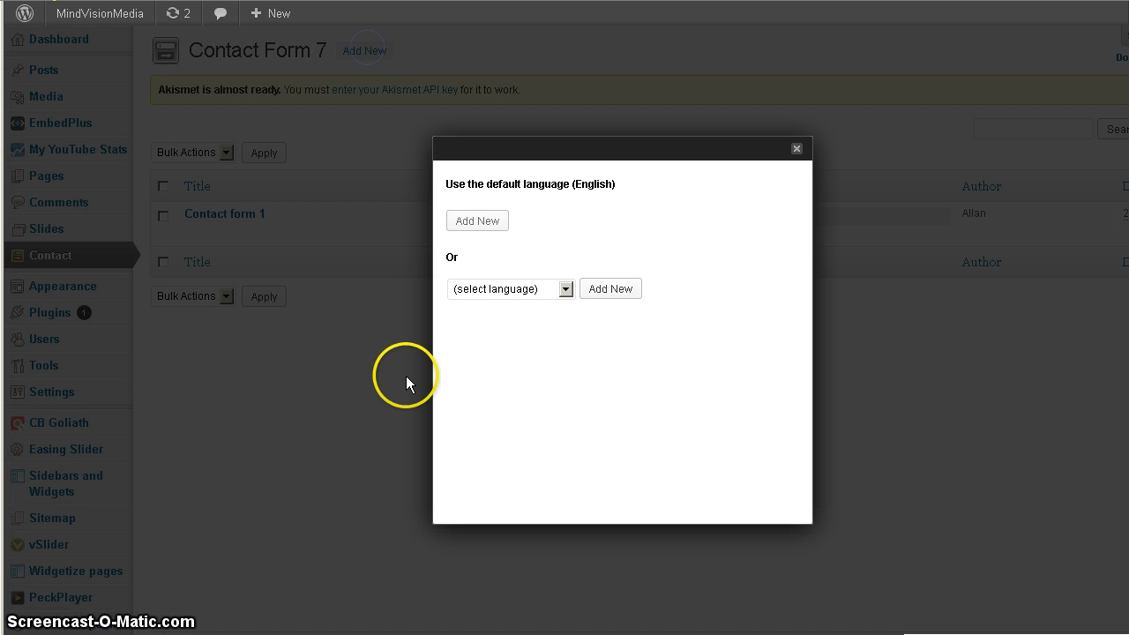
mouse_move(514, 340)
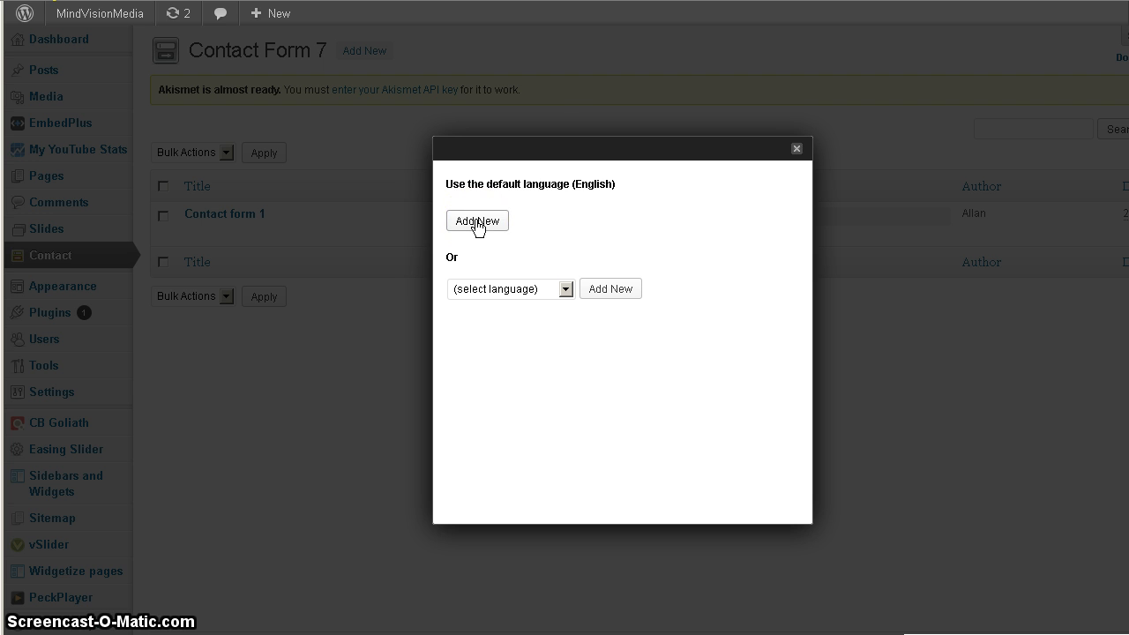
mouse_move(532, 223)
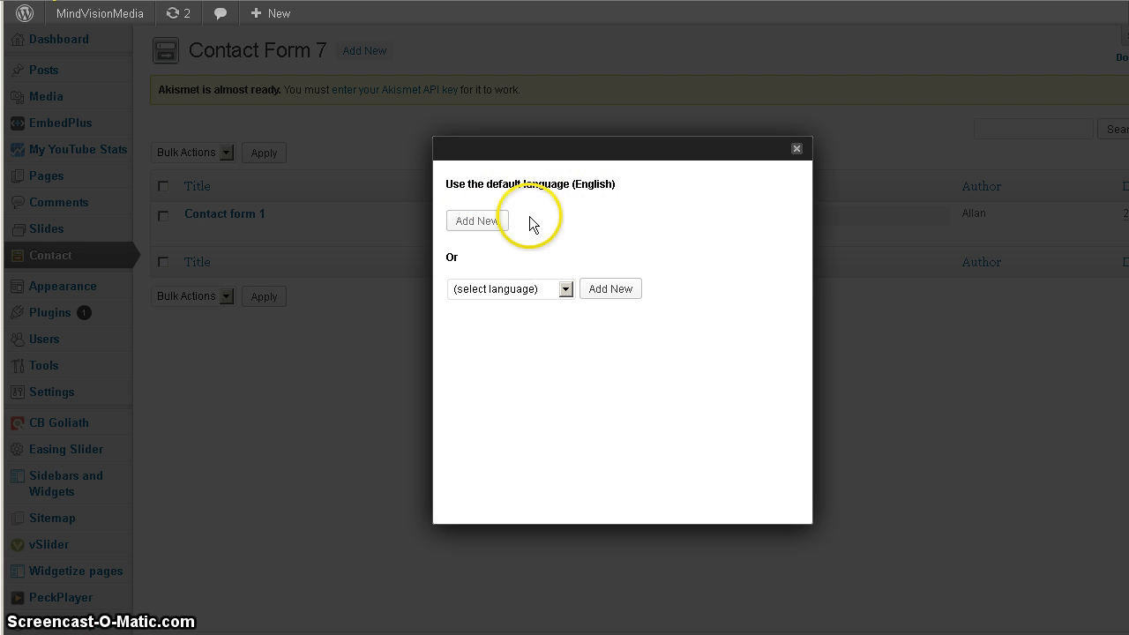
mouse_move(519, 388)
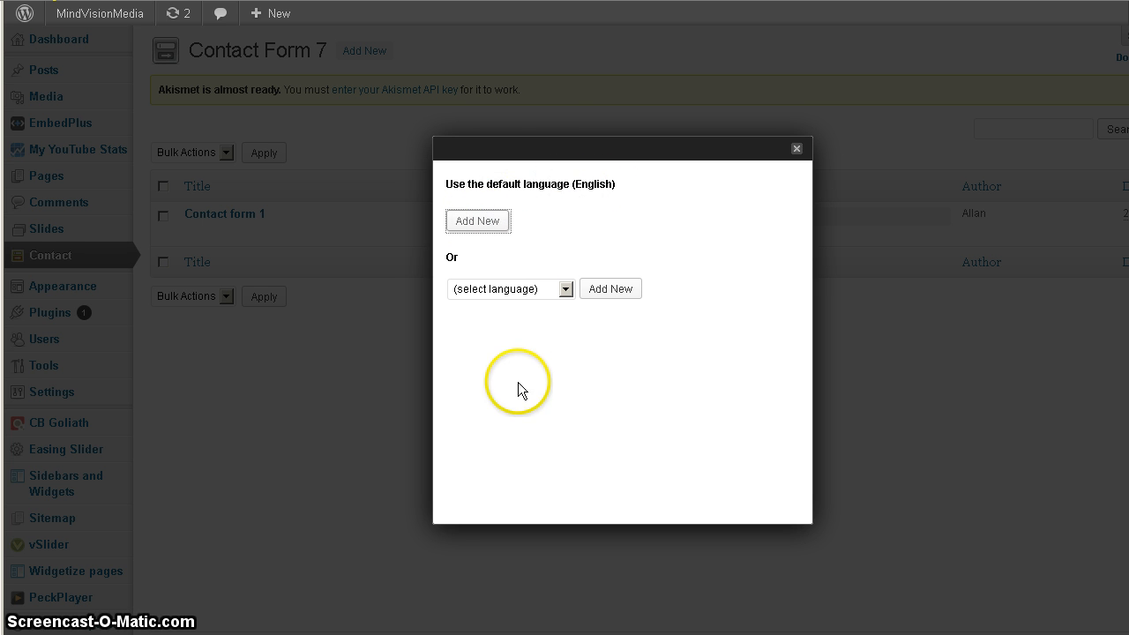
left_click(478, 220)
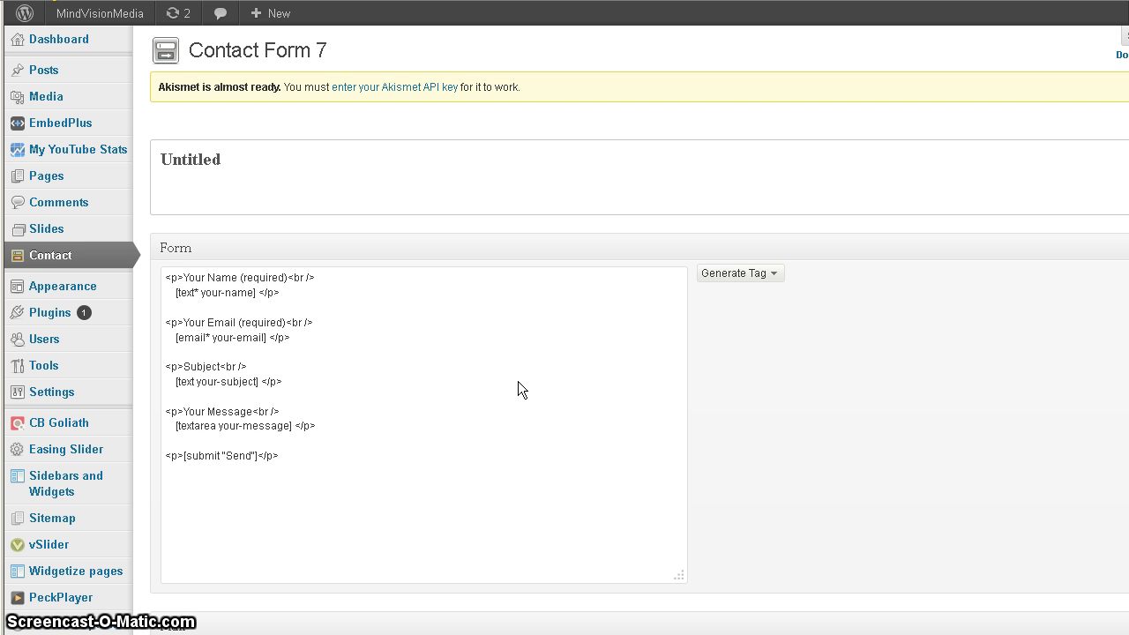
Review the Untitled form's default name, email, subject, message and Send markup
left_click(500, 371)
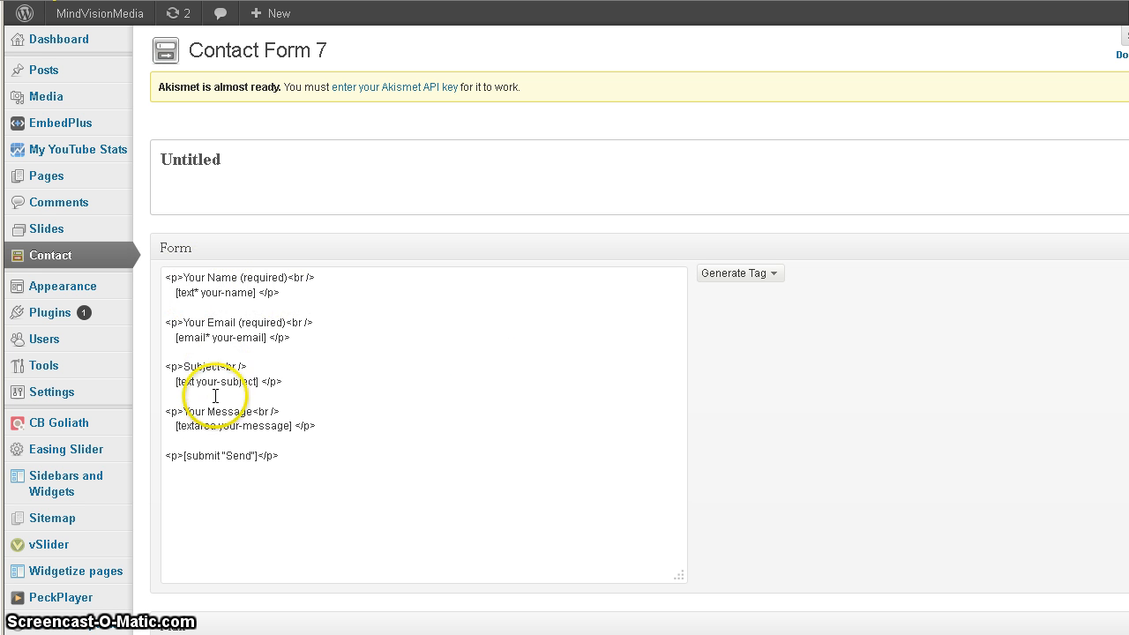
mouse_move(193, 280)
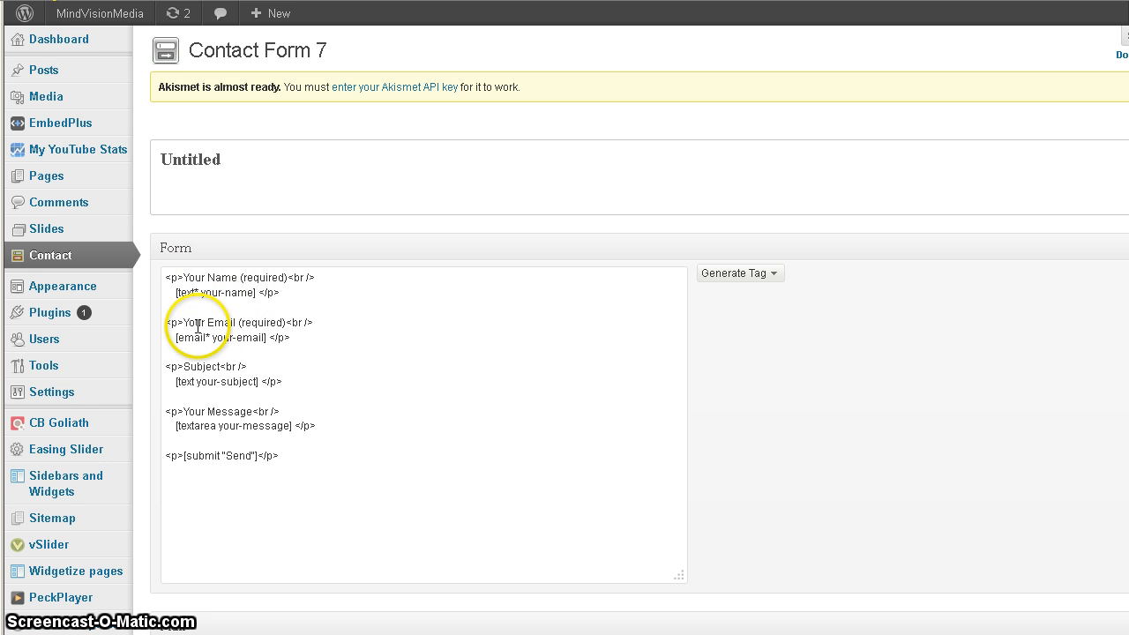
mouse_move(242, 388)
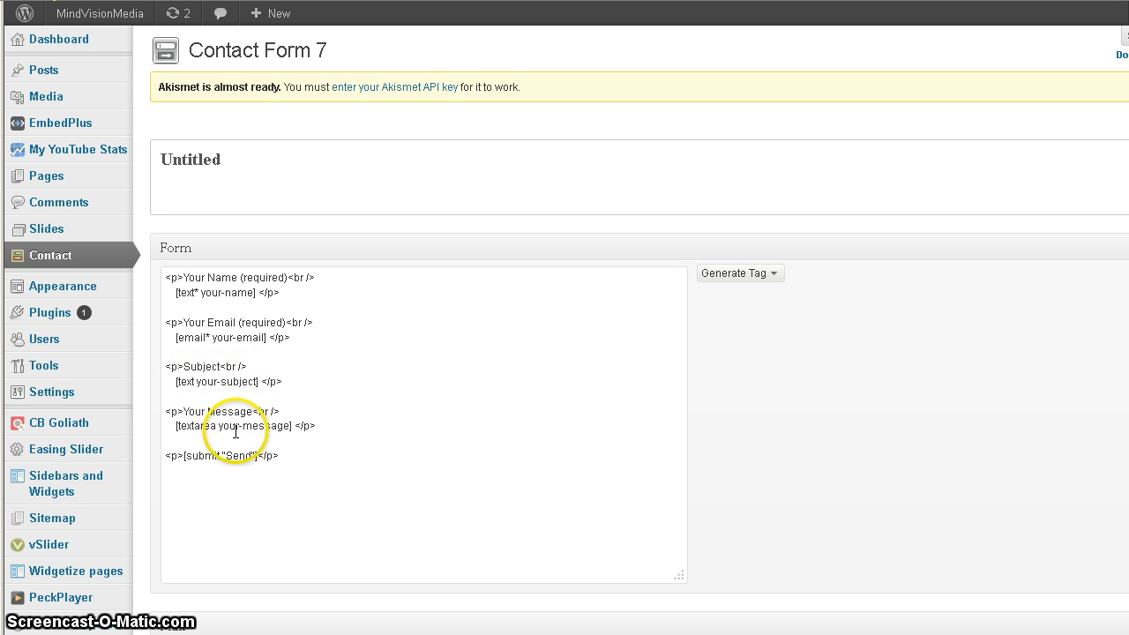
mouse_move(198, 430)
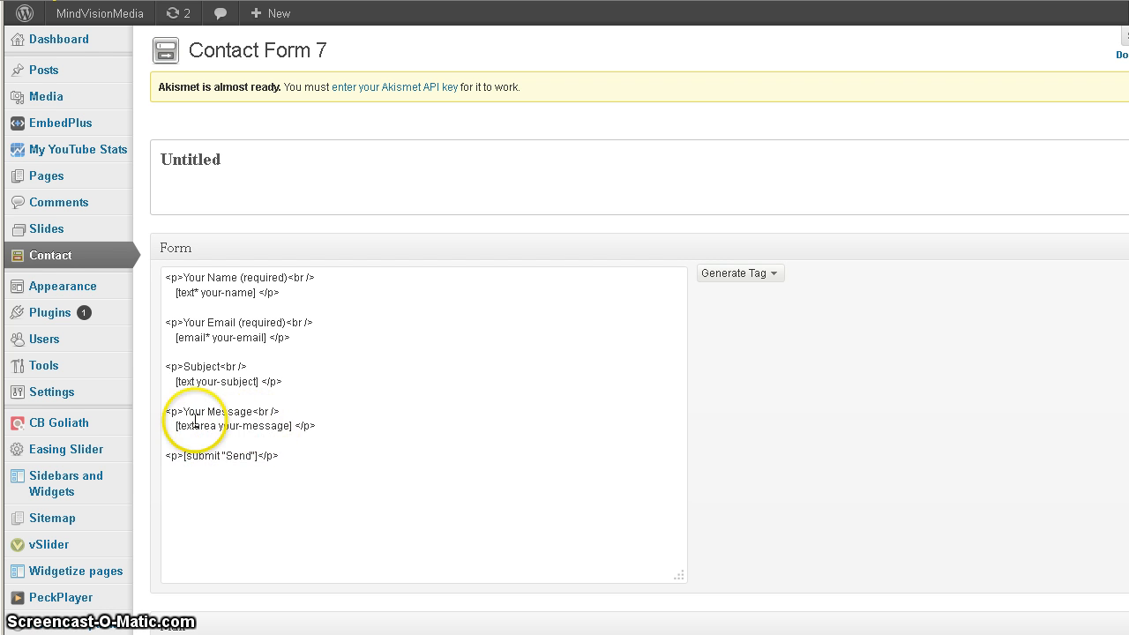
mouse_move(209, 377)
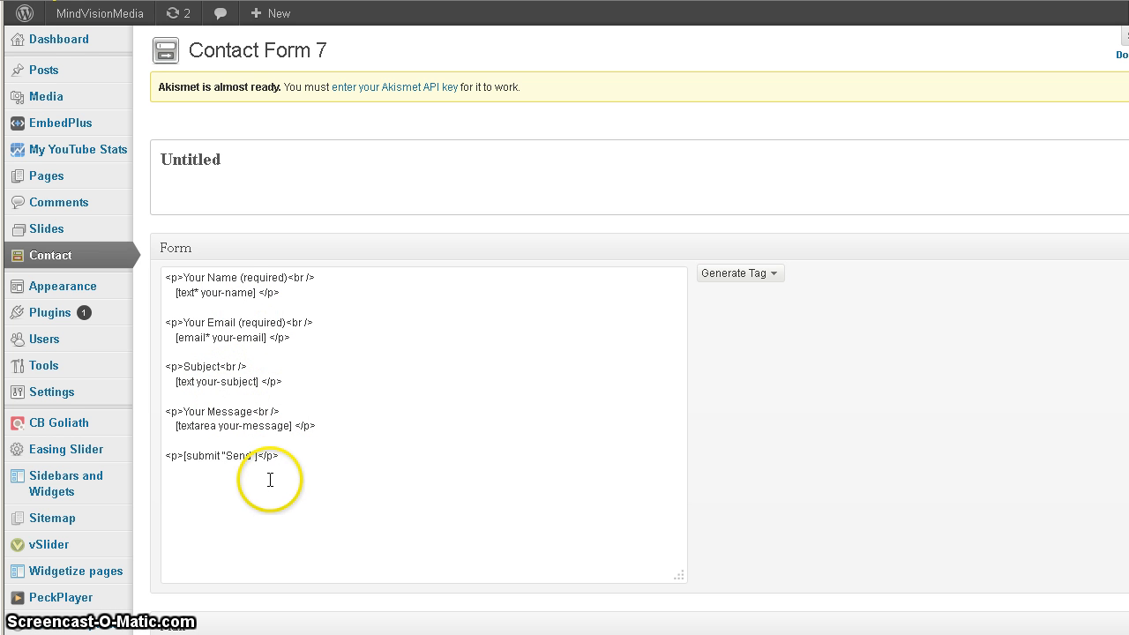
mouse_move(341, 514)
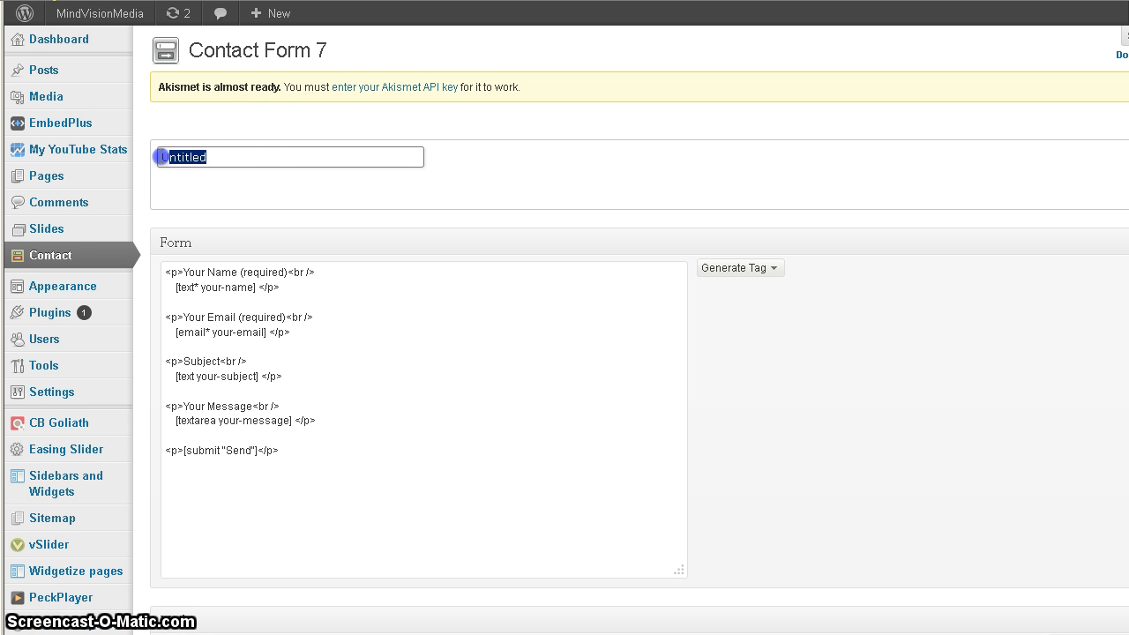
mouse_move(353, 213)
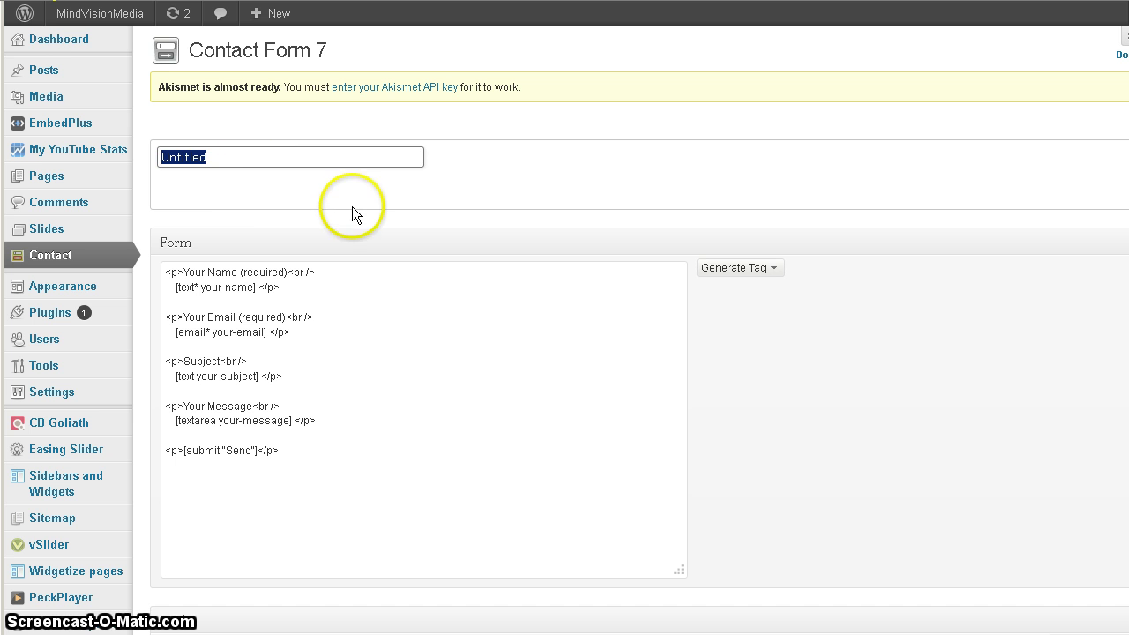
mouse_move(357, 205)
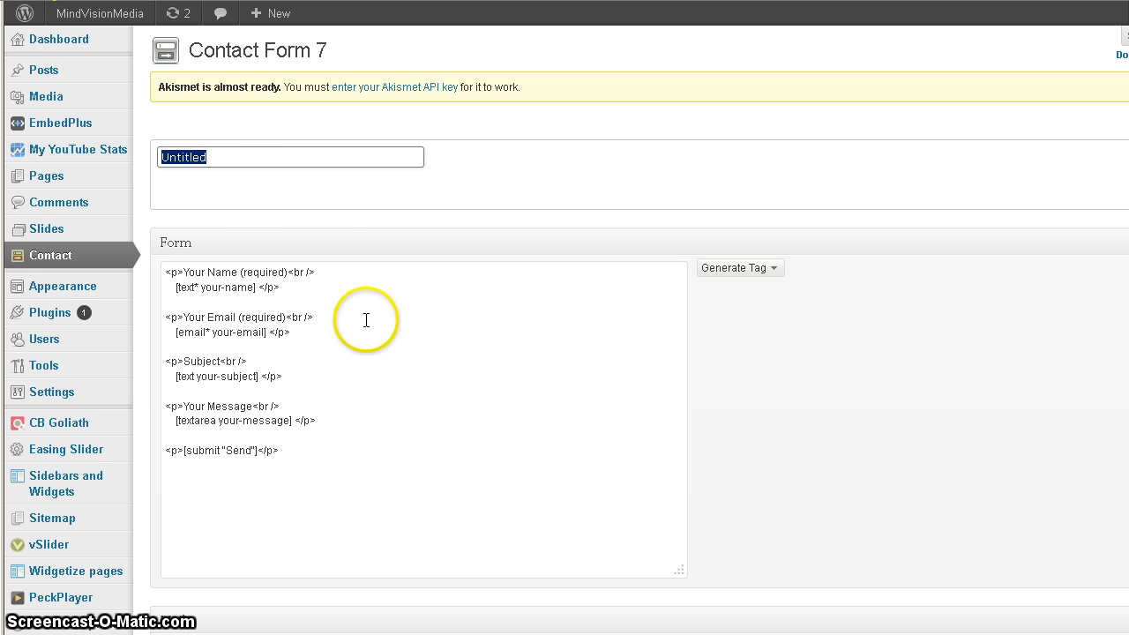
mouse_move(622, 326)
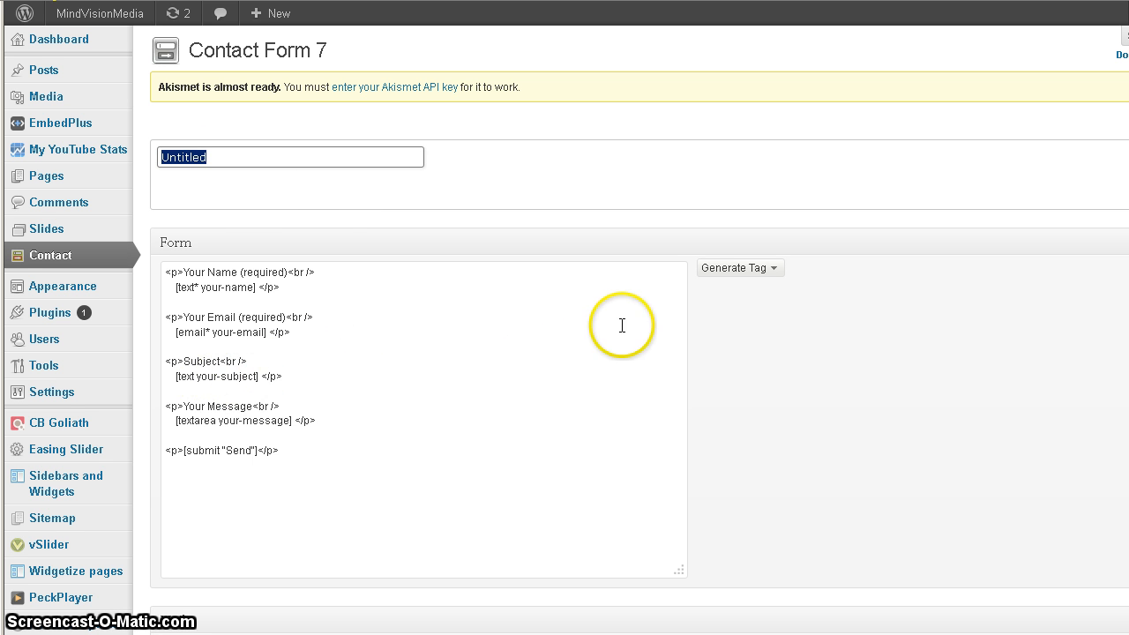
mouse_move(1019, 404)
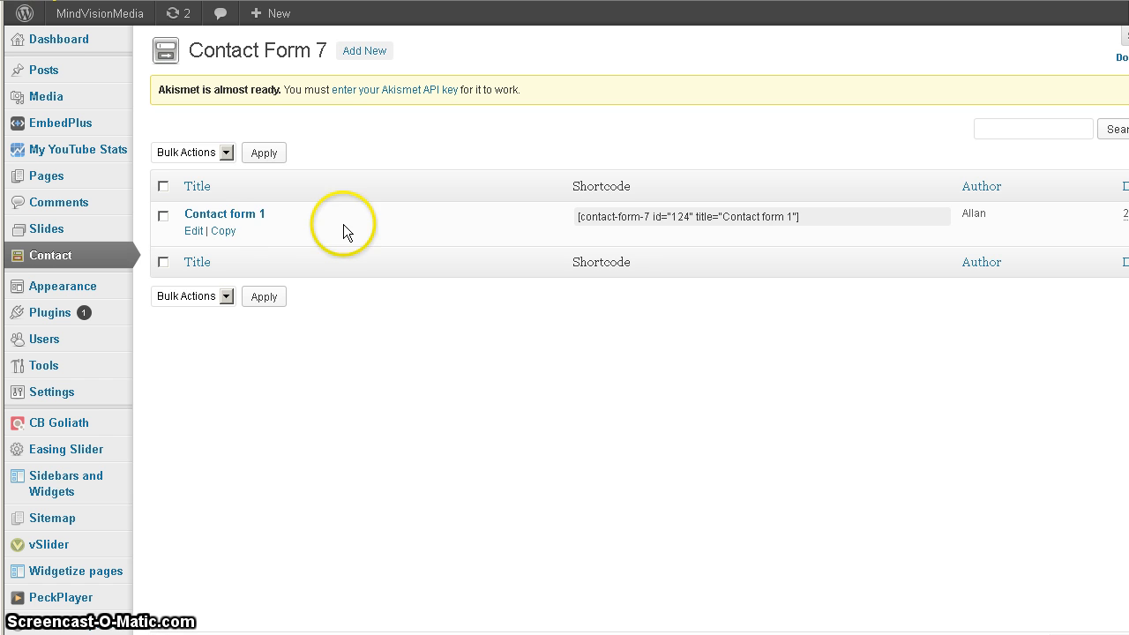
mouse_move(287, 237)
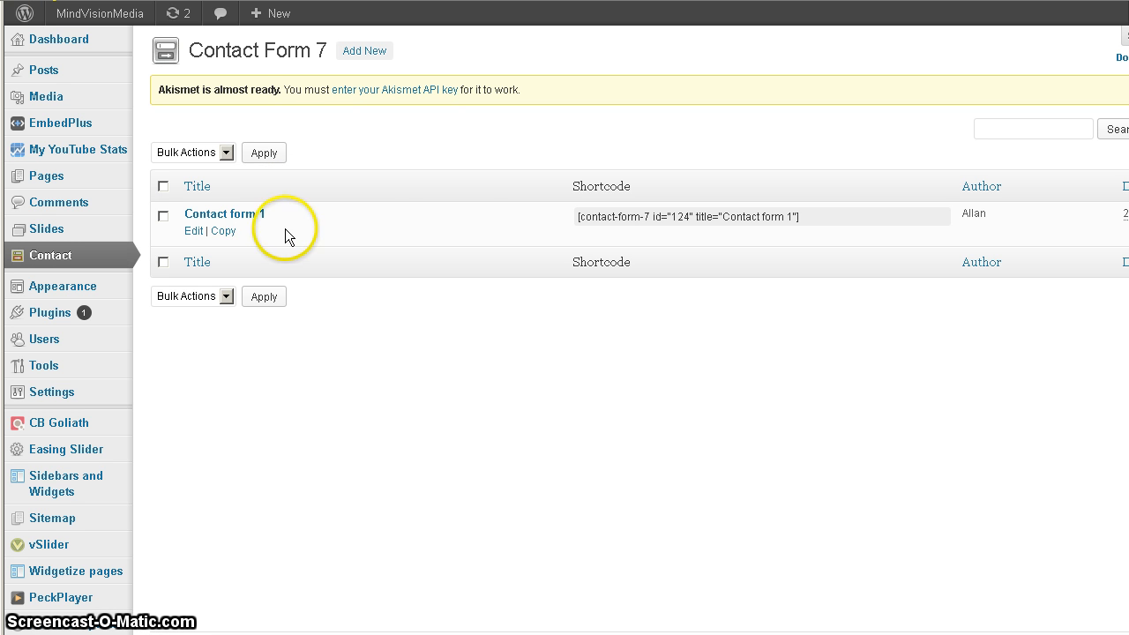
mouse_move(572, 225)
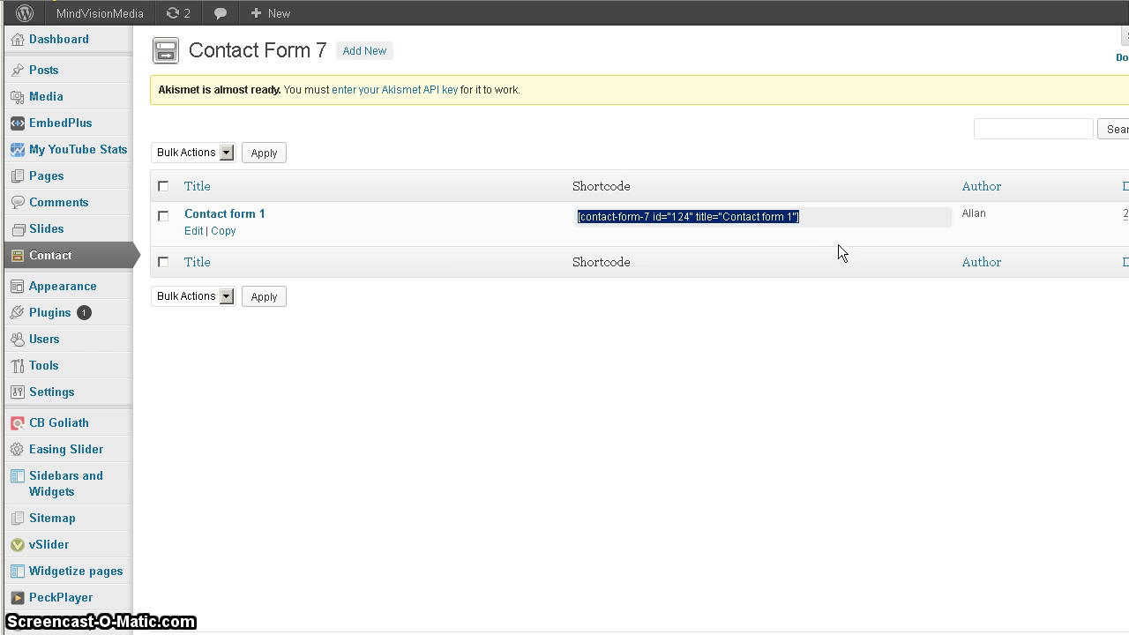
mouse_move(840, 253)
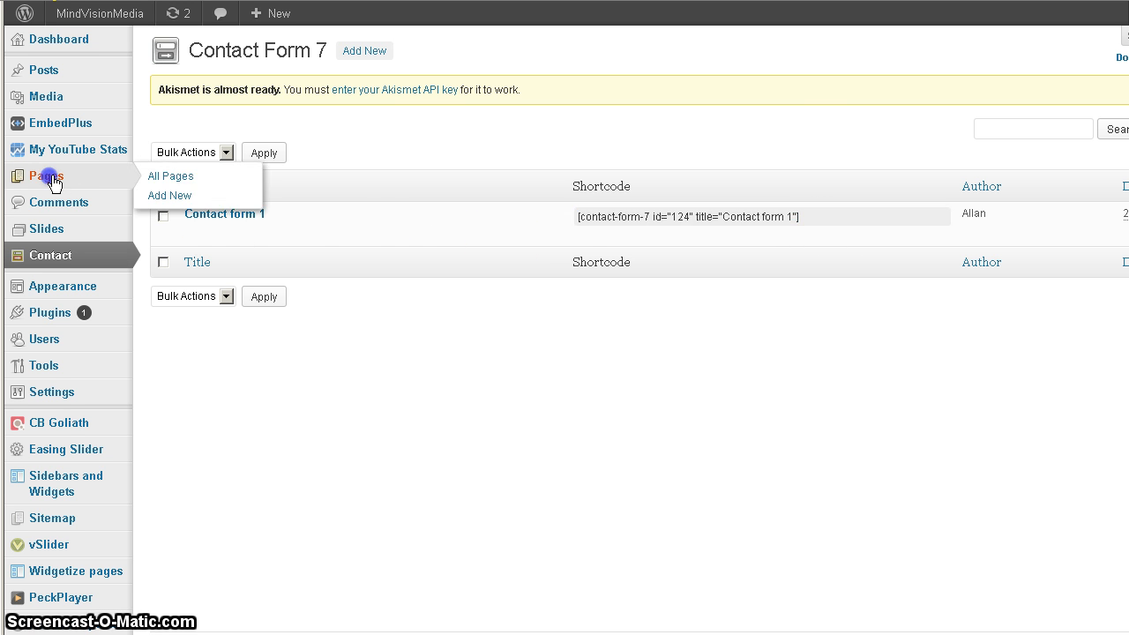
mouse_move(402, 252)
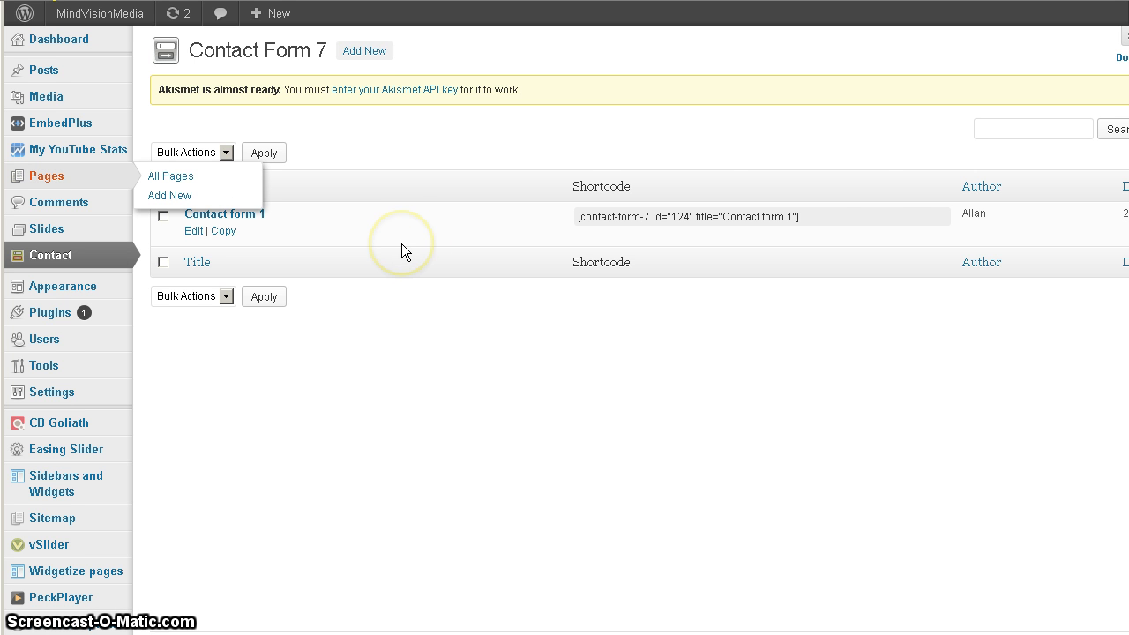
Find Test Page in Pages > All Pages and open it for editing
left_click(171, 176)
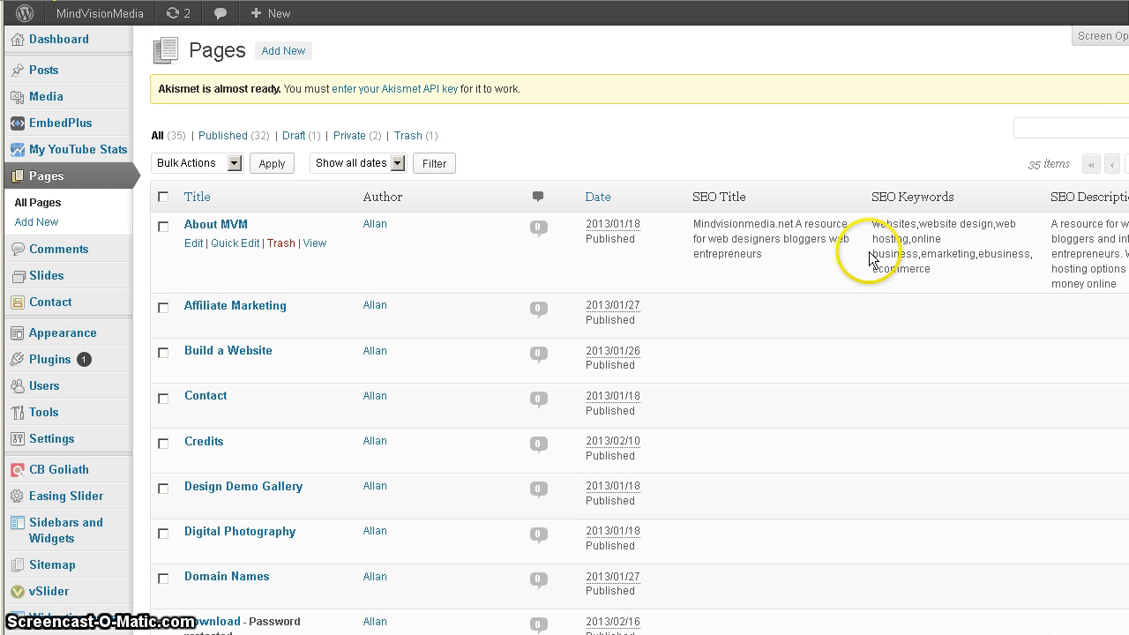
mouse_move(871, 258)
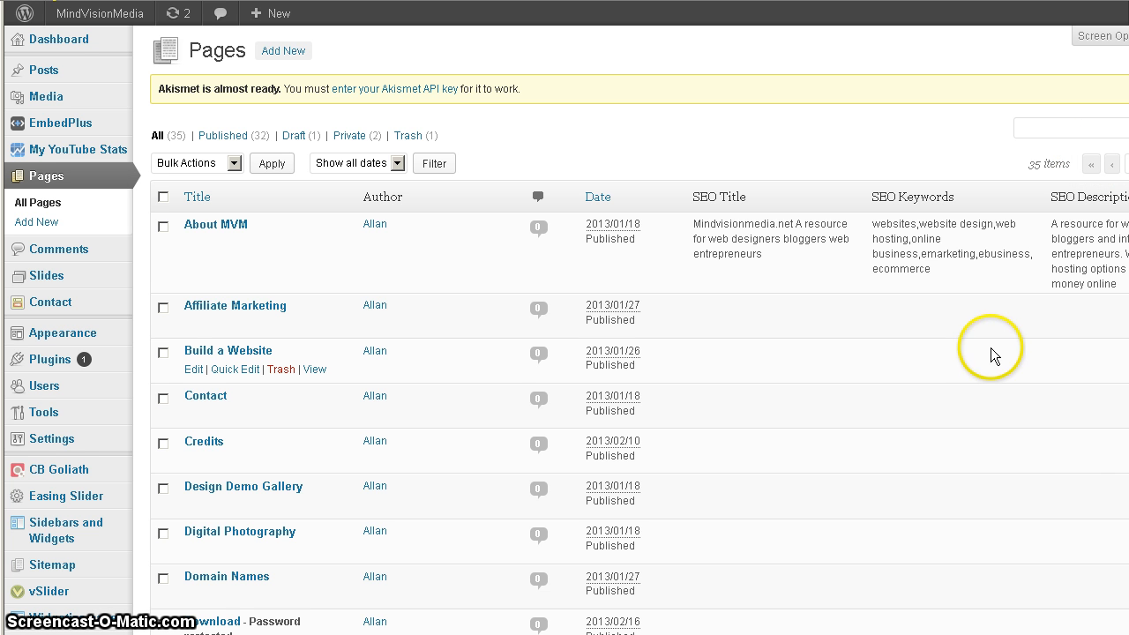
scroll("down", 3)
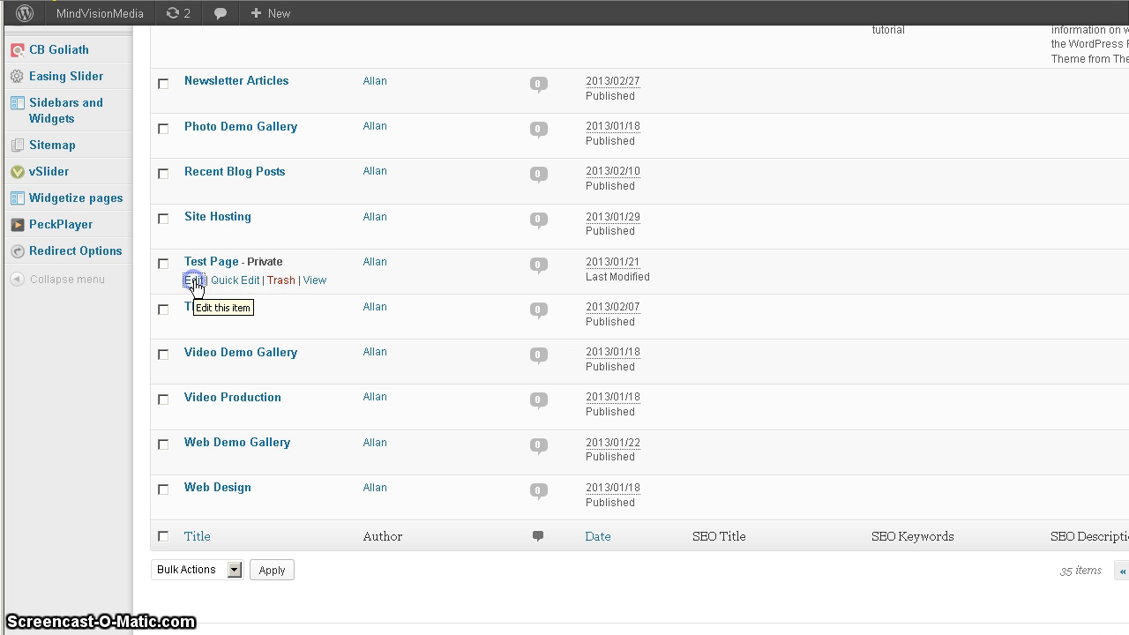
mouse_move(892, 344)
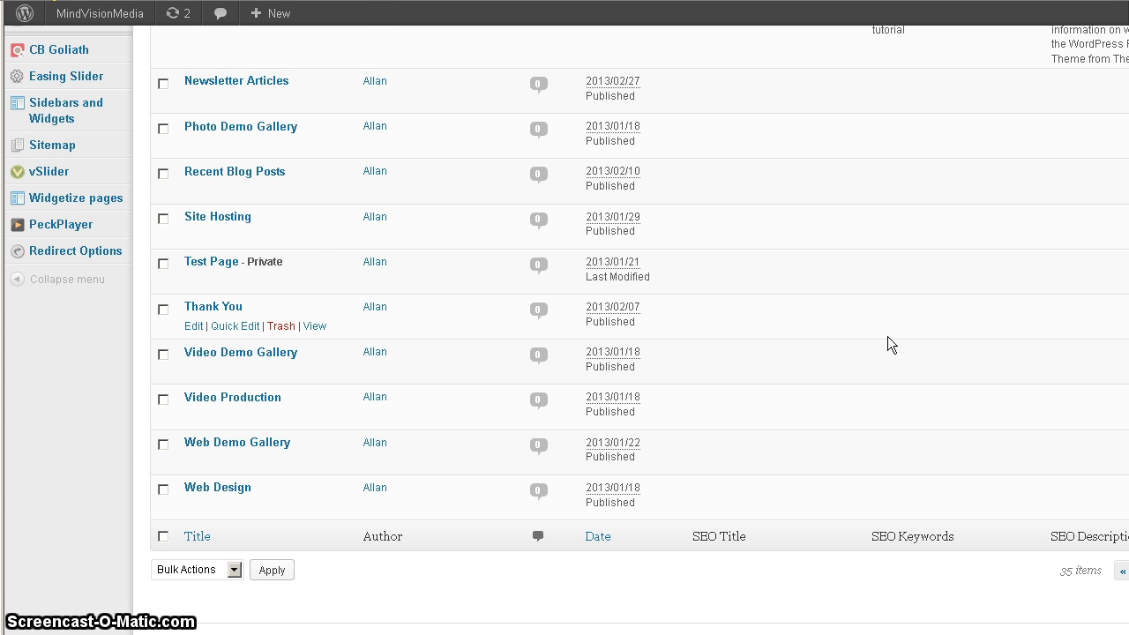
left_click(210, 261)
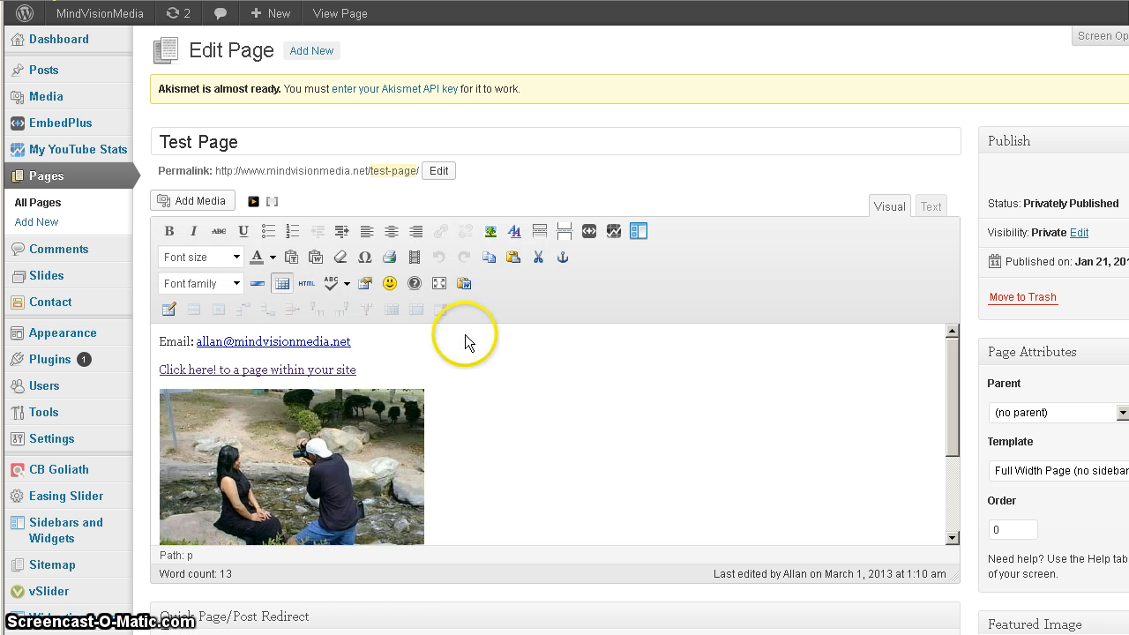
Update Test Page with the contact form shortcode and view the live page
scroll("down", 3)
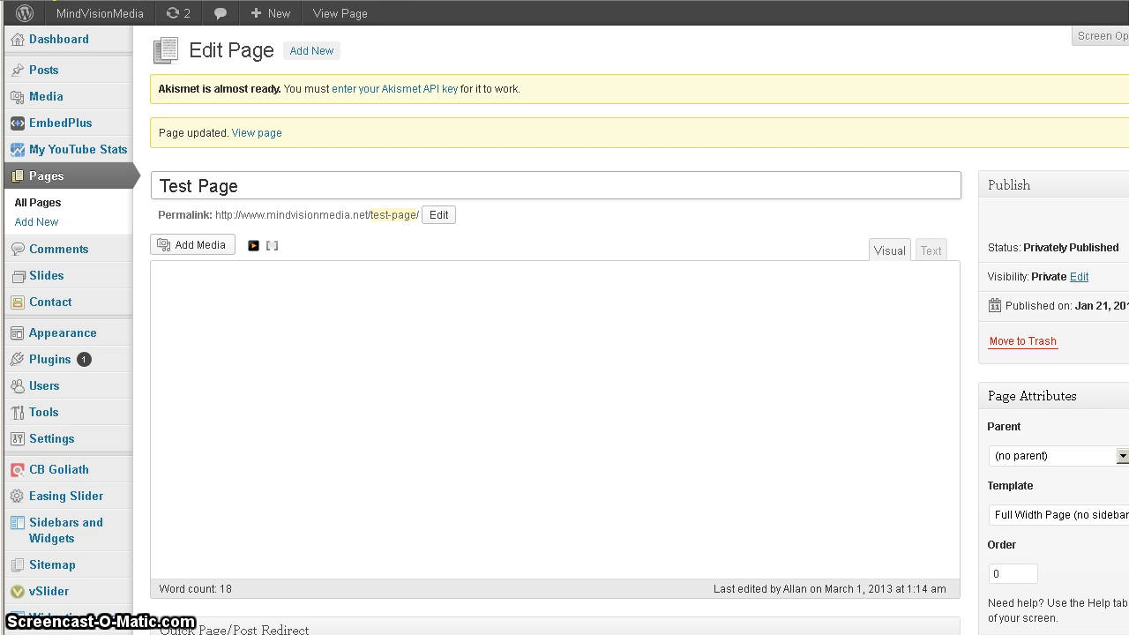
left_click(589, 275)
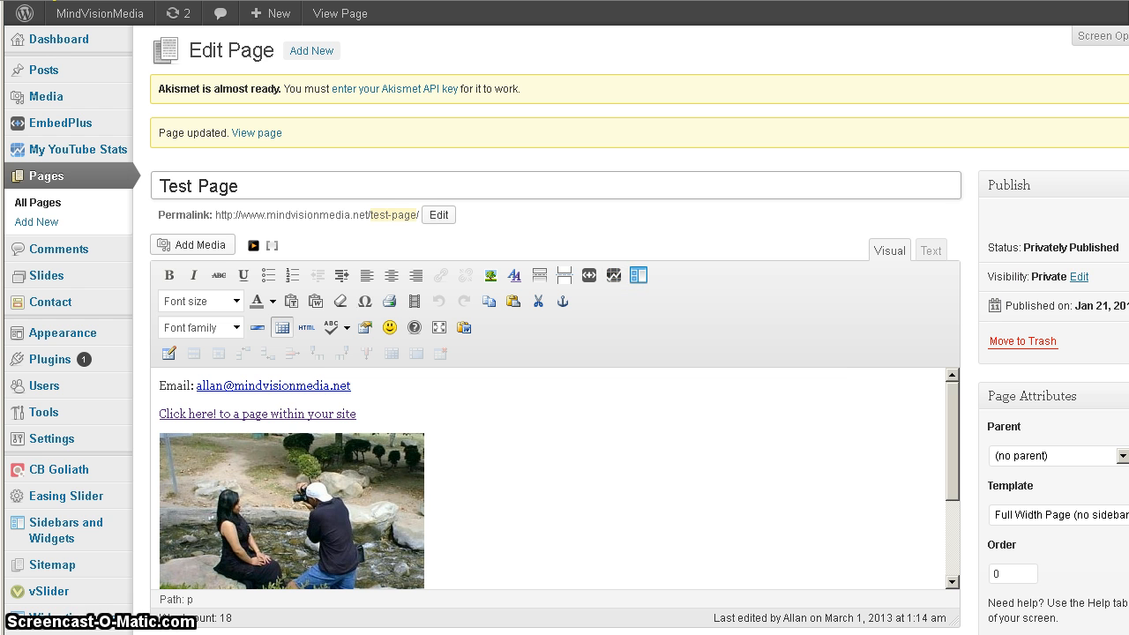
mouse_move(791, 450)
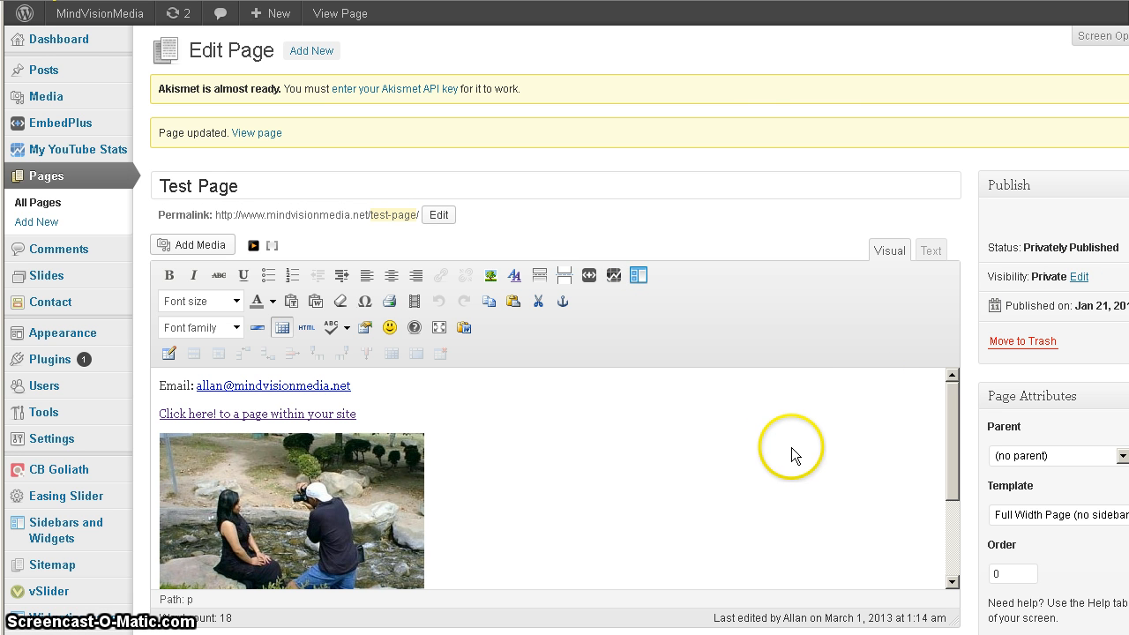
mouse_move(784, 457)
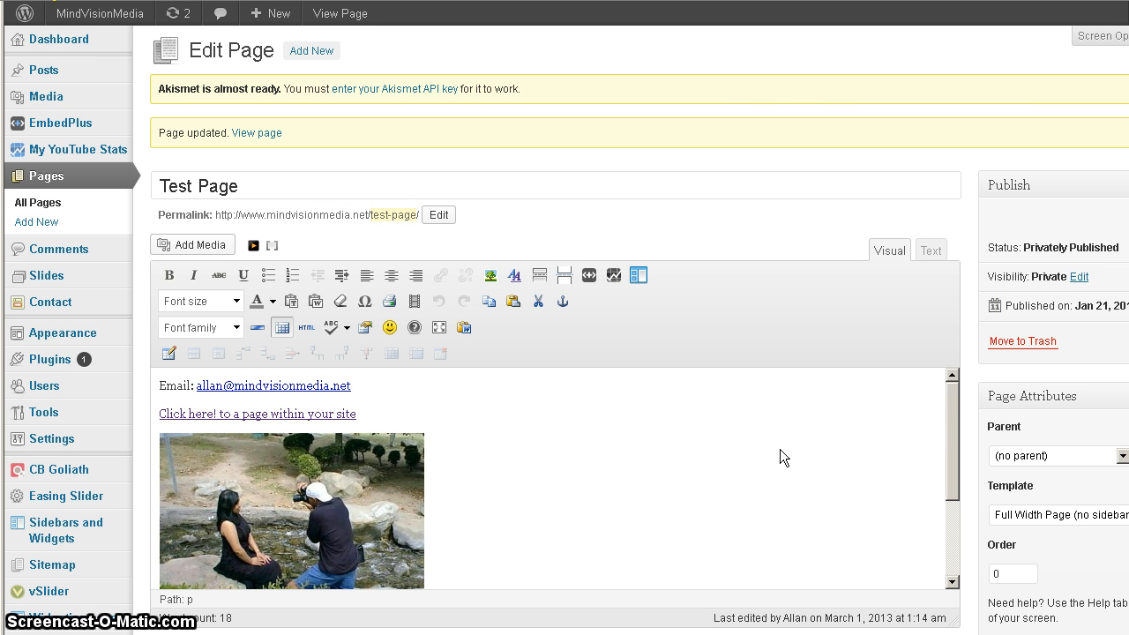
left_click(256, 133)
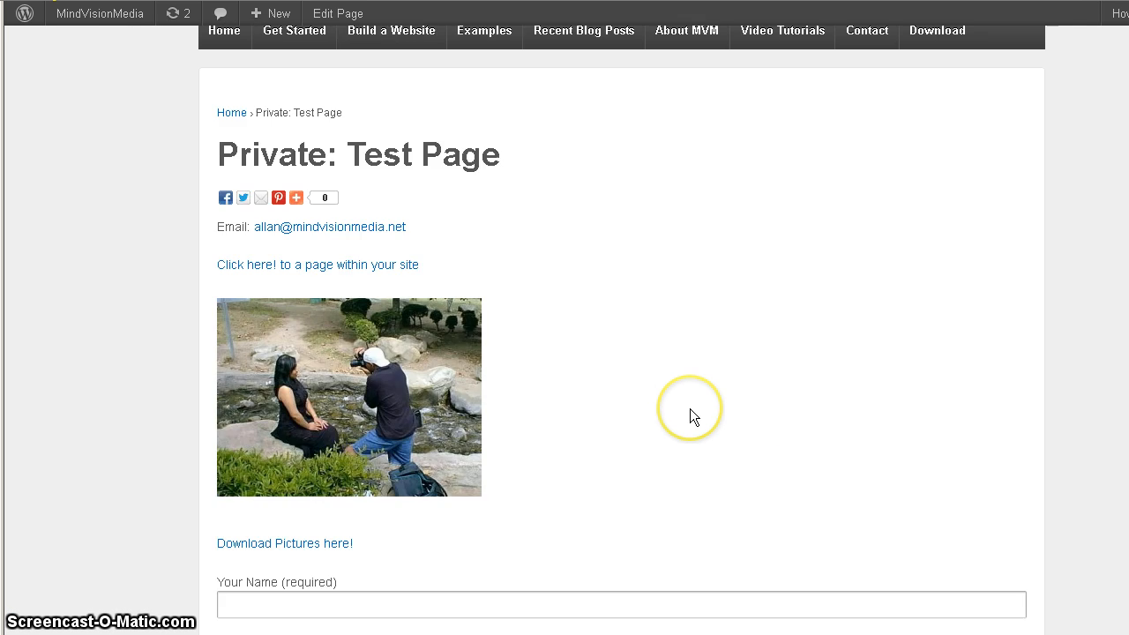
scroll("down", 3)
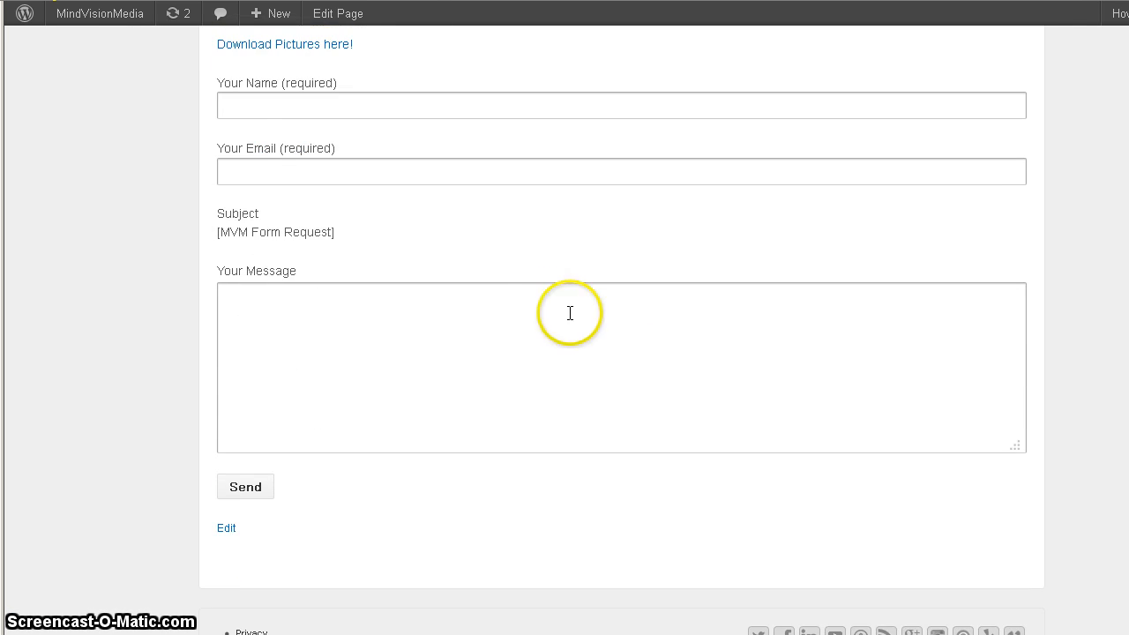
mouse_move(280, 312)
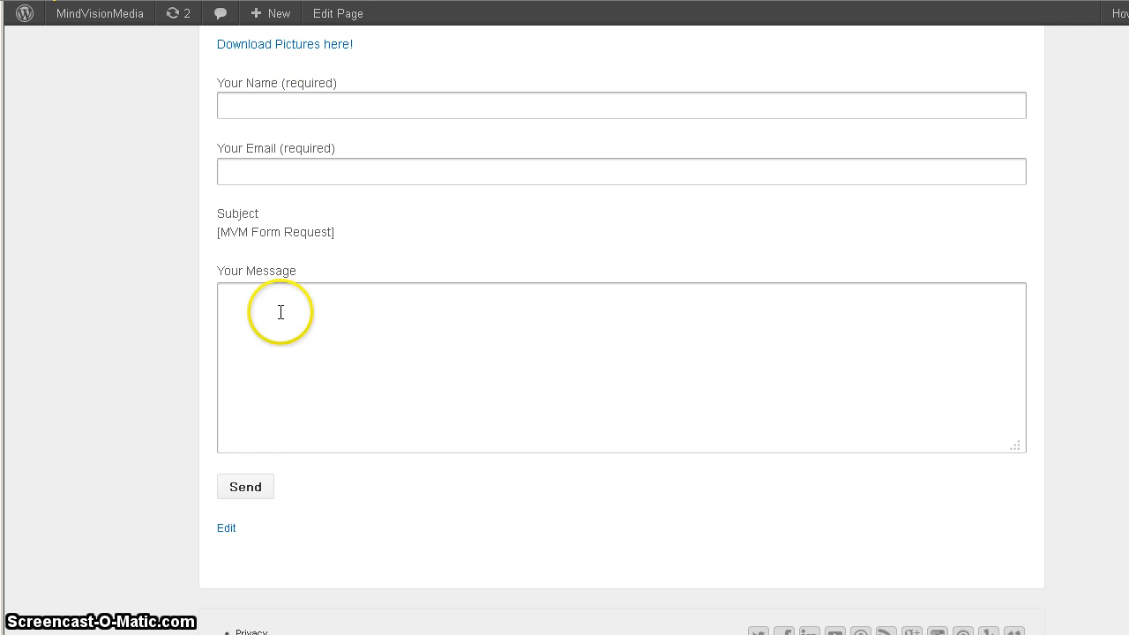
scroll("up", 3)
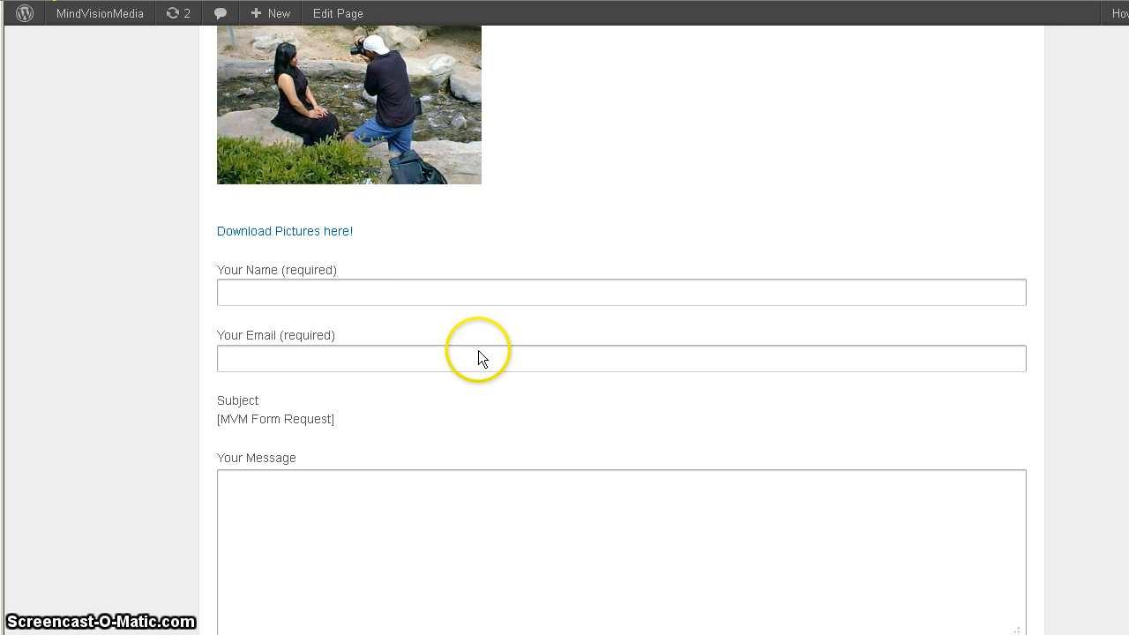
scroll("up", 3)
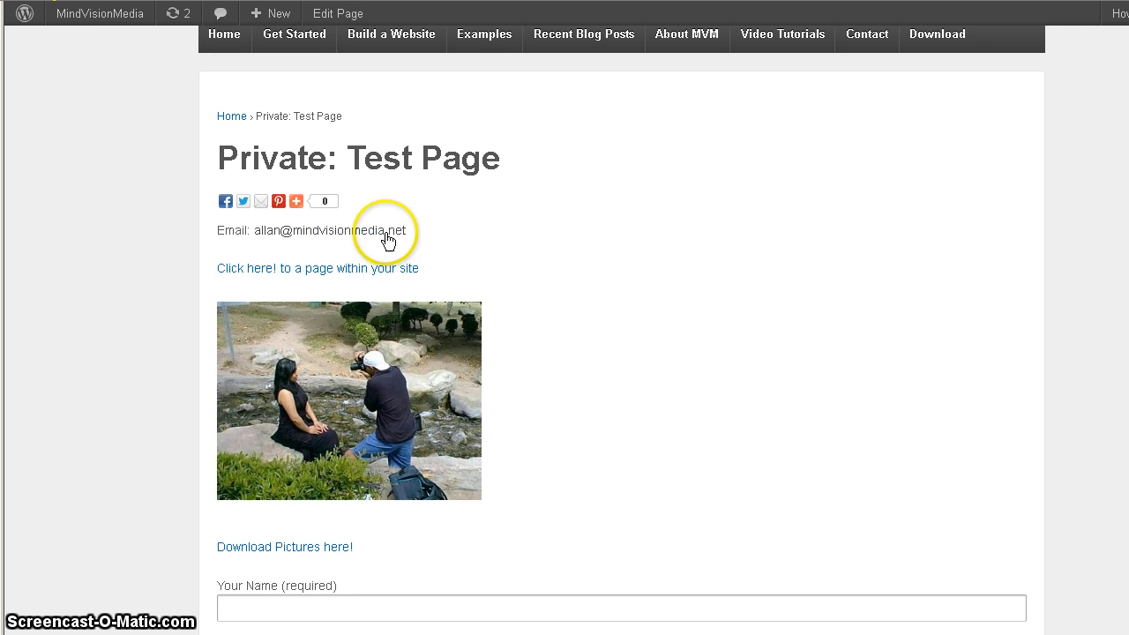
mouse_move(457, 379)
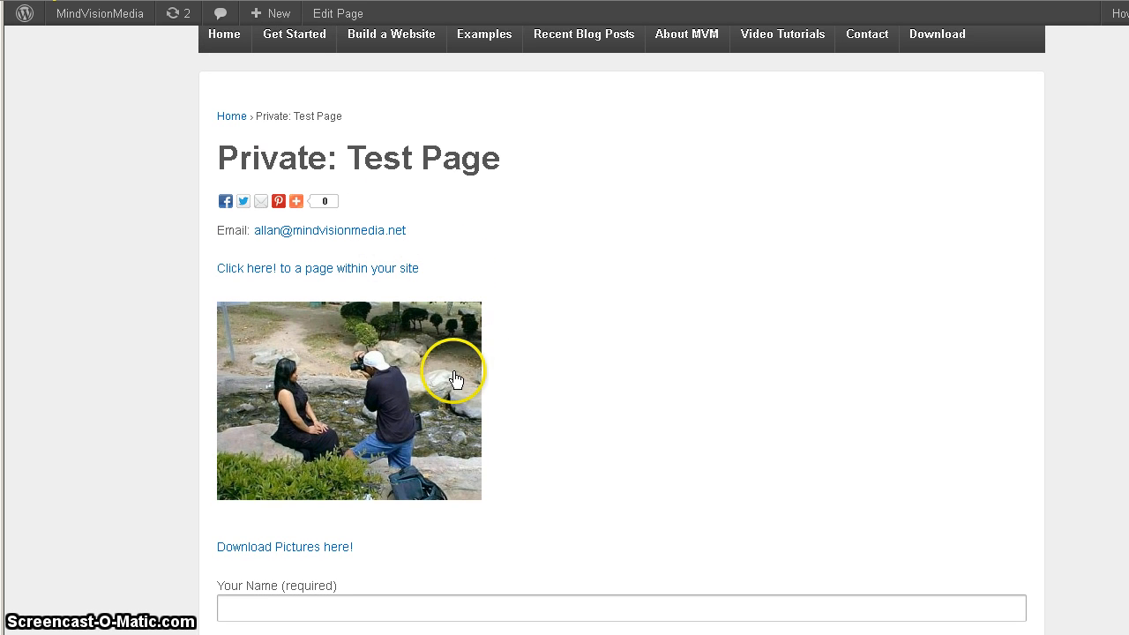
scroll("down", 3)
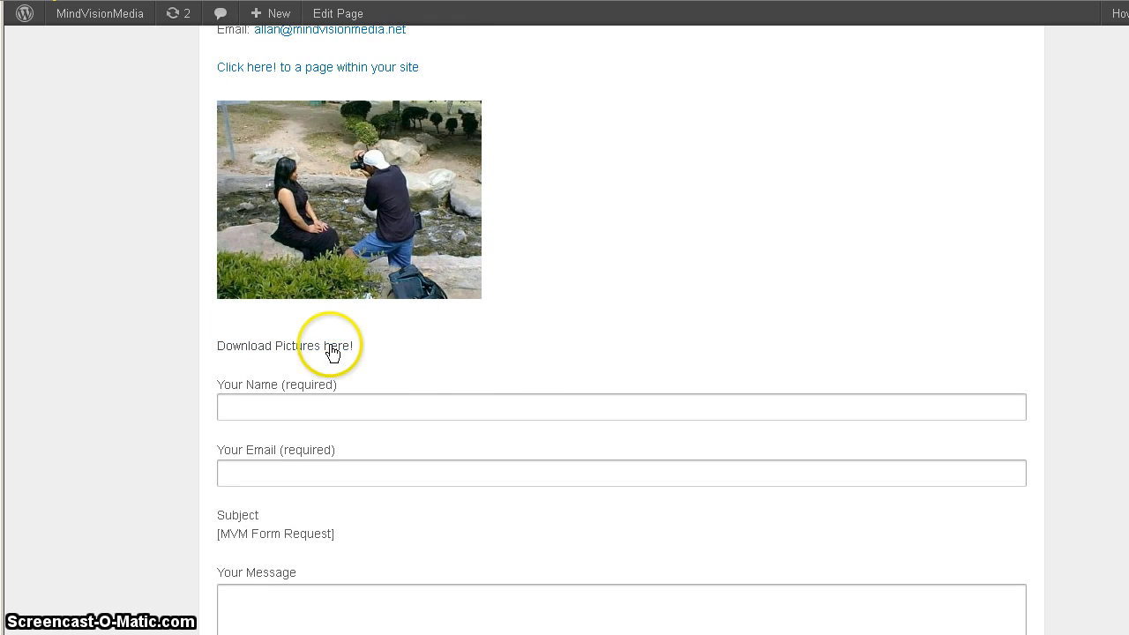
scroll("down", 3)
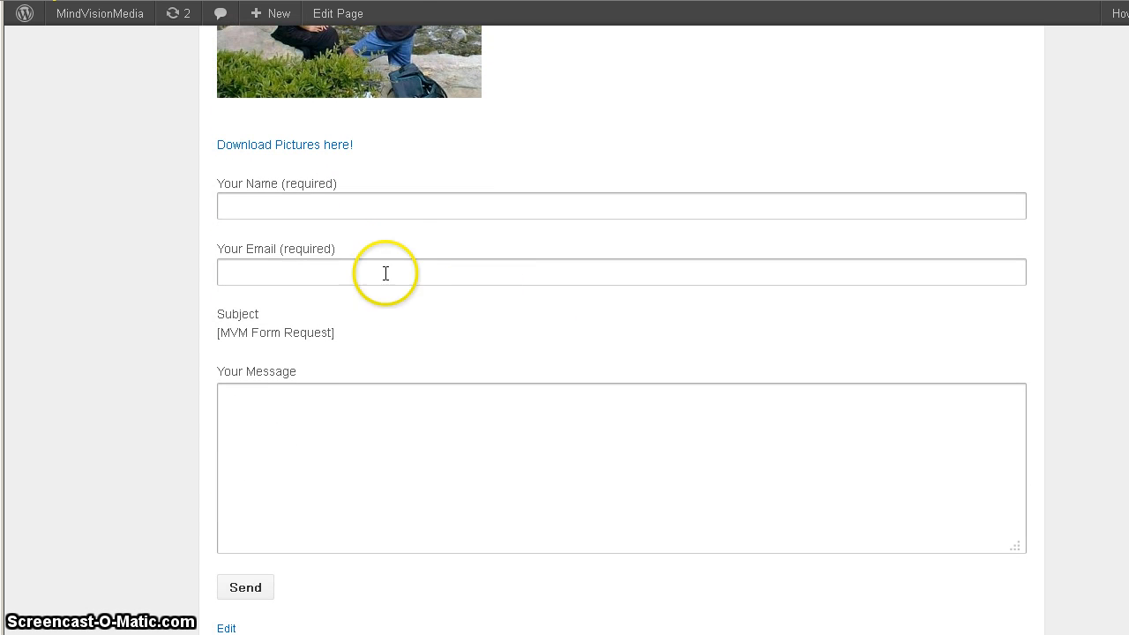
mouse_move(381, 243)
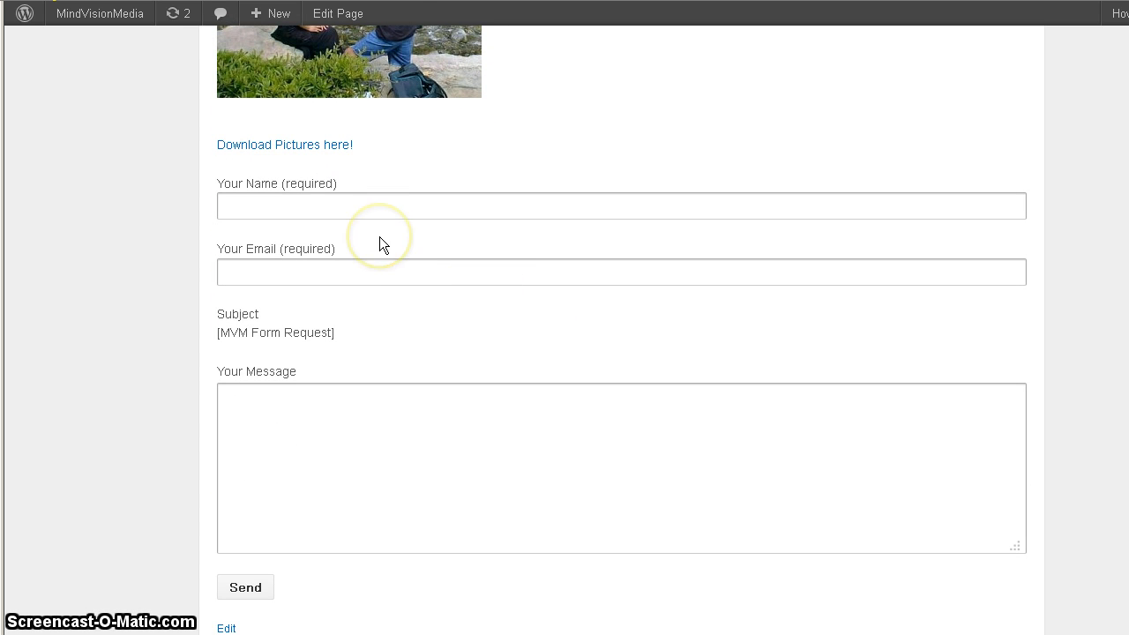
mouse_move(260, 238)
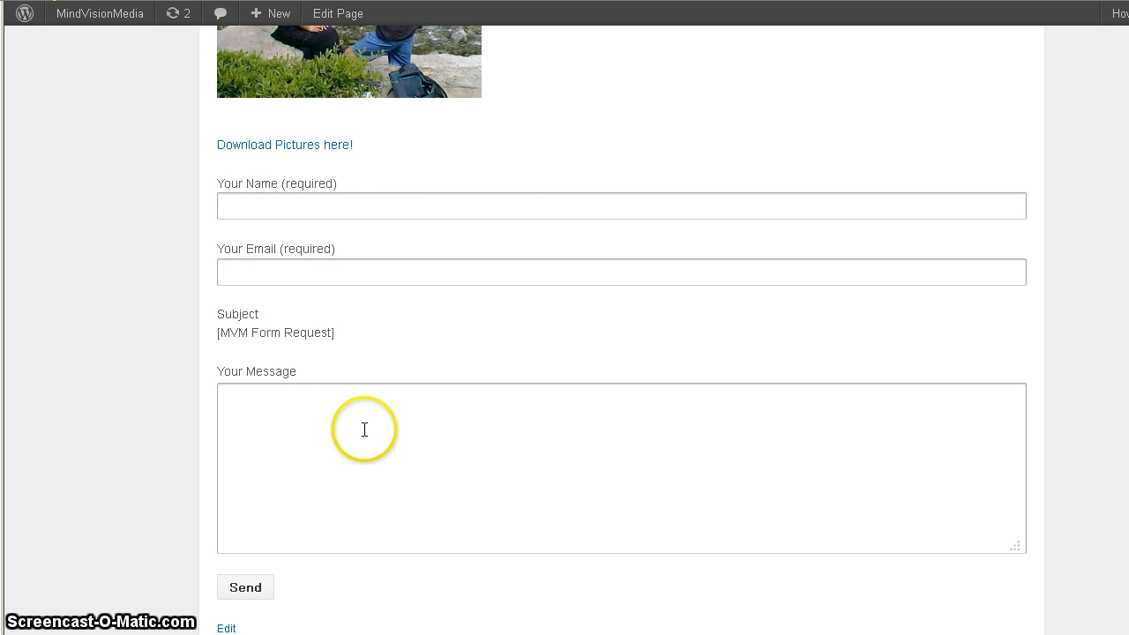
mouse_move(292, 465)
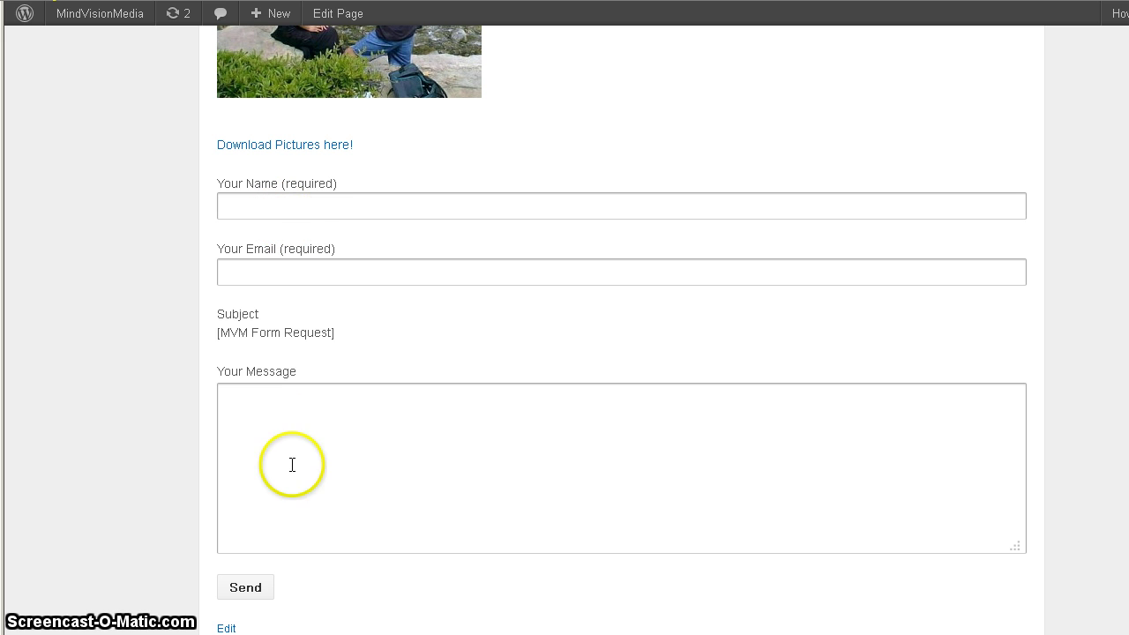
mouse_move(468, 463)
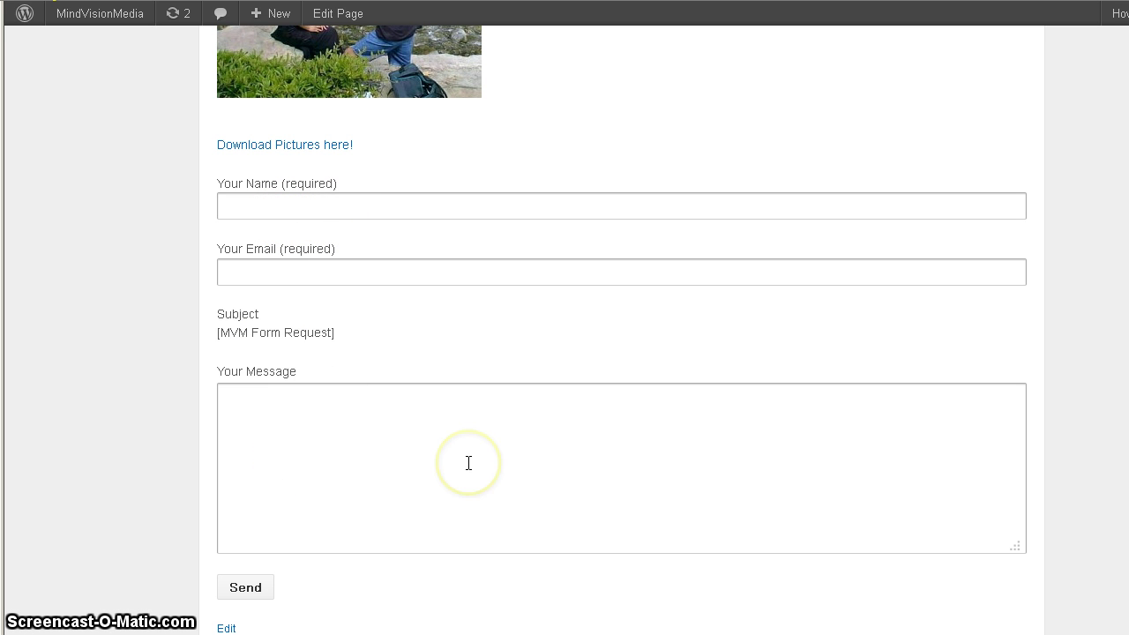